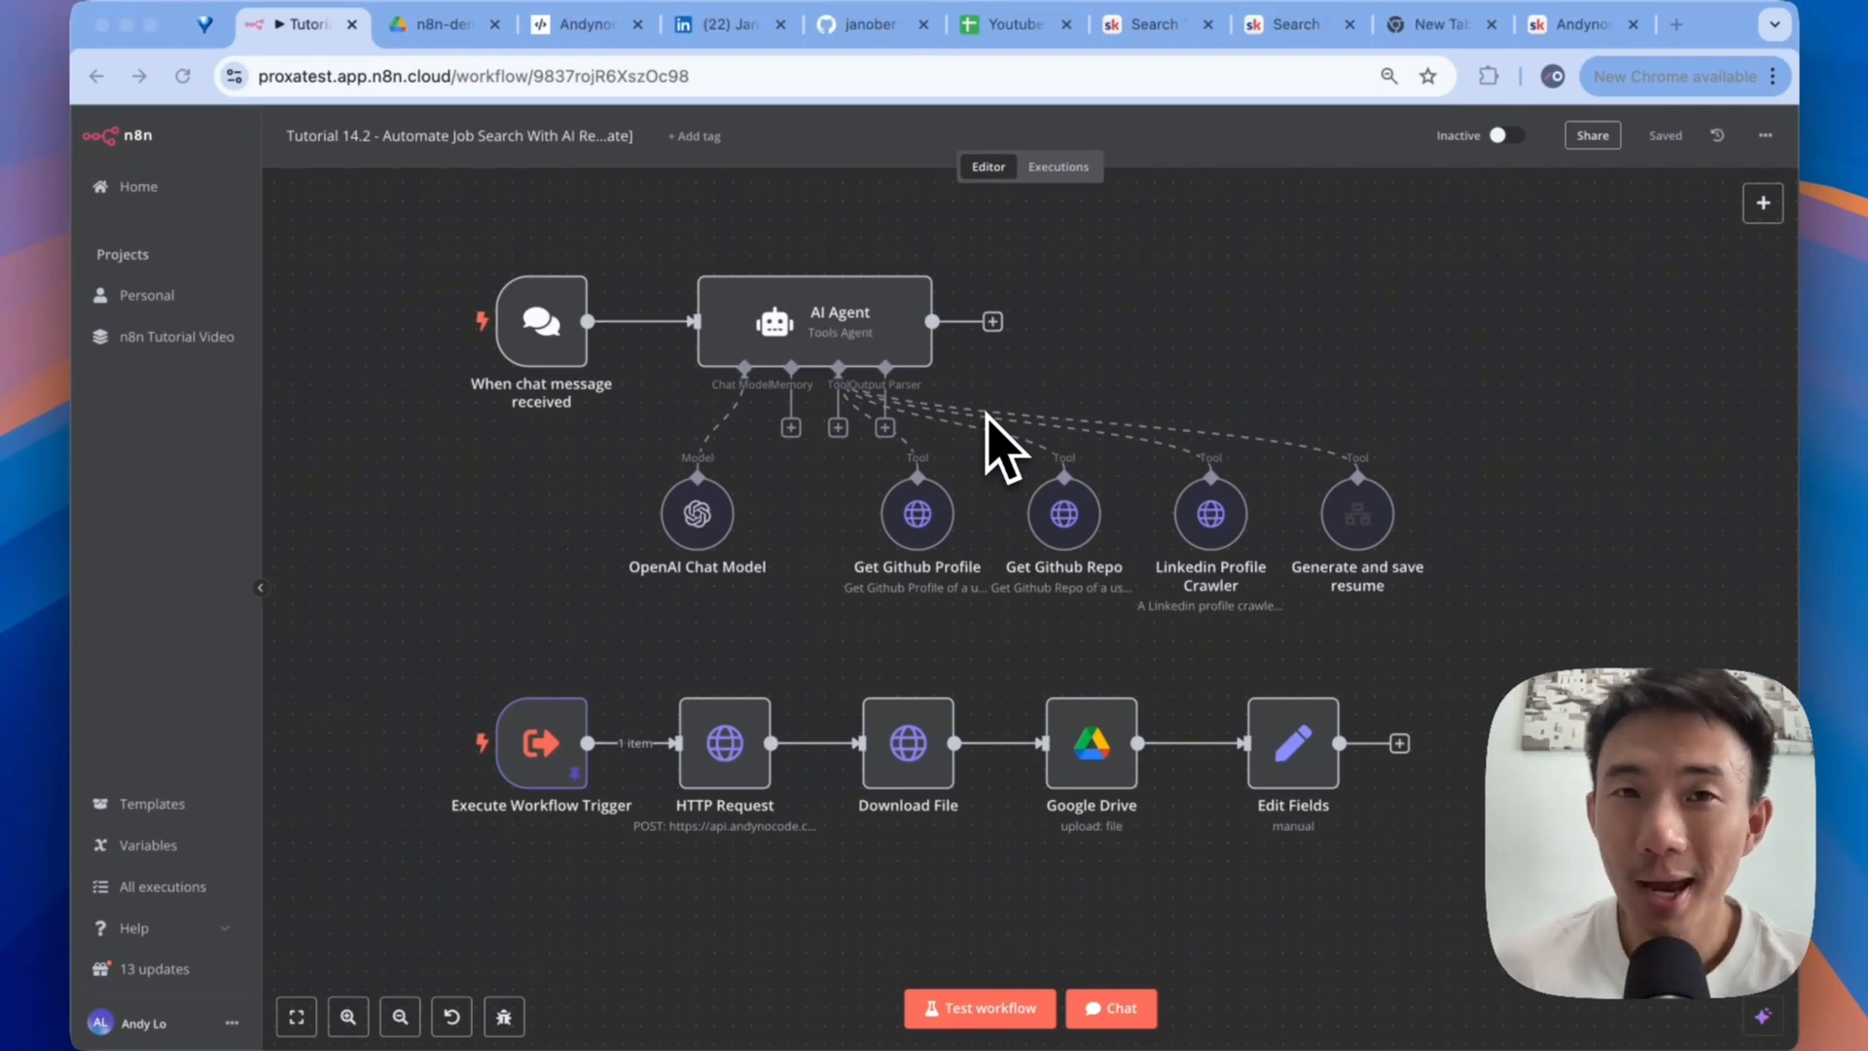
# - Read the member's resume-generation comment on Skool, then go to the Andynocode community feed
pyautogui.click(1114, 23)
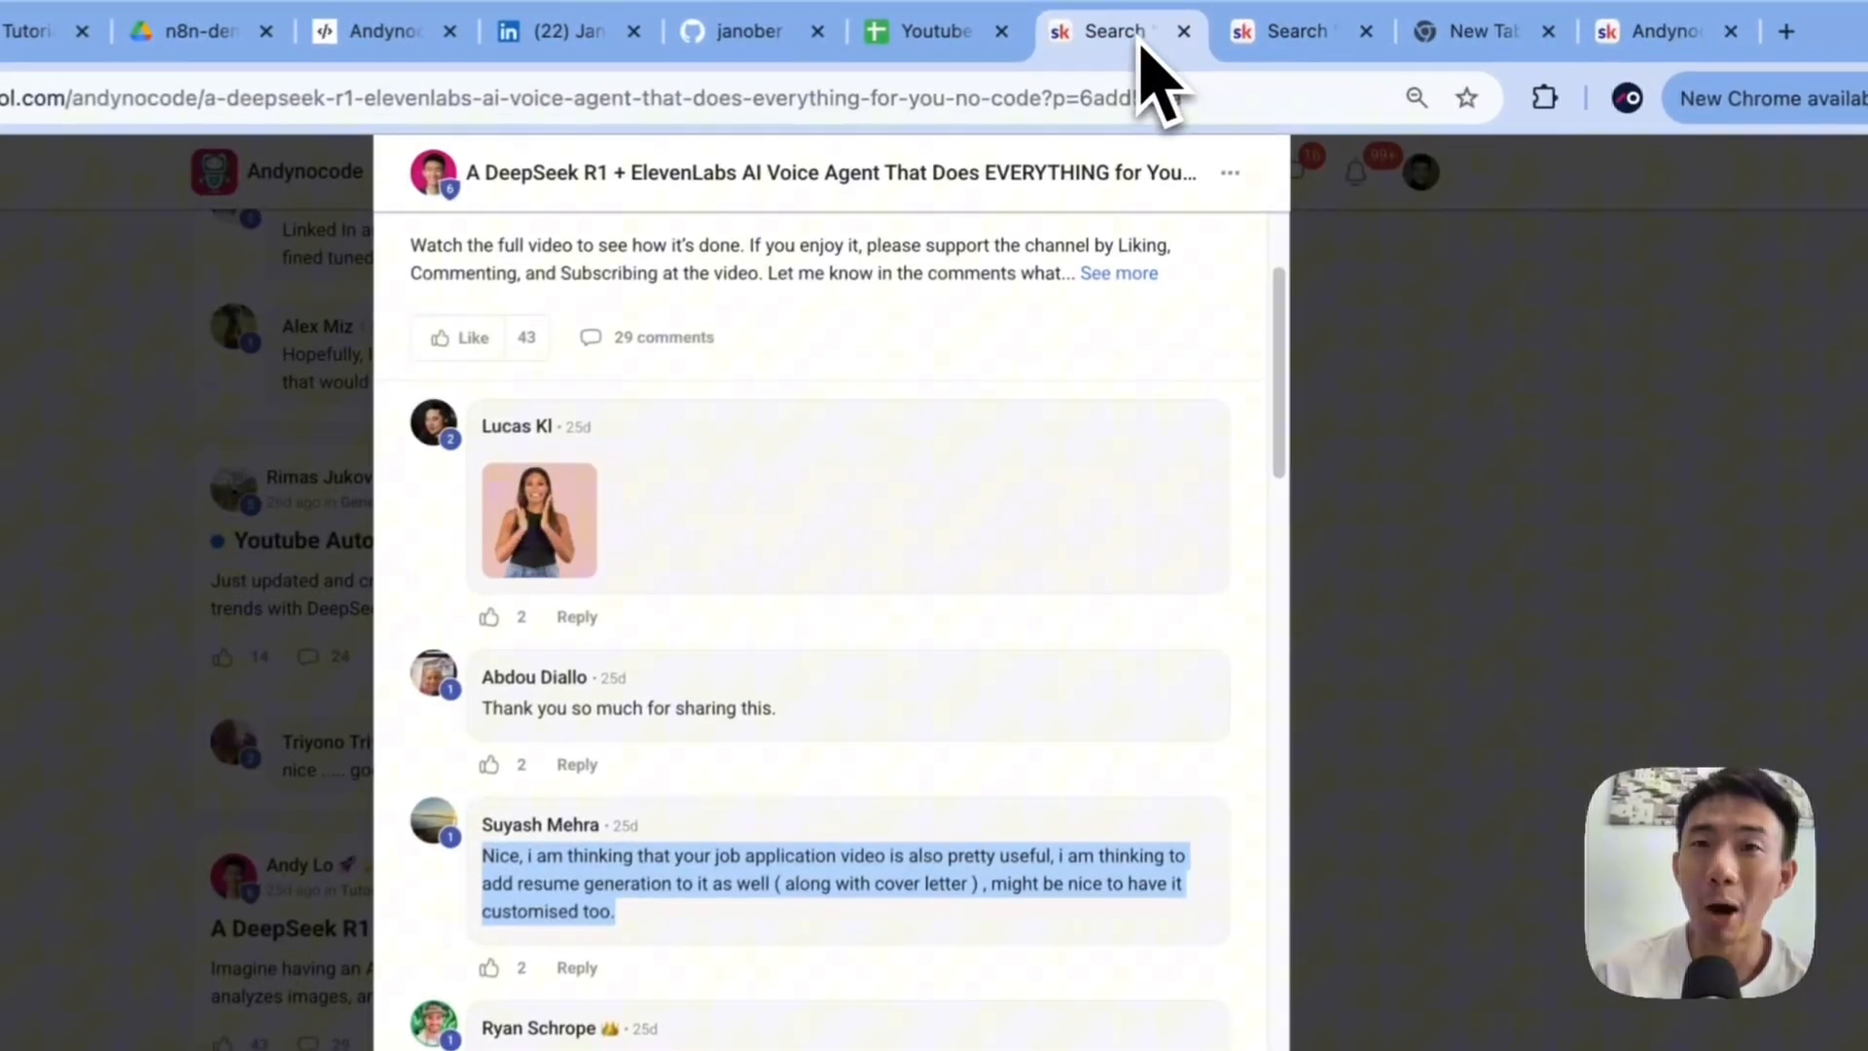
pyautogui.click(1293, 31)
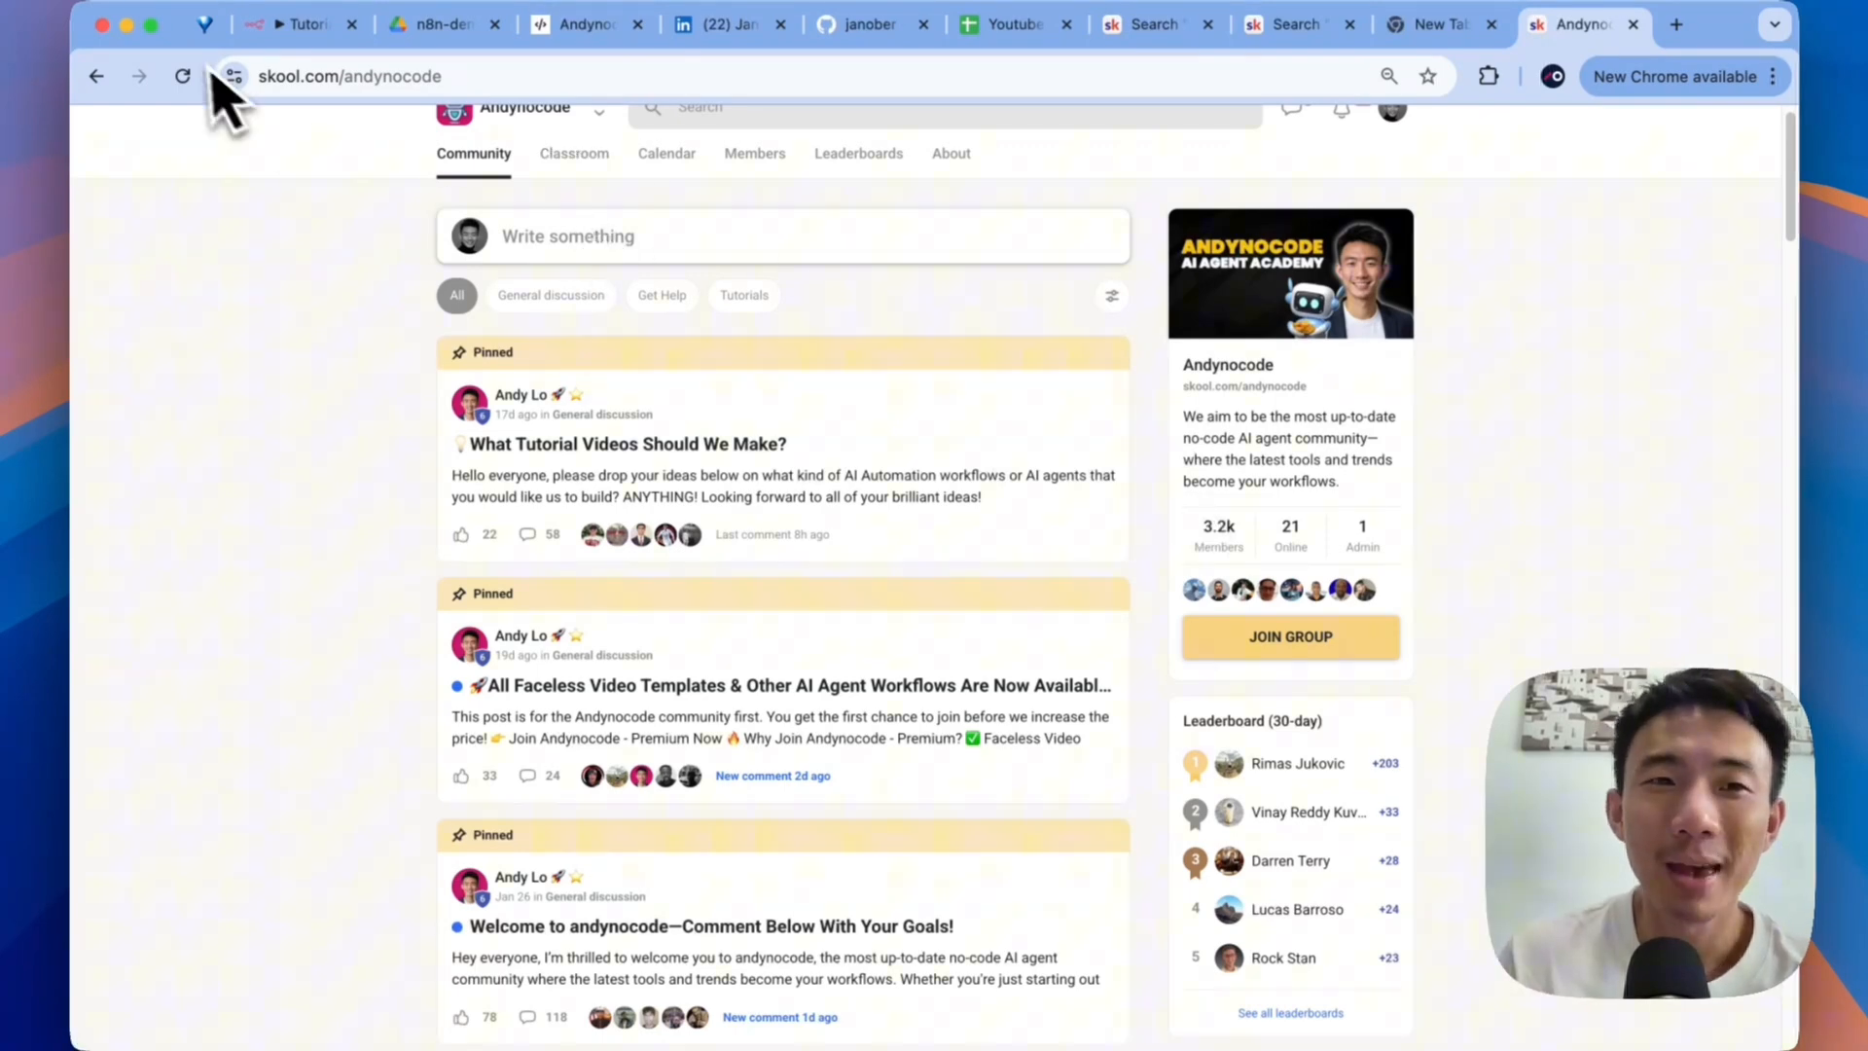
# - Browse the n8n founder's LinkedIn profile, then return to the n8n workflow
pyautogui.click(298, 23)
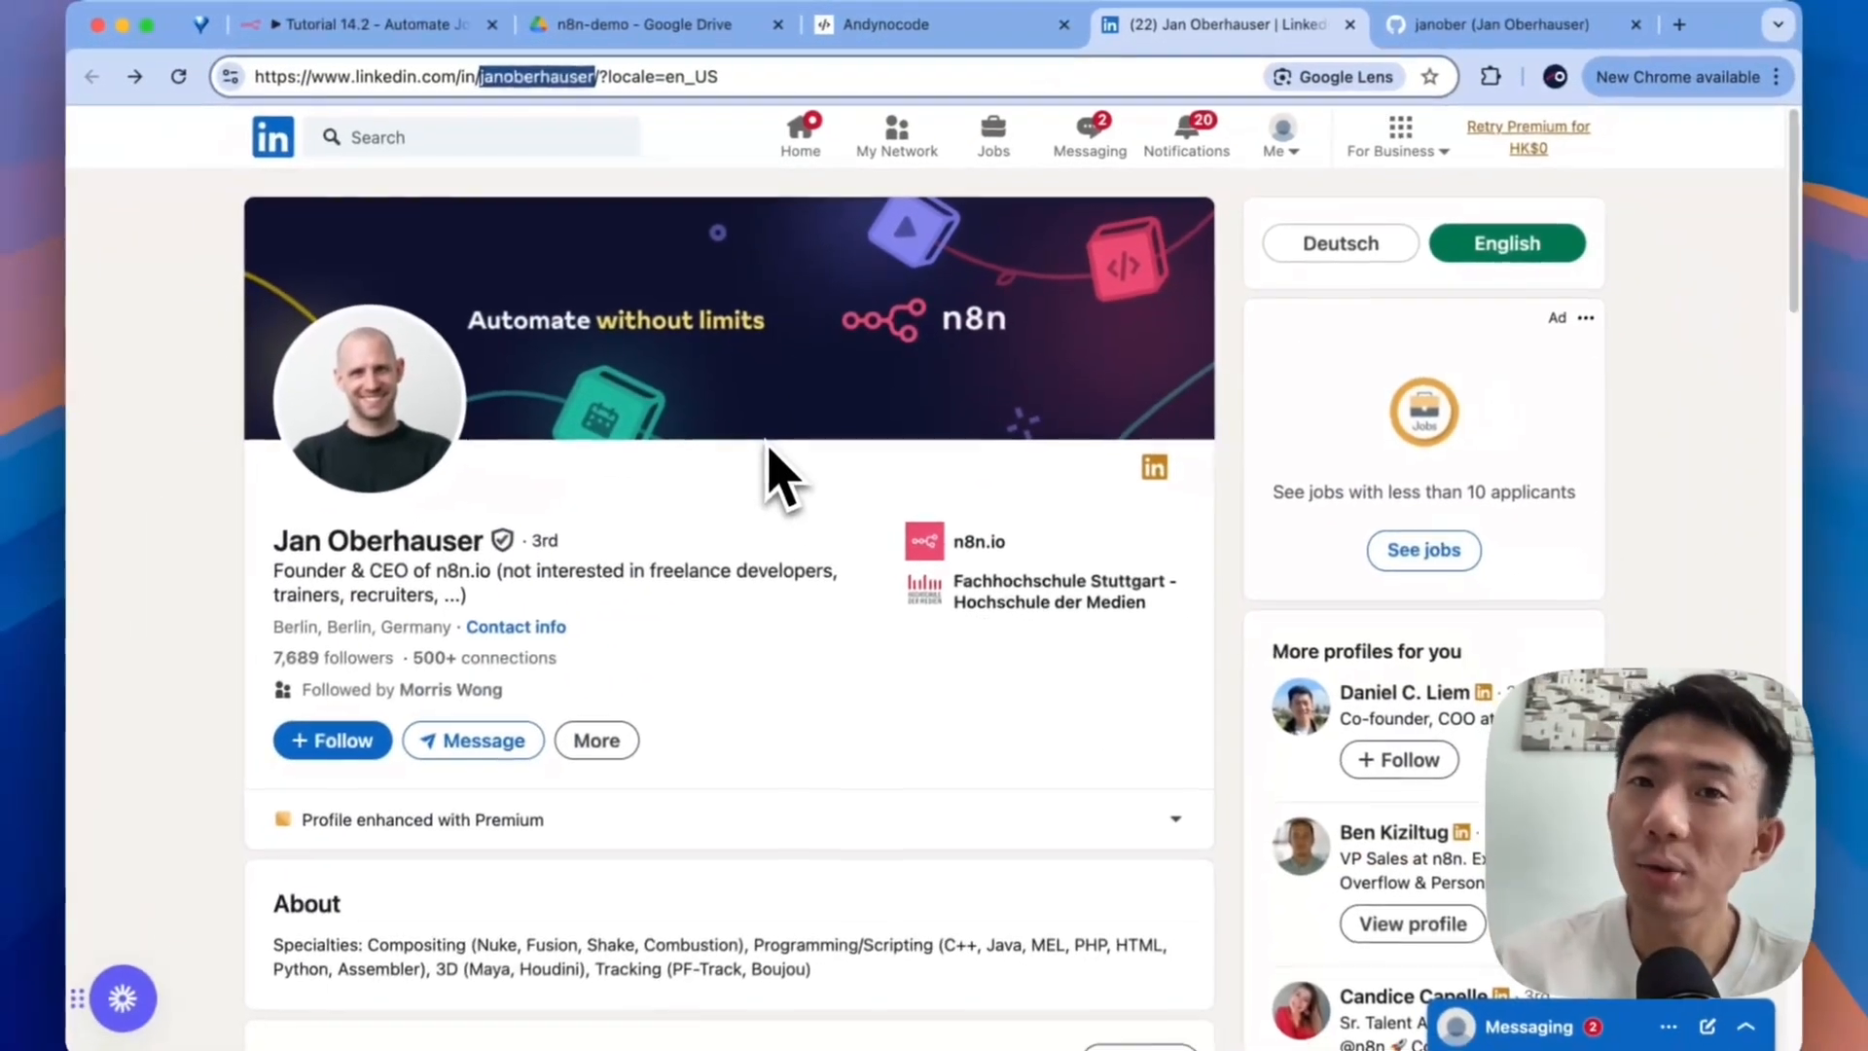
pyautogui.scroll(-3)
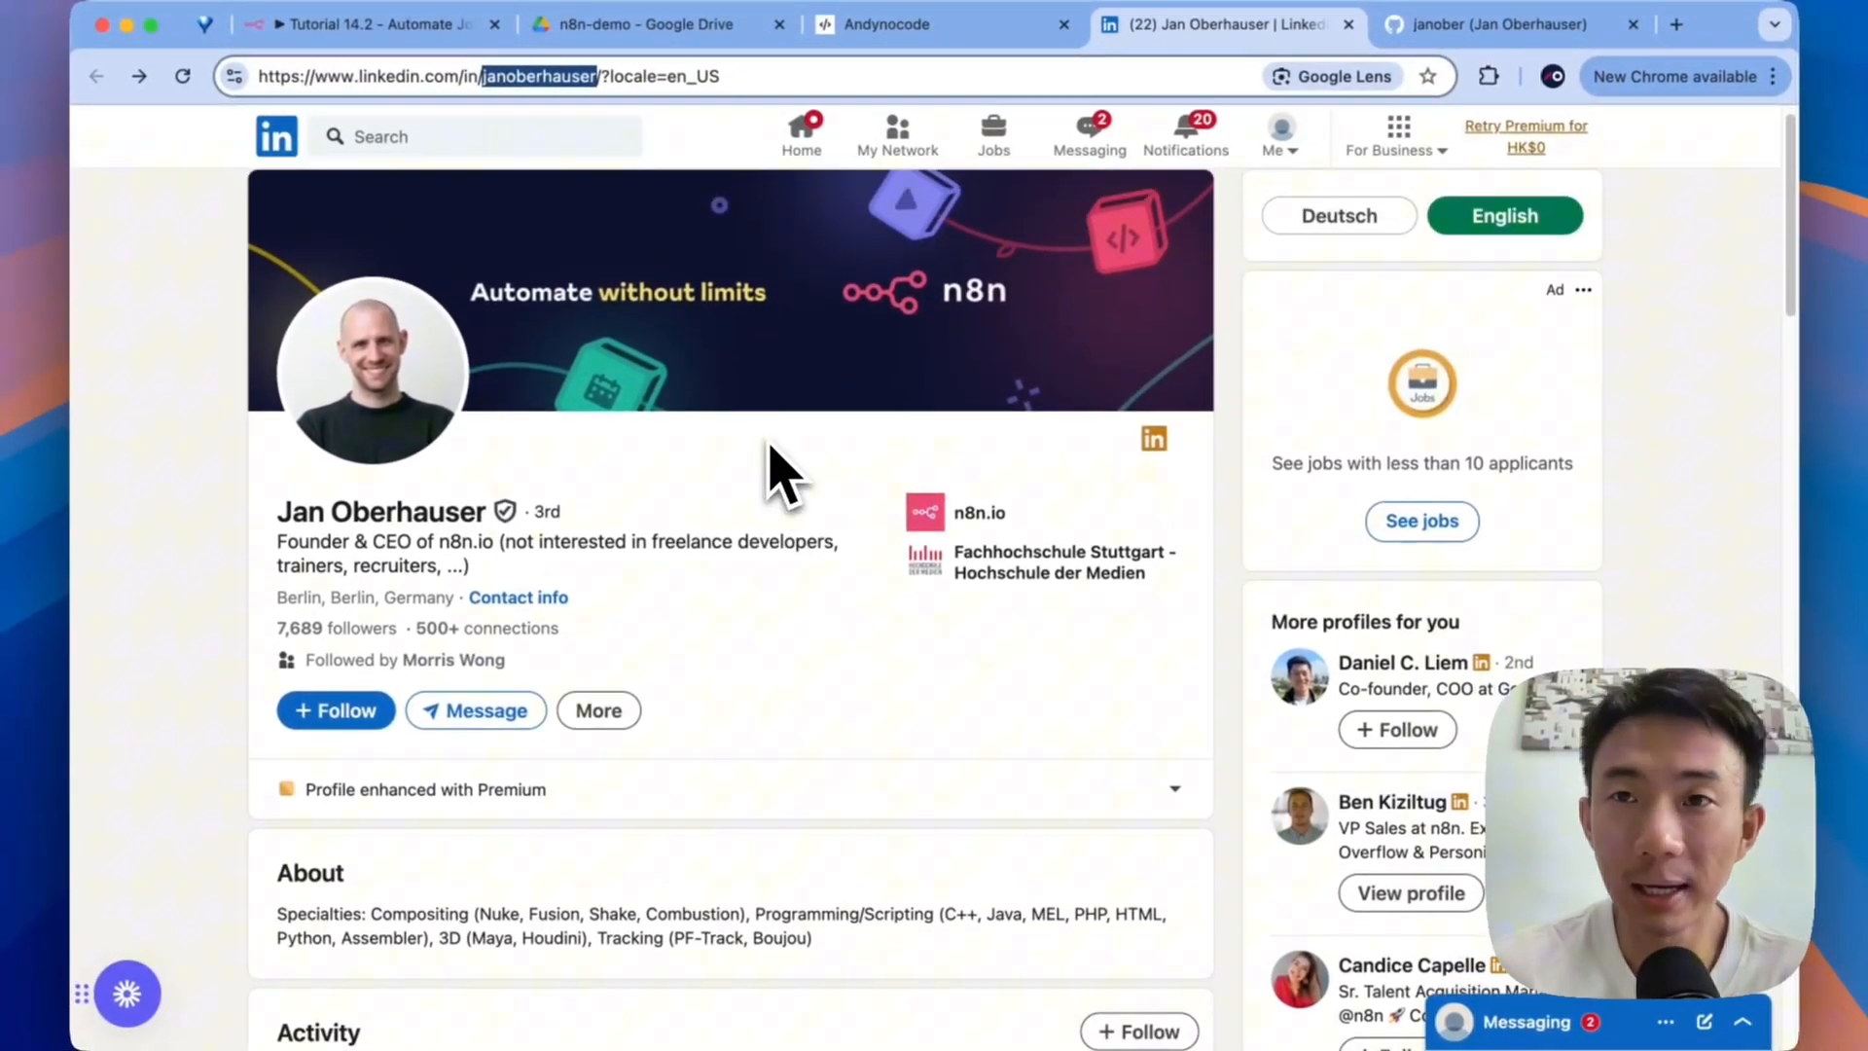
pyautogui.click(1502, 24)
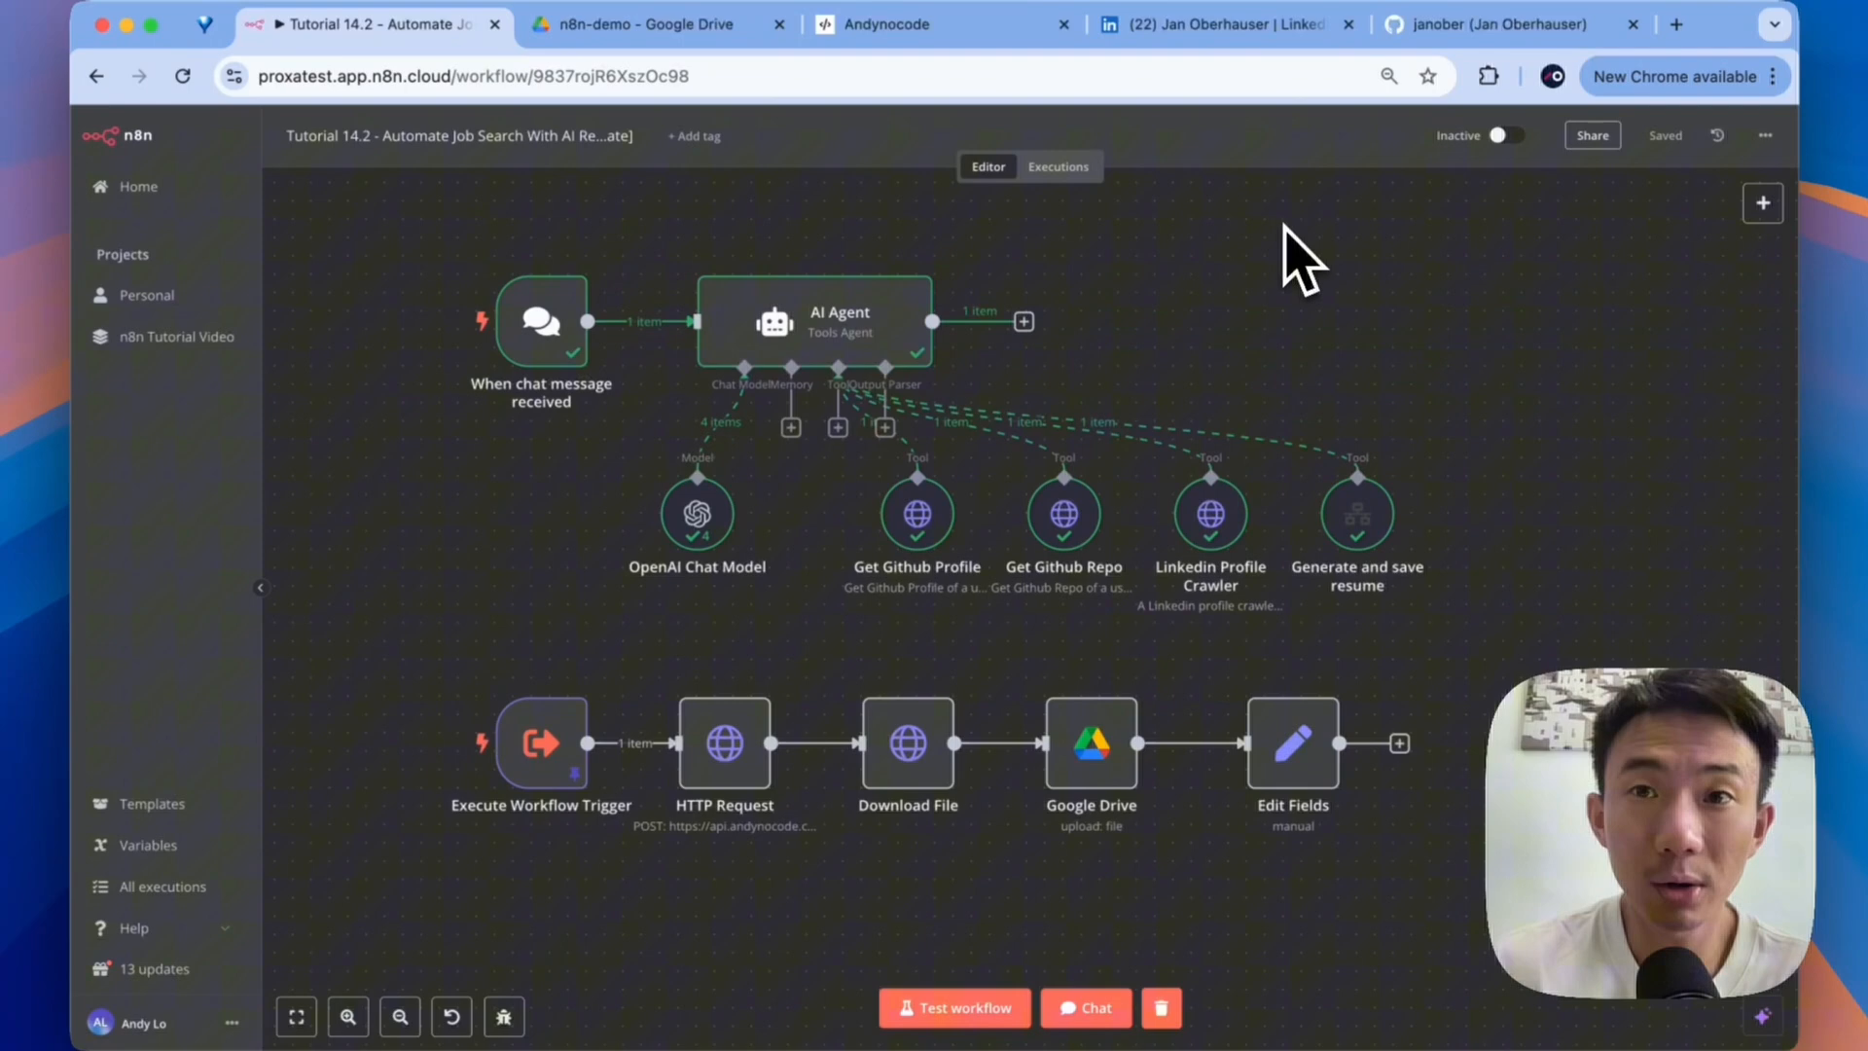
# - Greet the AI agent in chat, ask what resume styles exist and choose macchiato
pyautogui.click(1082, 1007)
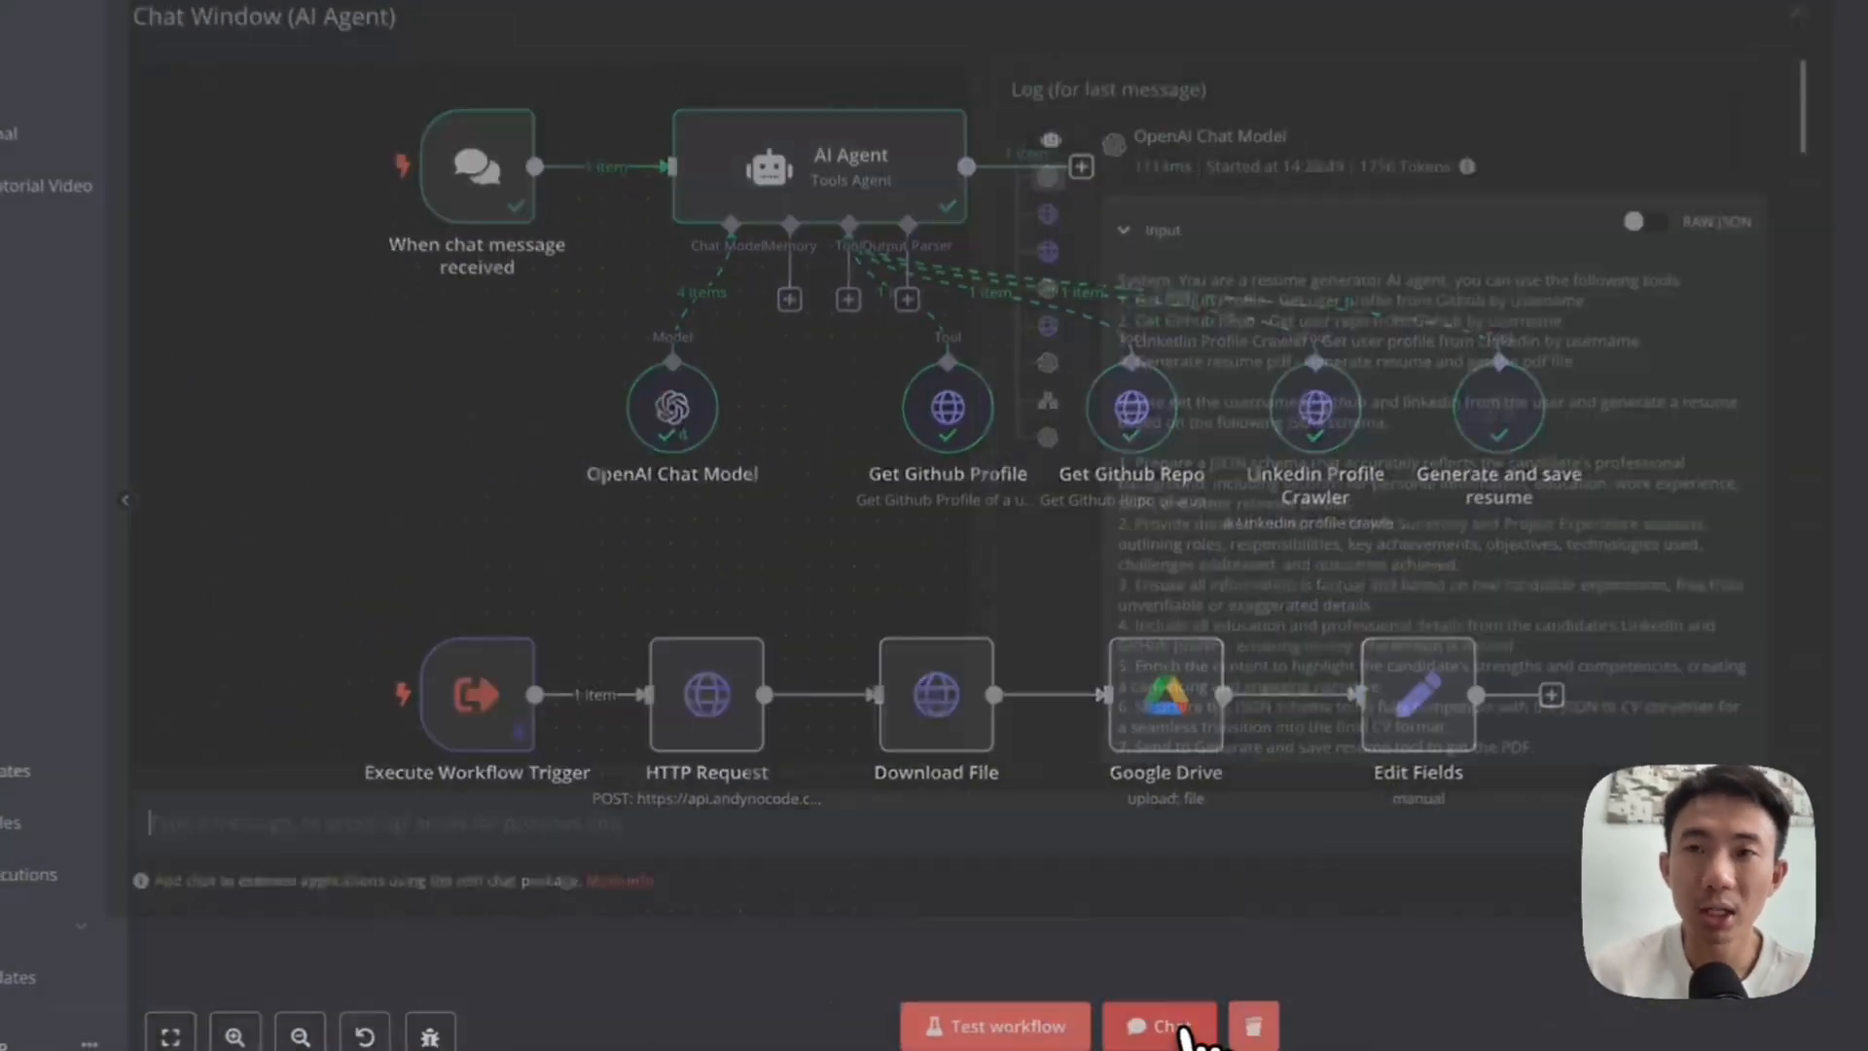
pyautogui.click(1158, 1026)
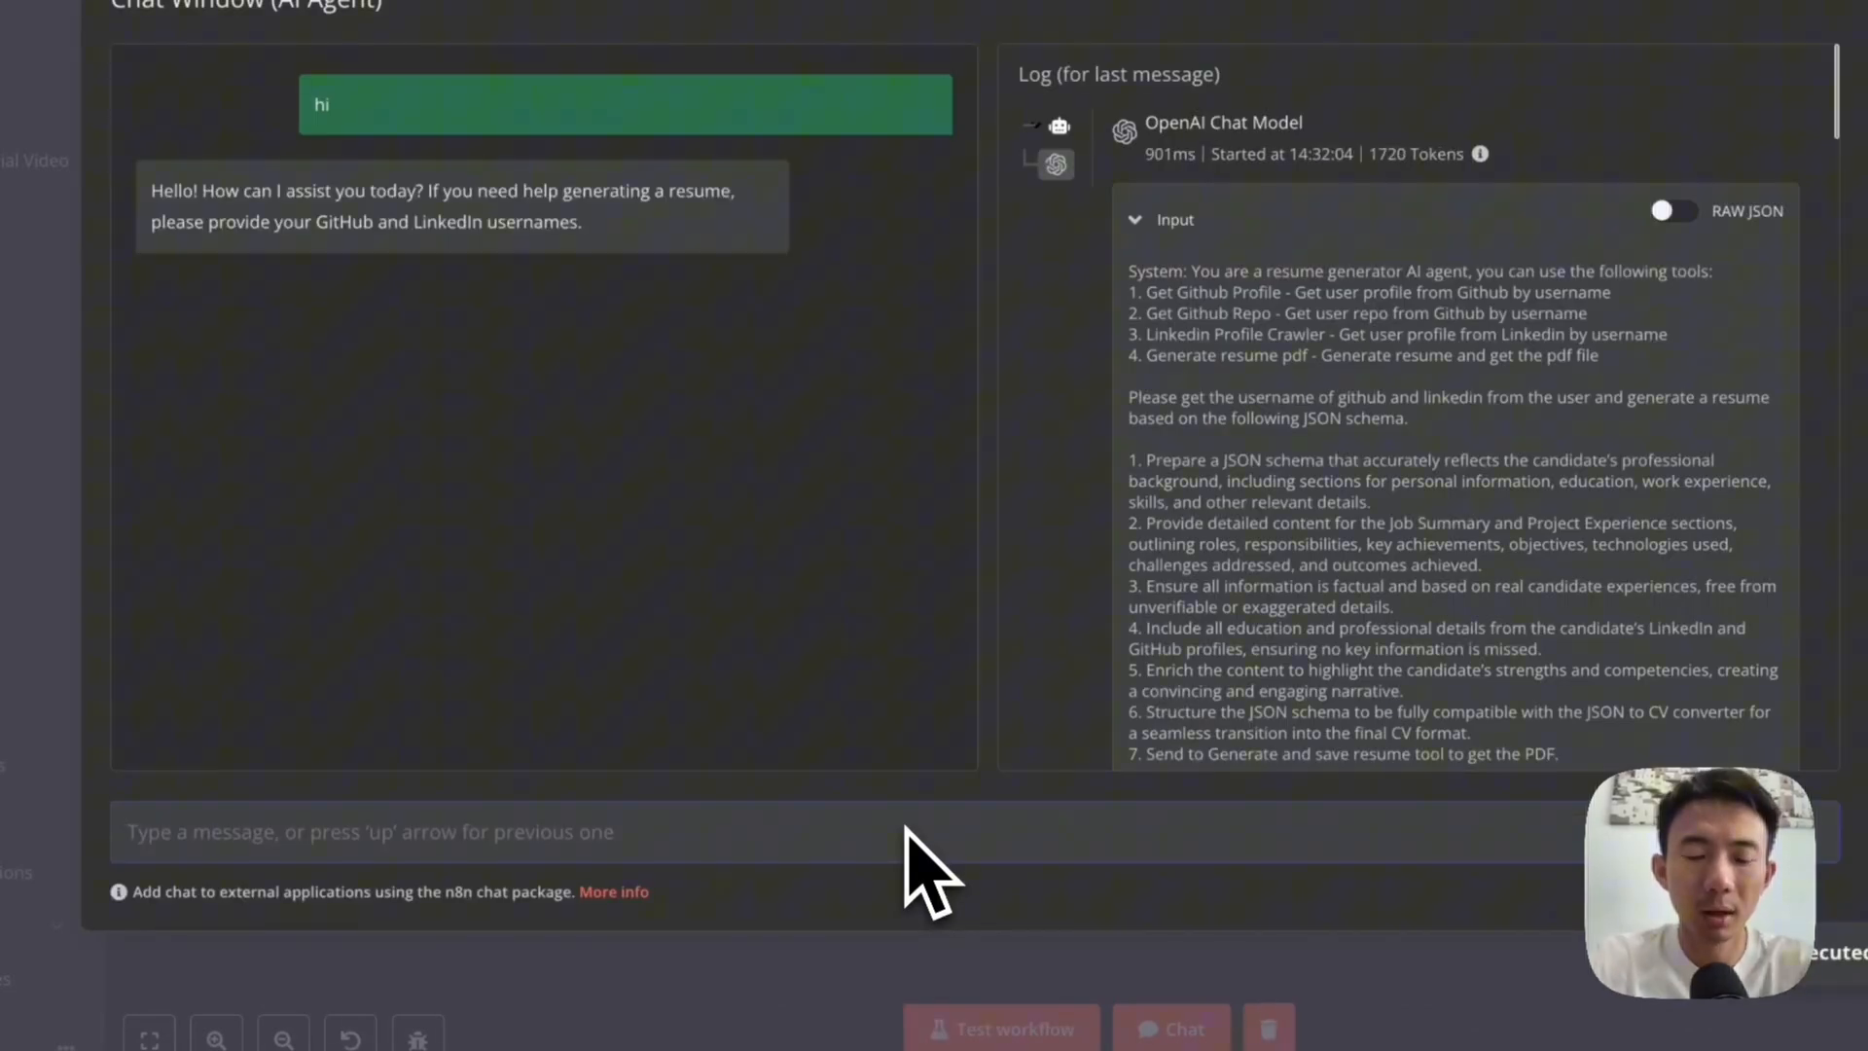
pyautogui.write('what sytle')
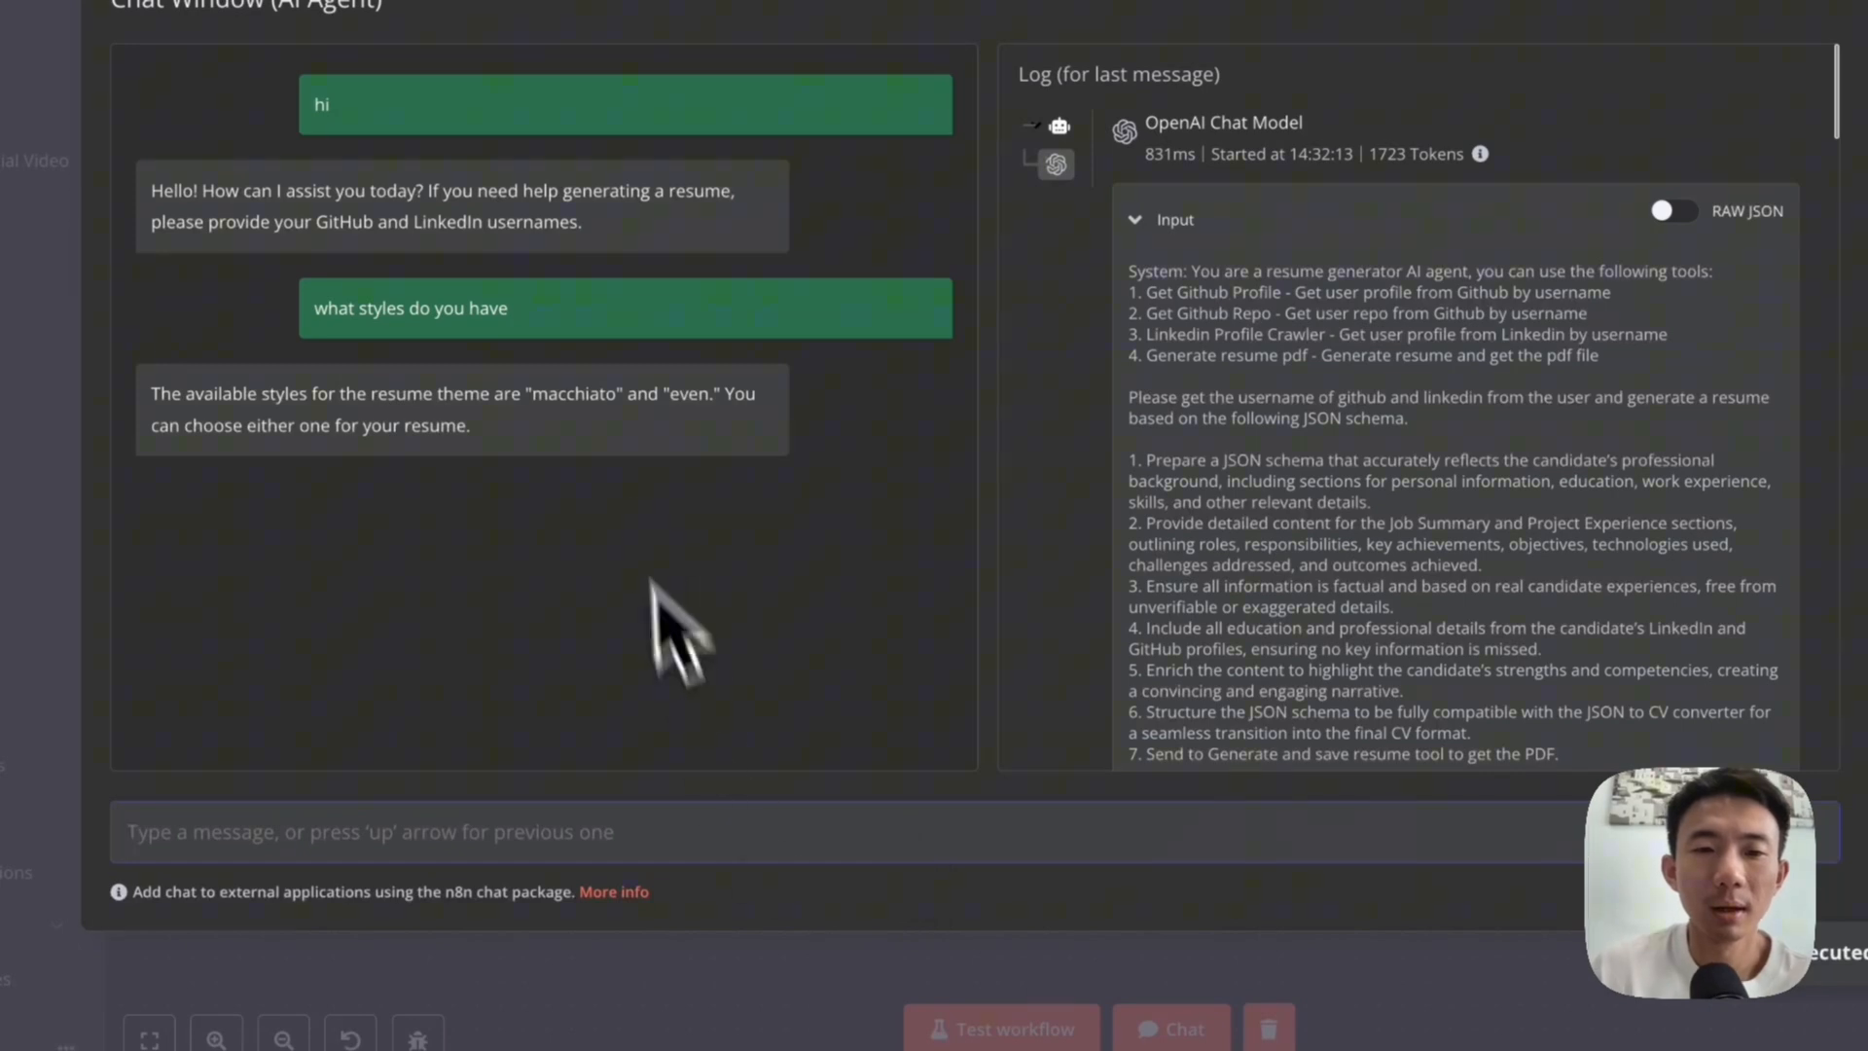
pyautogui.write('let')
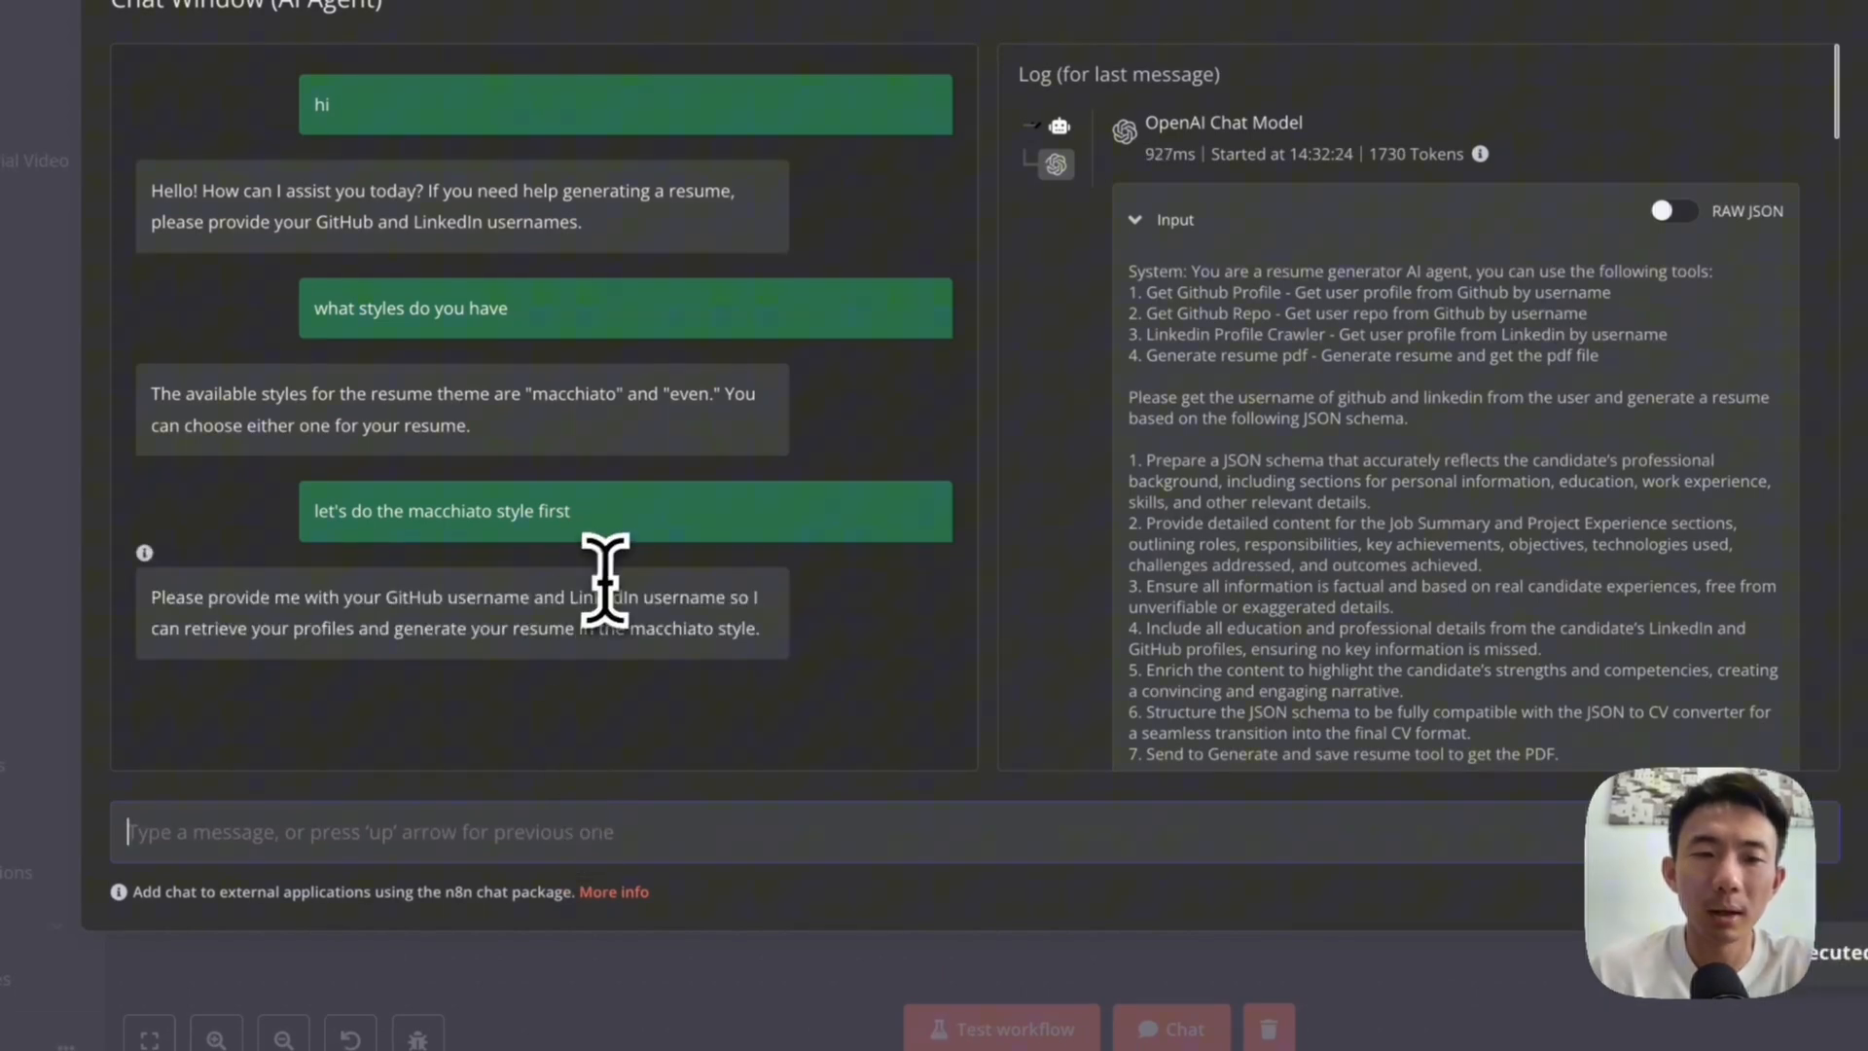
# - Send the GitHub and LinkedIn usernames and follow the resulting Download Resume link
pyautogui.write('github: janober')
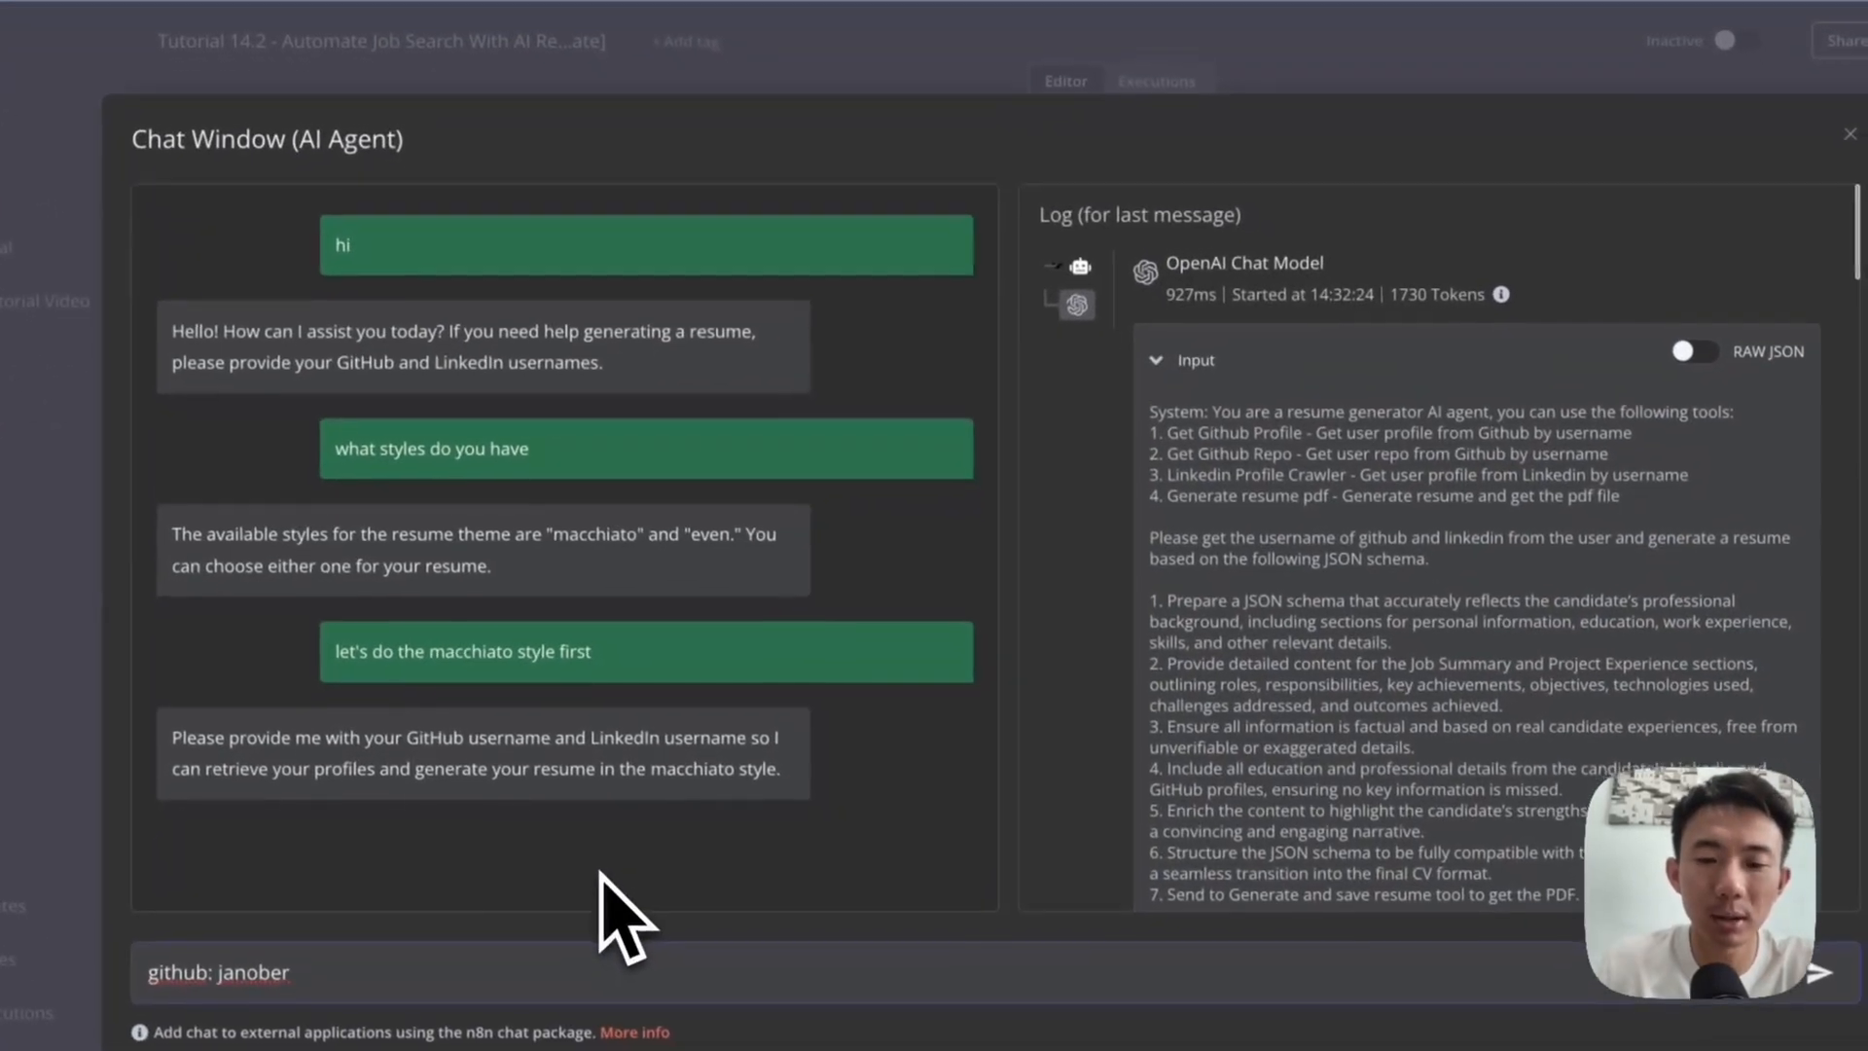
pyautogui.write('linkedin:')
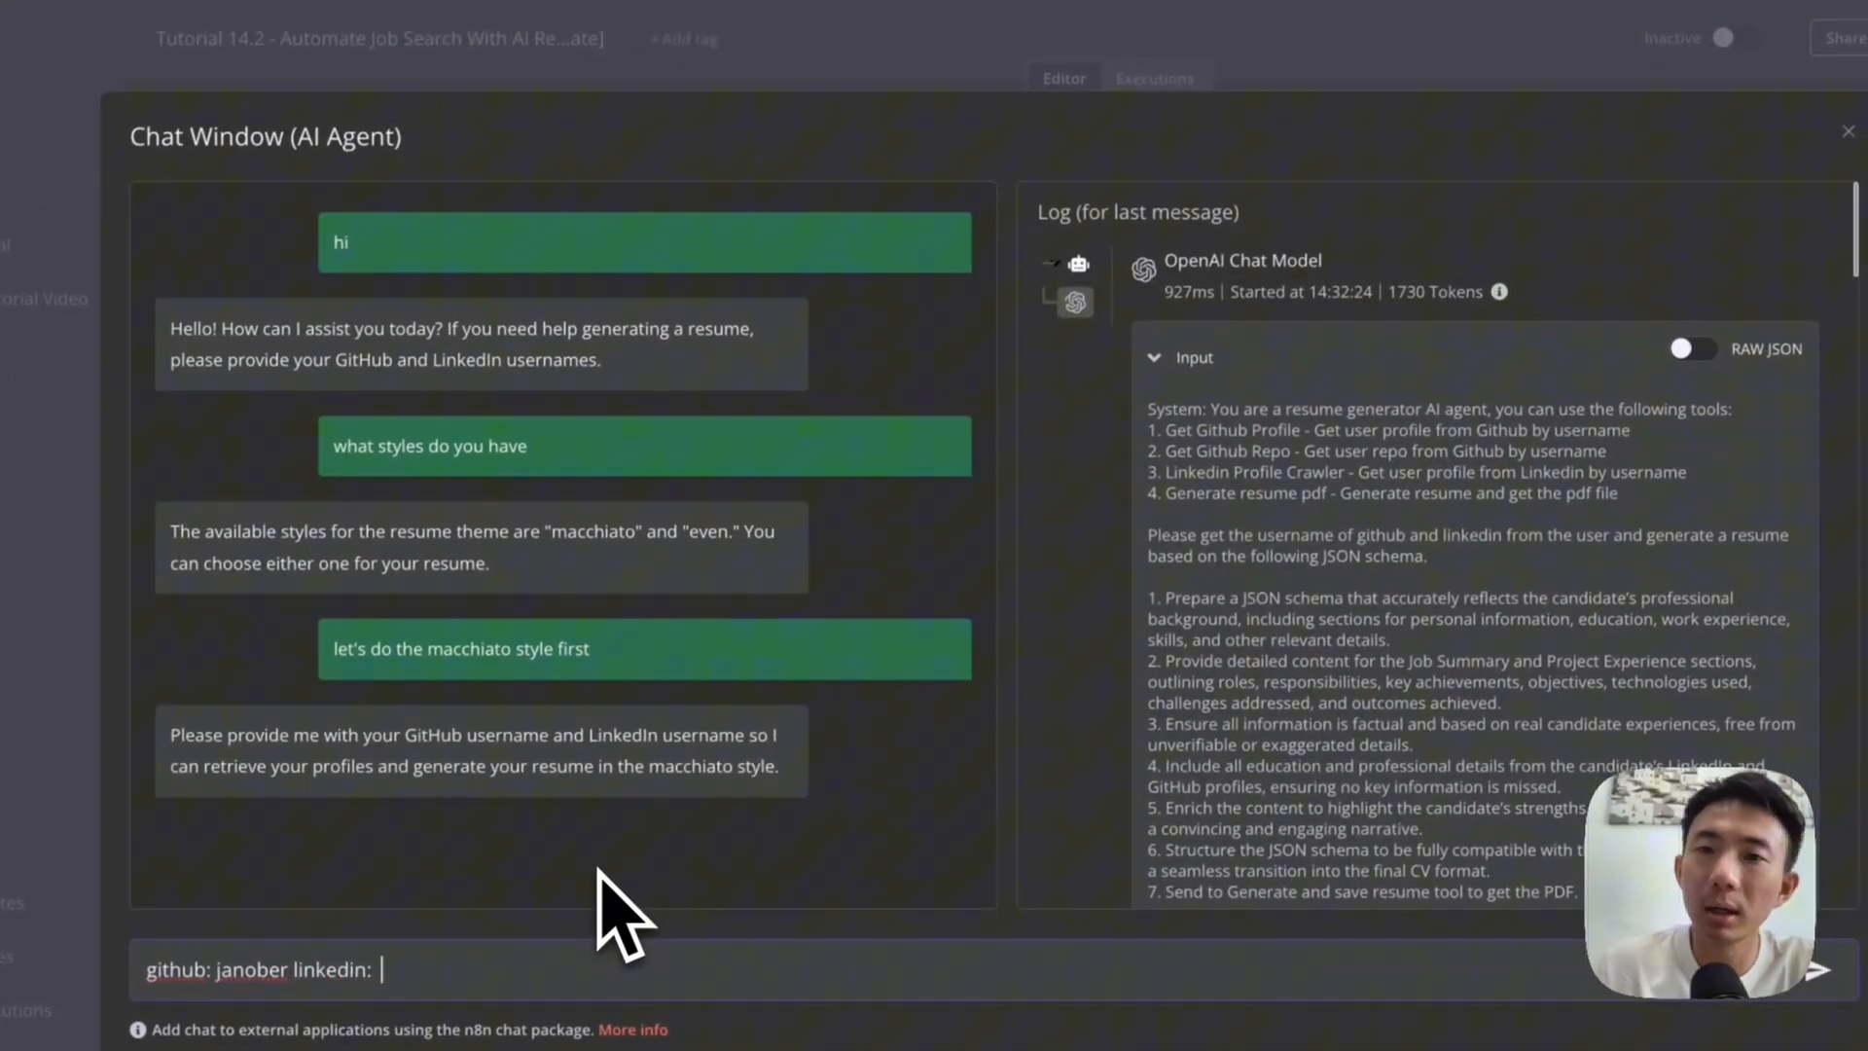
pyautogui.click(1364, 30)
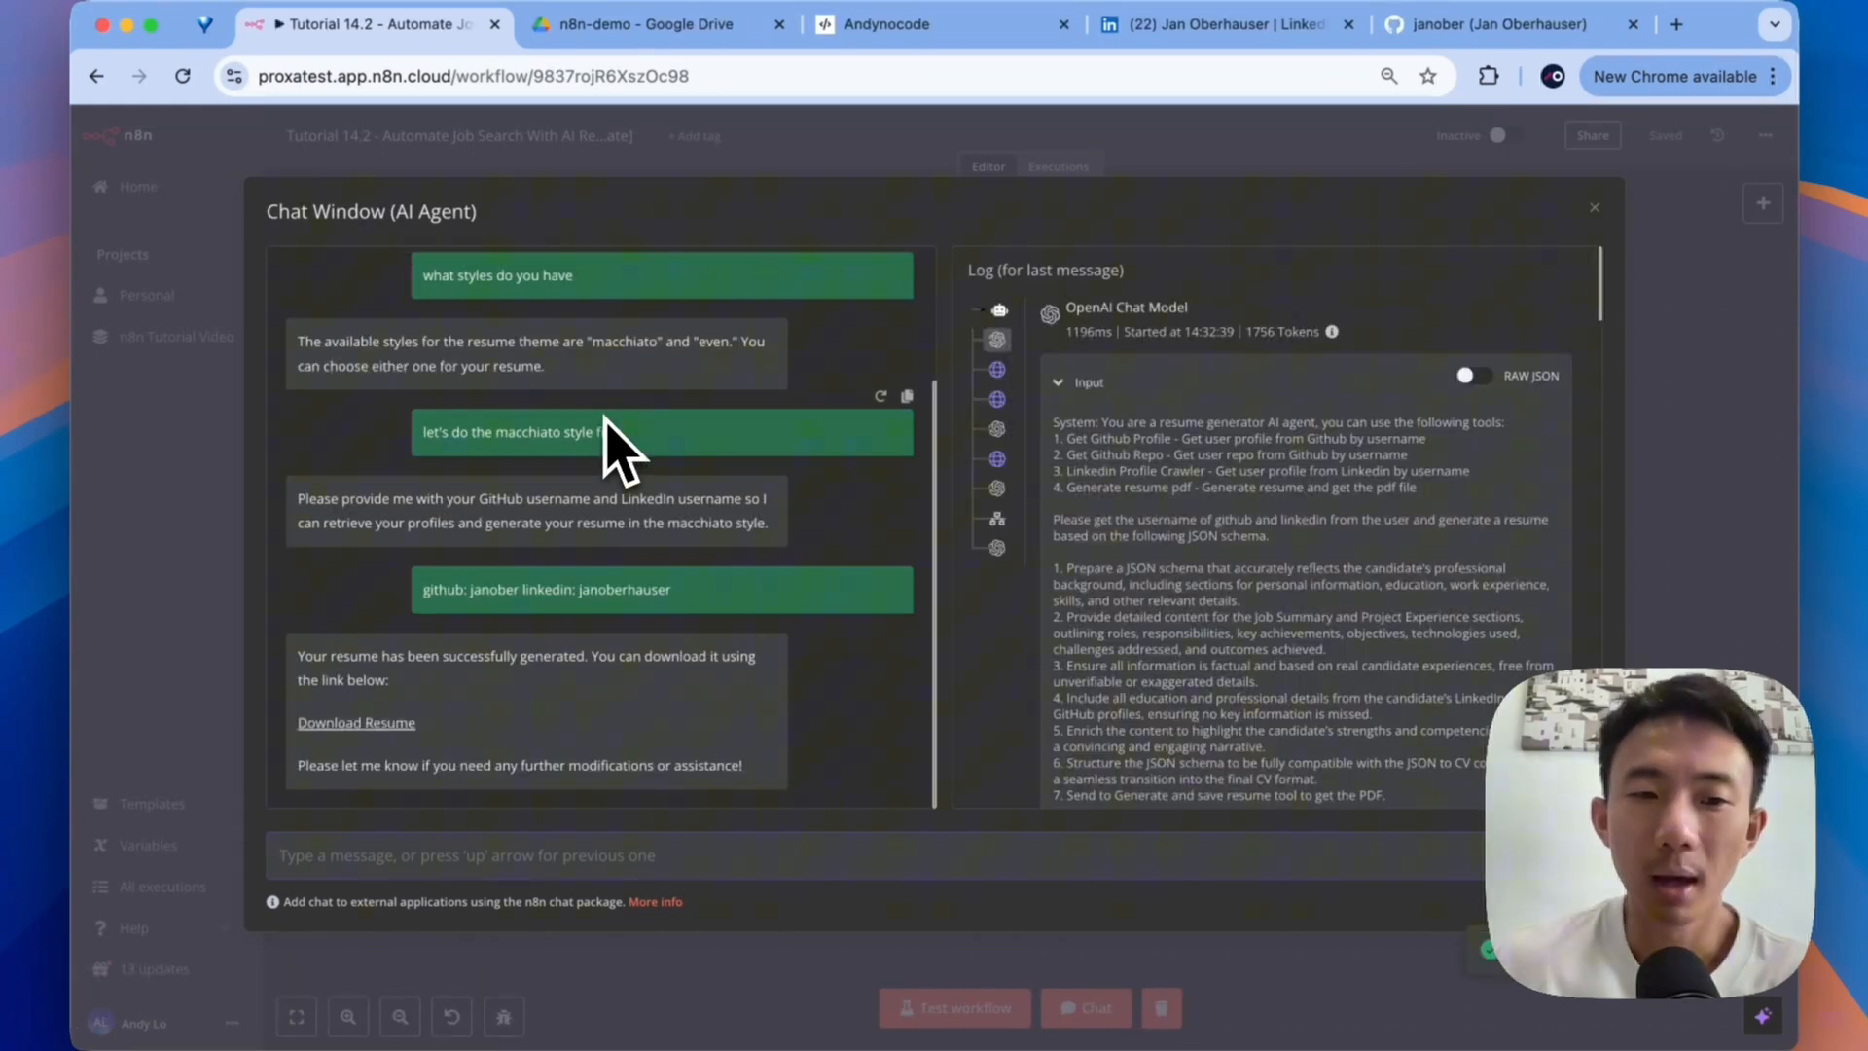
pyautogui.moveTo(416, 736)
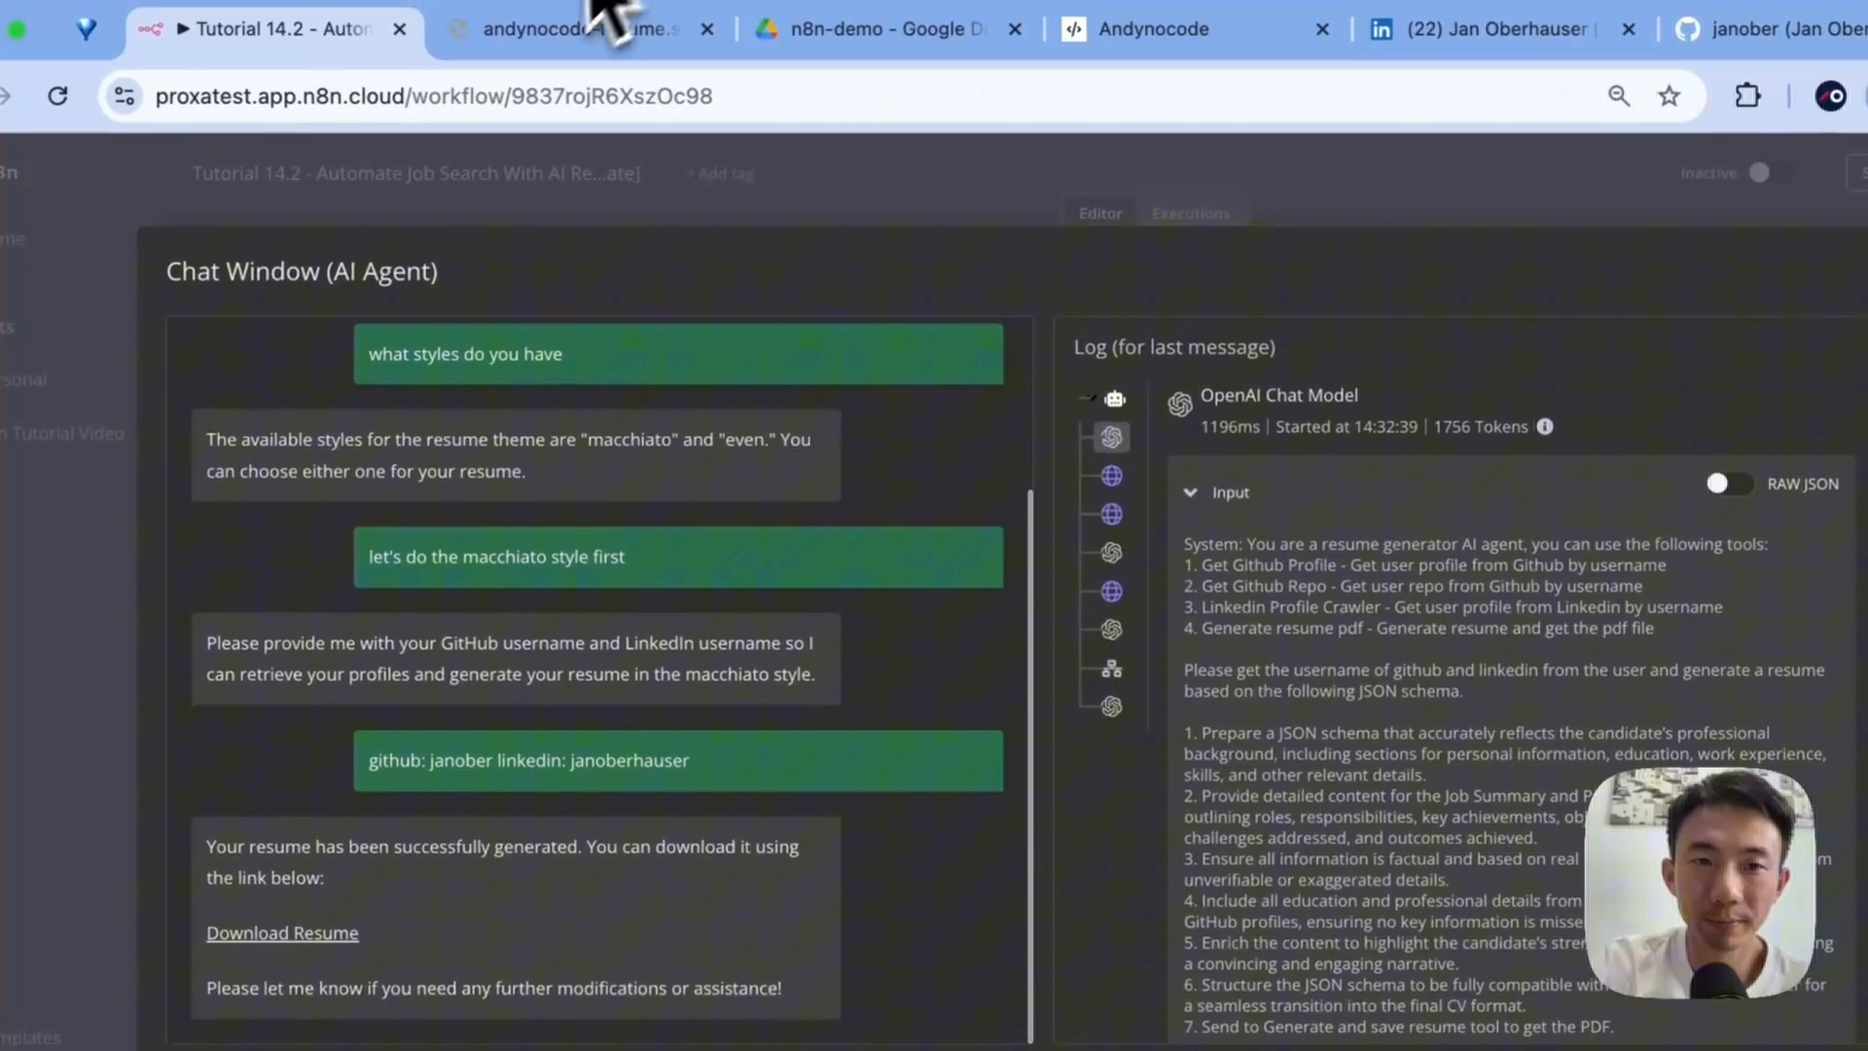
# - Review the generated macchiato resume PDF alongside the founder's LinkedIn profile
pyautogui.click(281, 932)
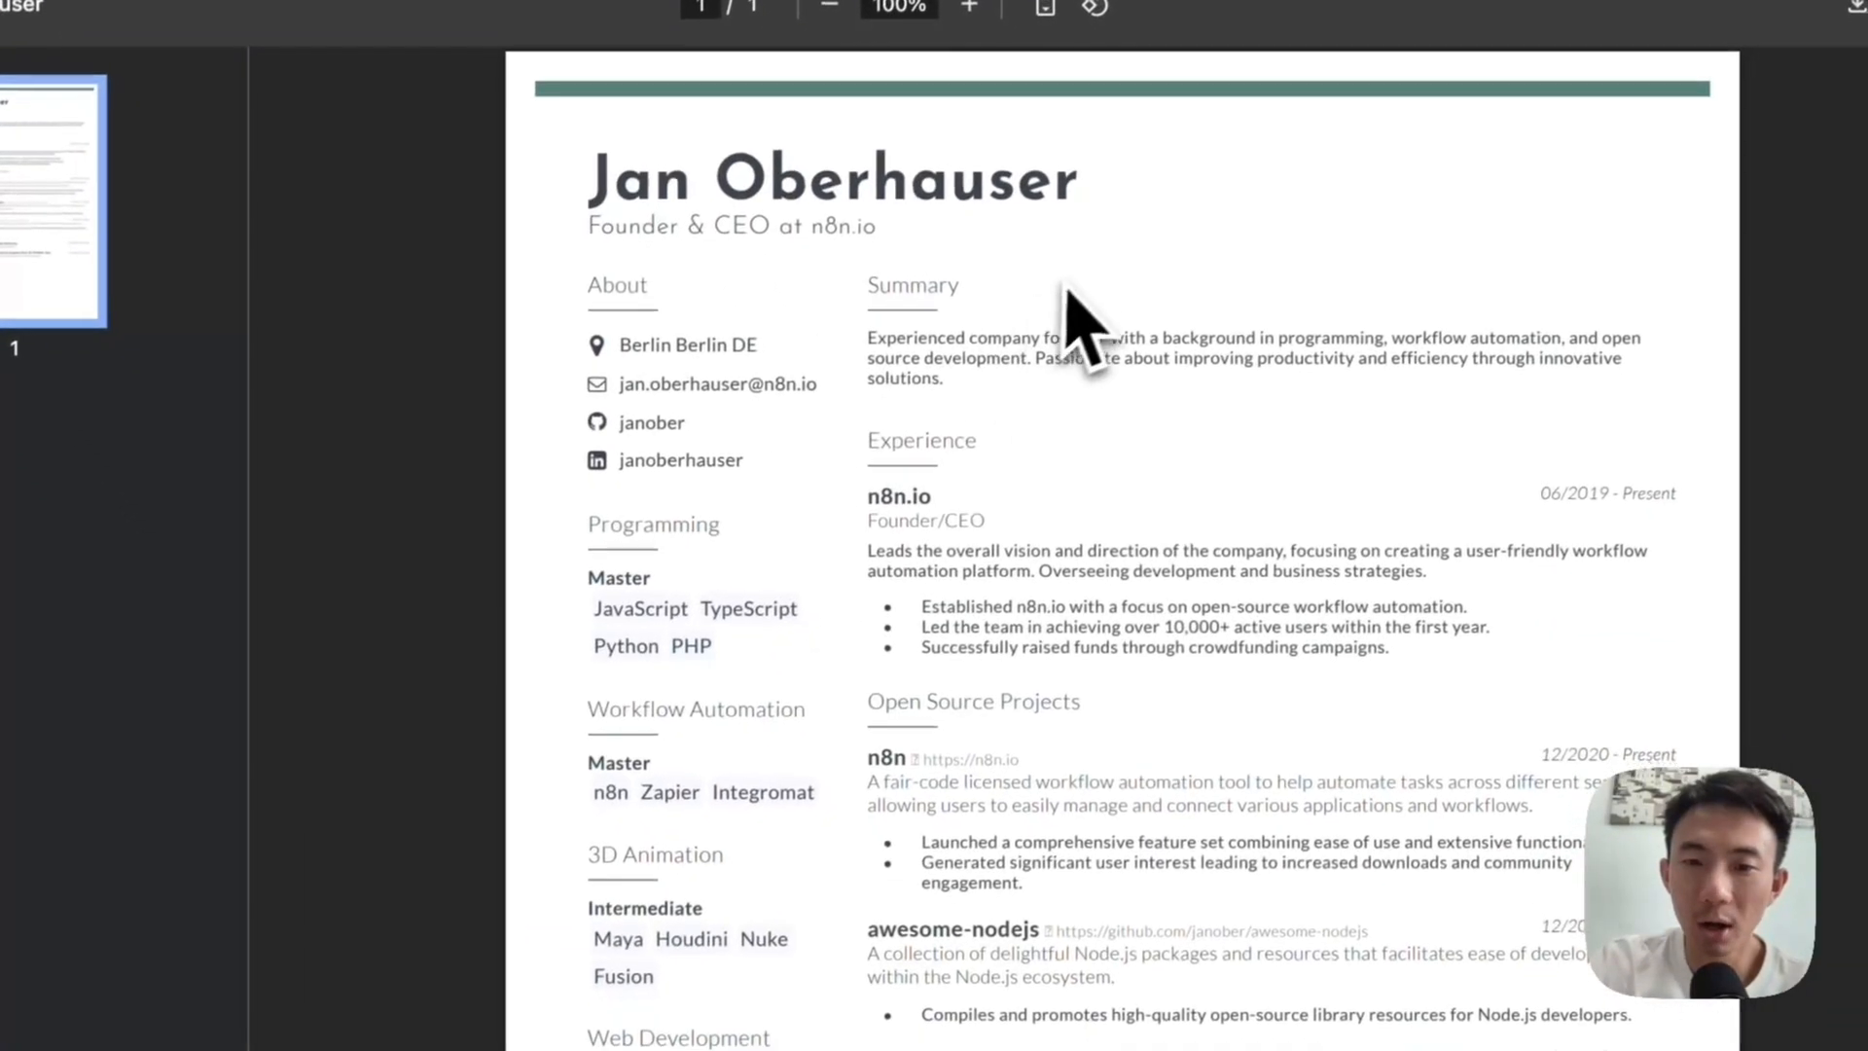
pyautogui.scroll(-3)
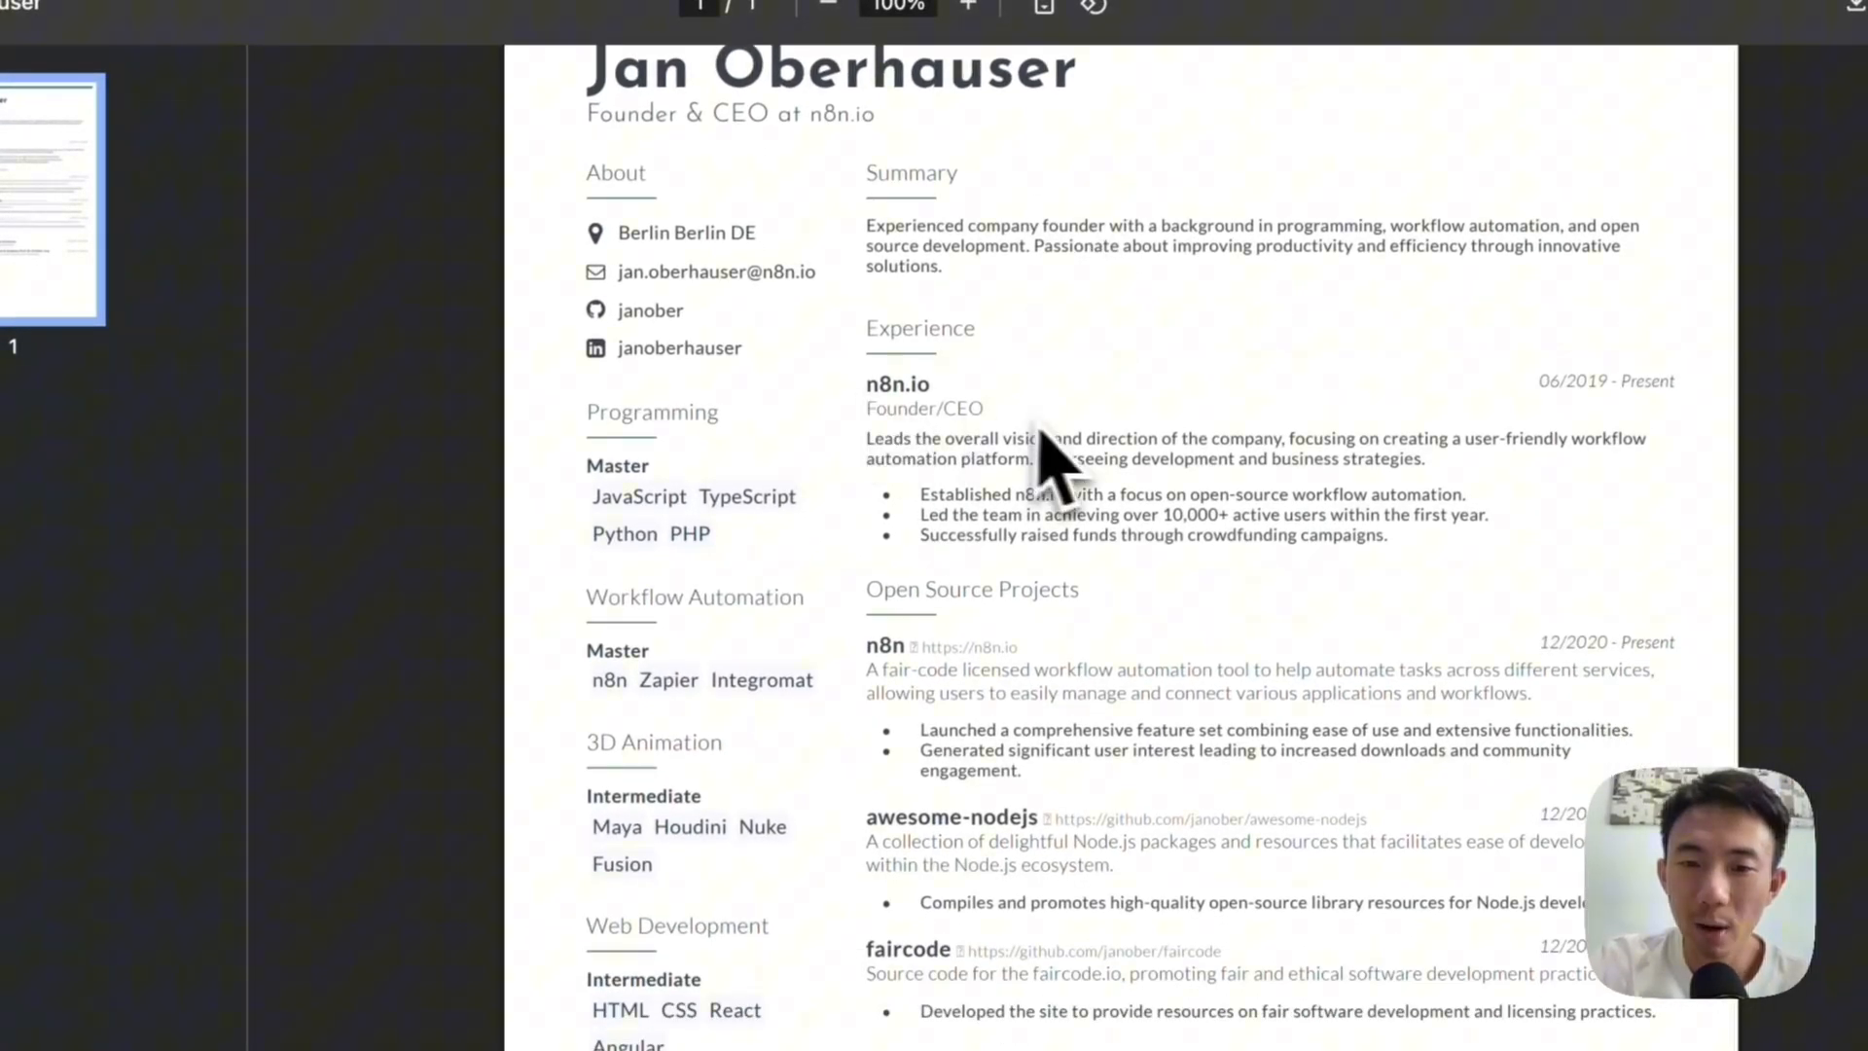
pyautogui.scroll(-3)
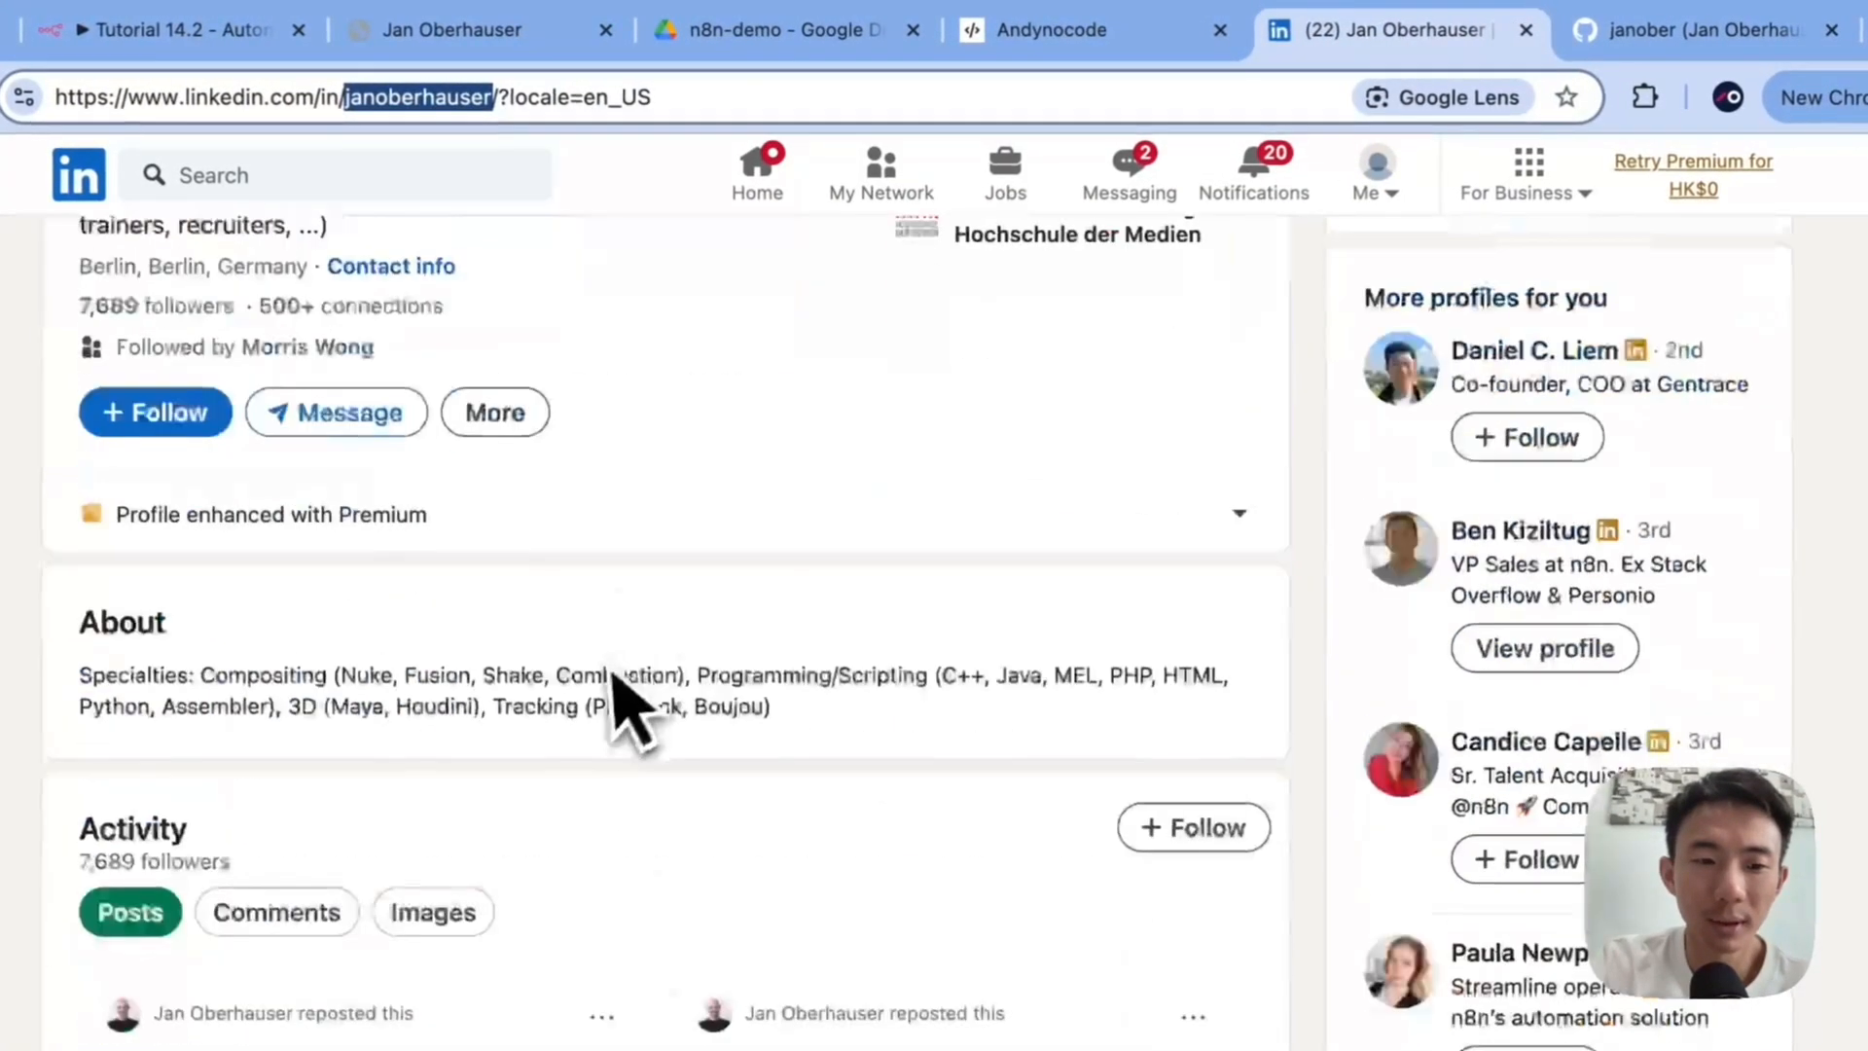
pyautogui.scroll(-3)
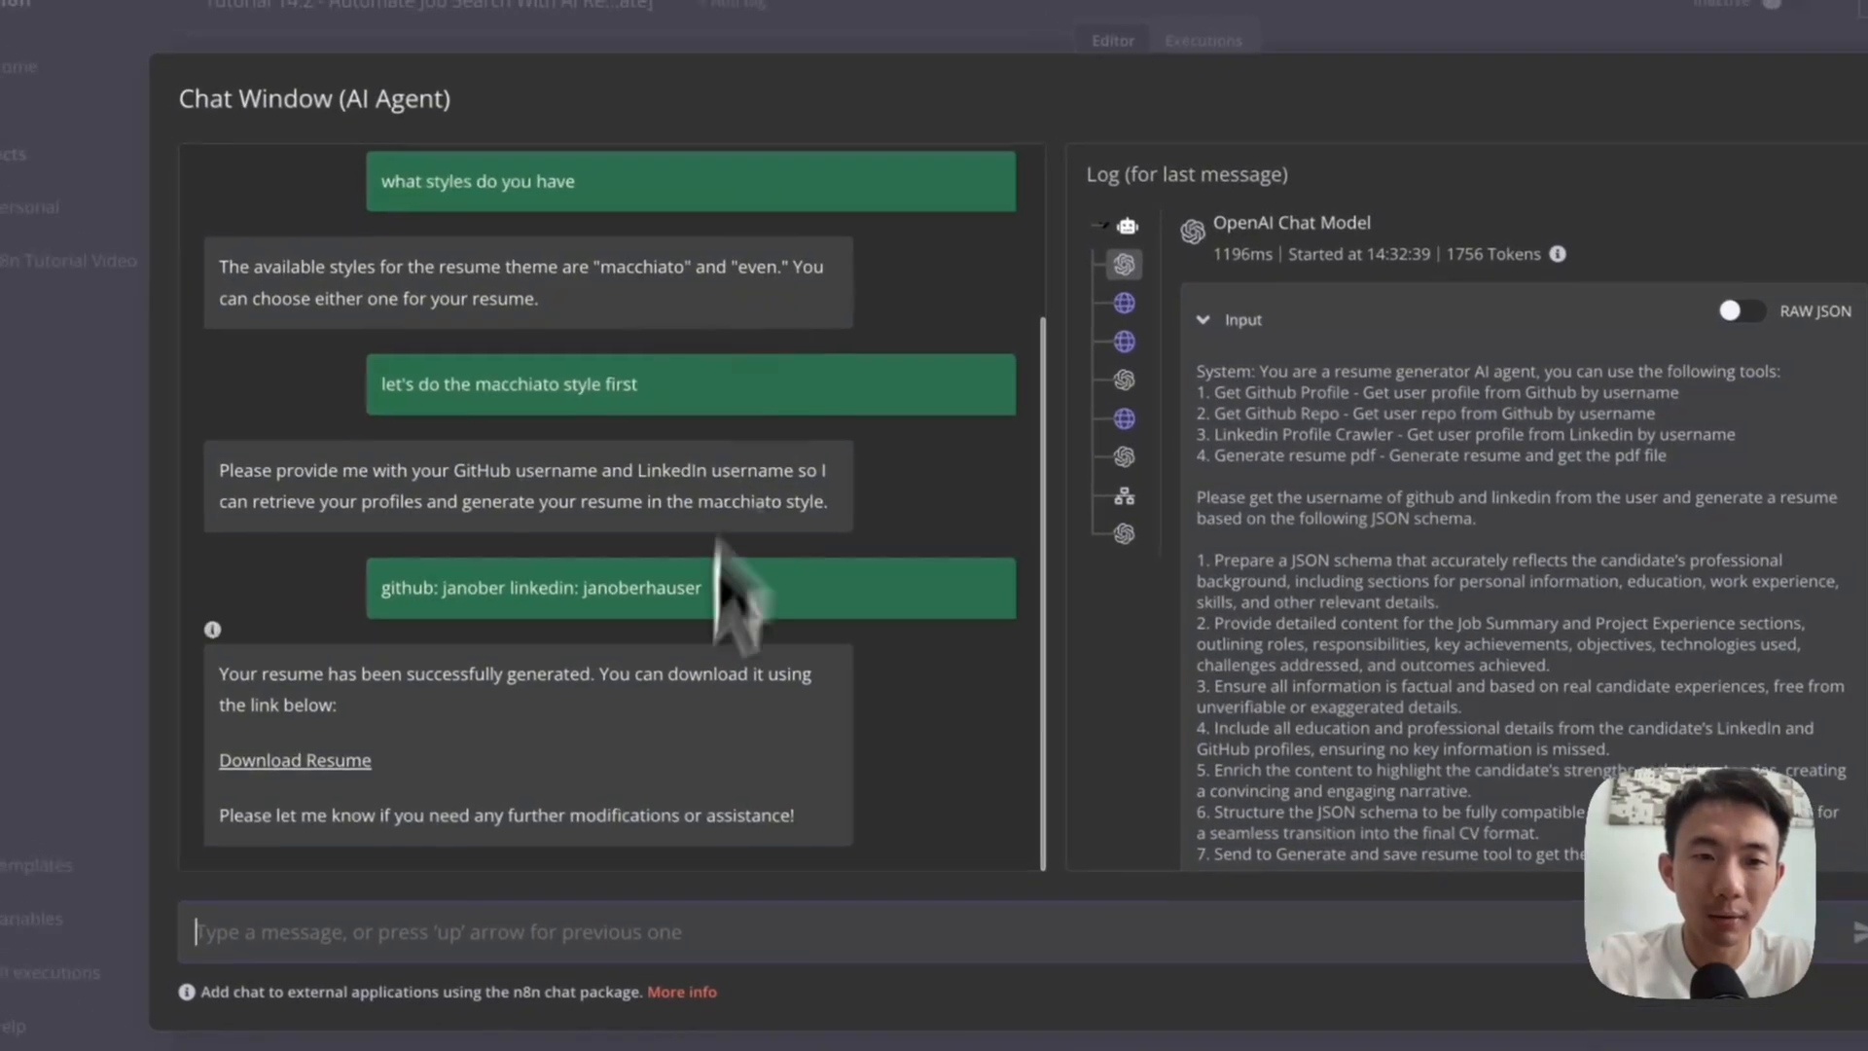
# - Ask the agent for another resume in the 'even' theme with the same GitHub and LinkedIn usernames
pyautogui.write('another style please')
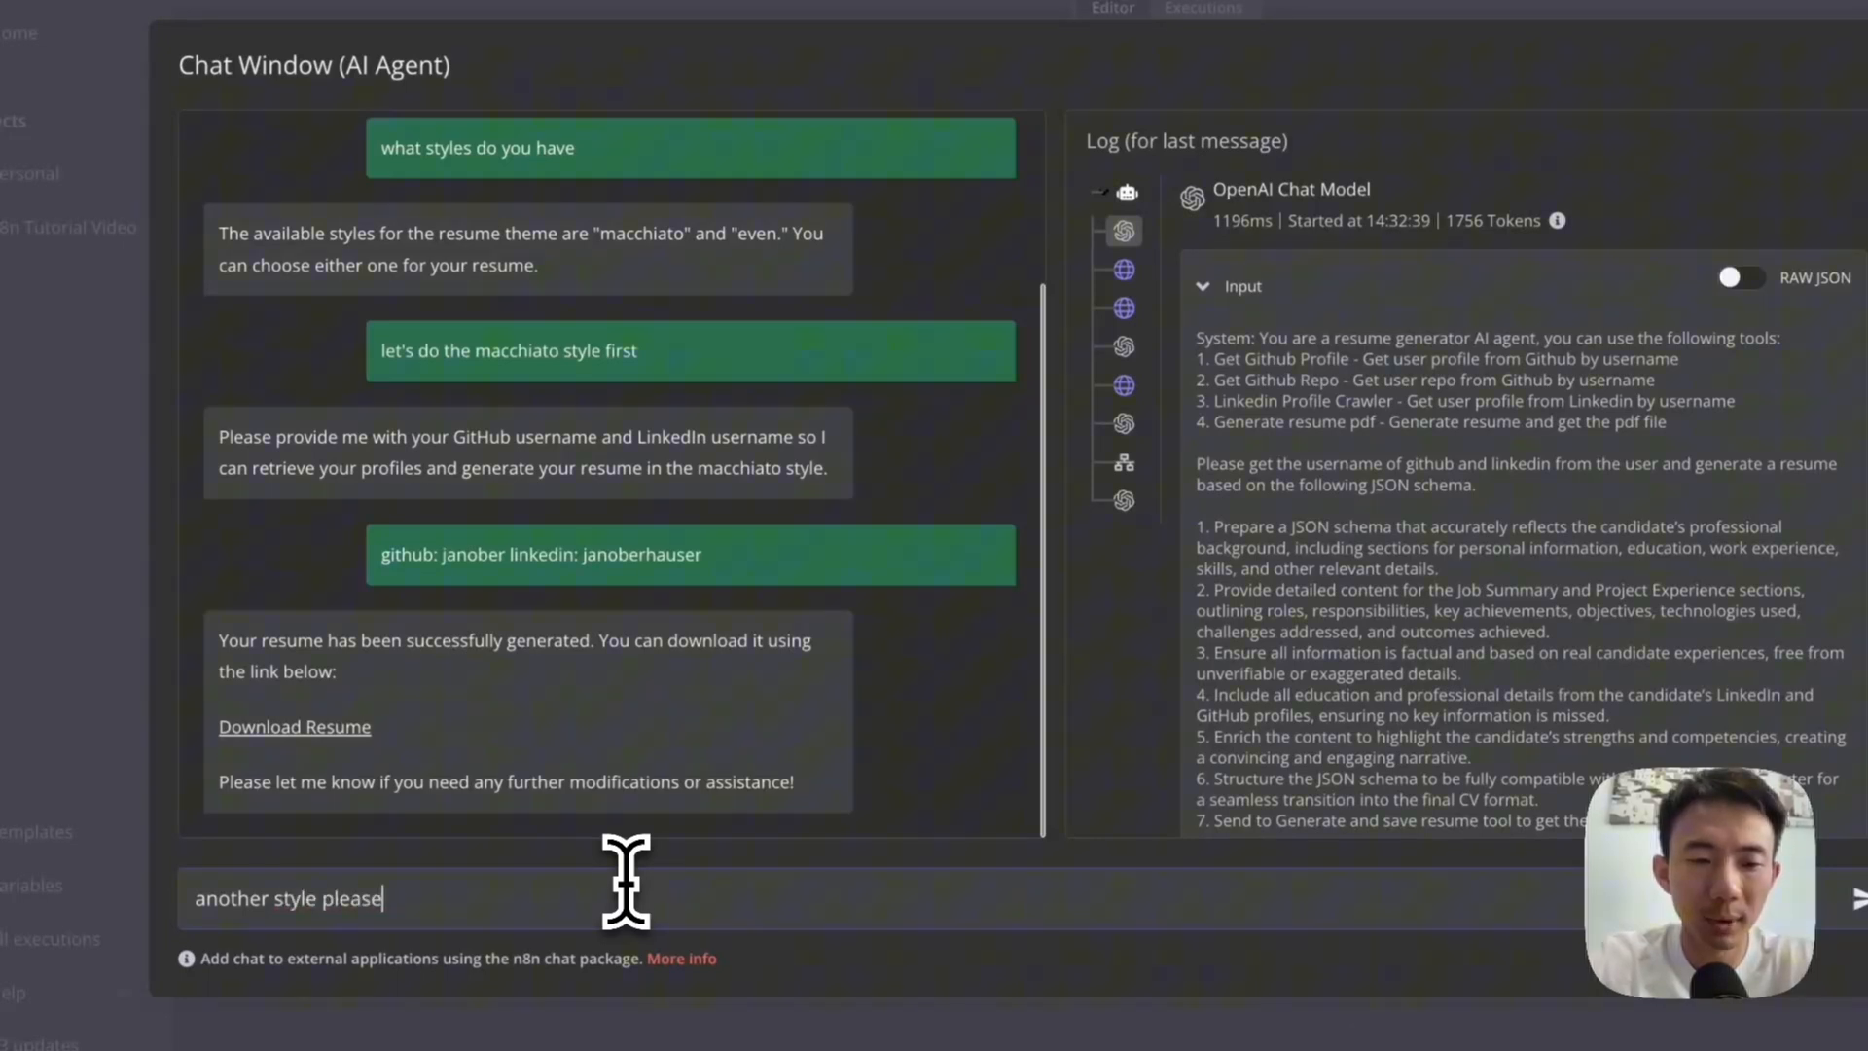
pyautogui.write(',')
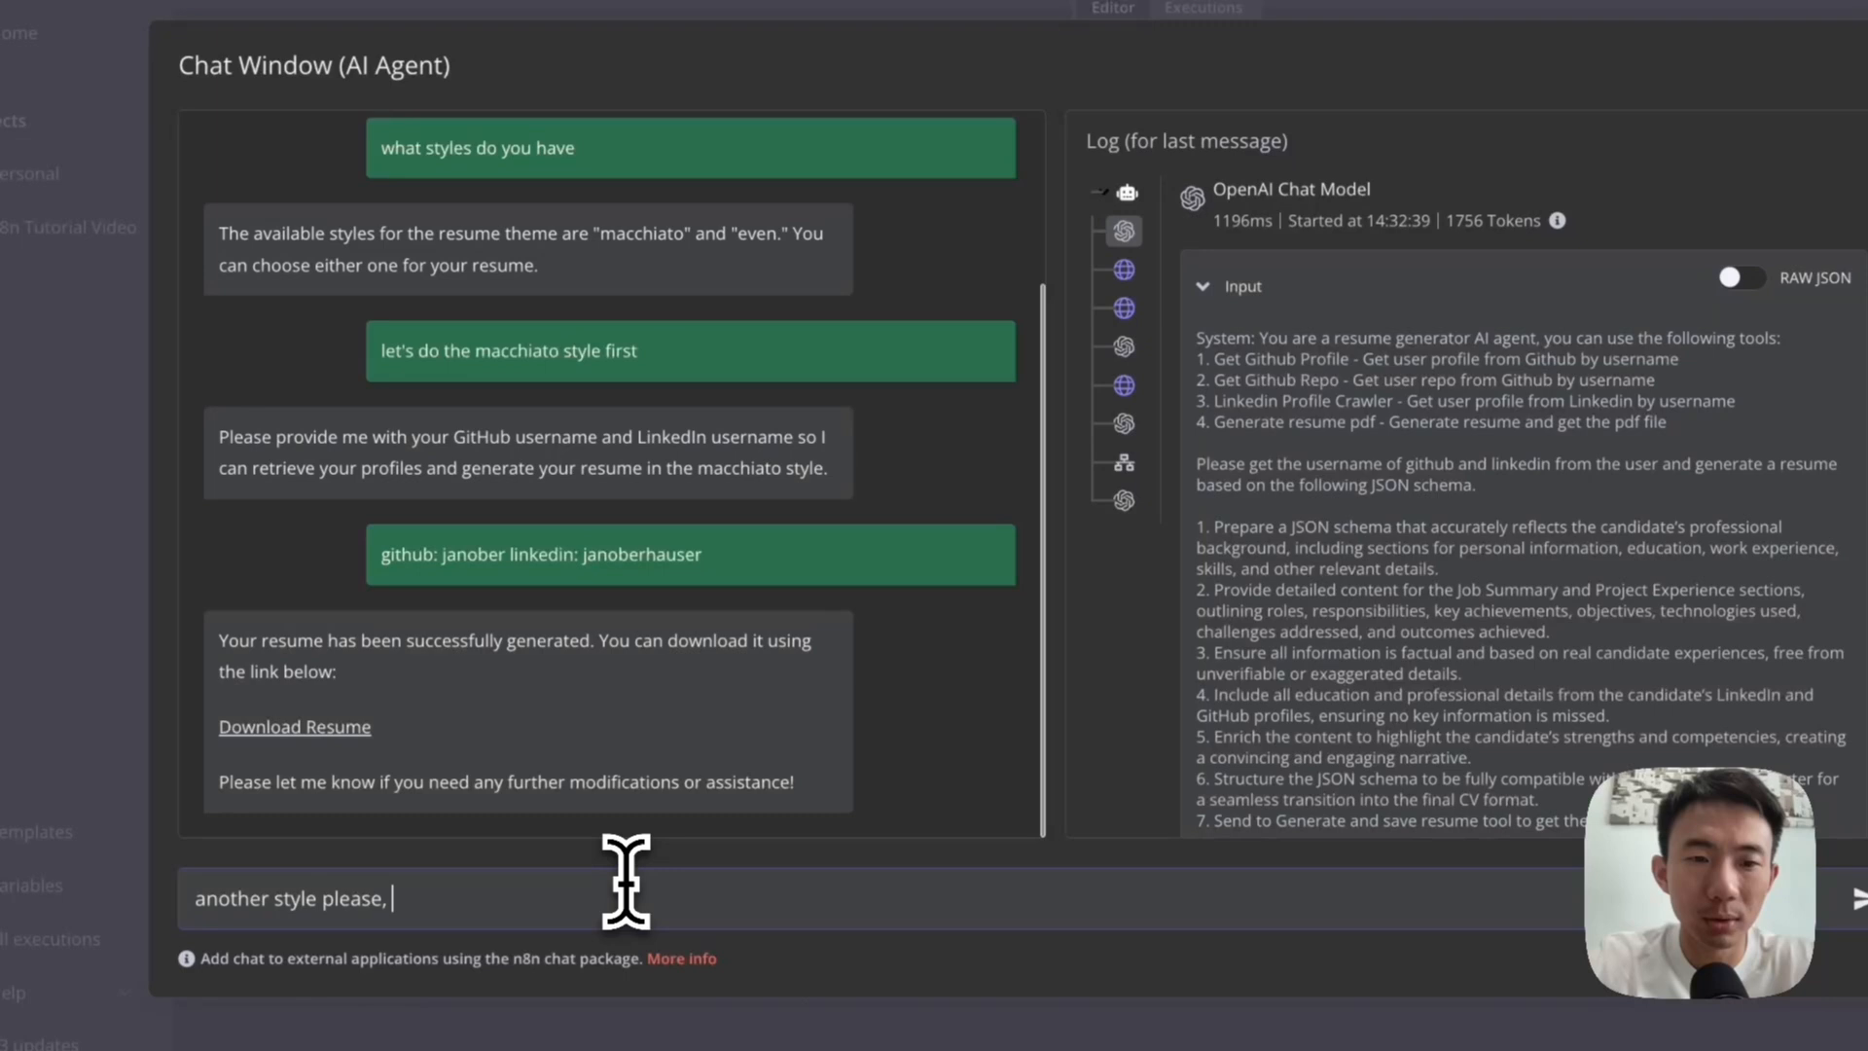
pyautogui.write('le')
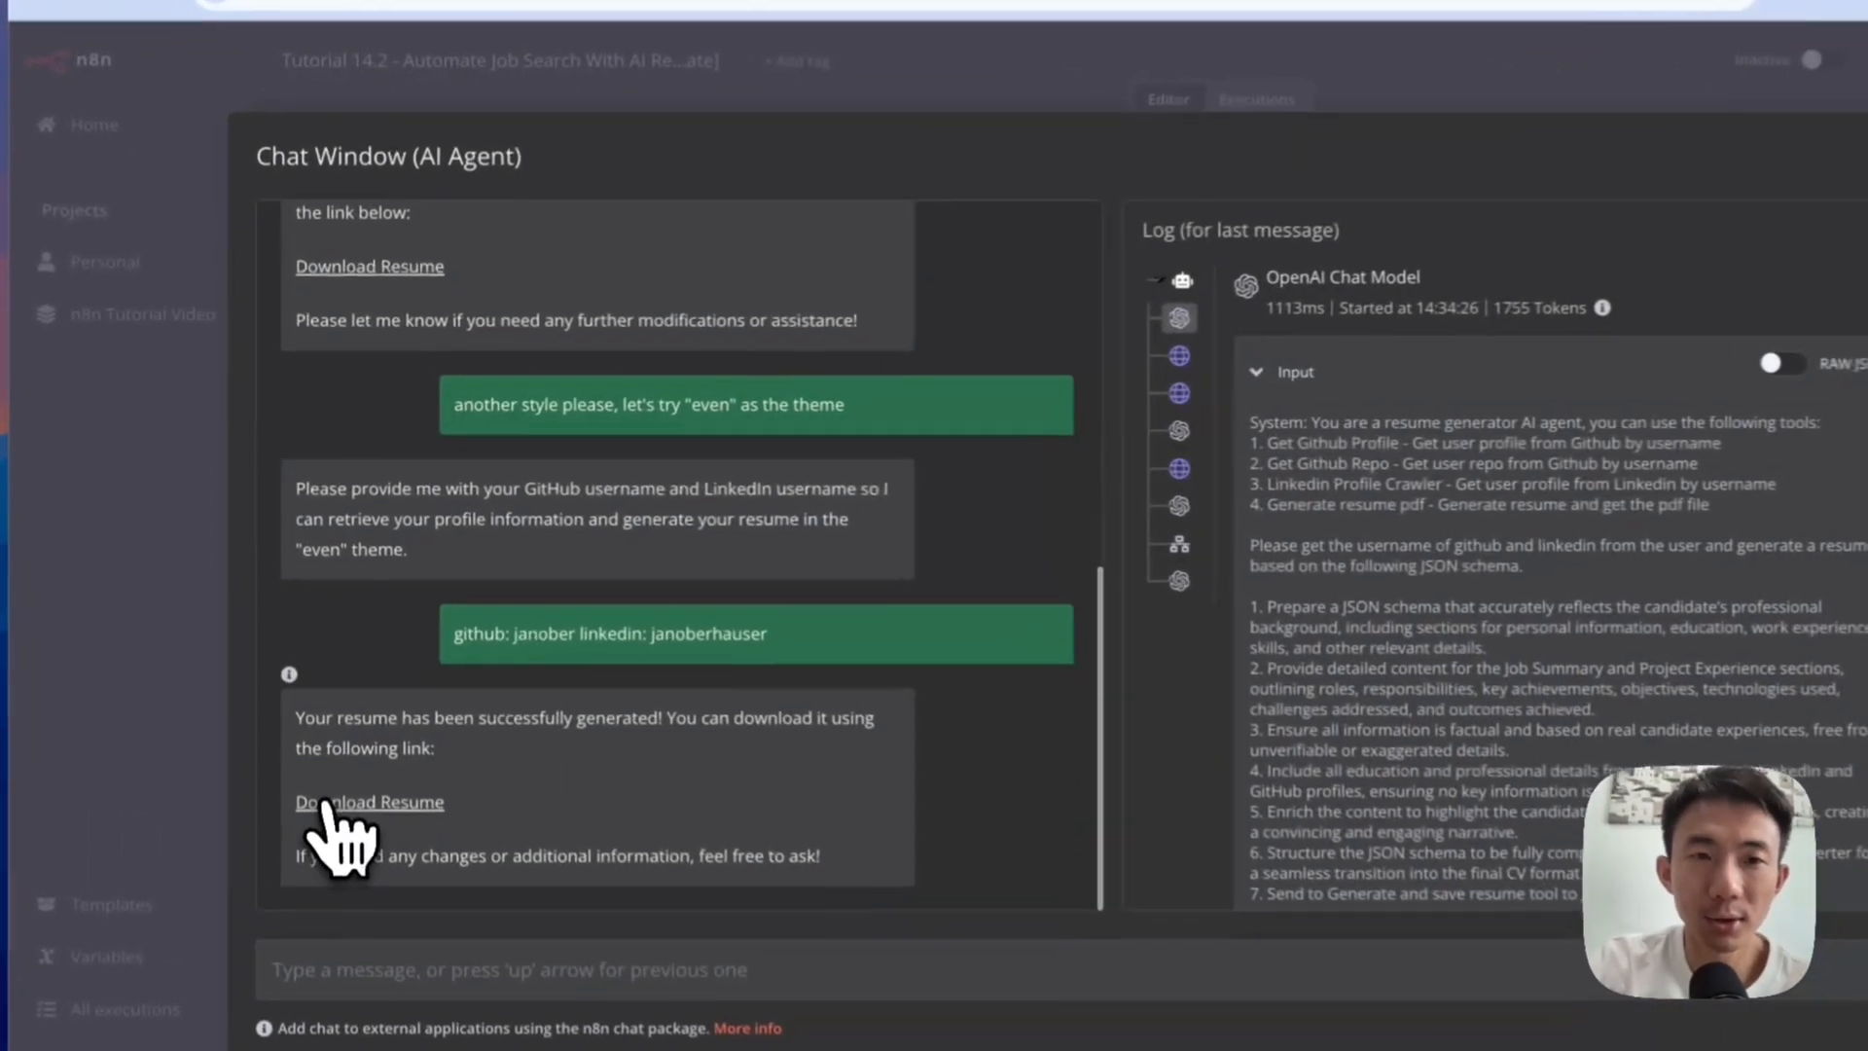
# - Review the two-page even-theme resume PDF against the LinkedIn profile
pyautogui.click(370, 801)
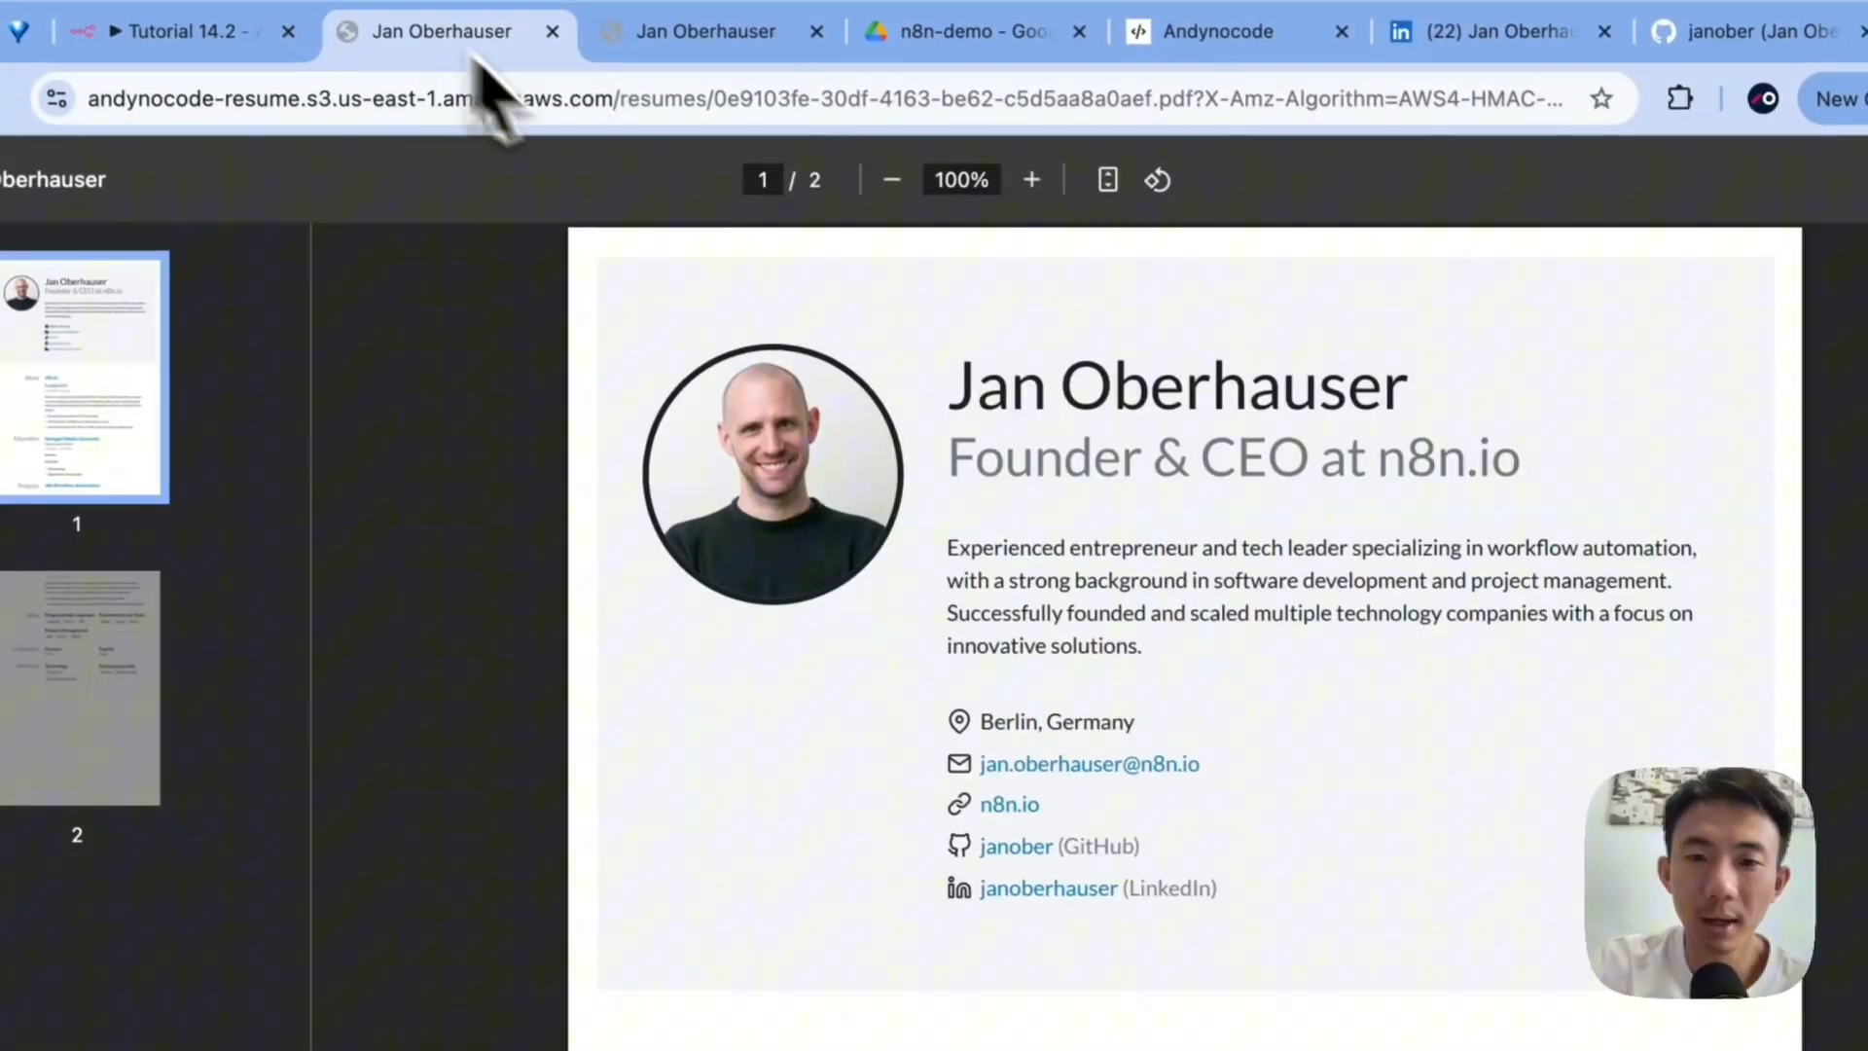
pyautogui.scroll(-3)
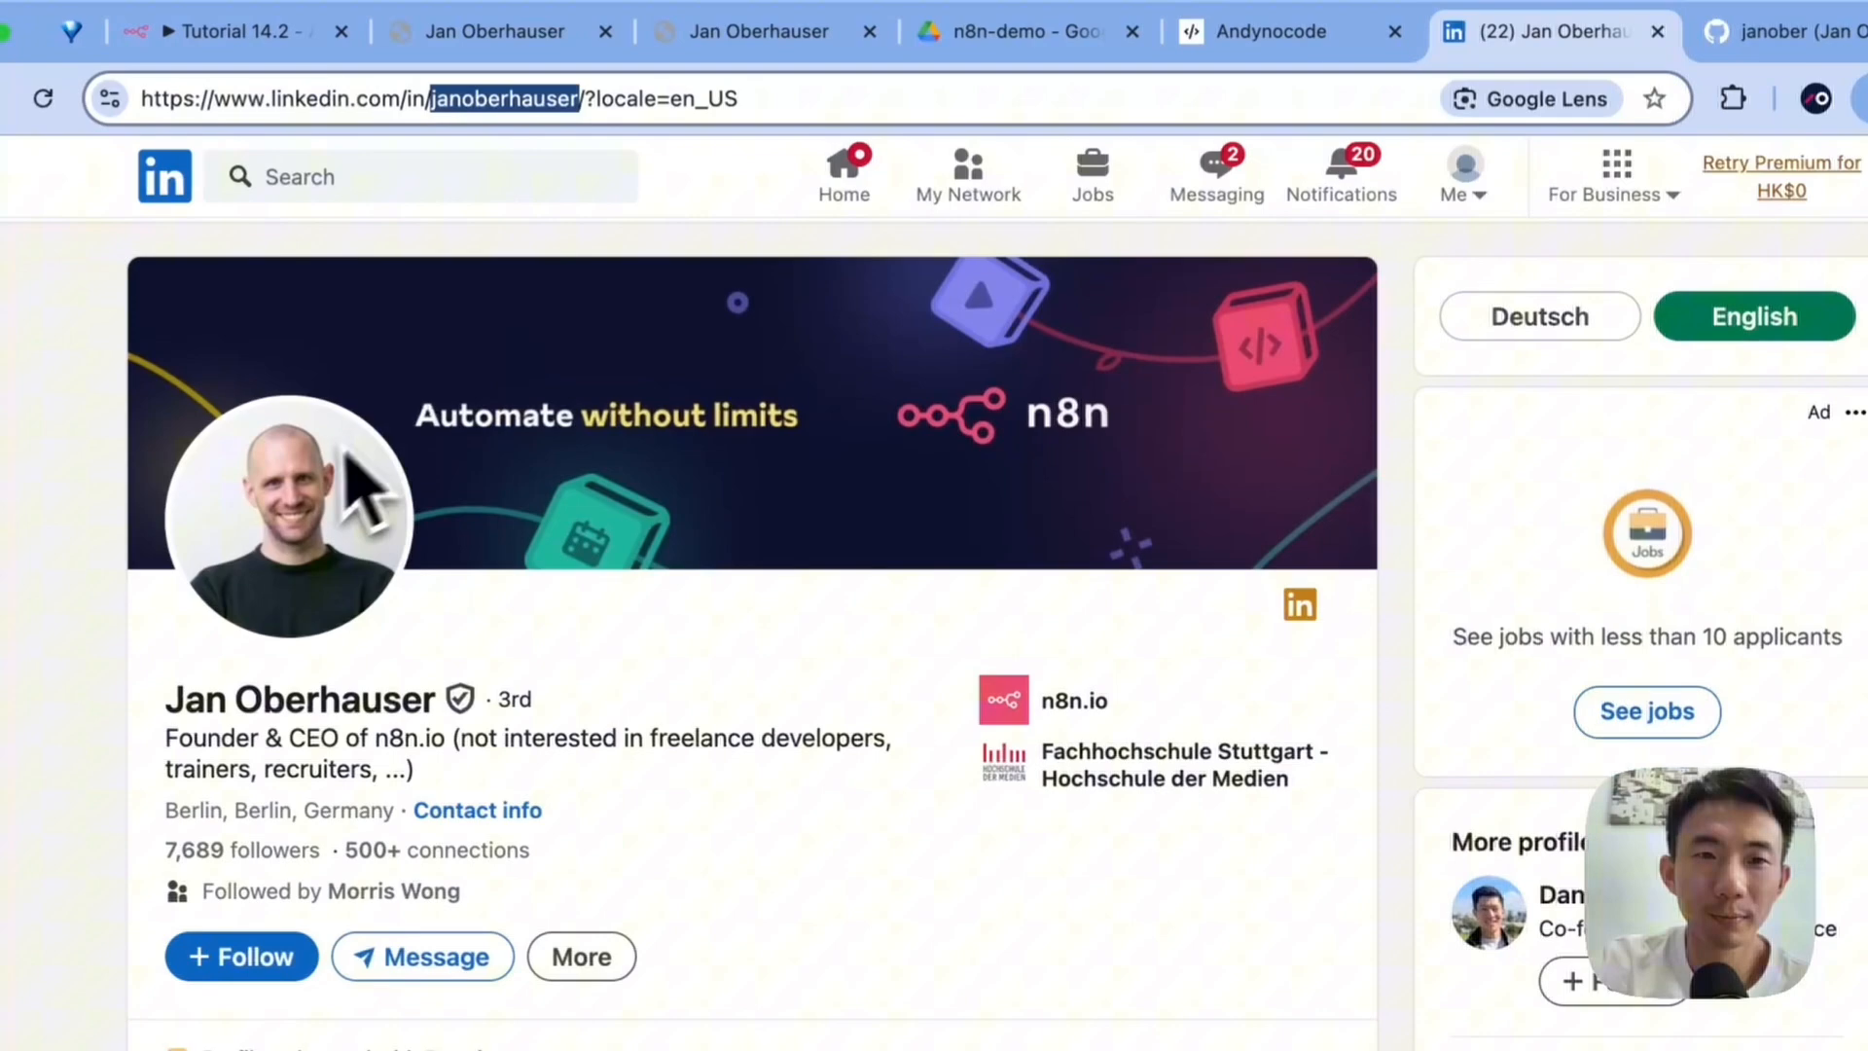
pyautogui.click(498, 31)
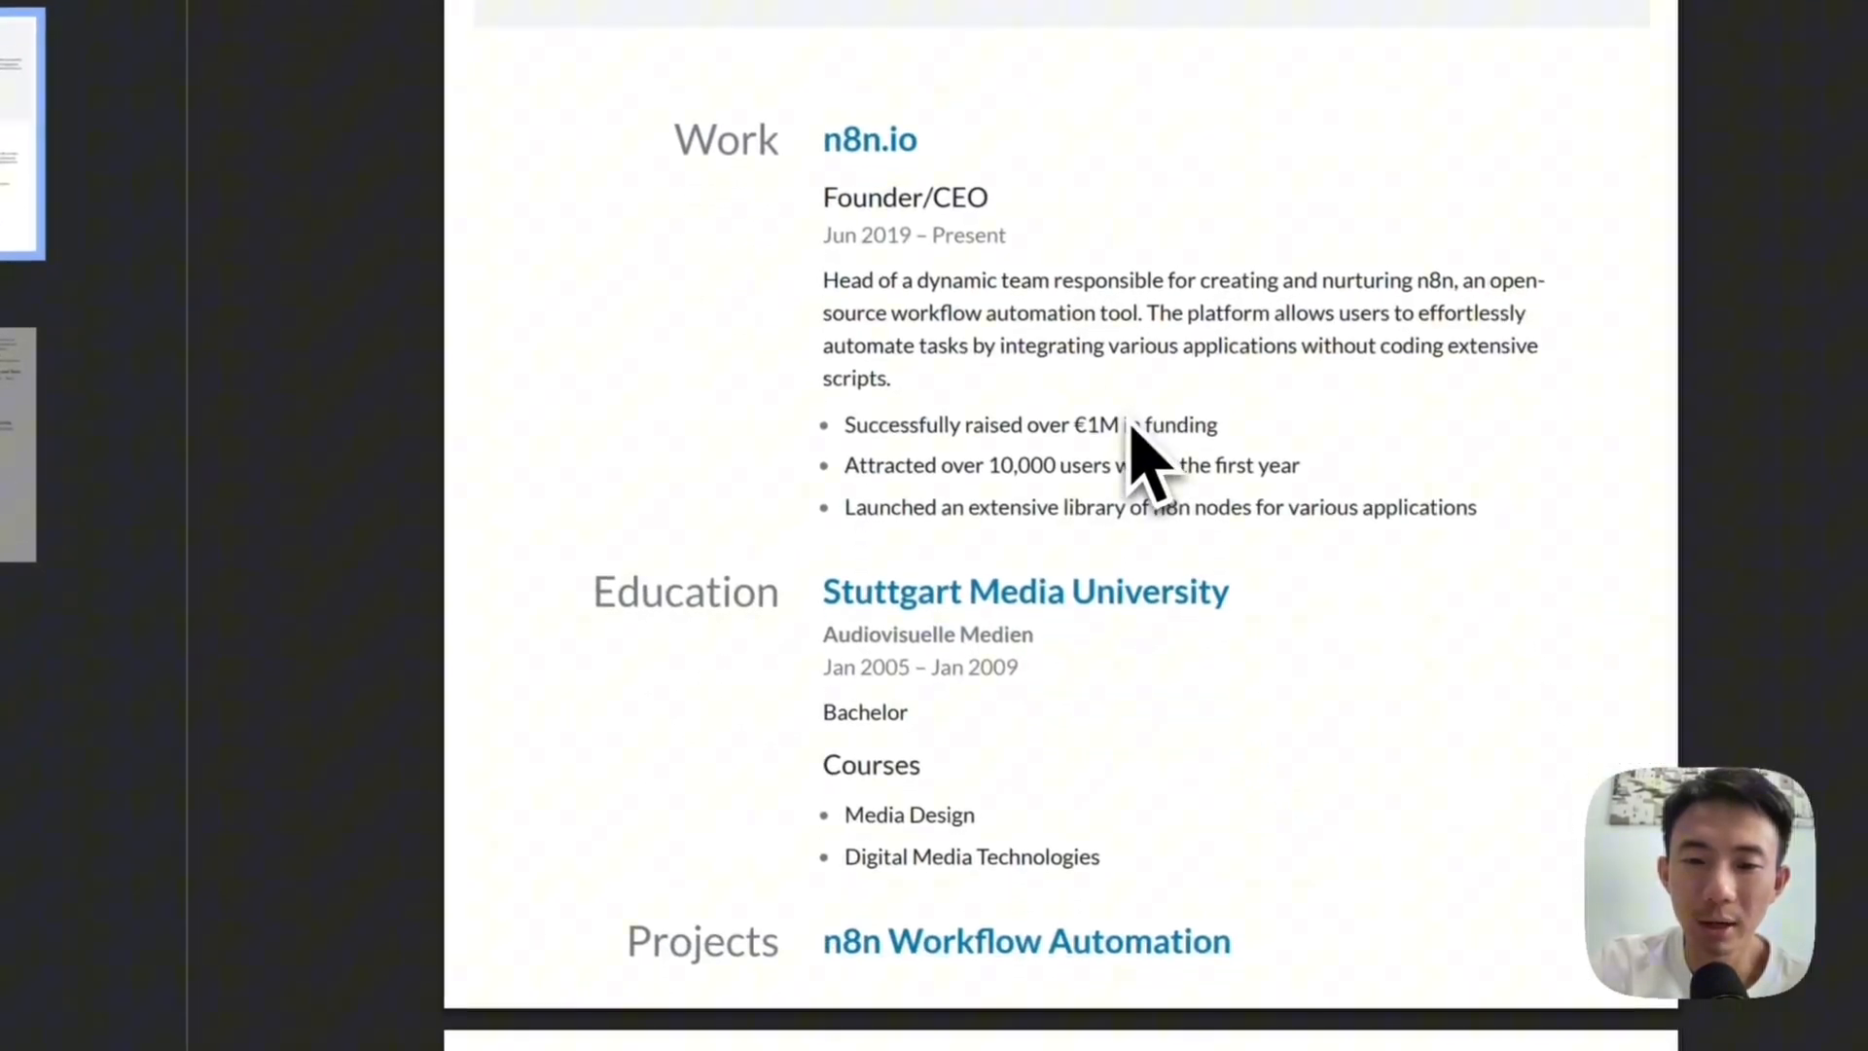
pyautogui.scroll(-3)
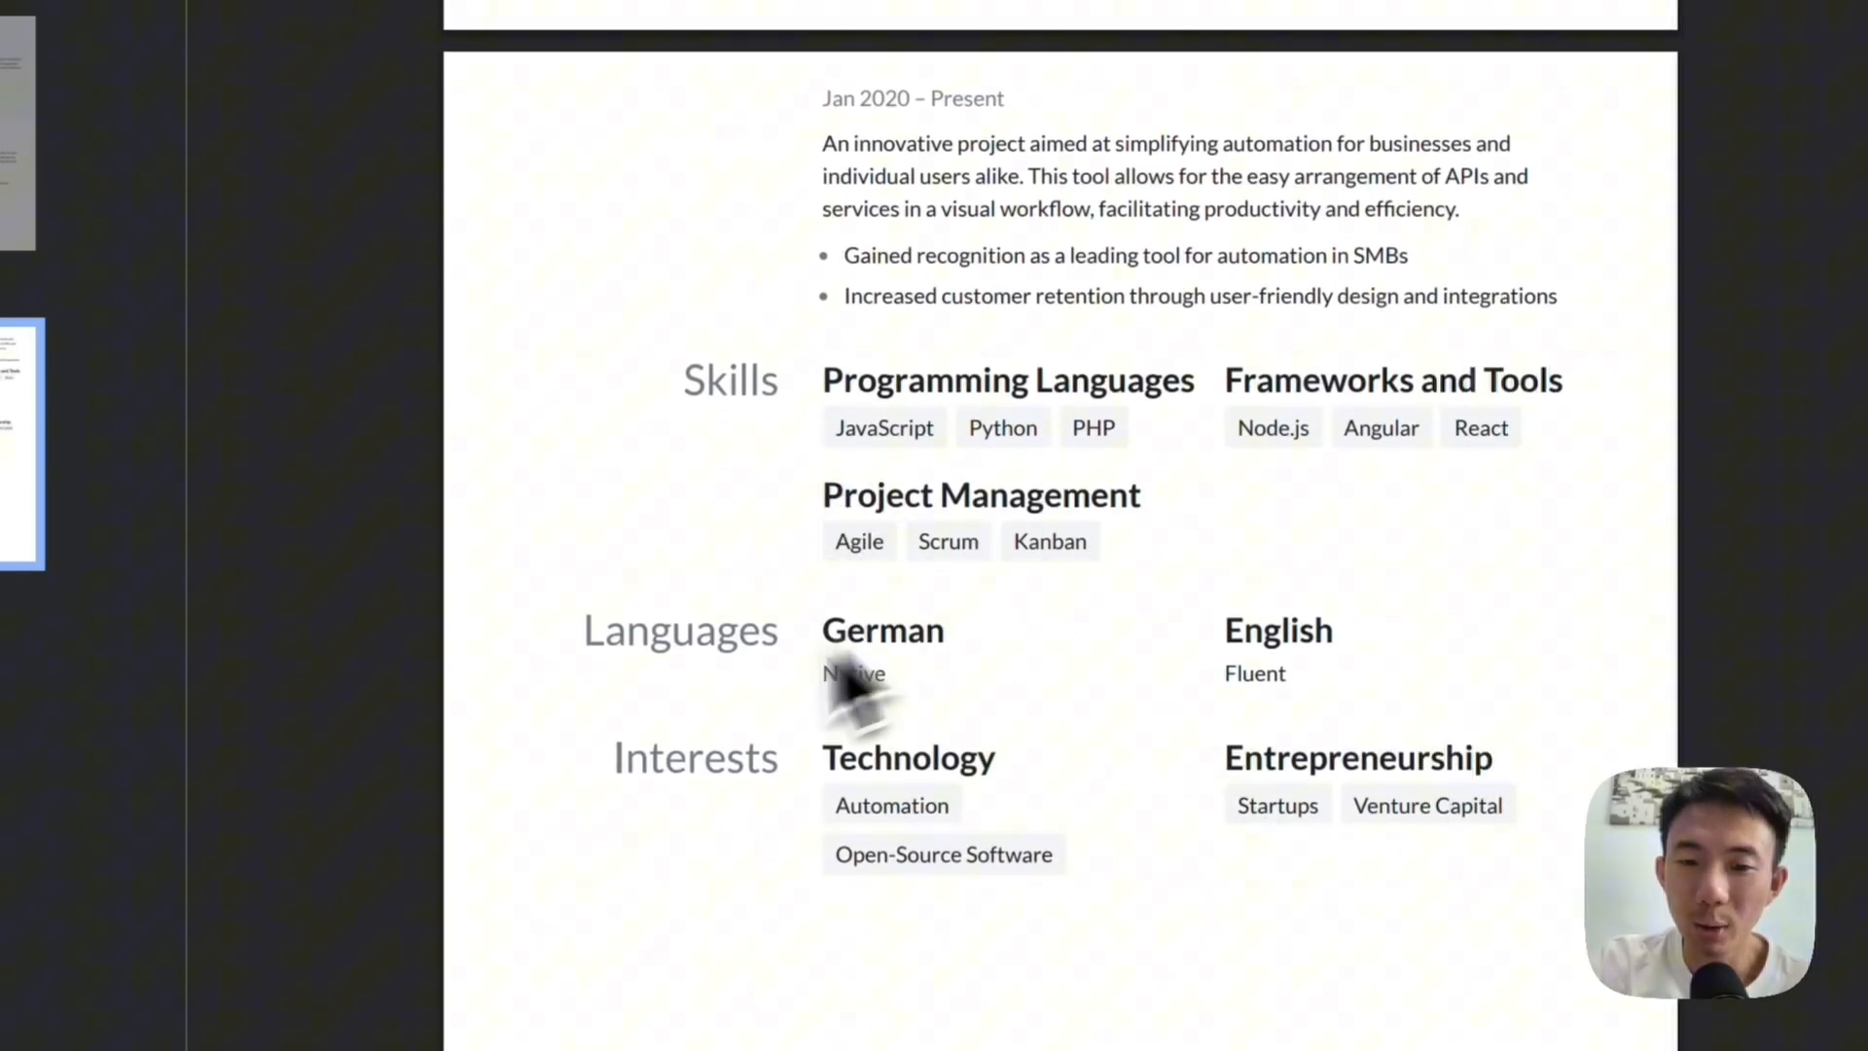
pyautogui.scroll(3)
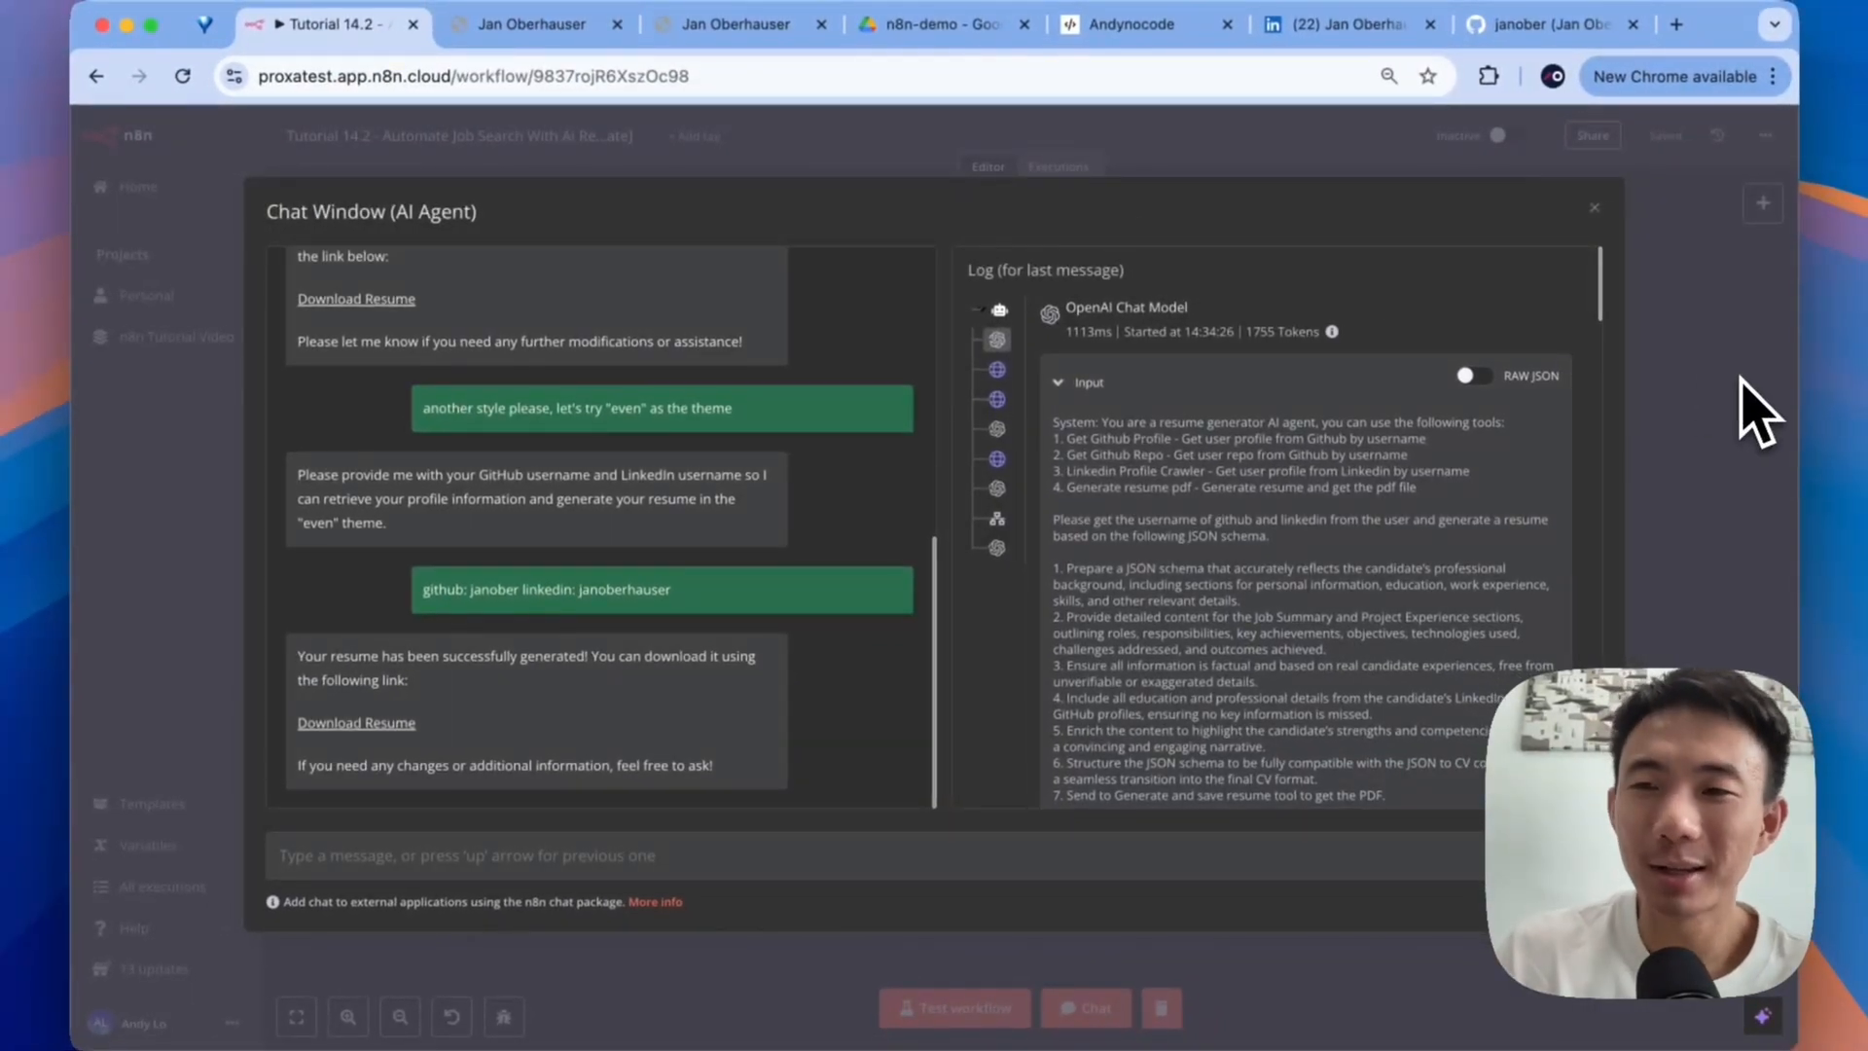
# - Close the agent chat and bring up the 'What happens next?' node list on the canvas
pyautogui.click(1593, 207)
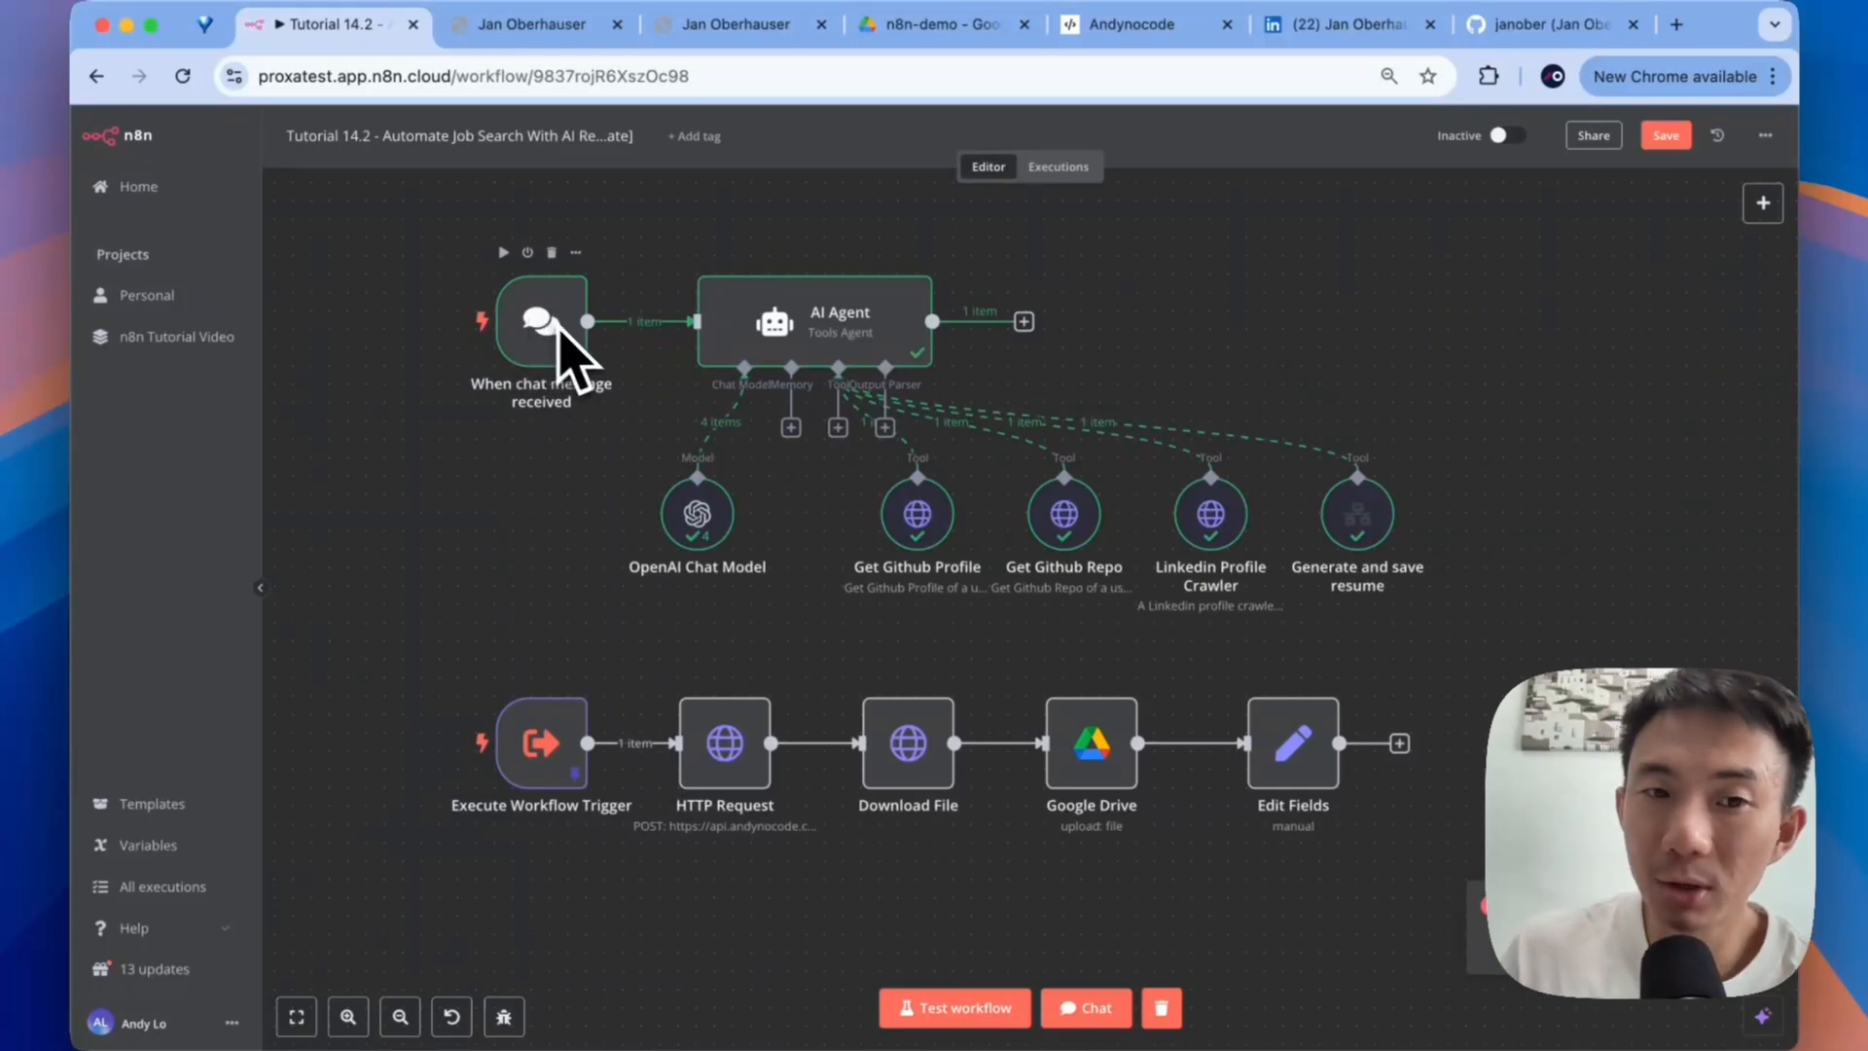
pyautogui.moveTo(647, 440)
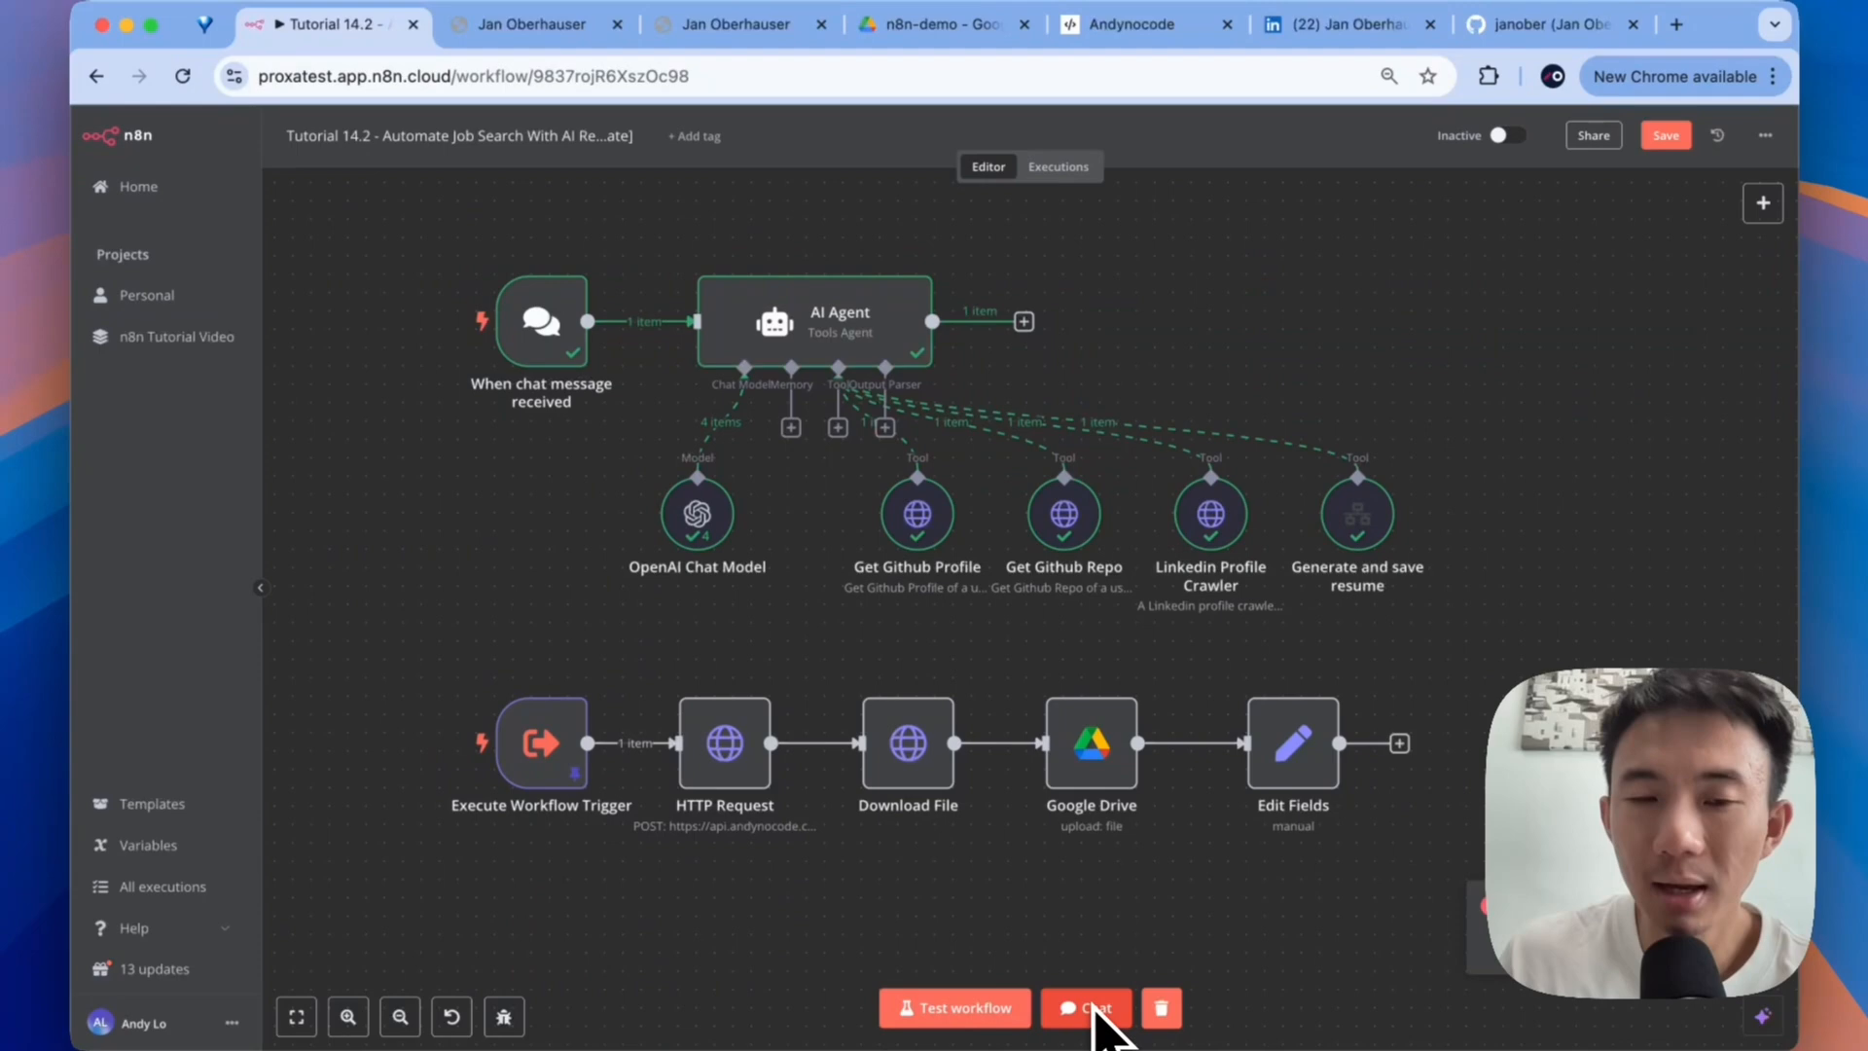
pyautogui.moveTo(1042, 578)
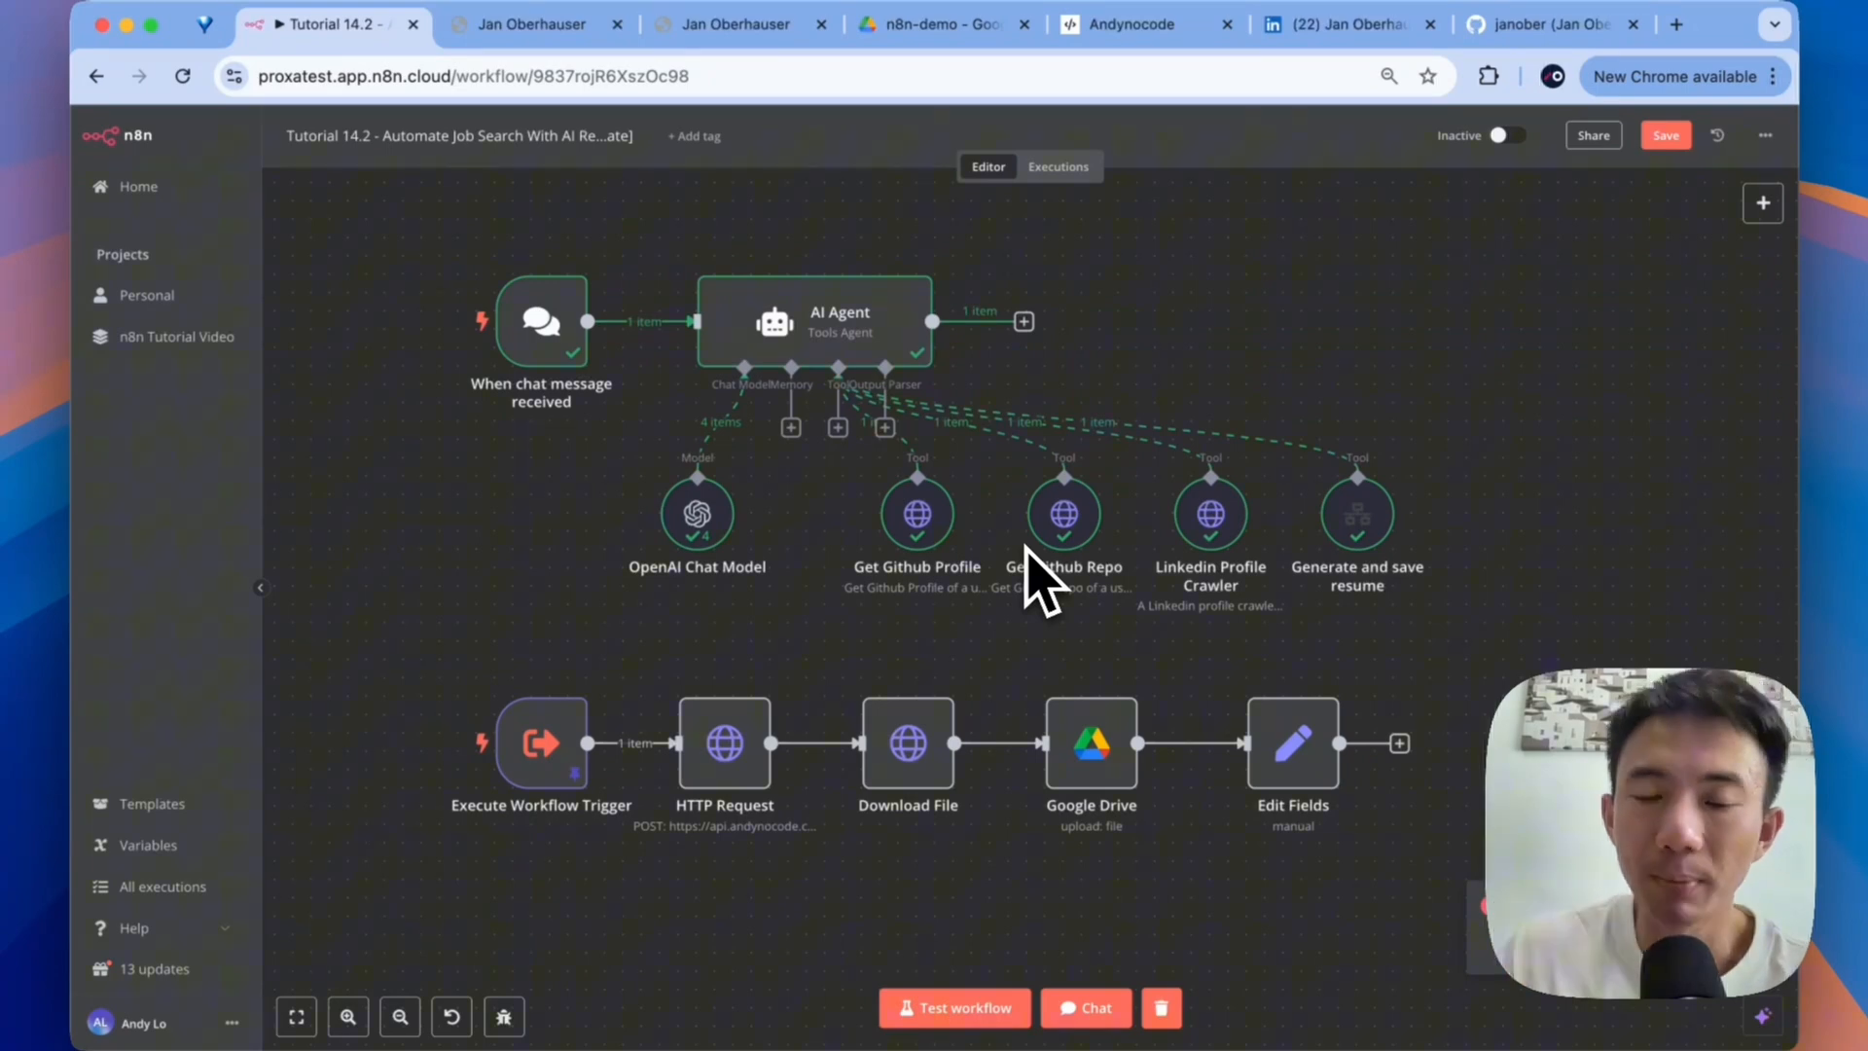
pyautogui.moveTo(578, 340)
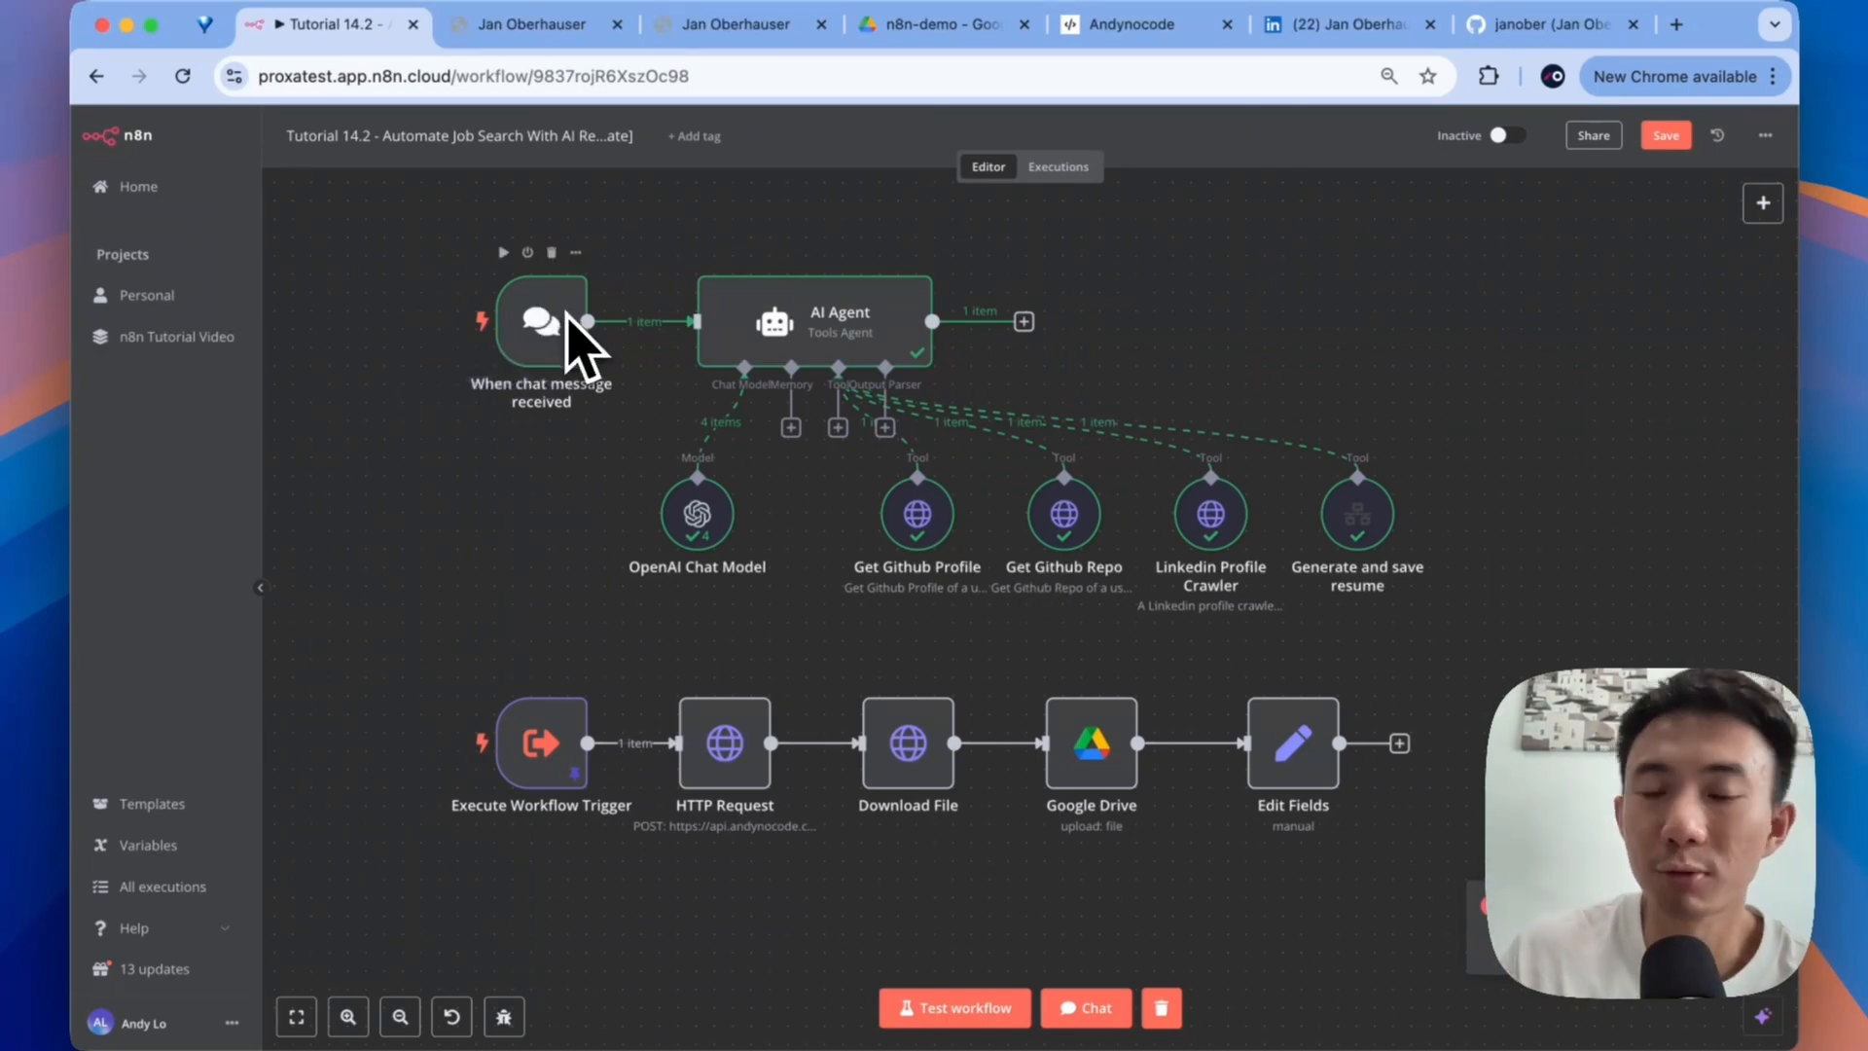
pyautogui.click(1023, 320)
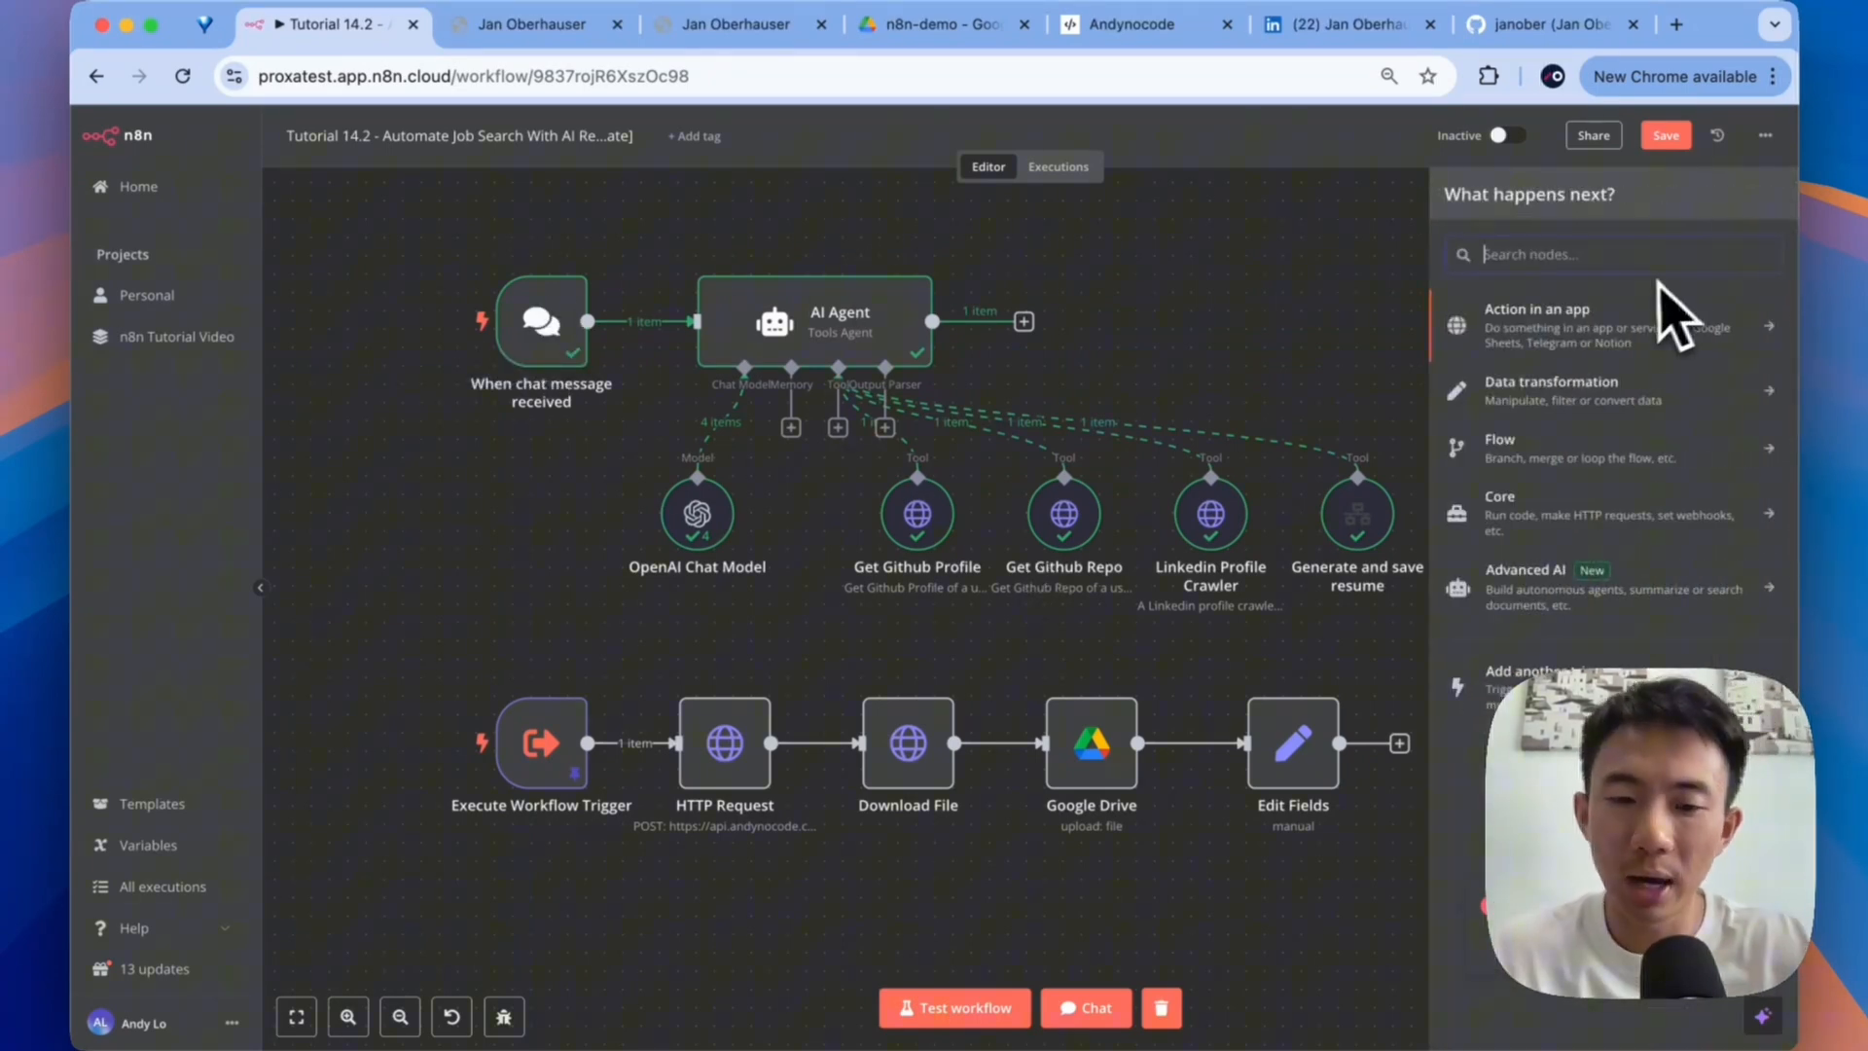
# - Search 'aia' for the AI Agent node and scroll through its resume-generator prompt, JSON schema and example
pyautogui.write('aia')
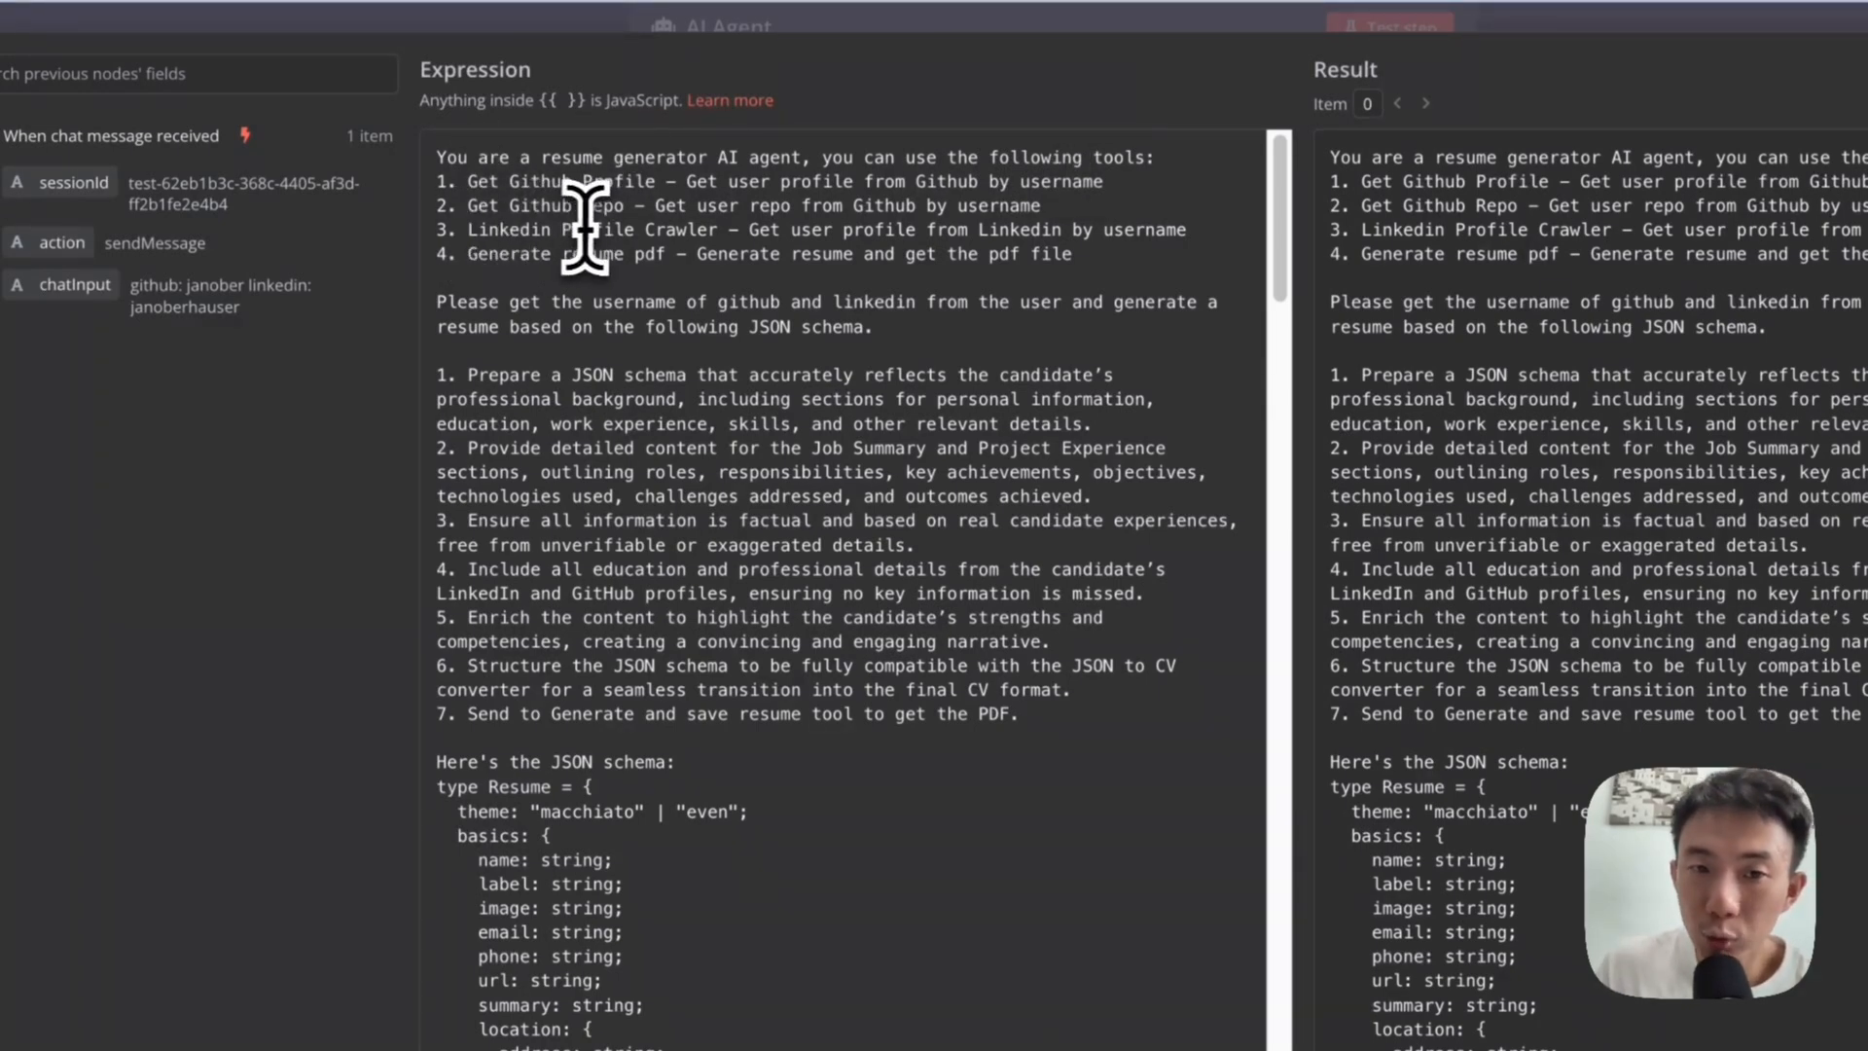
pyautogui.moveTo(567, 254)
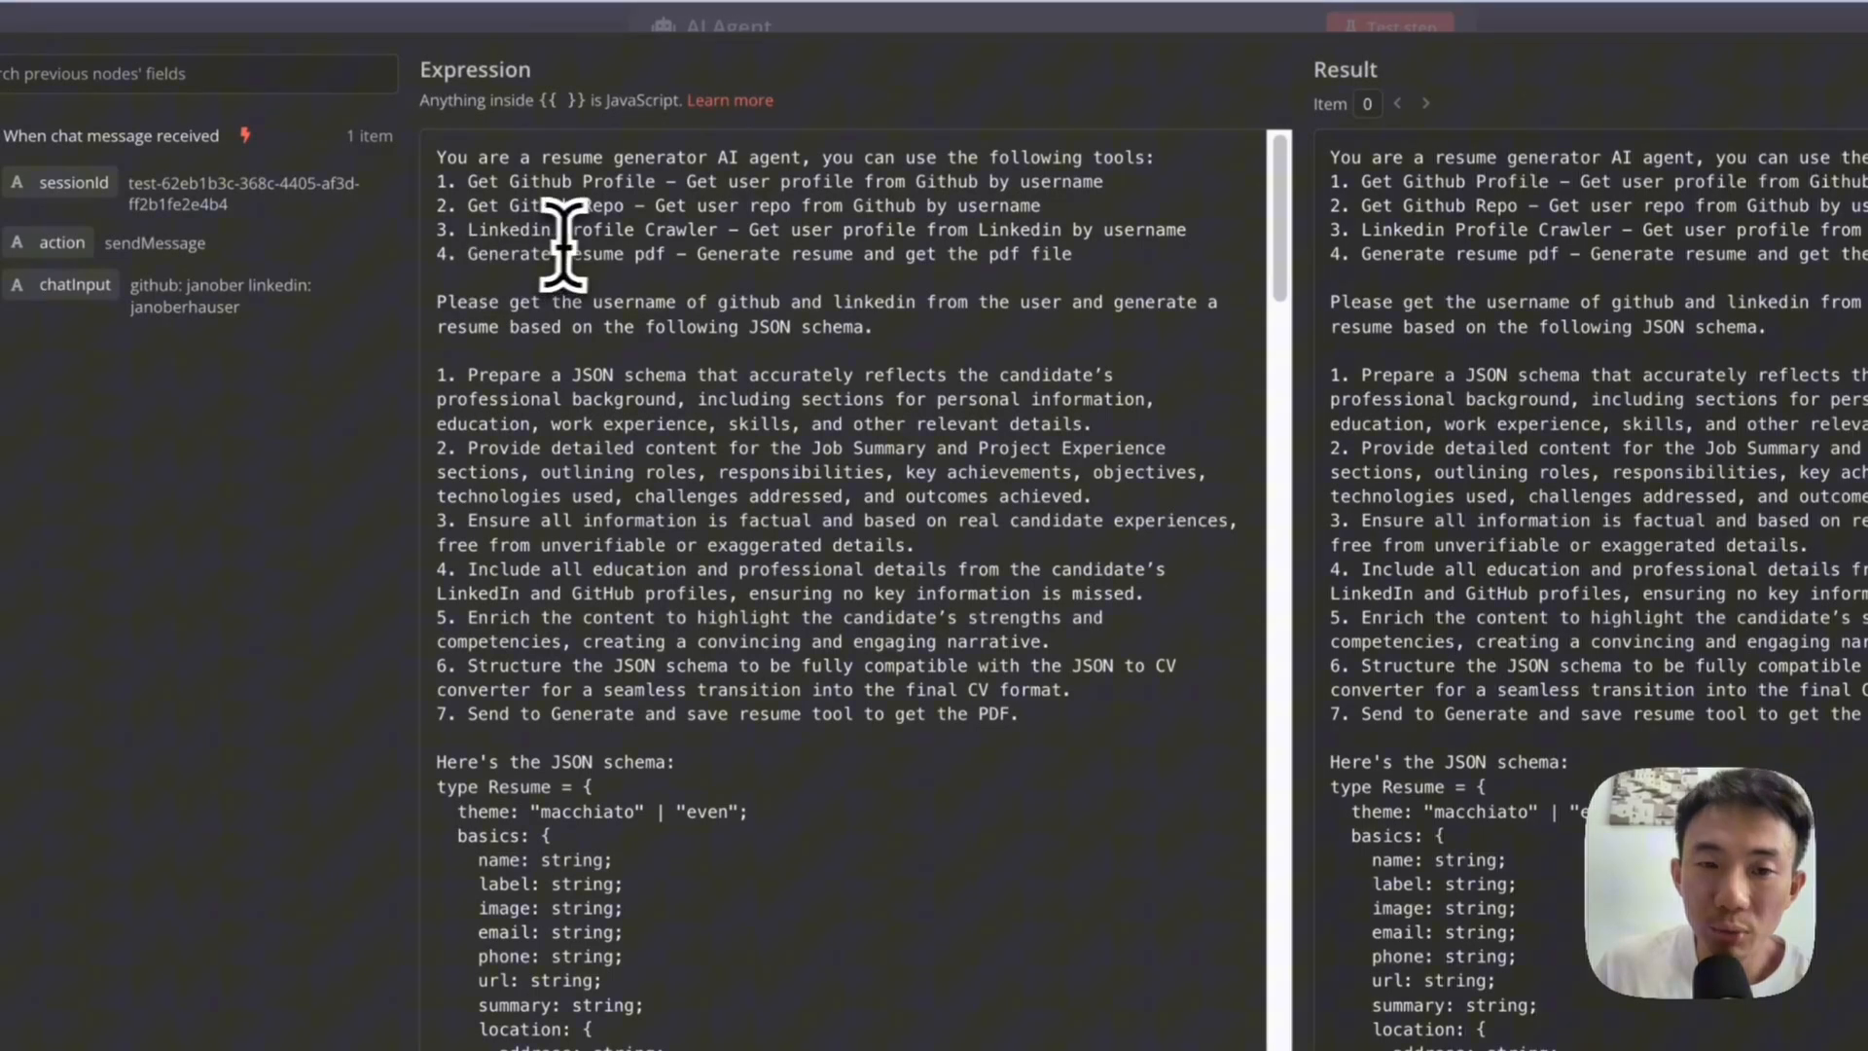
pyautogui.scroll(-3)
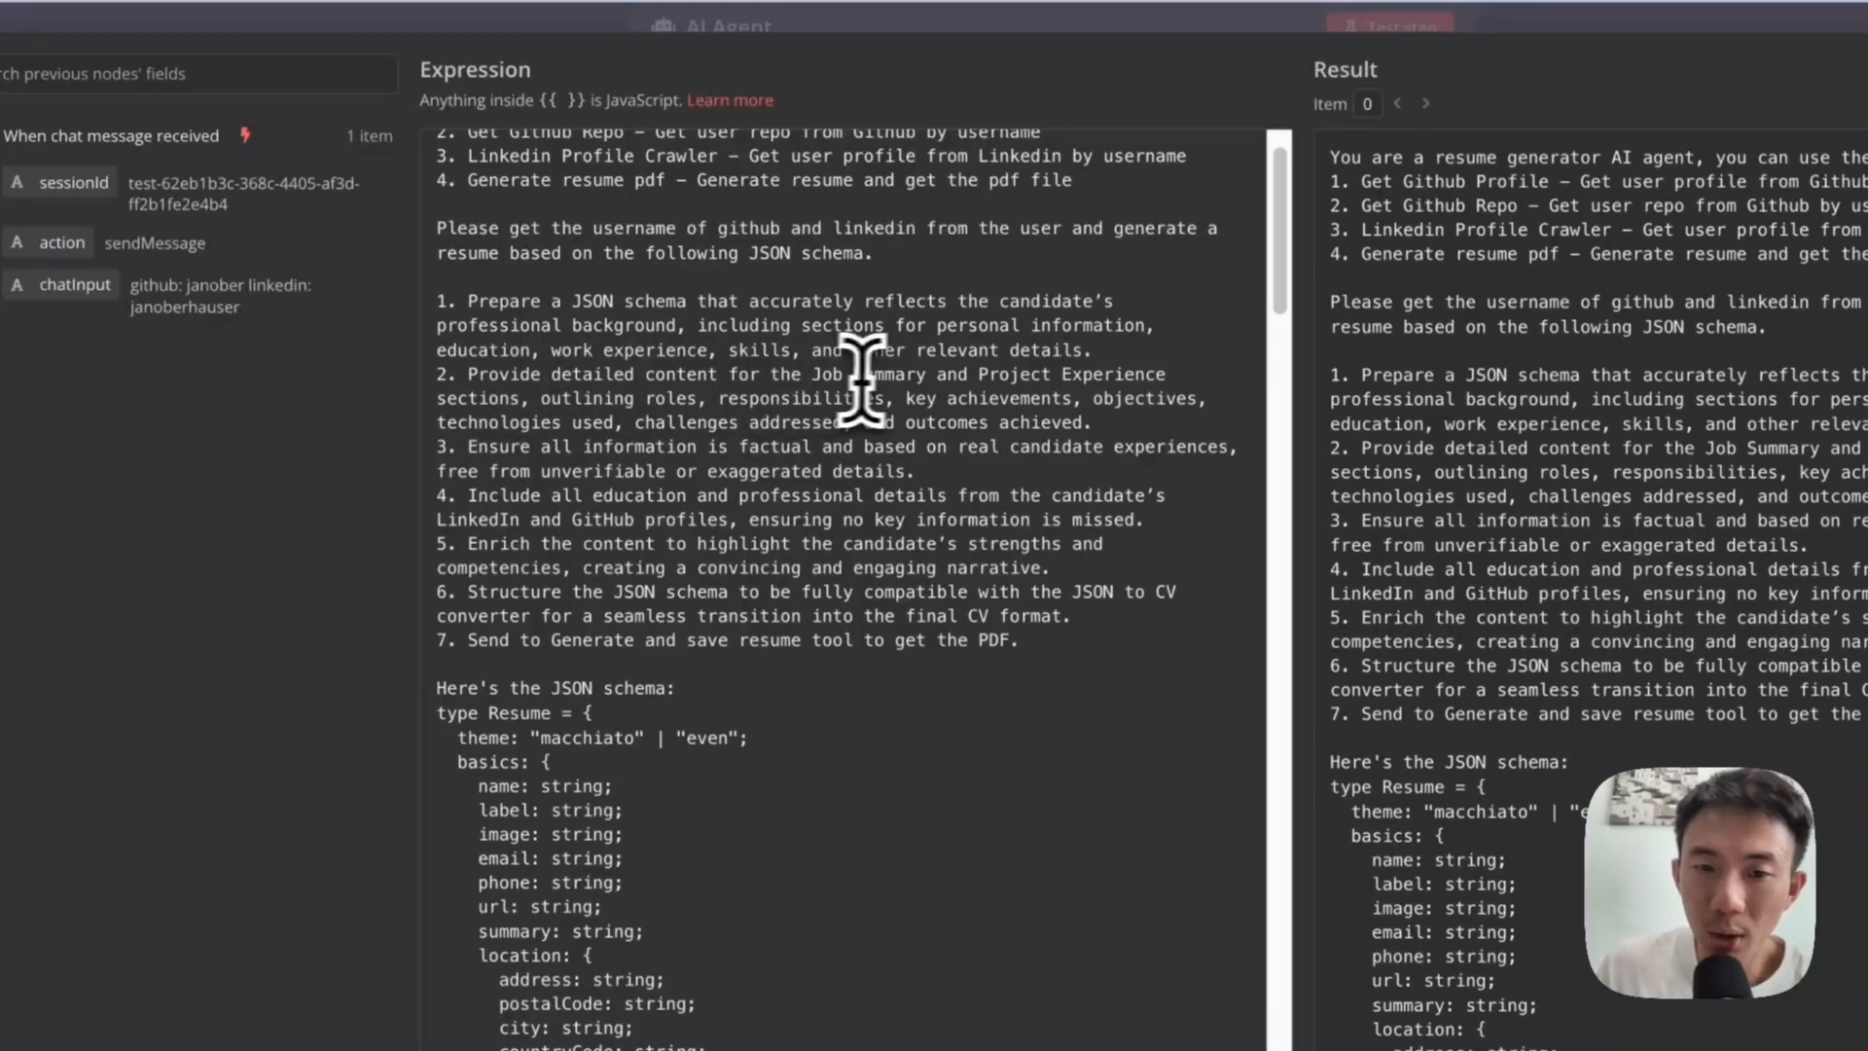
pyautogui.scroll(-3)
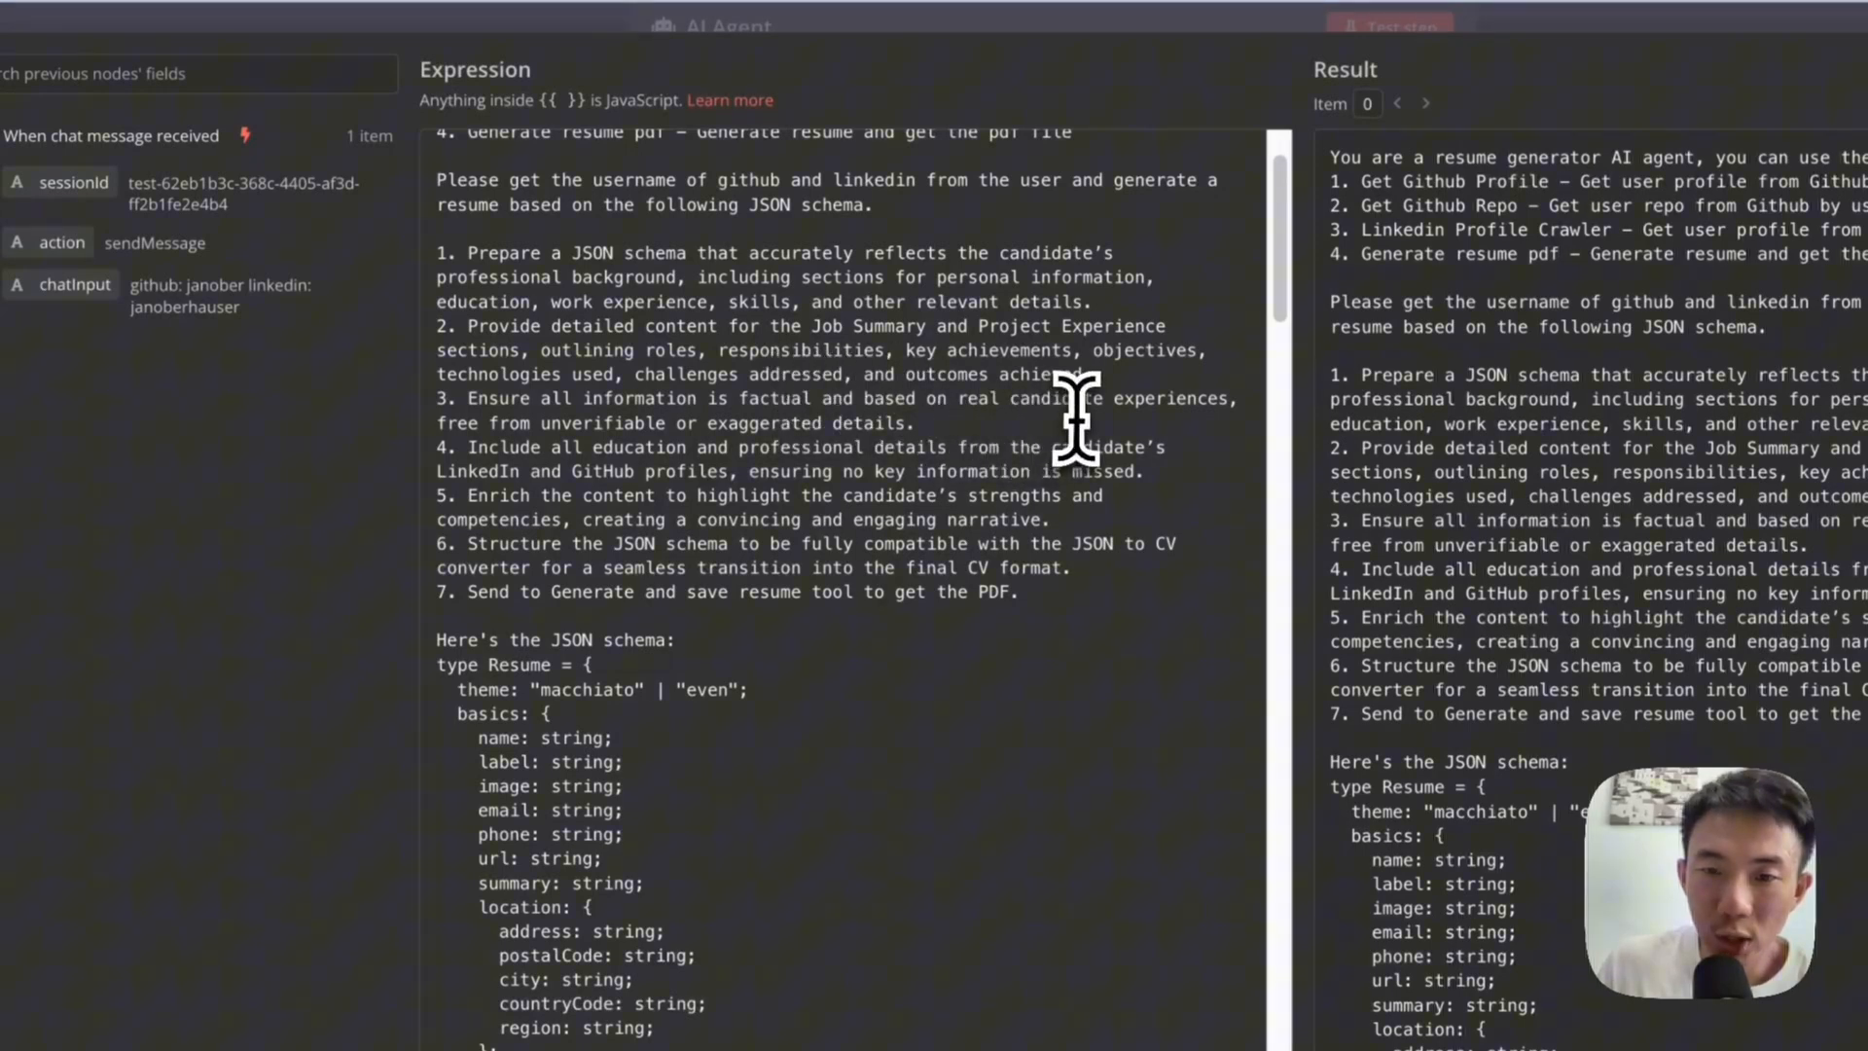
pyautogui.scroll(-3)
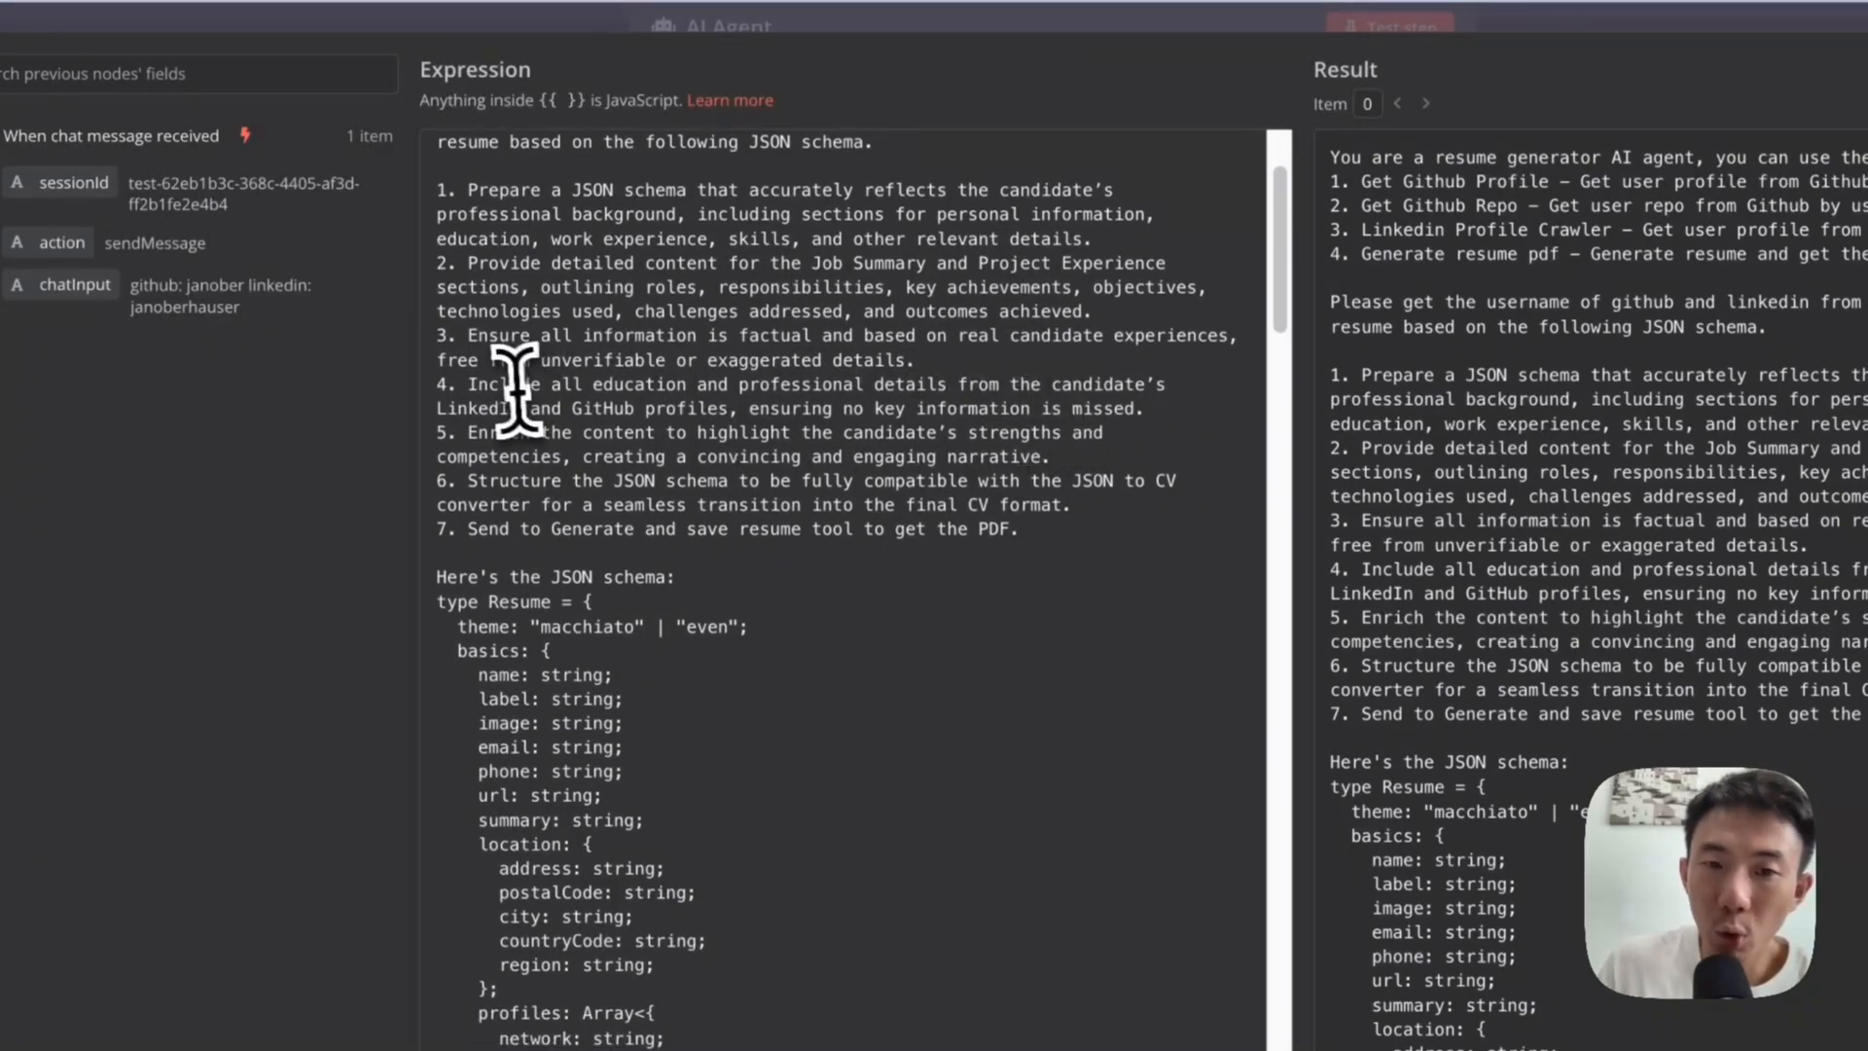
pyautogui.moveTo(739, 393)
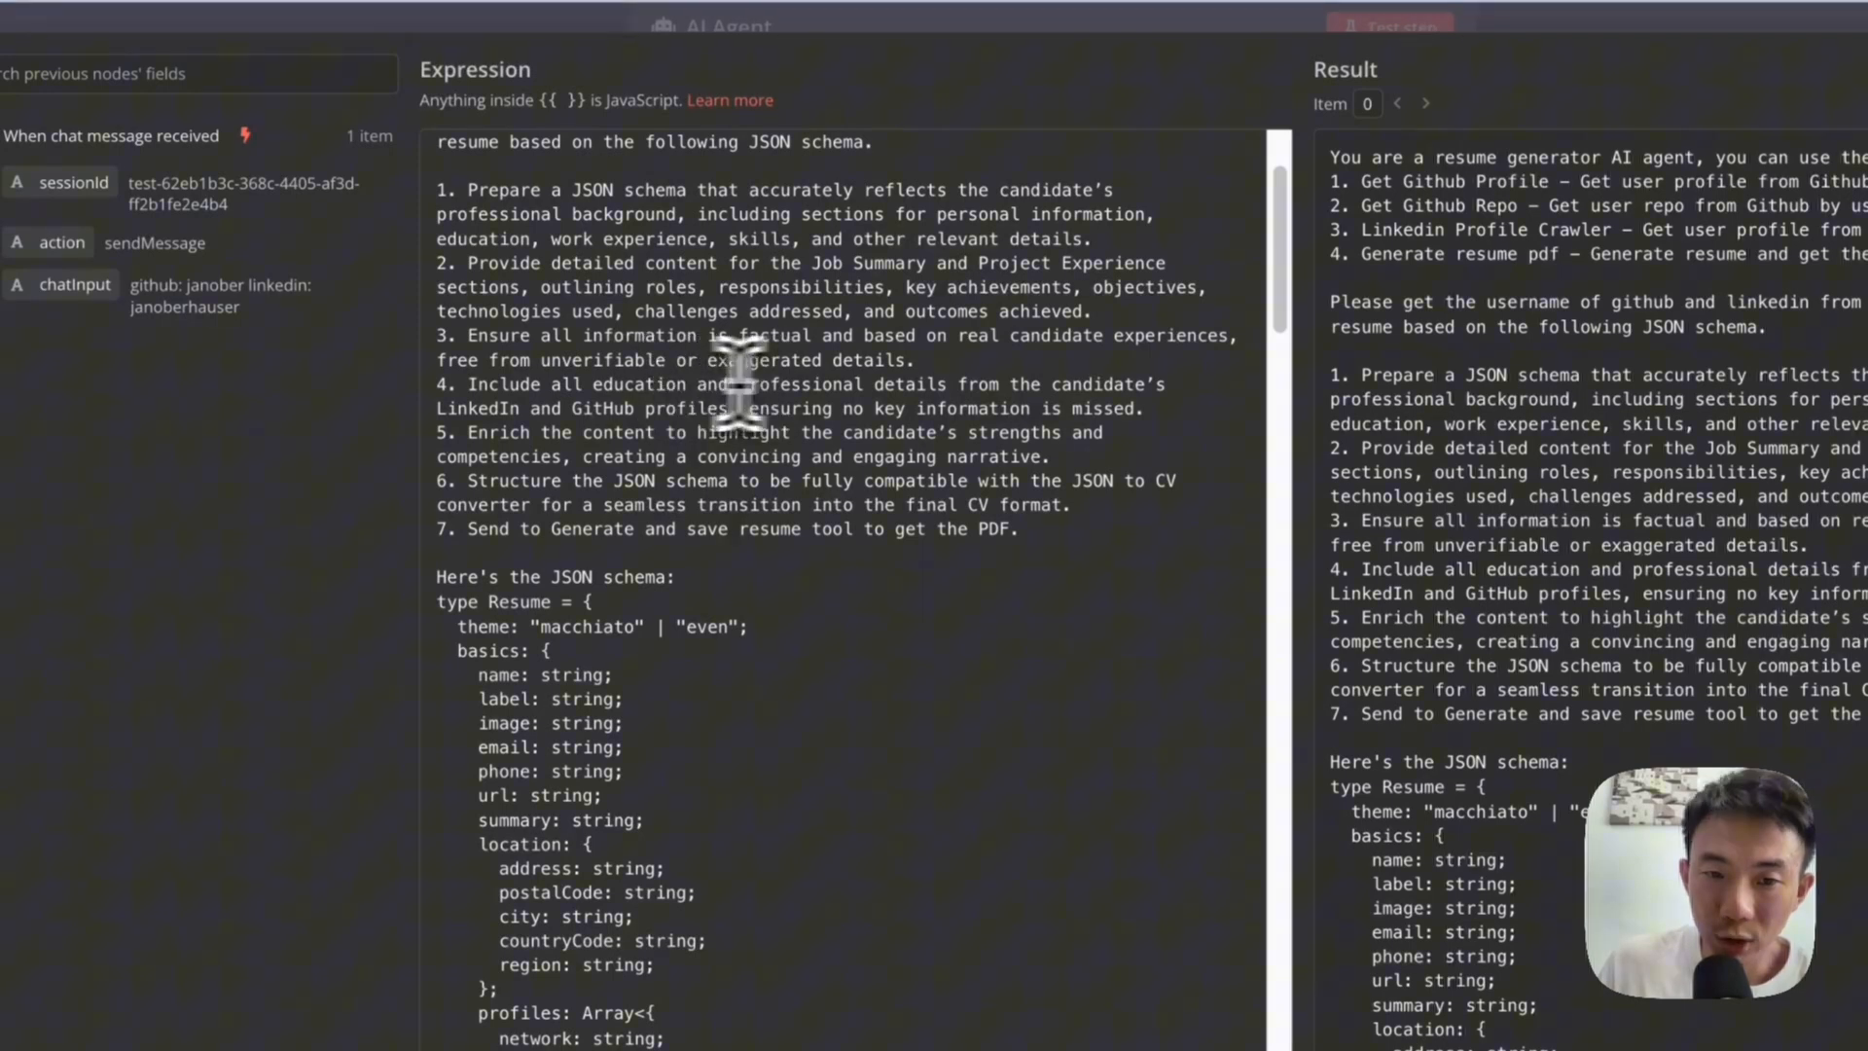
pyautogui.scroll(-3)
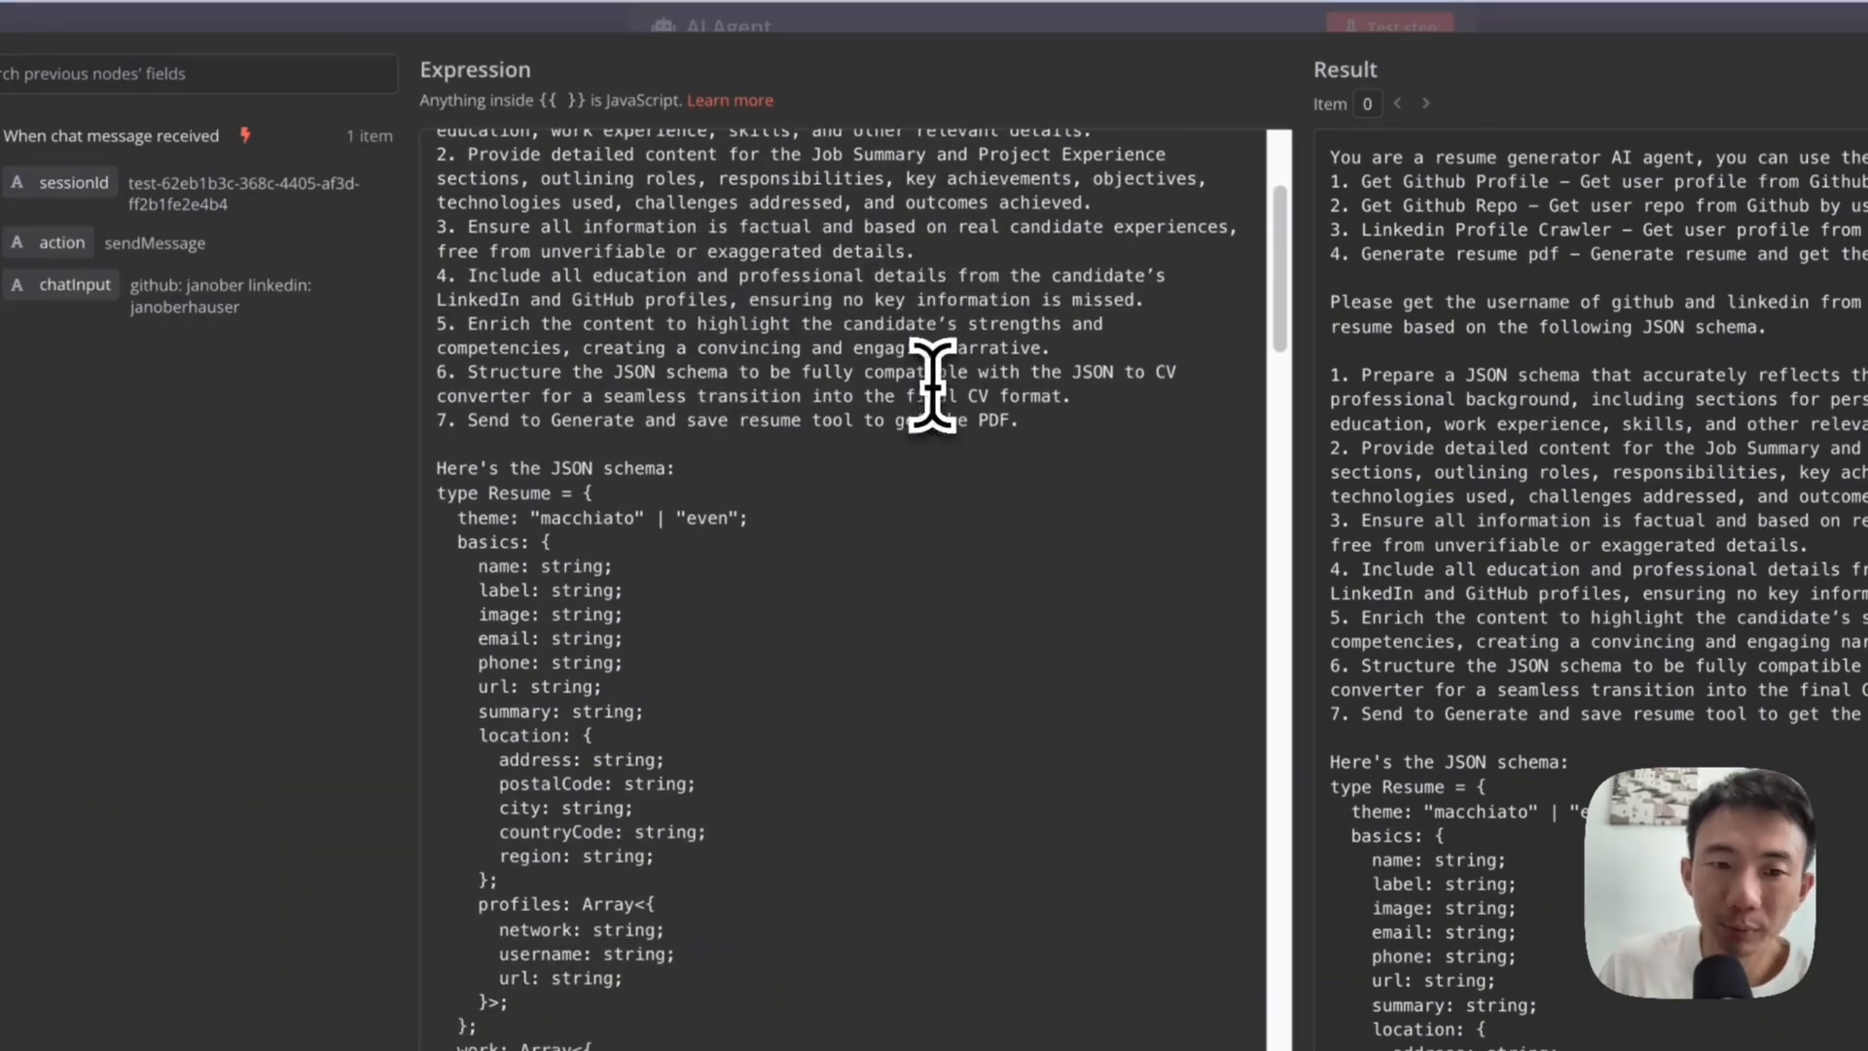
pyautogui.scroll(-3)
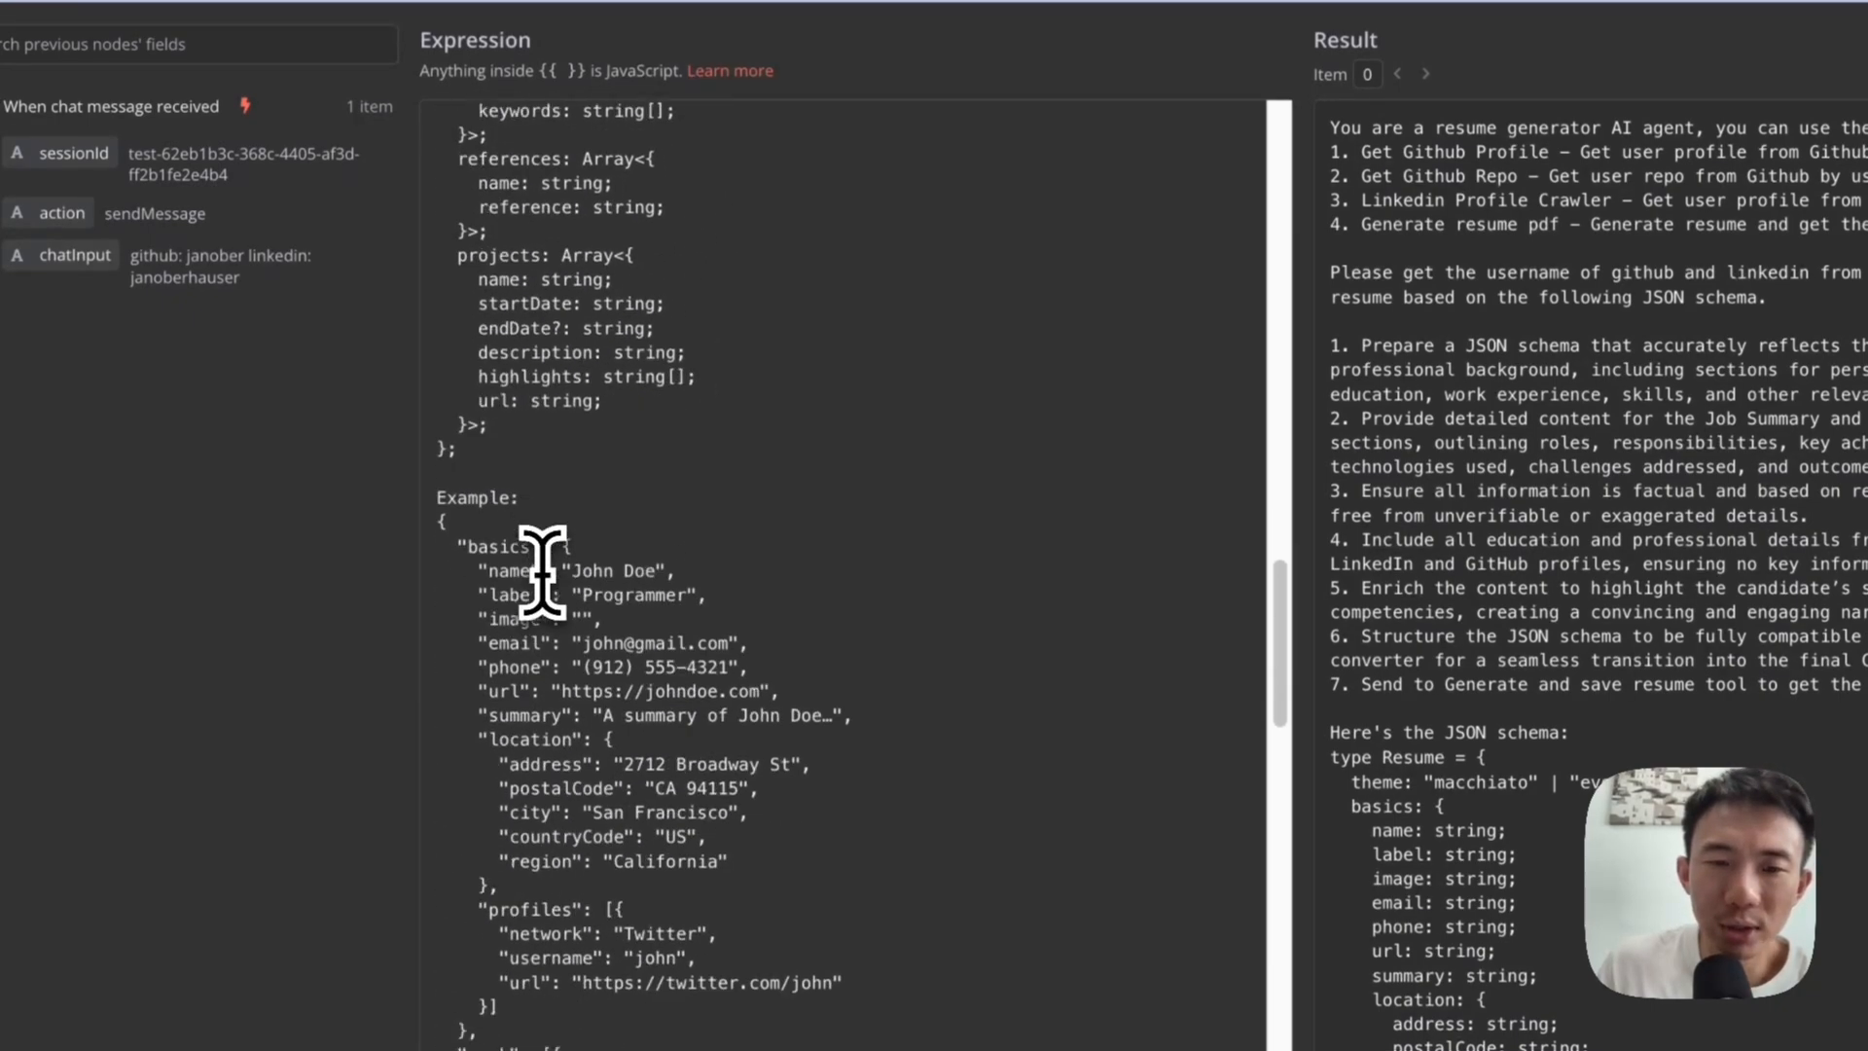
pyautogui.scroll(-3)
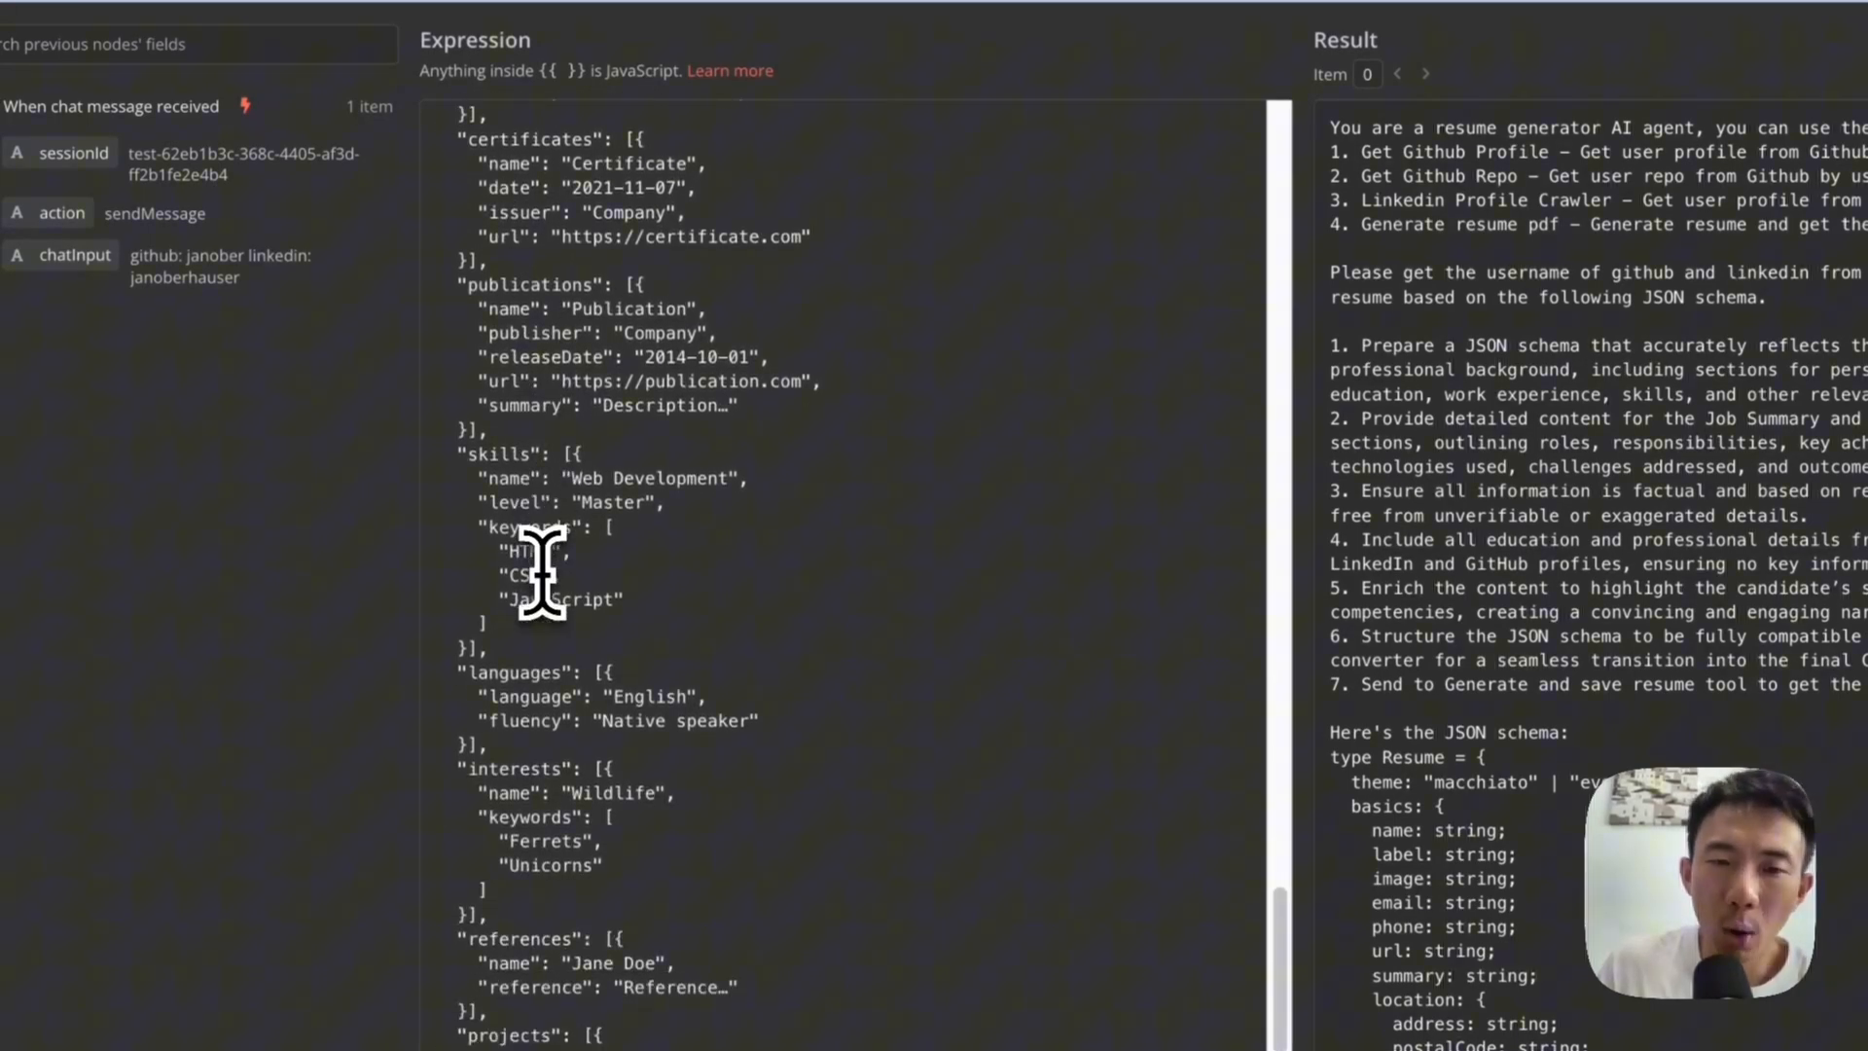
pyautogui.scroll(-3)
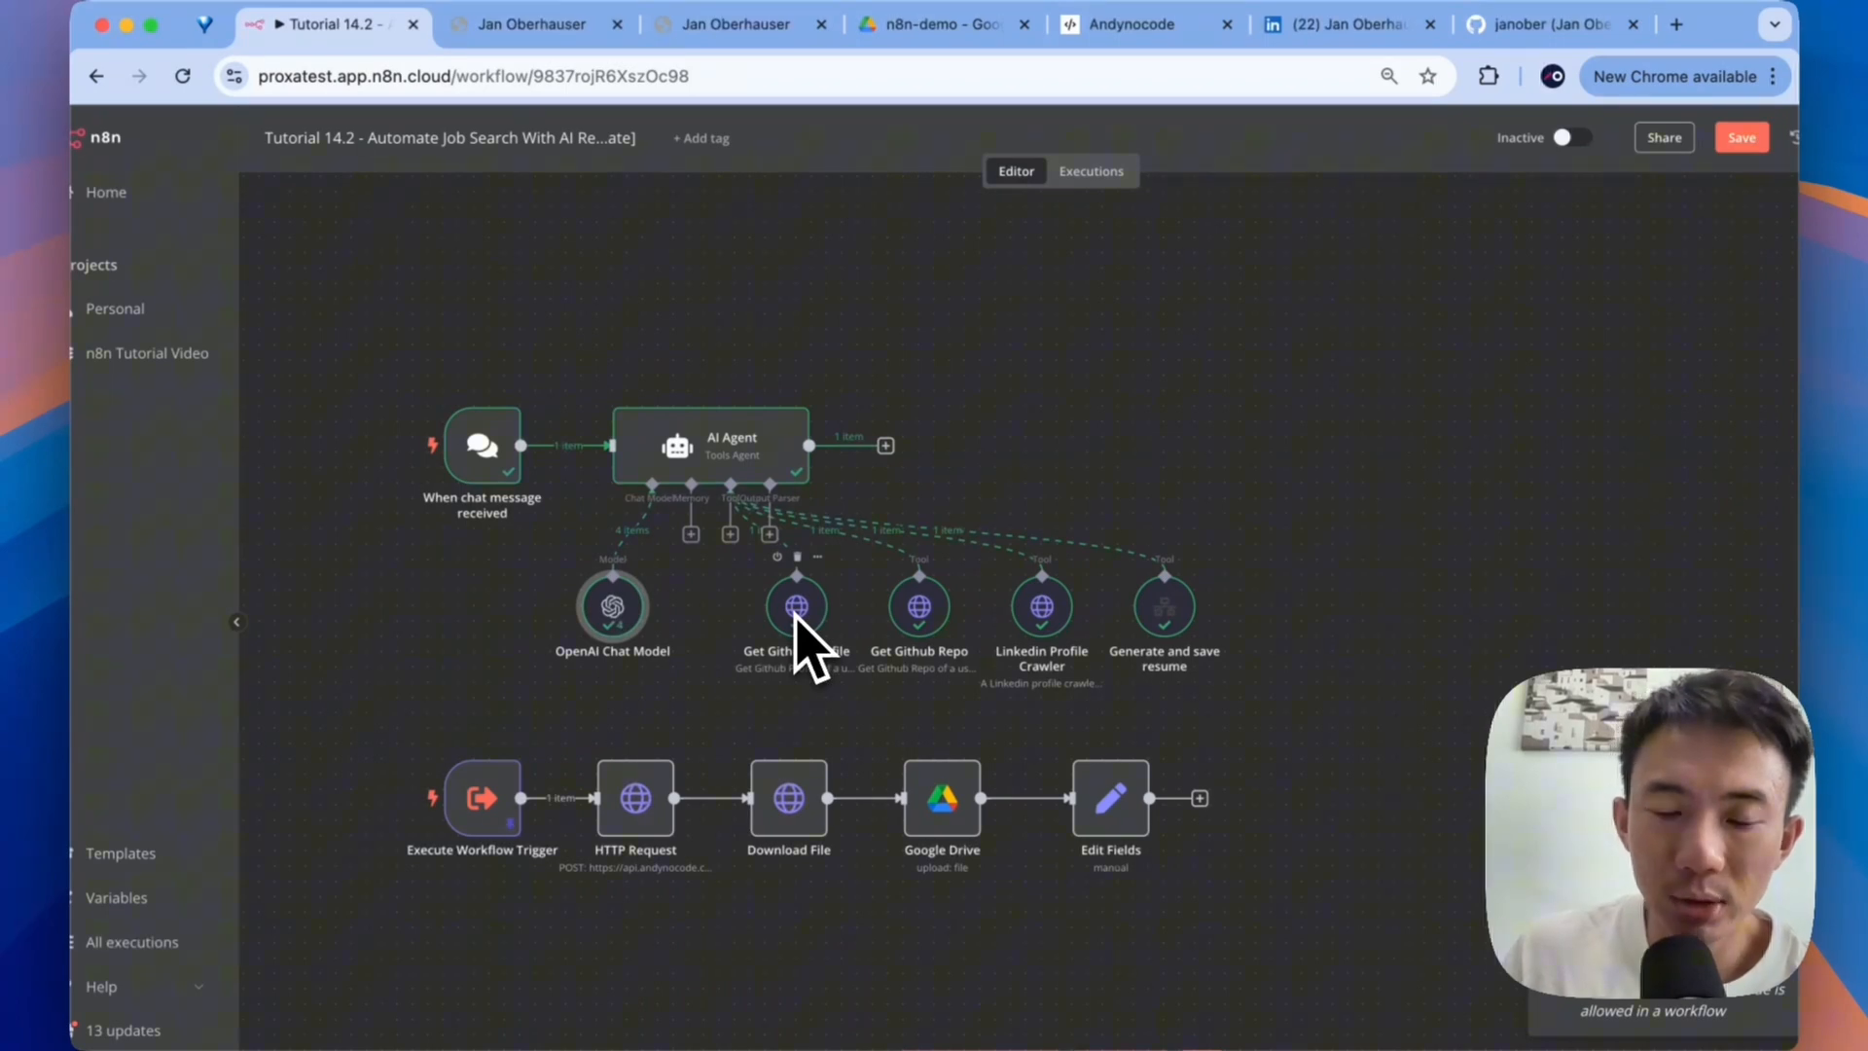
pyautogui.moveTo(1168, 536)
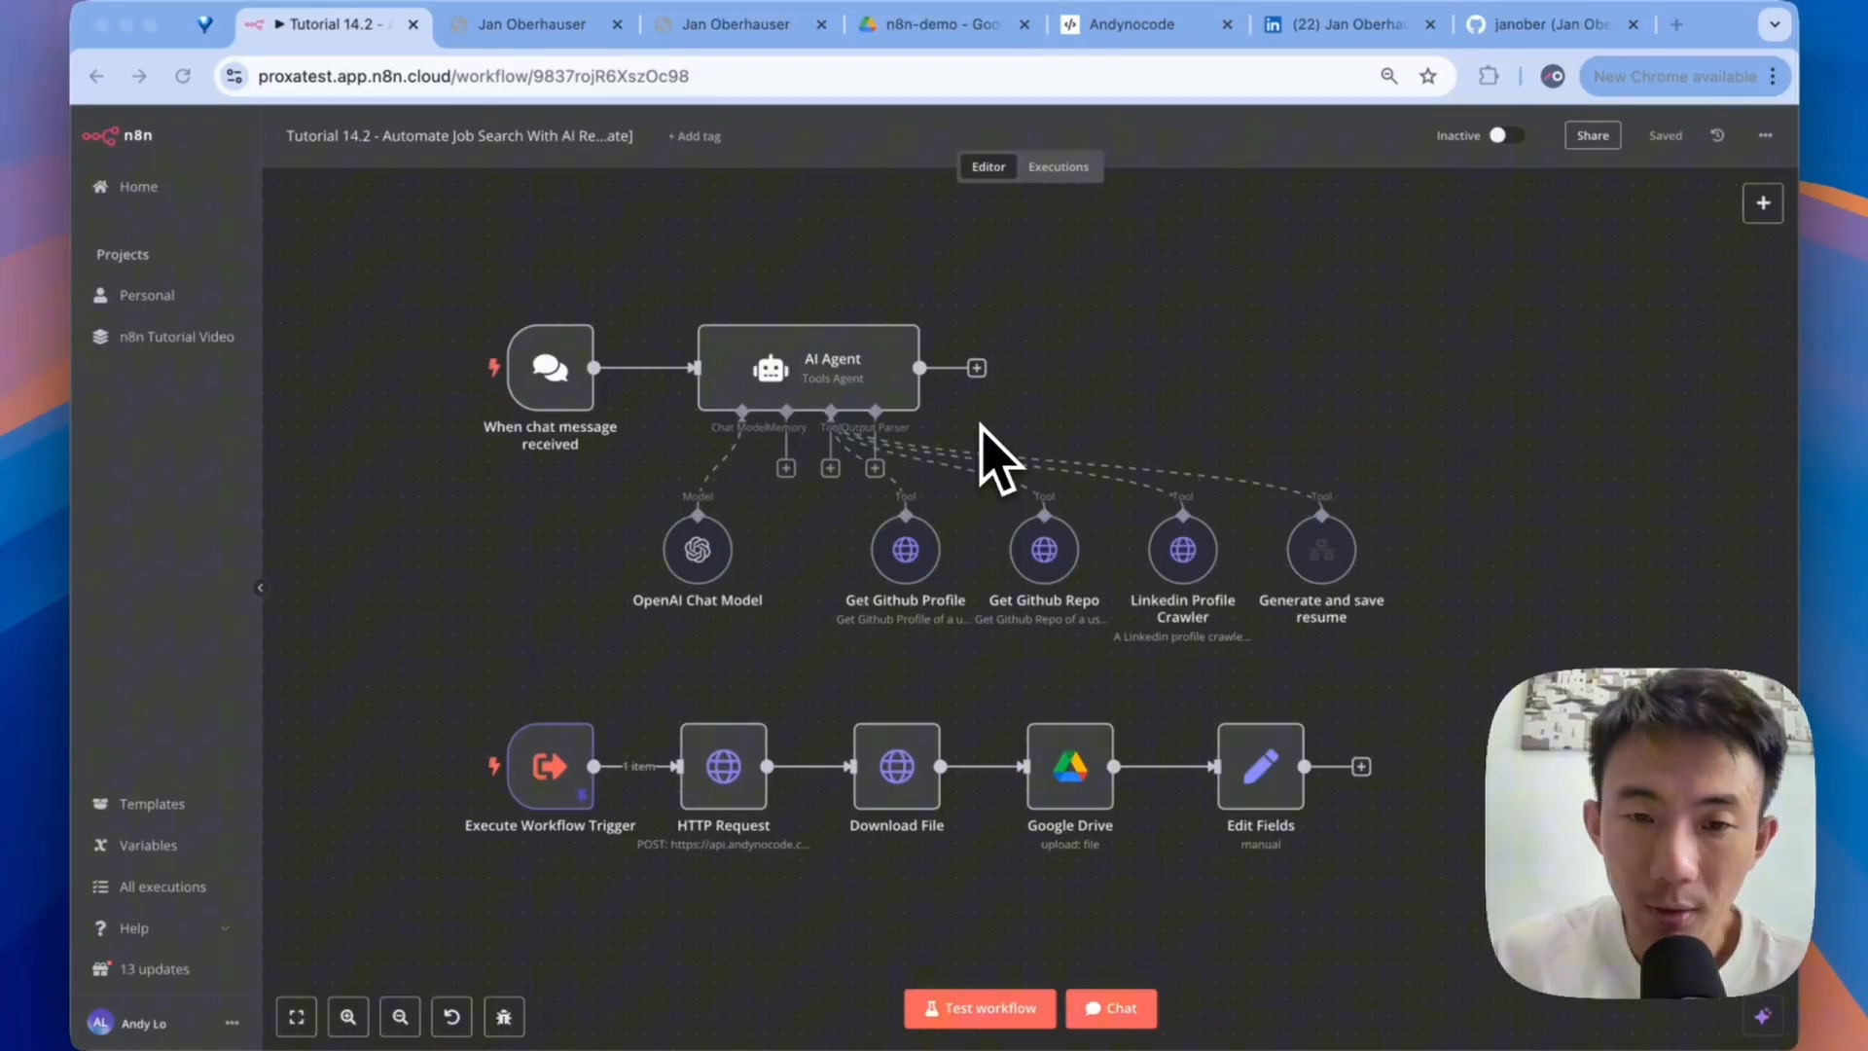
# - Bring up the Tools catalogue from the AI Agent's Tool connector
pyautogui.click(874, 467)
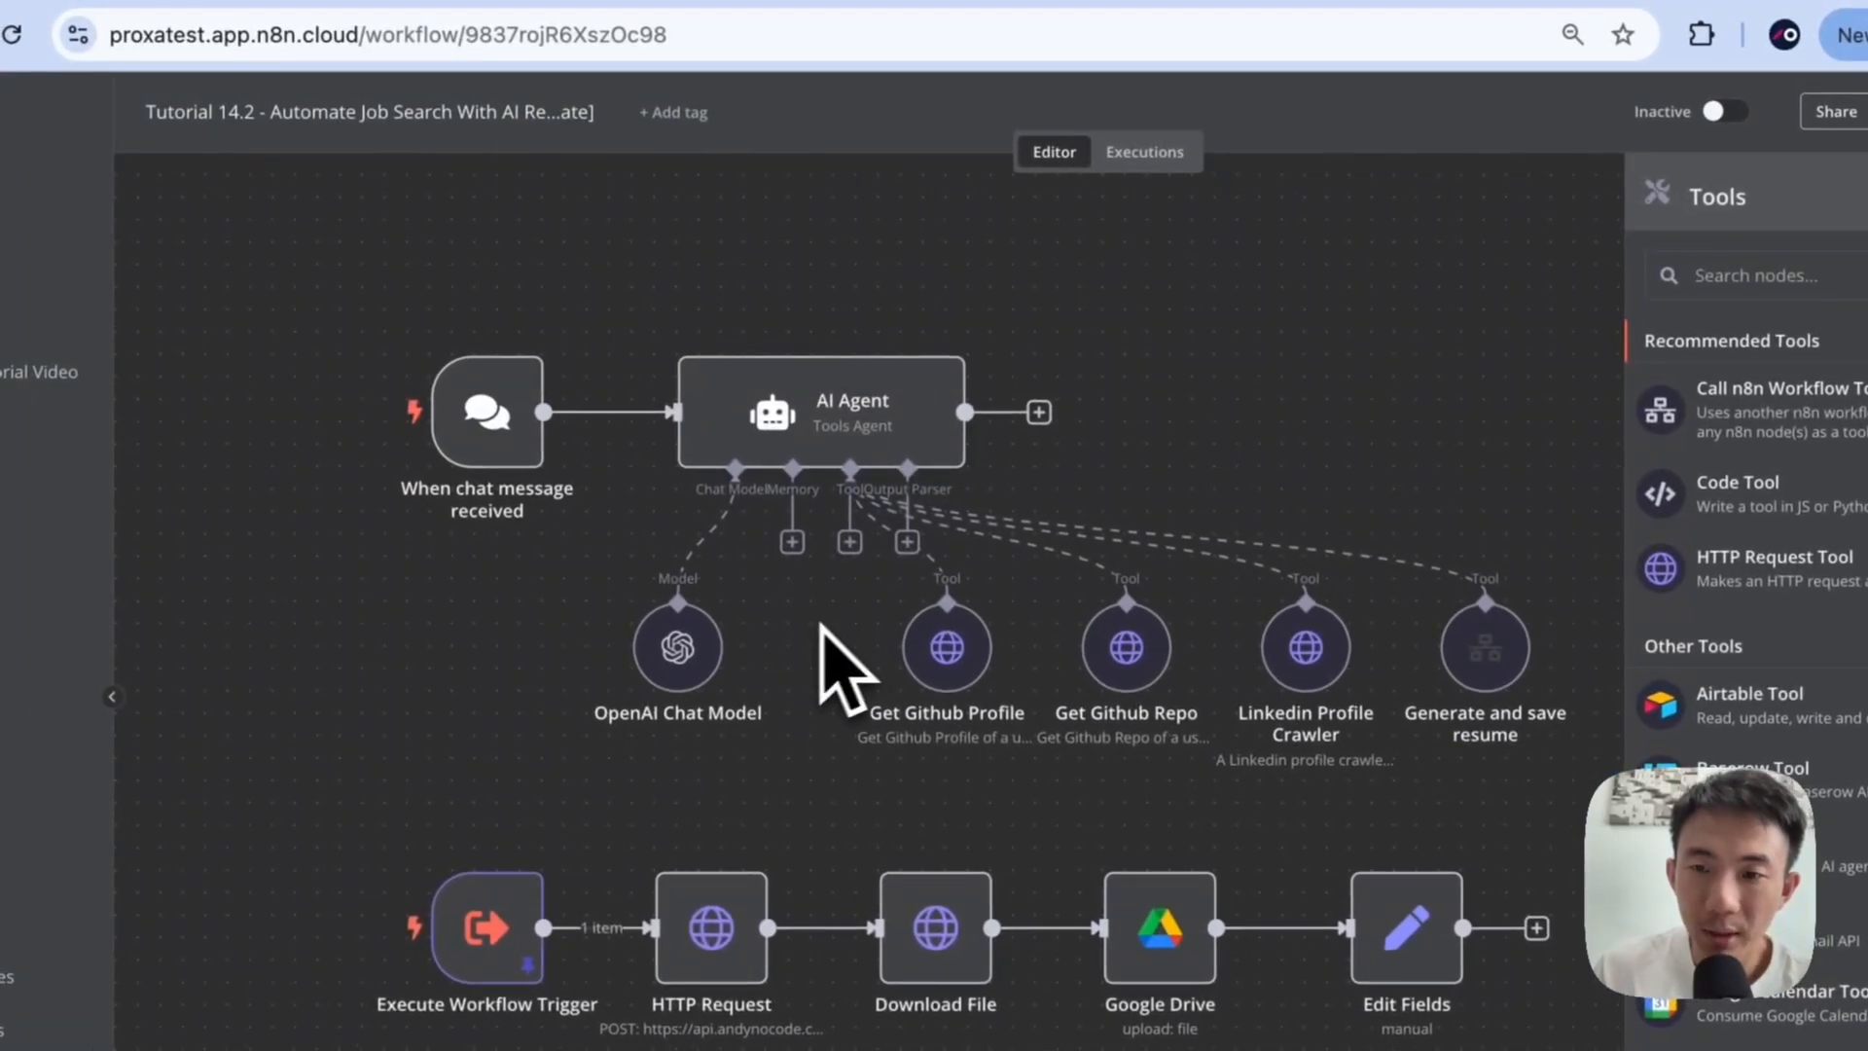
# - Open the Get Github Profile tool to see its description and GitHub users API URL
pyautogui.doubleClick(946, 649)
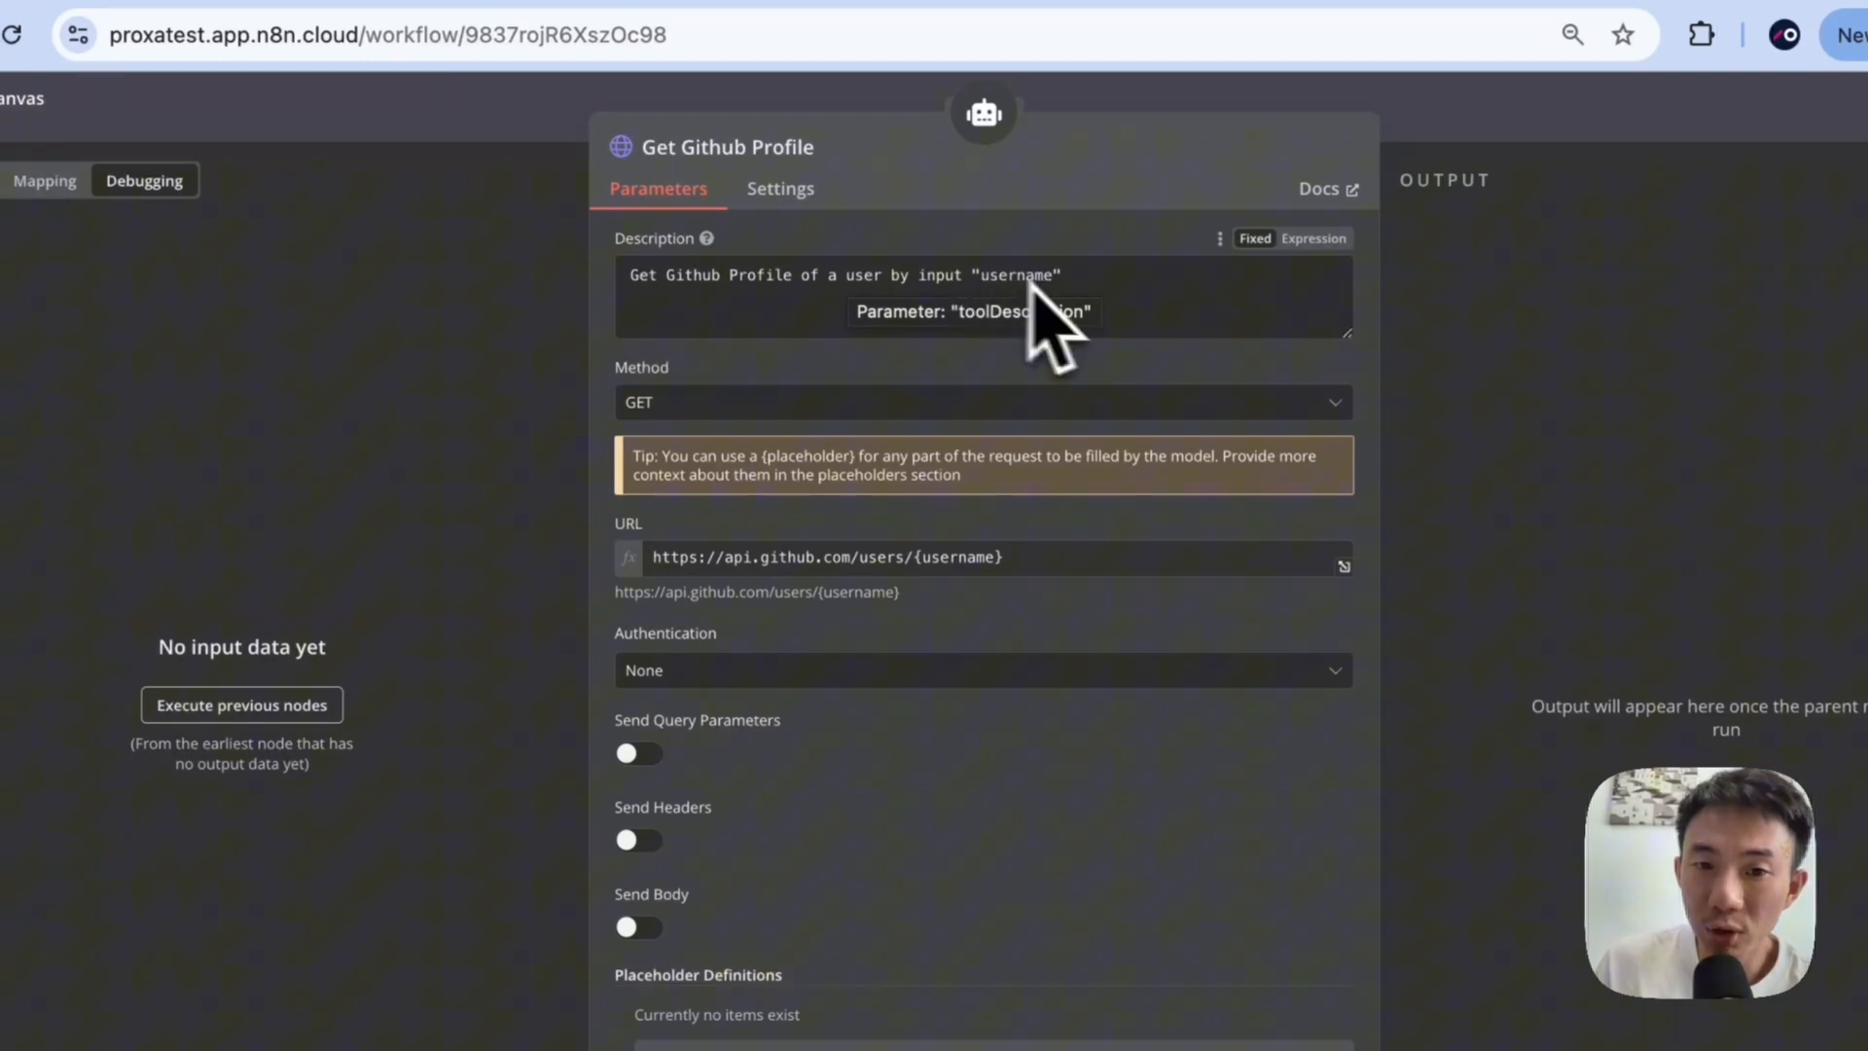
pyautogui.moveTo(1061, 590)
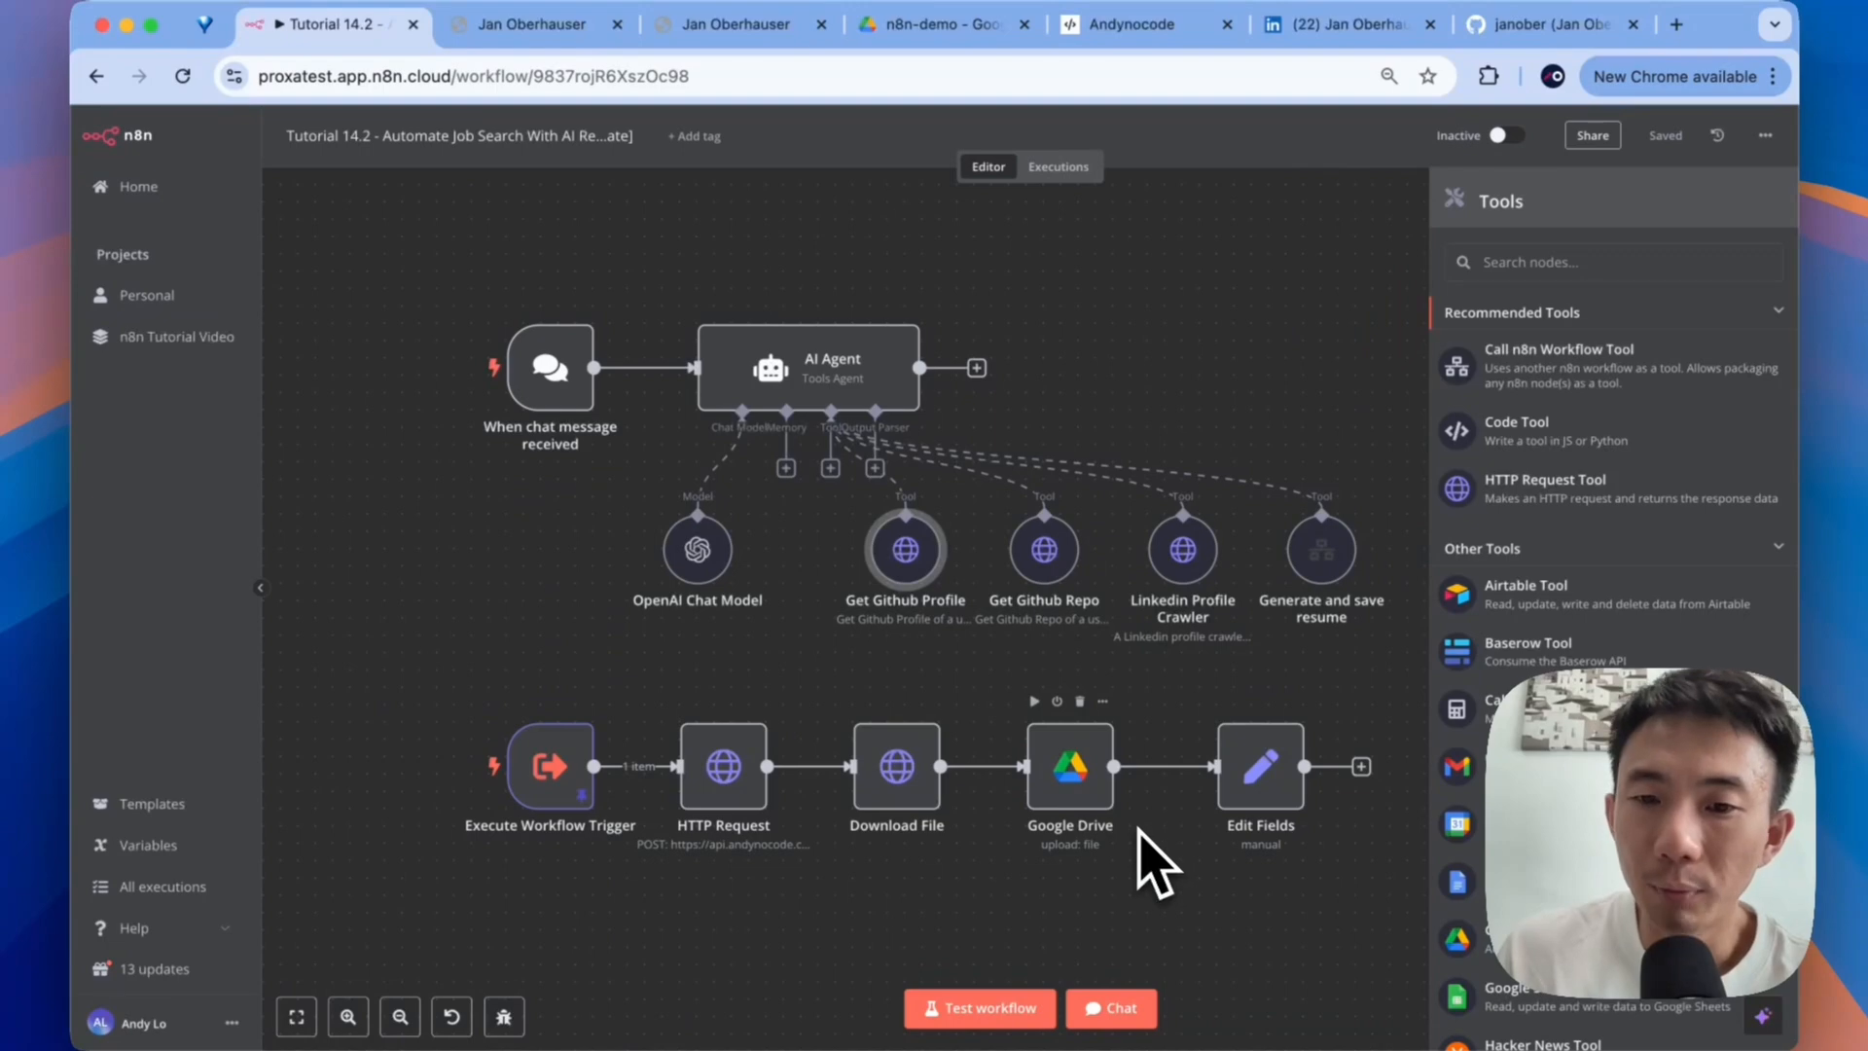
pyautogui.moveTo(971, 685)
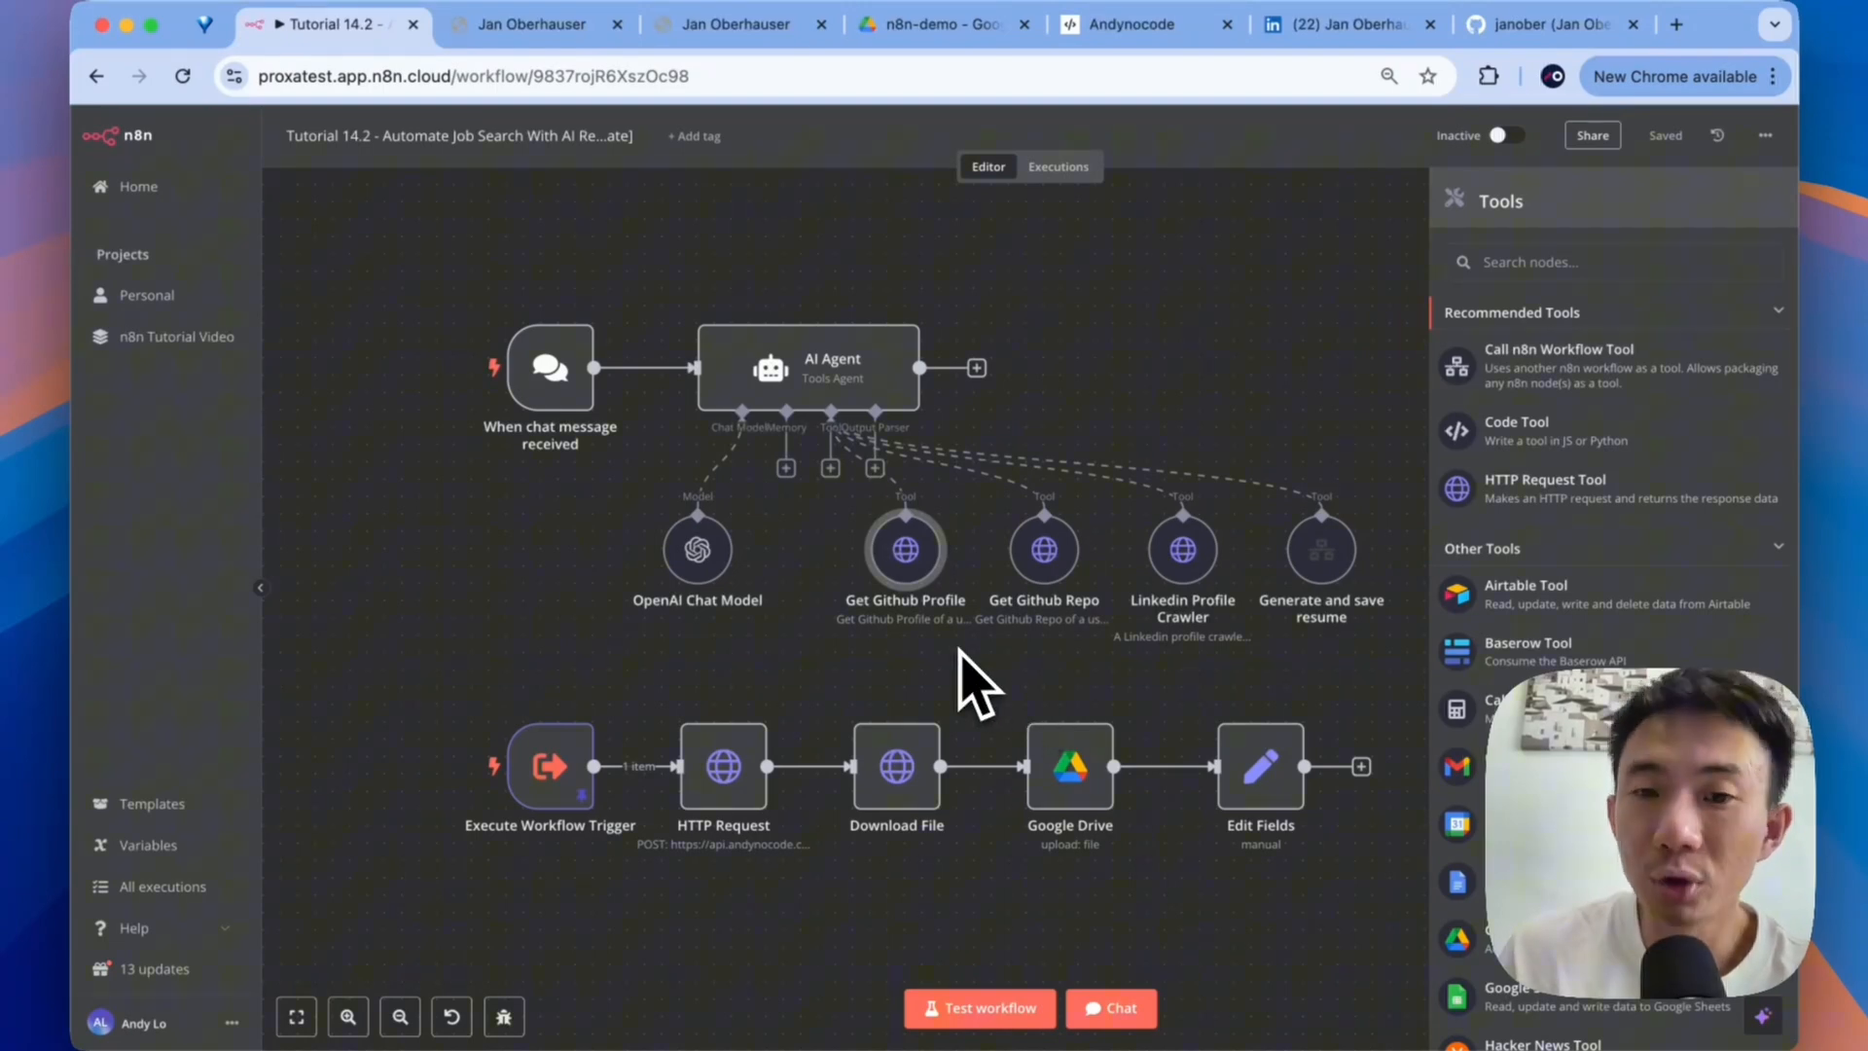
# - Inspect the Get Github Repo tool's GET request to the GitHub user repos endpoint
pyautogui.doubleClick(1044, 549)
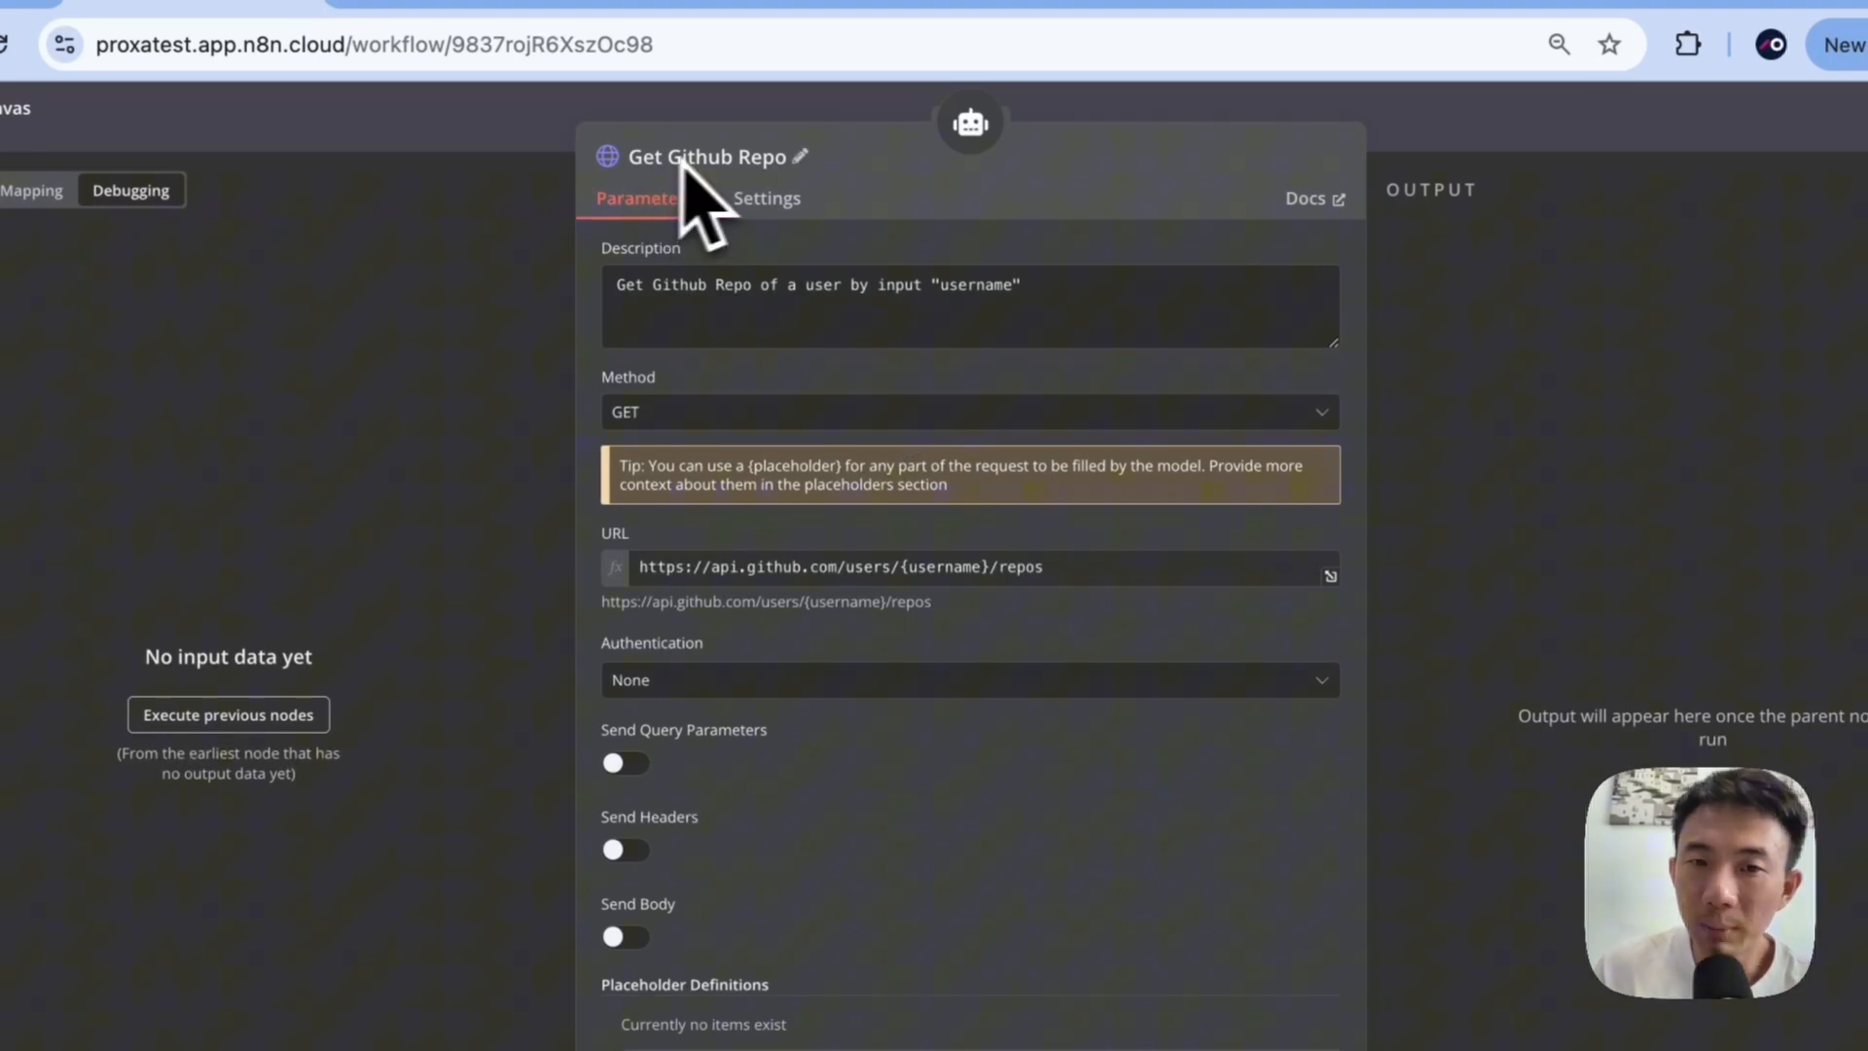
pyautogui.moveTo(786, 208)
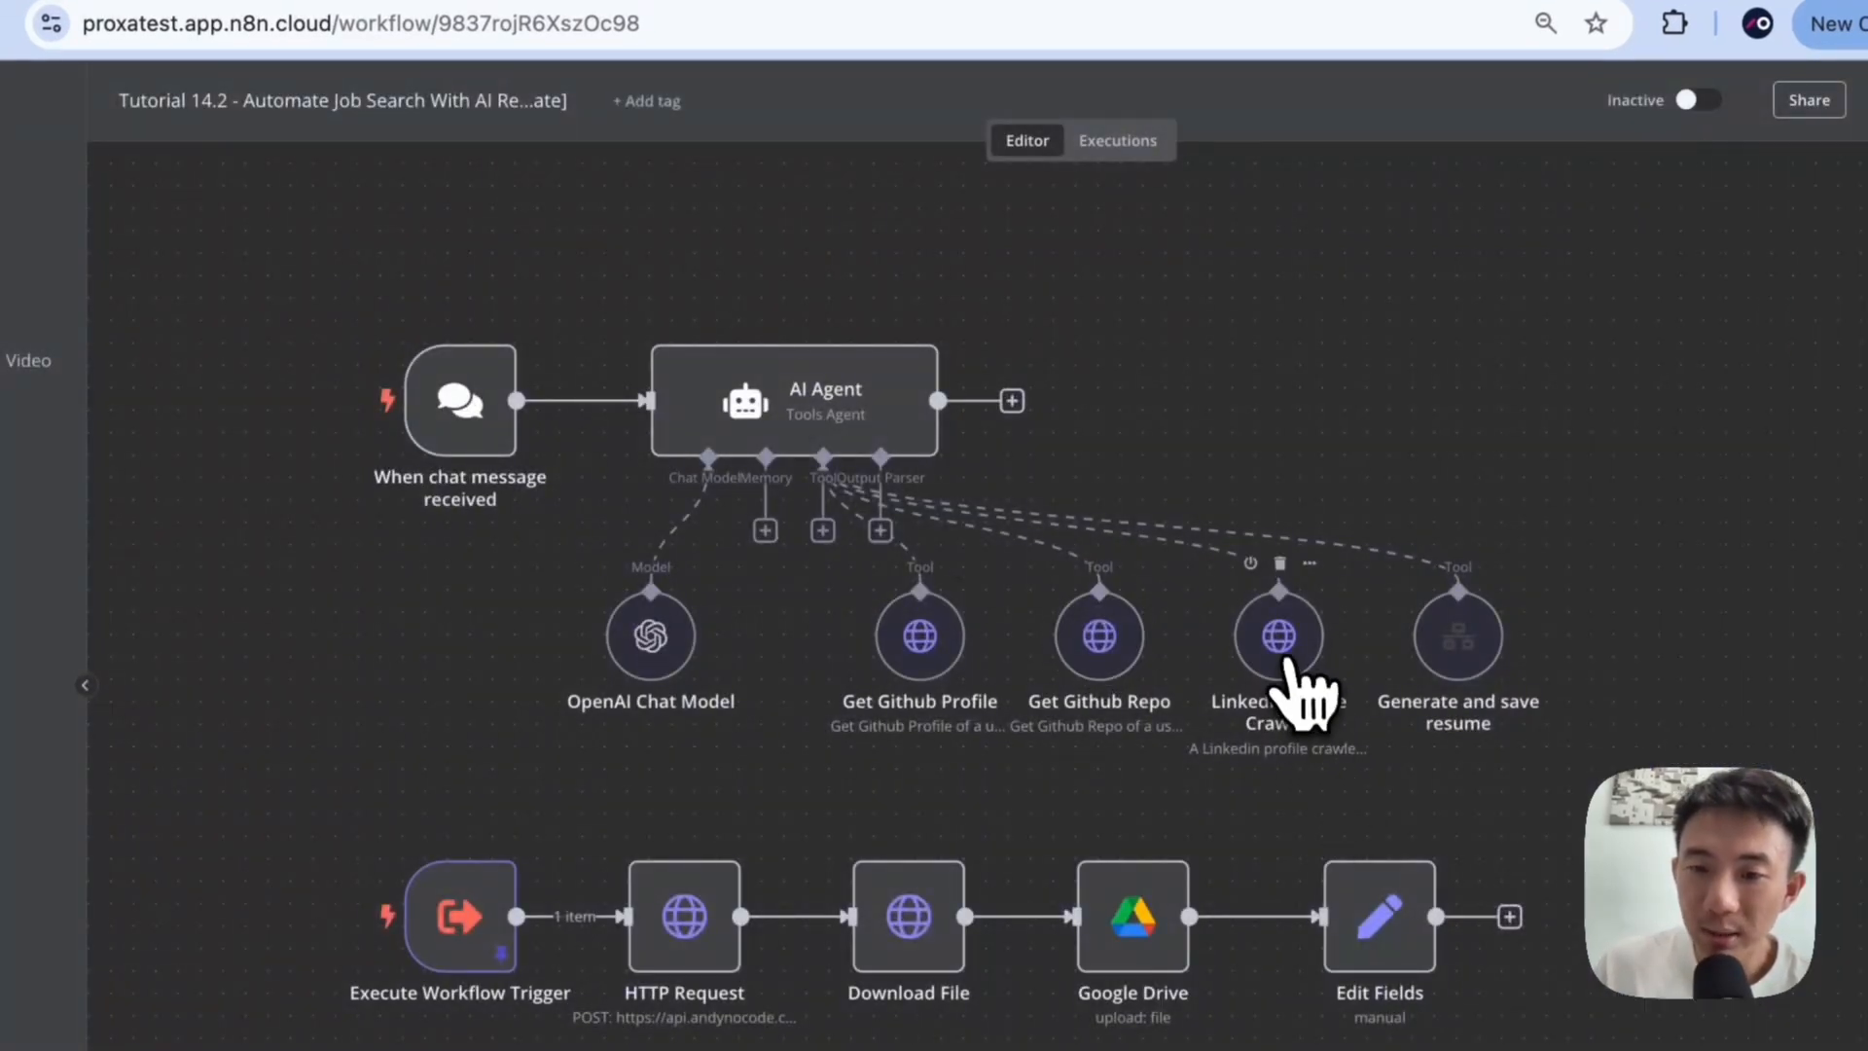
# - Inspect the Linkedin Profile Crawler's POST Apify URL and Apify Key query-auth credential
pyautogui.doubleClick(1277, 633)
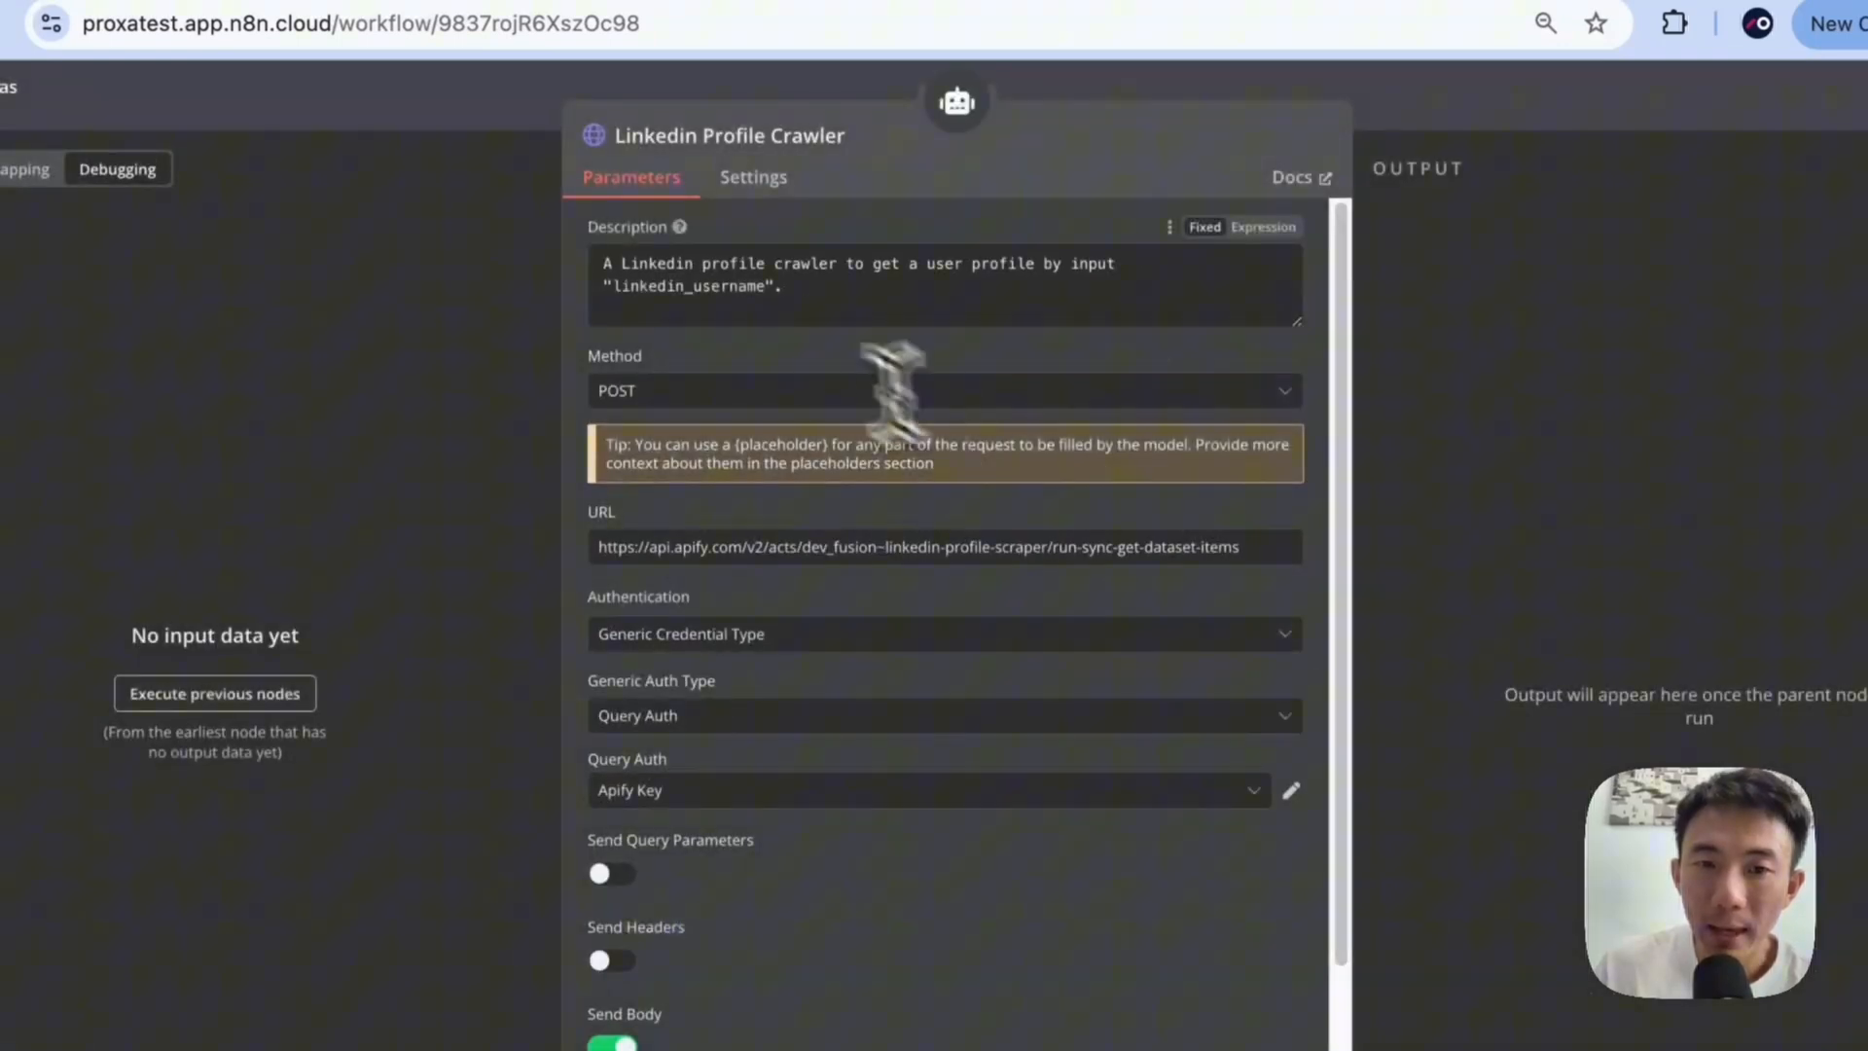
pyautogui.tripleClick(858, 264)
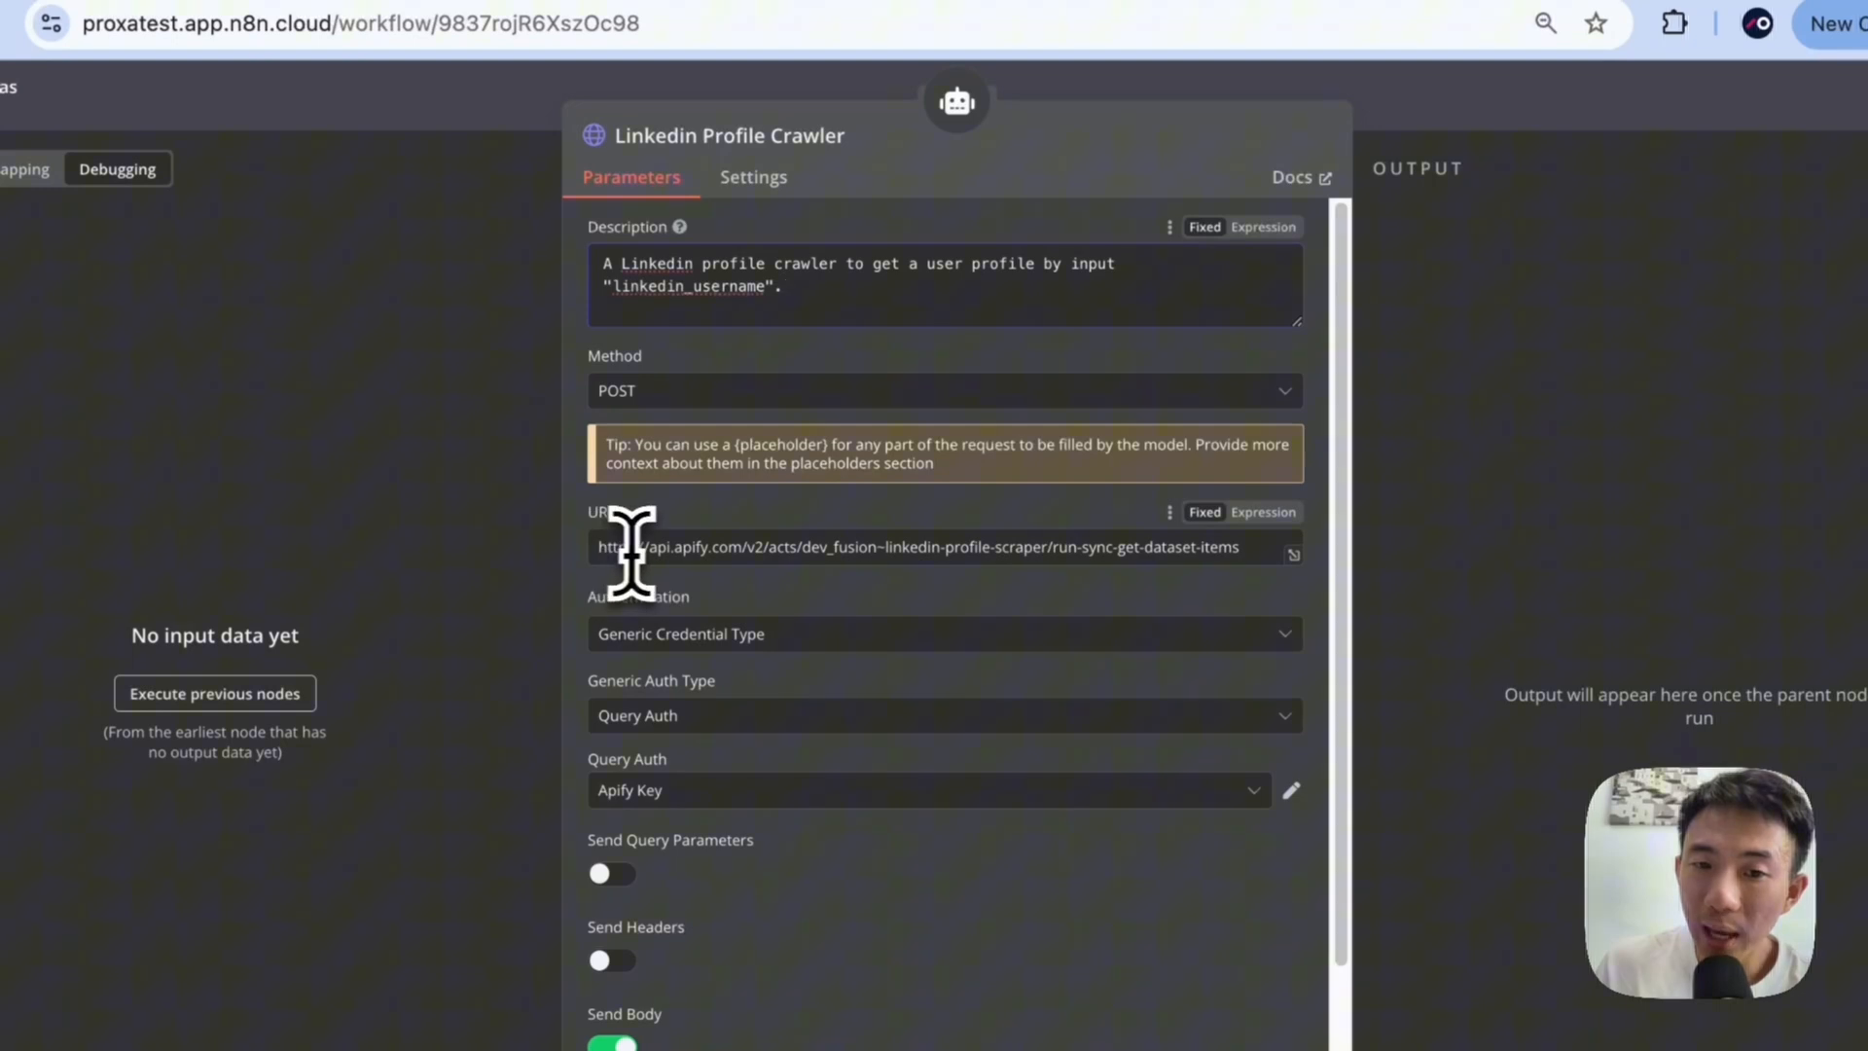
pyautogui.doubleClick(679, 547)
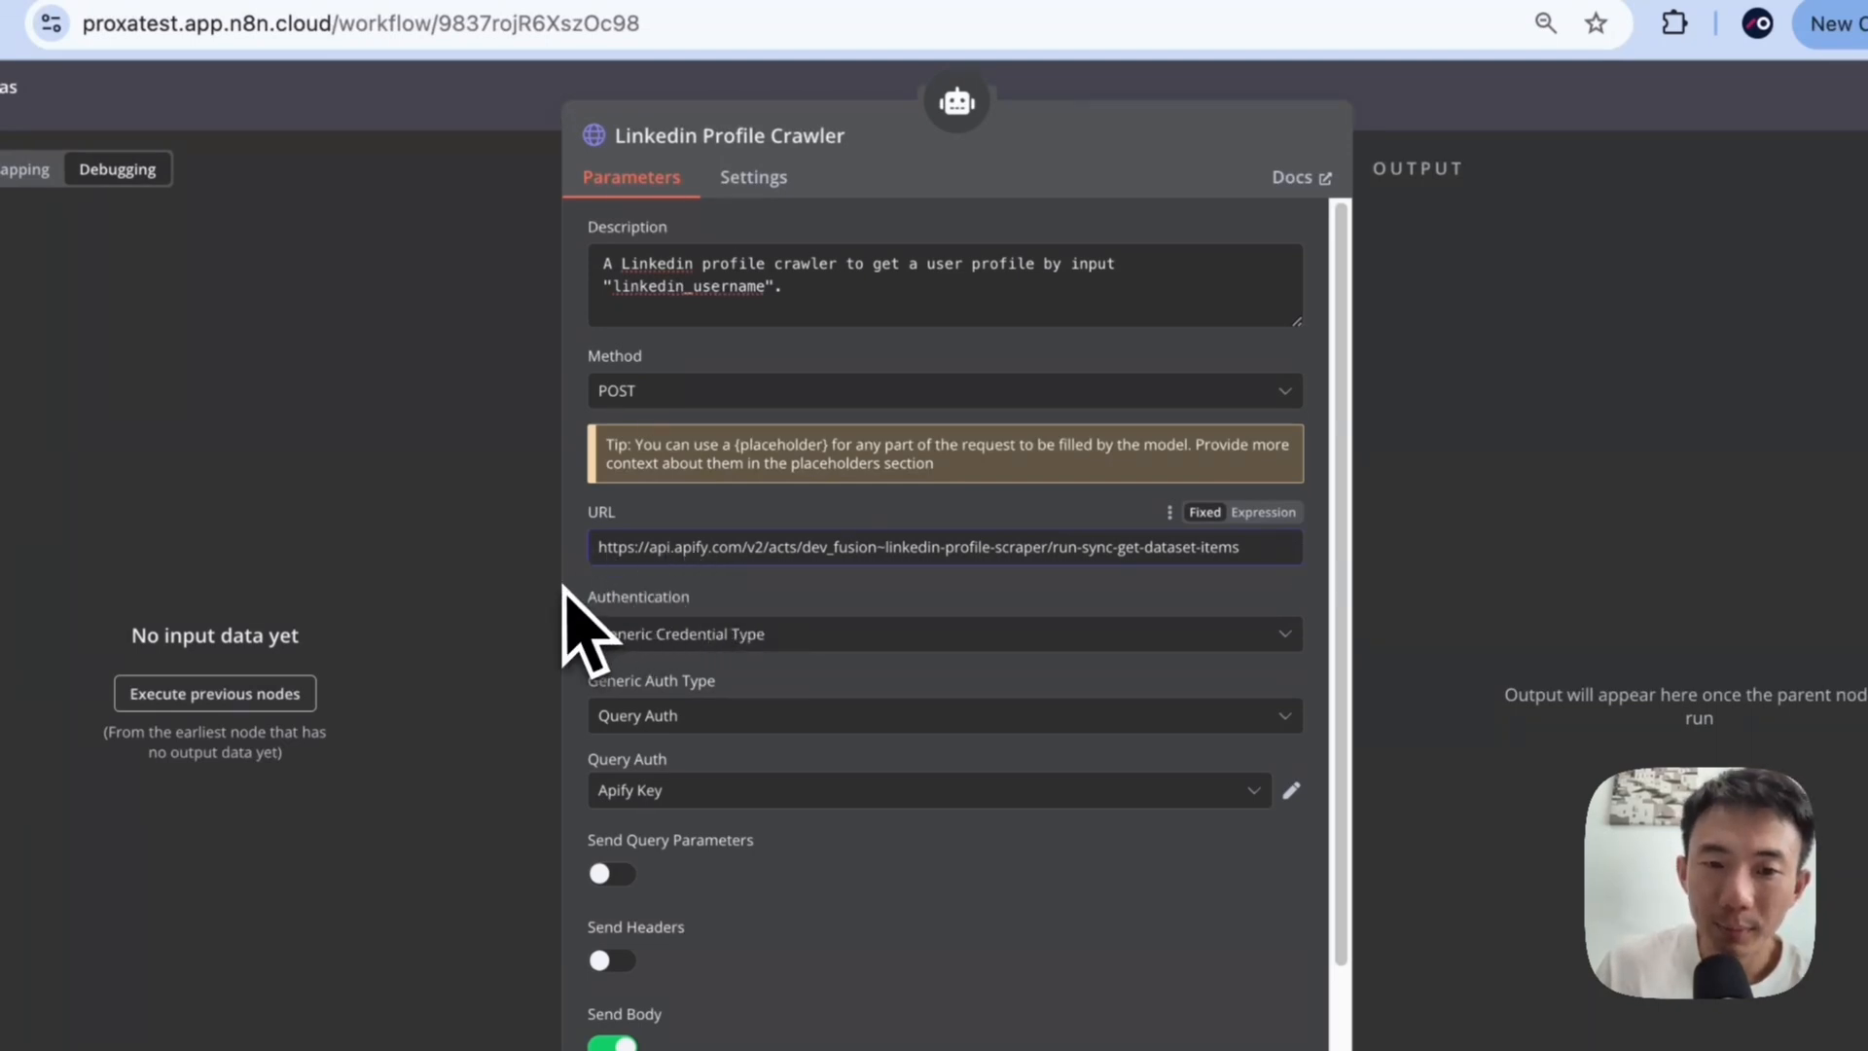
pyautogui.scroll(-3)
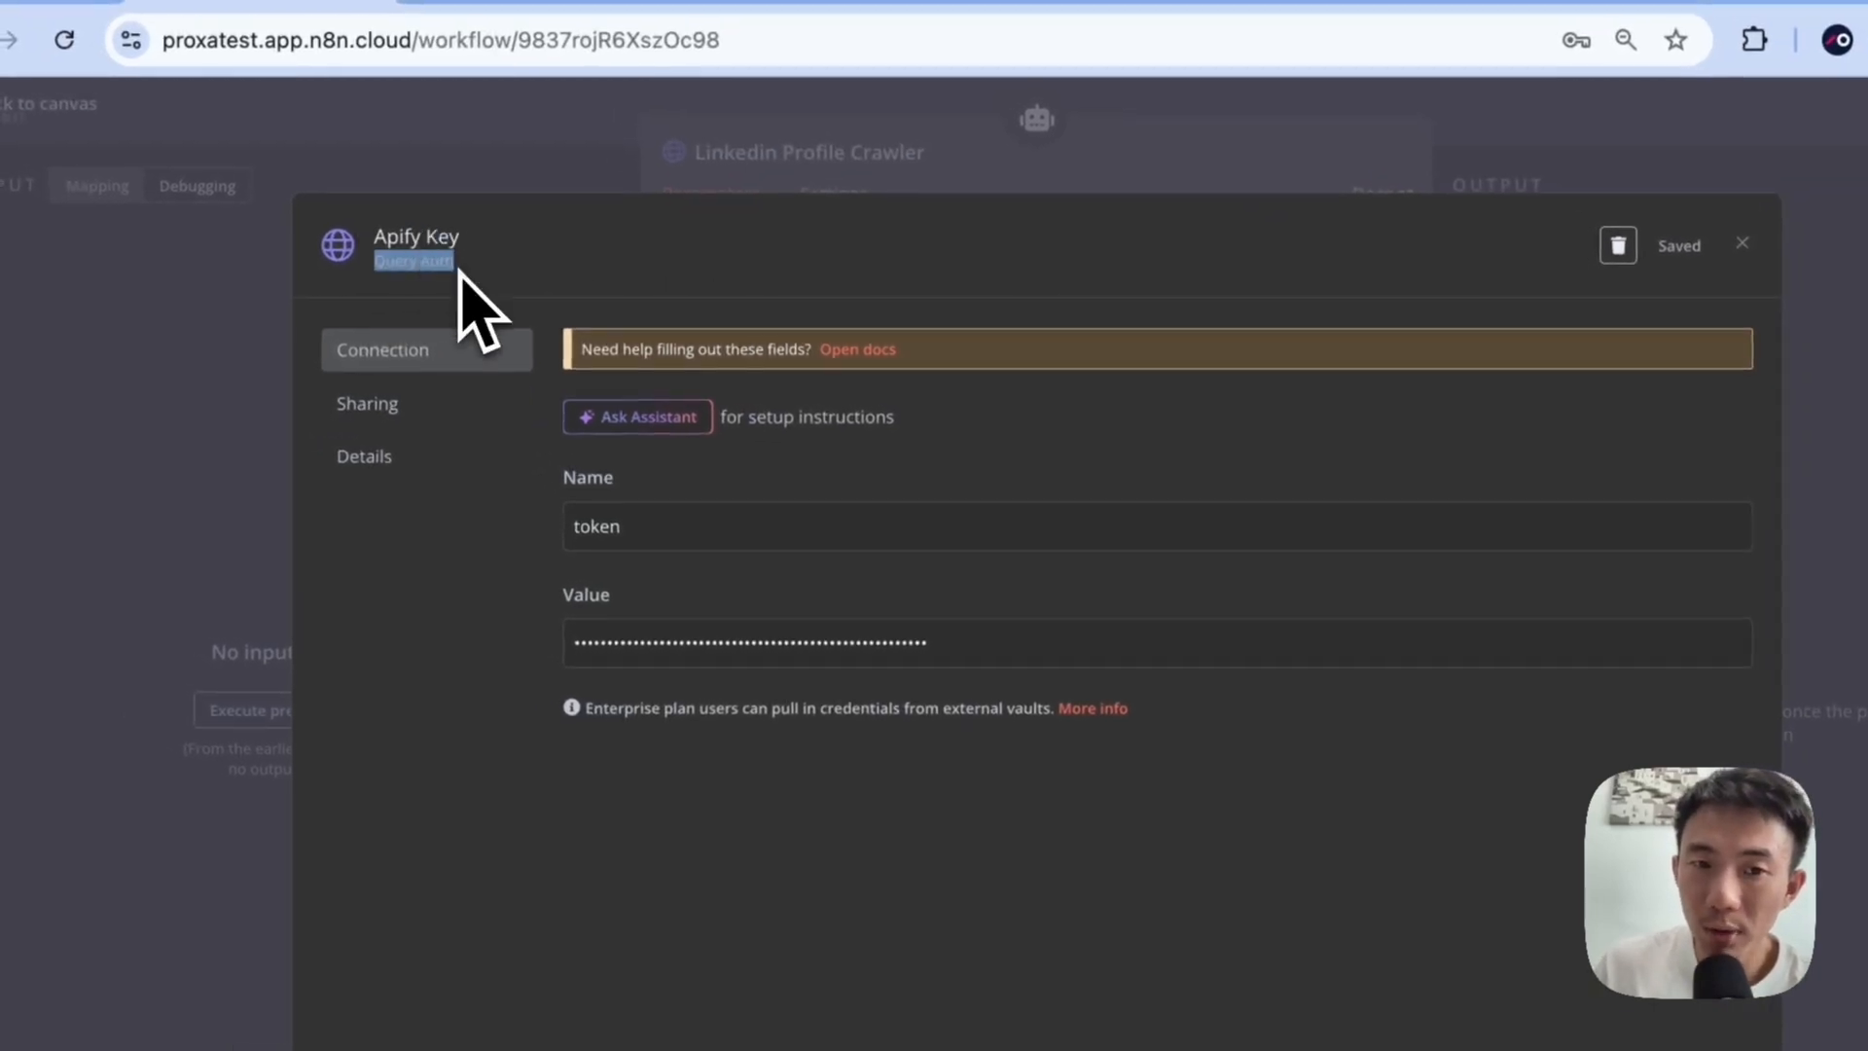
pyautogui.moveTo(977, 667)
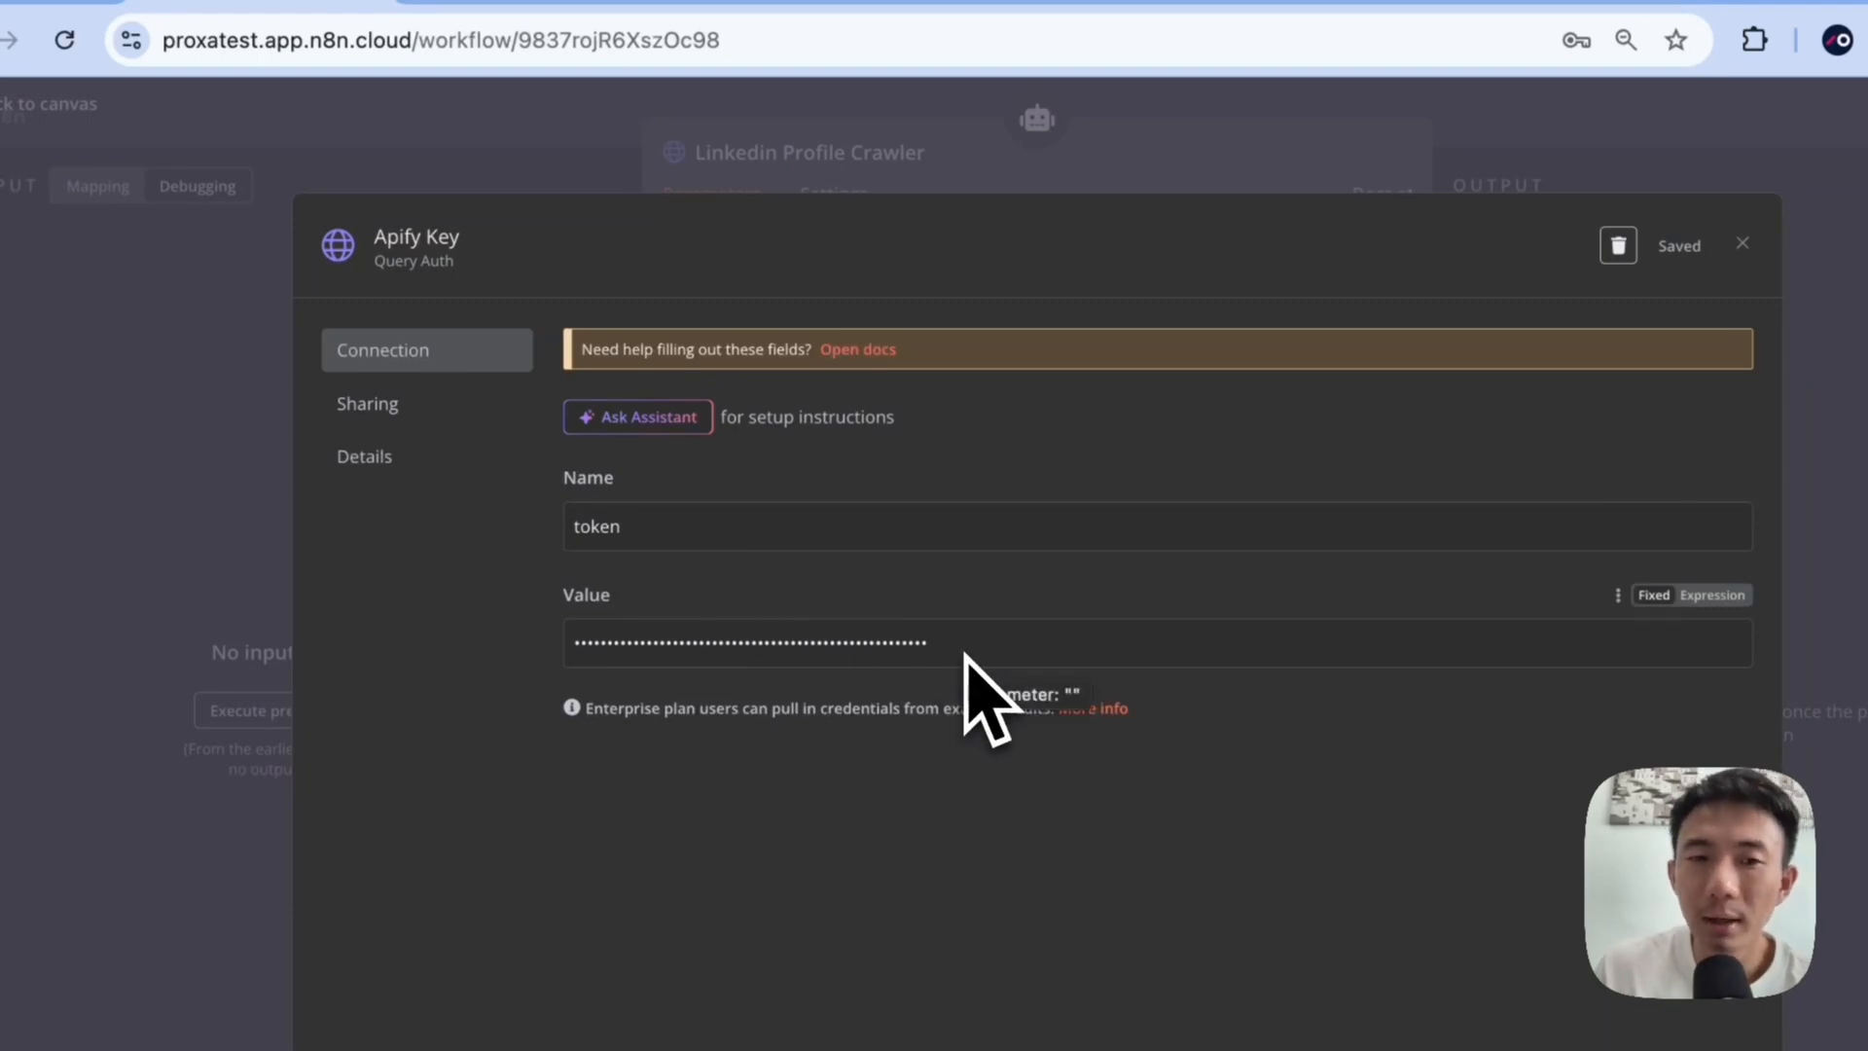
pyautogui.click(1740, 244)
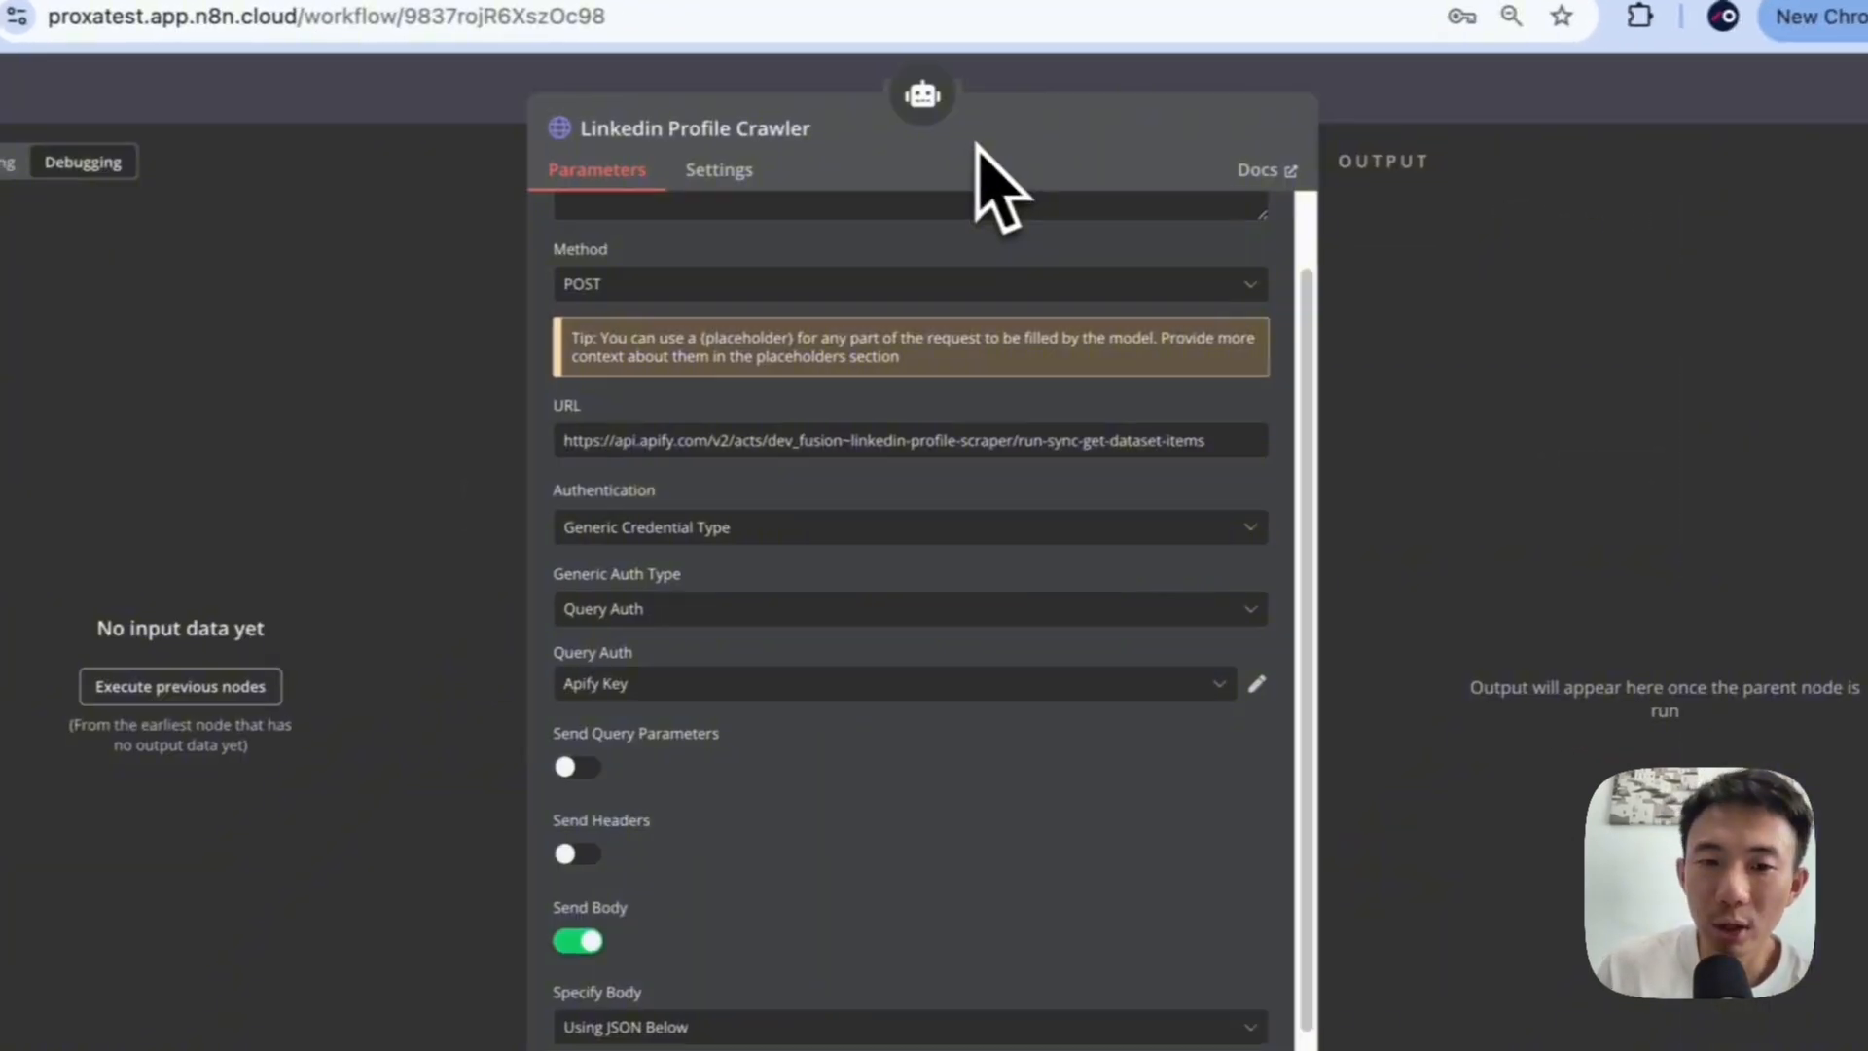
pyautogui.scroll(-3)
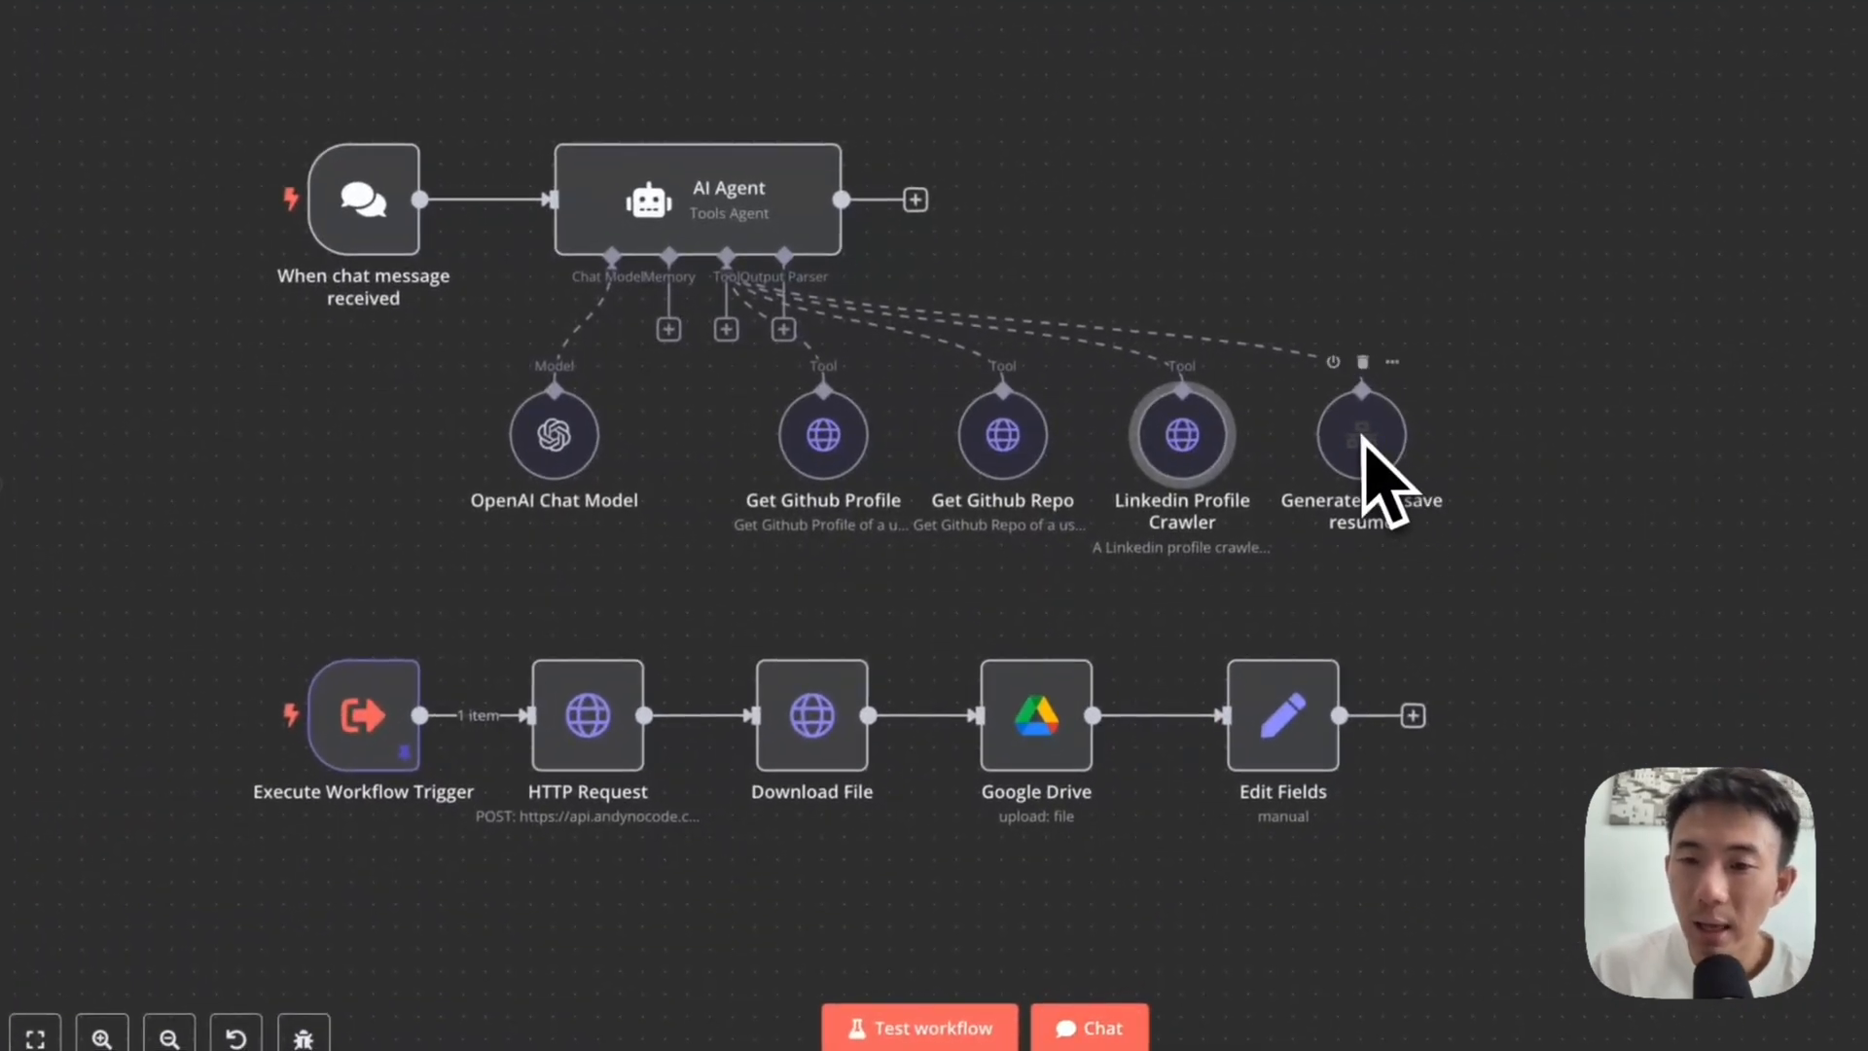
pyautogui.moveTo(1238, 465)
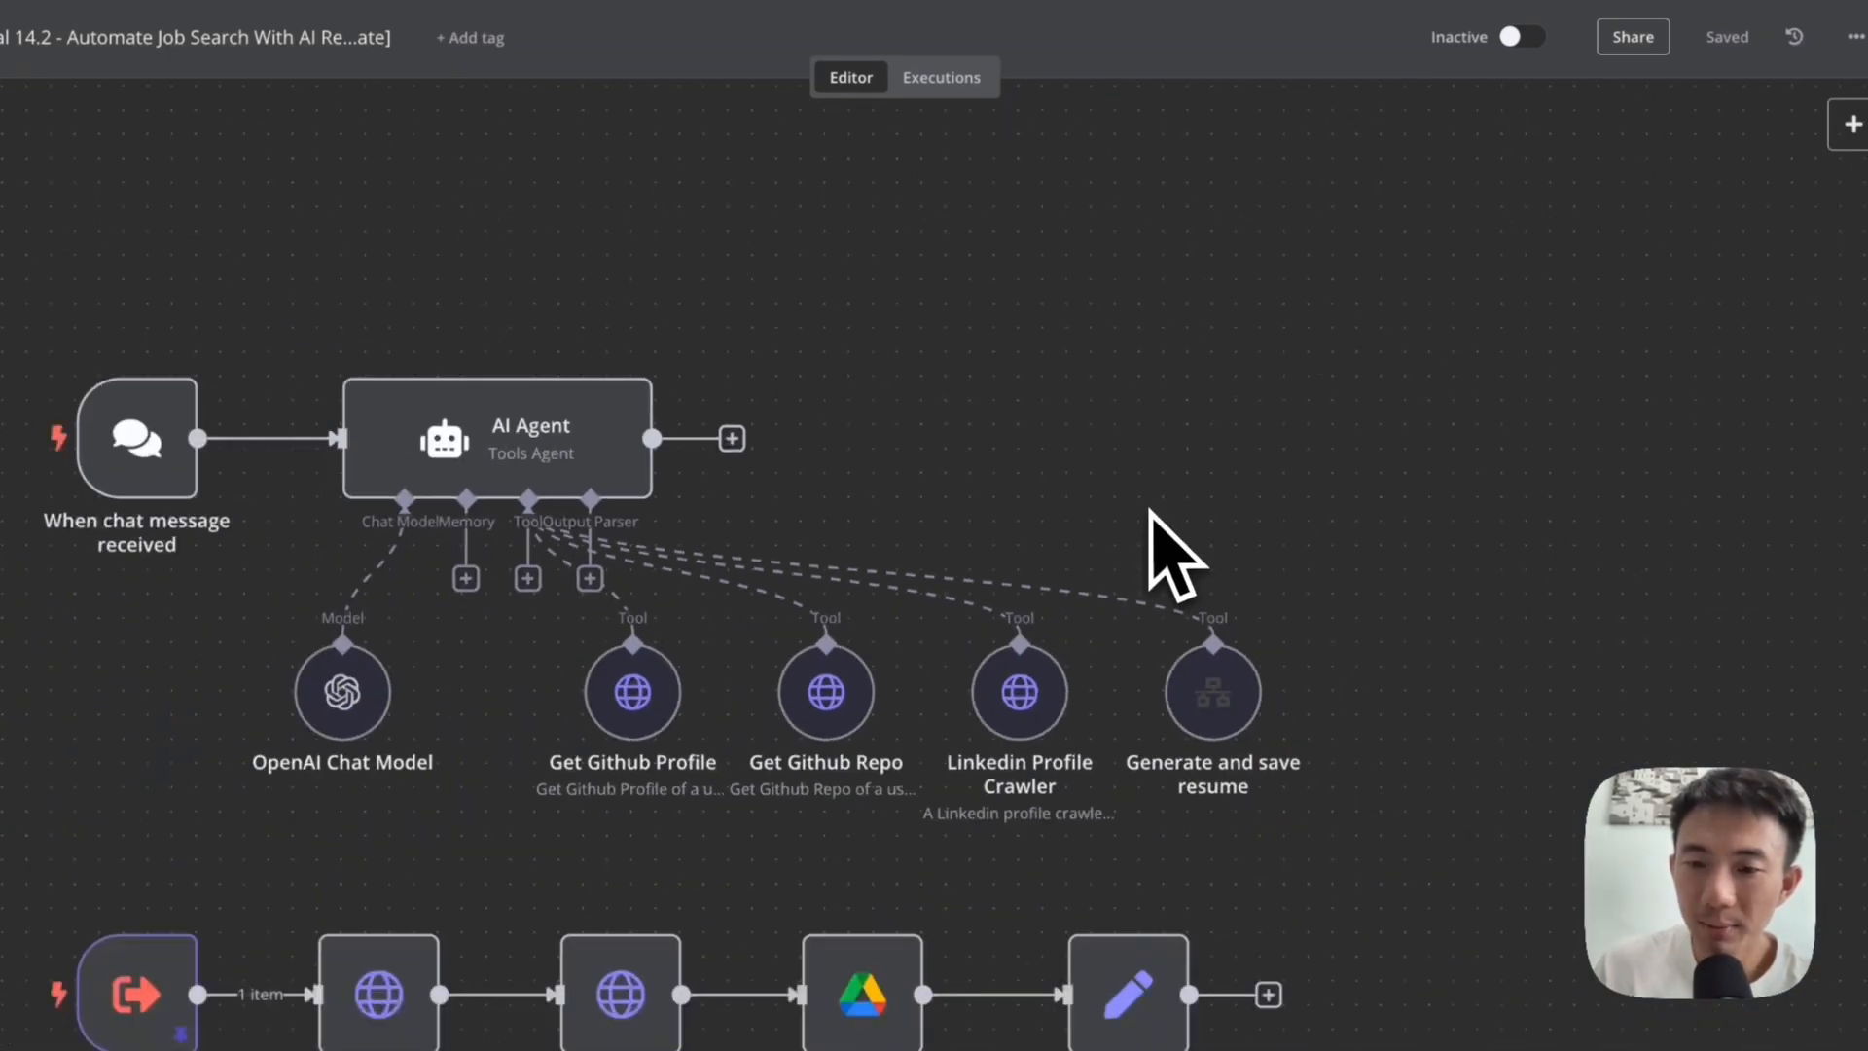
# - View the Generate and save resume tool and the Execute Workflow Trigger sub-flow chain
pyautogui.doubleClick(1212, 691)
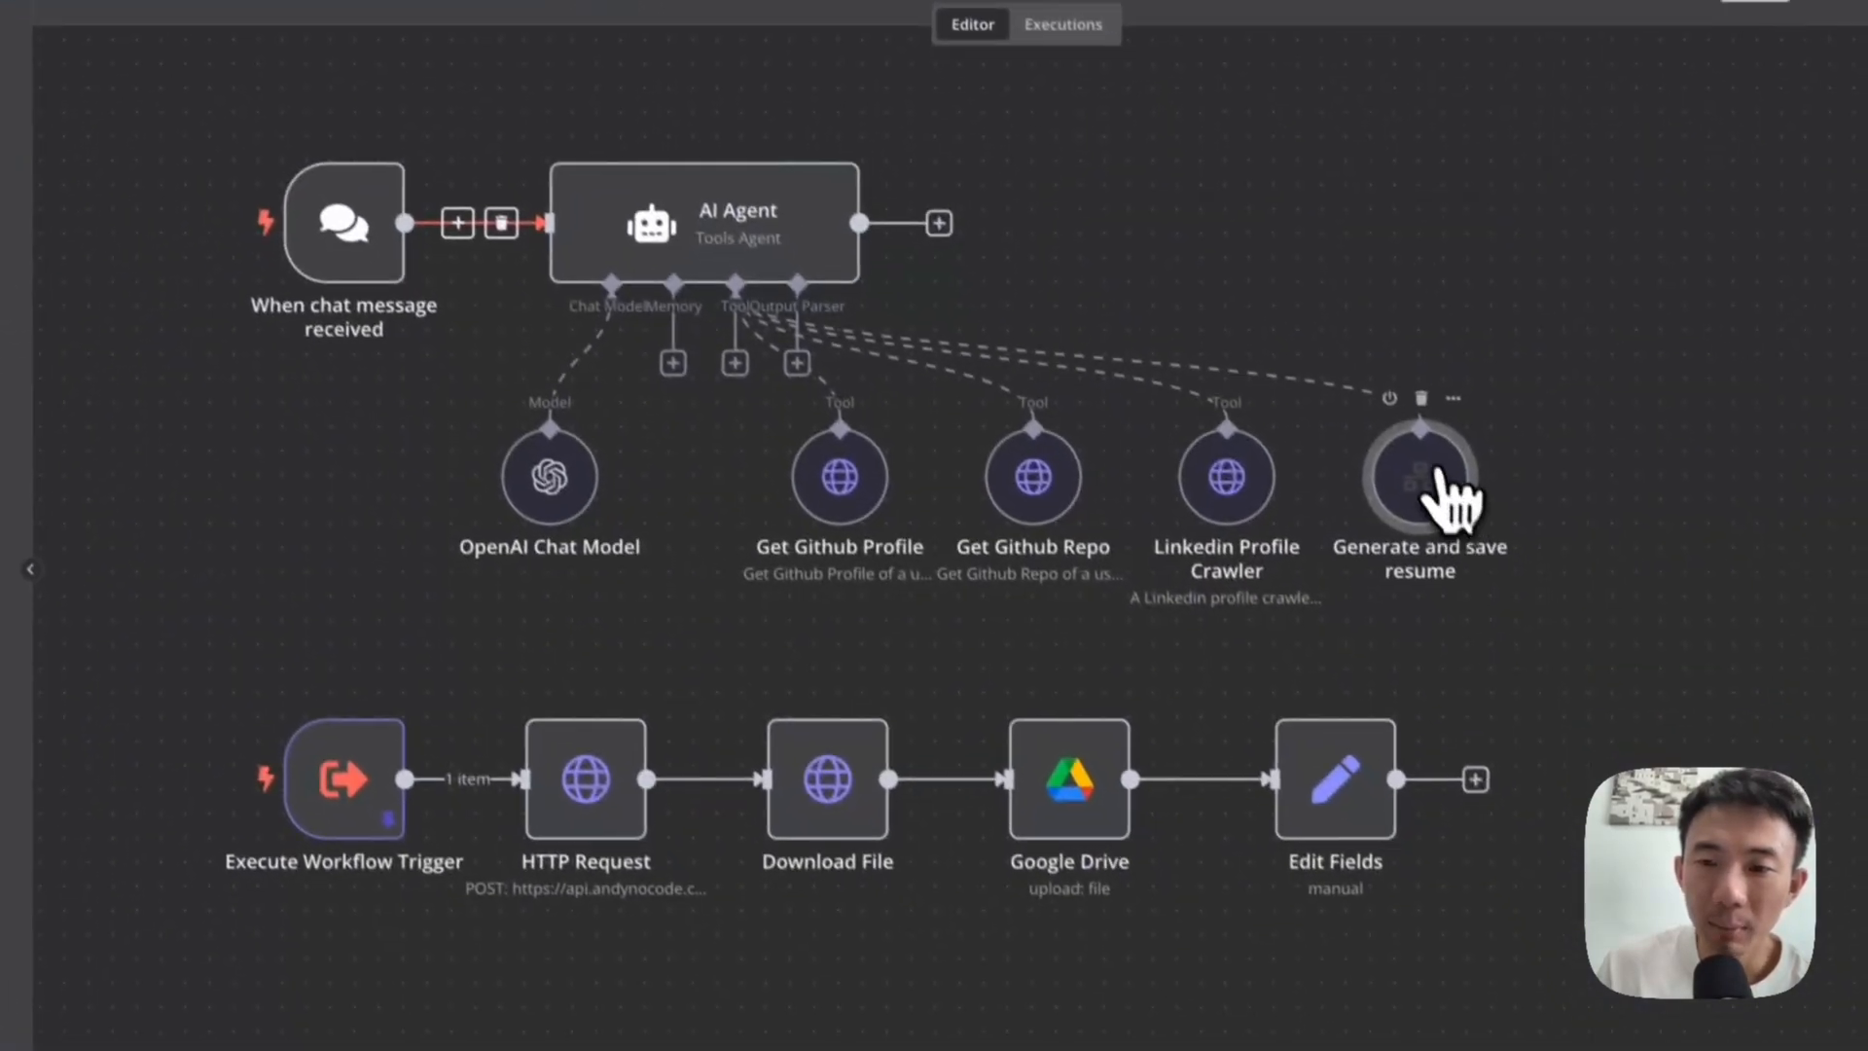
pyautogui.doubleClick(1417, 477)
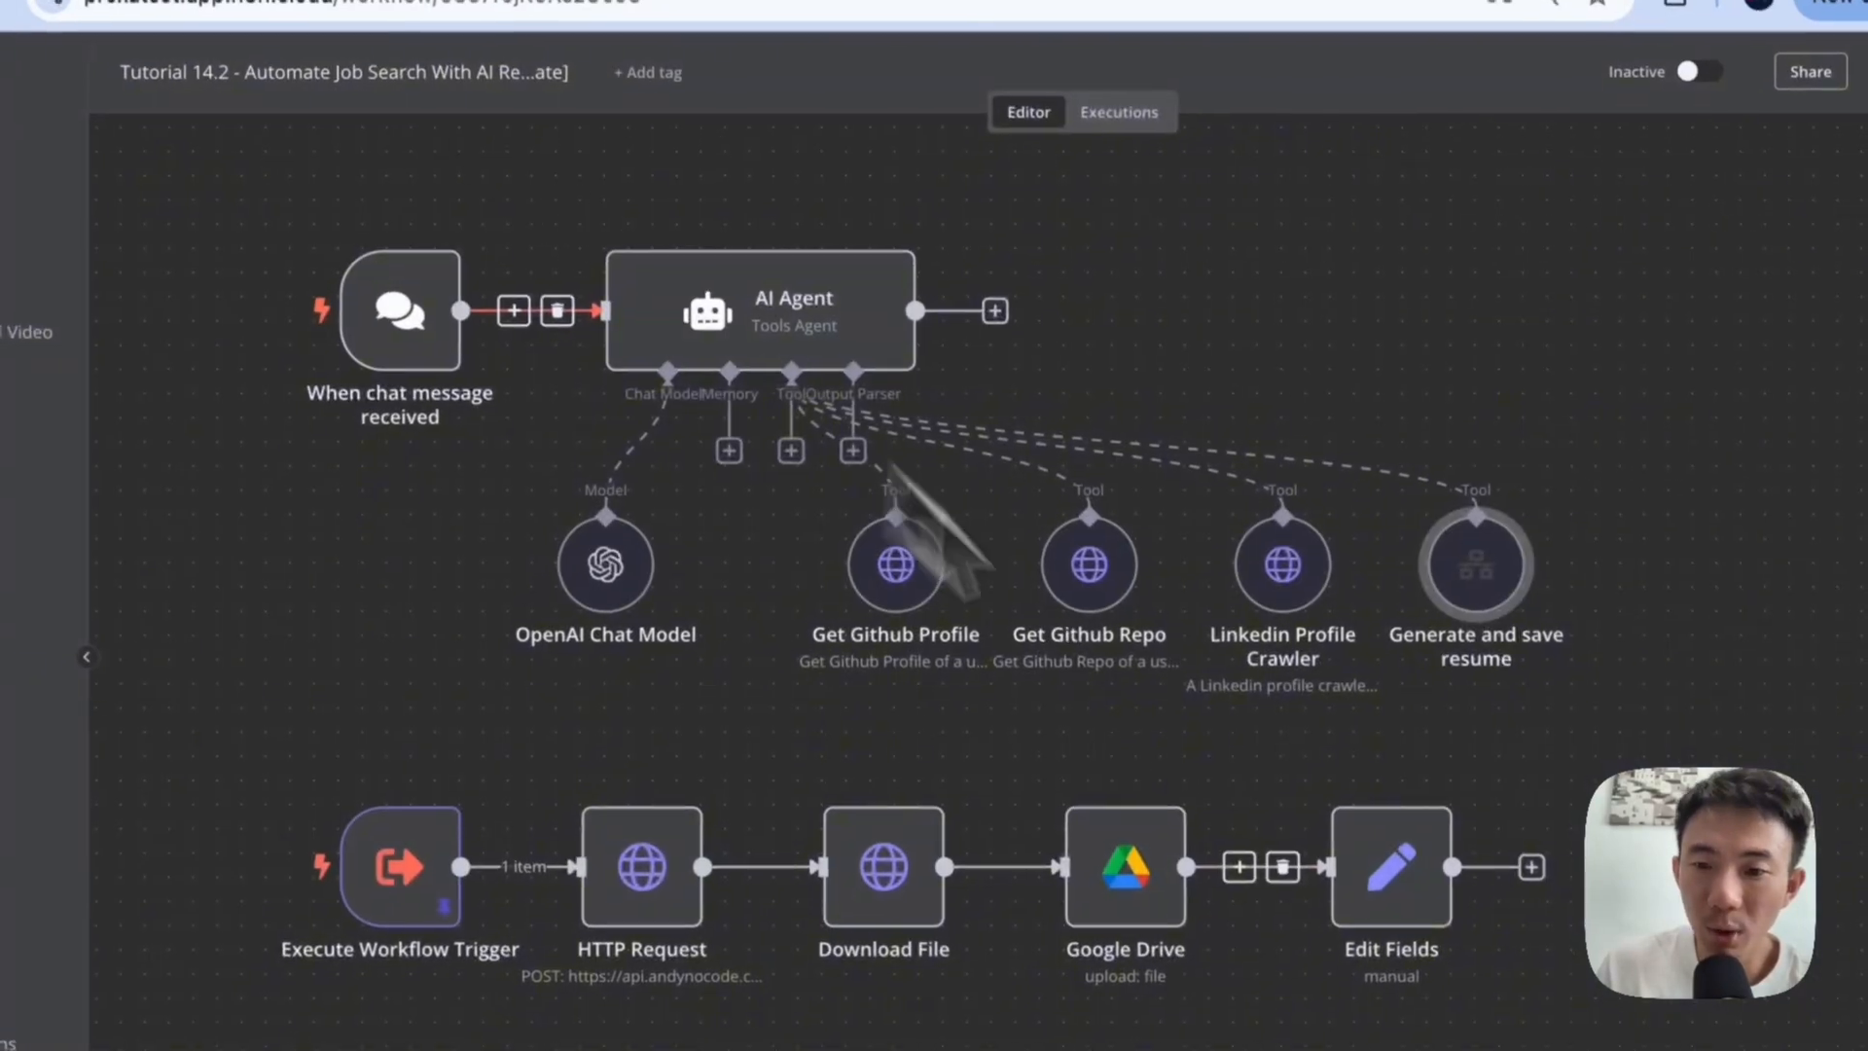
pyautogui.doubleClick(1389, 866)
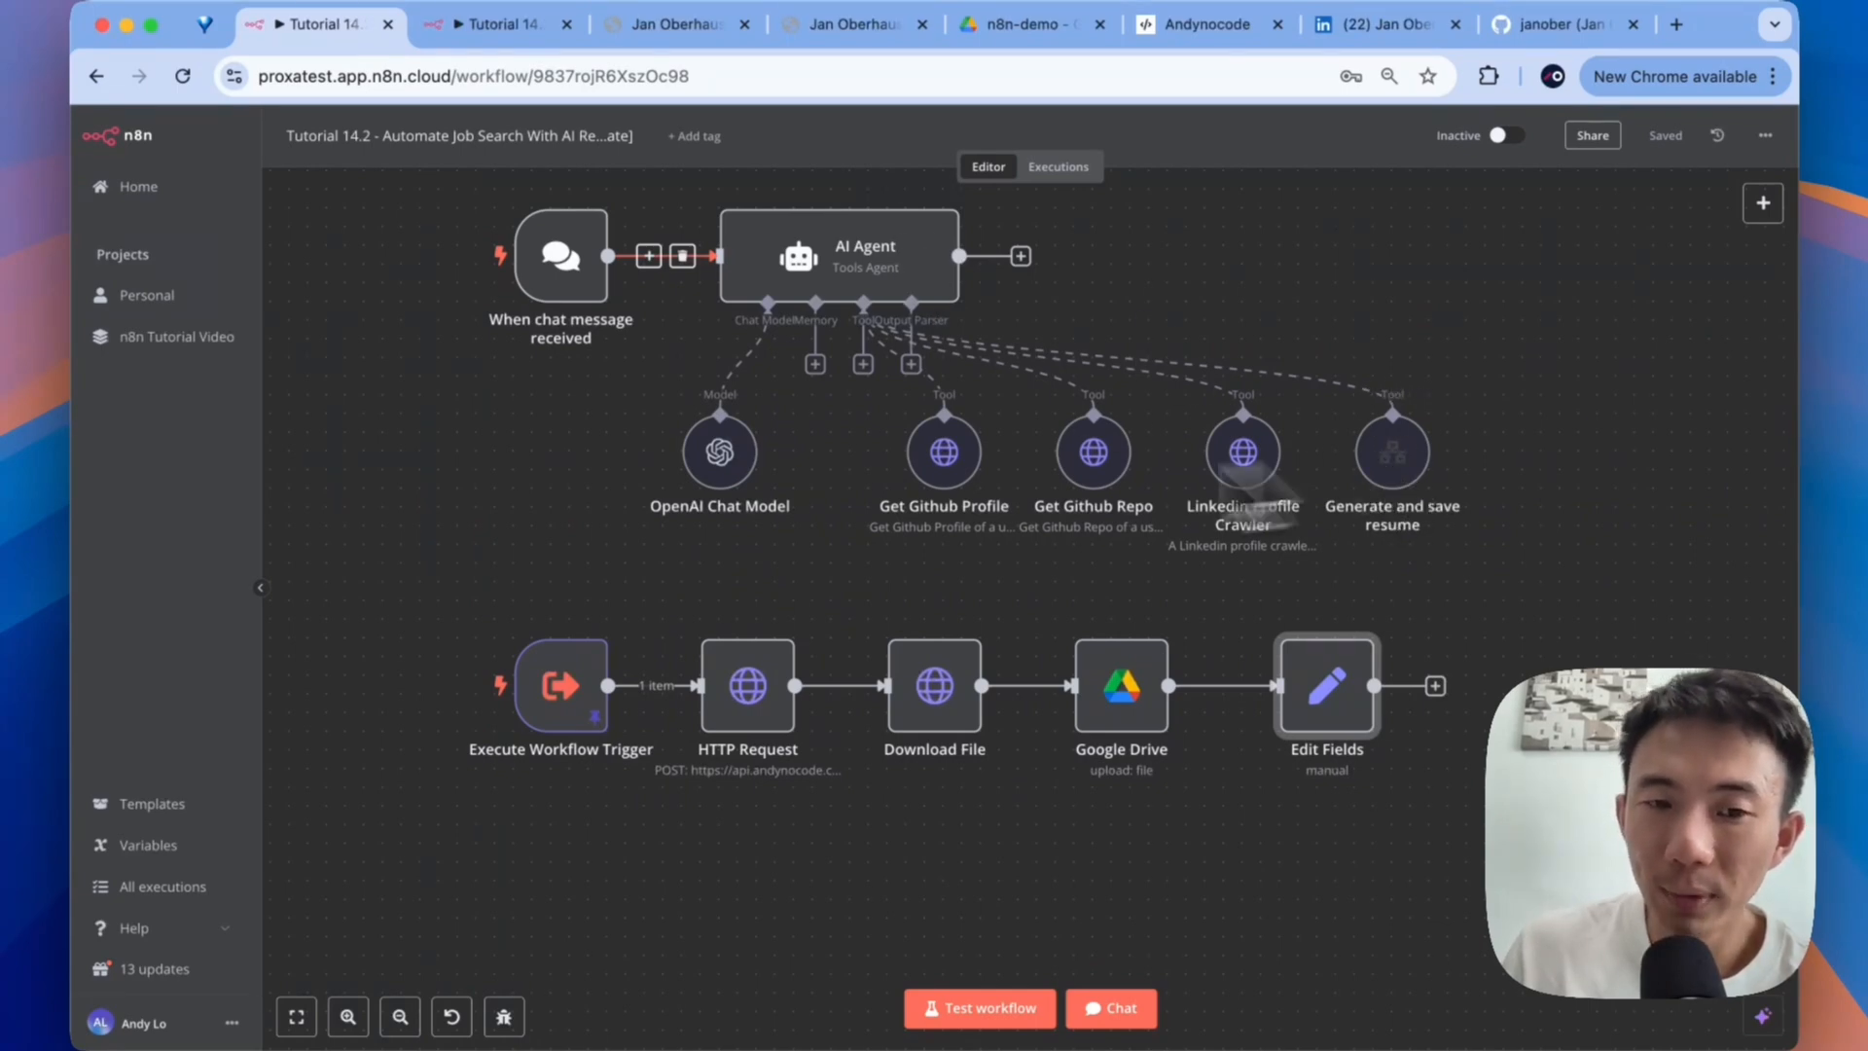
# - Search the node panel for 'exe', then inspect the HTTP Request node posting to the create-resume endpoint
pyautogui.click(1434, 685)
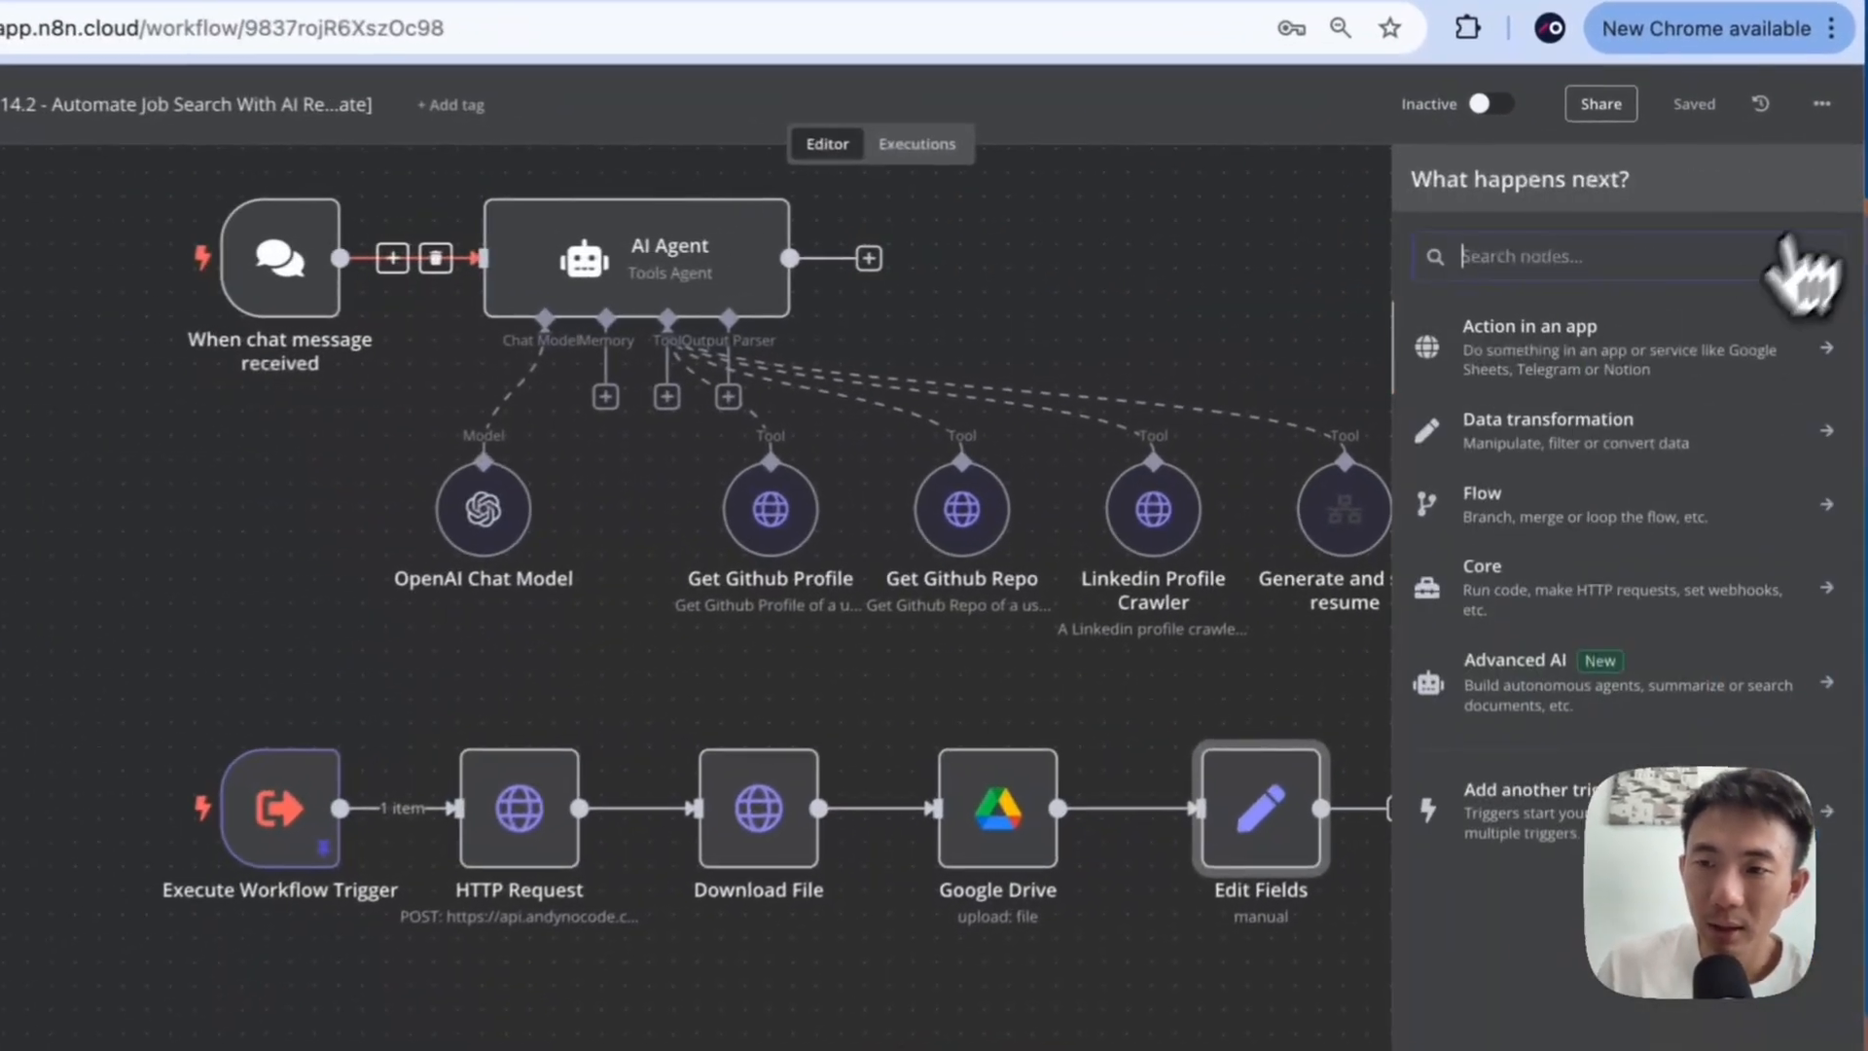
pyautogui.write('exe')
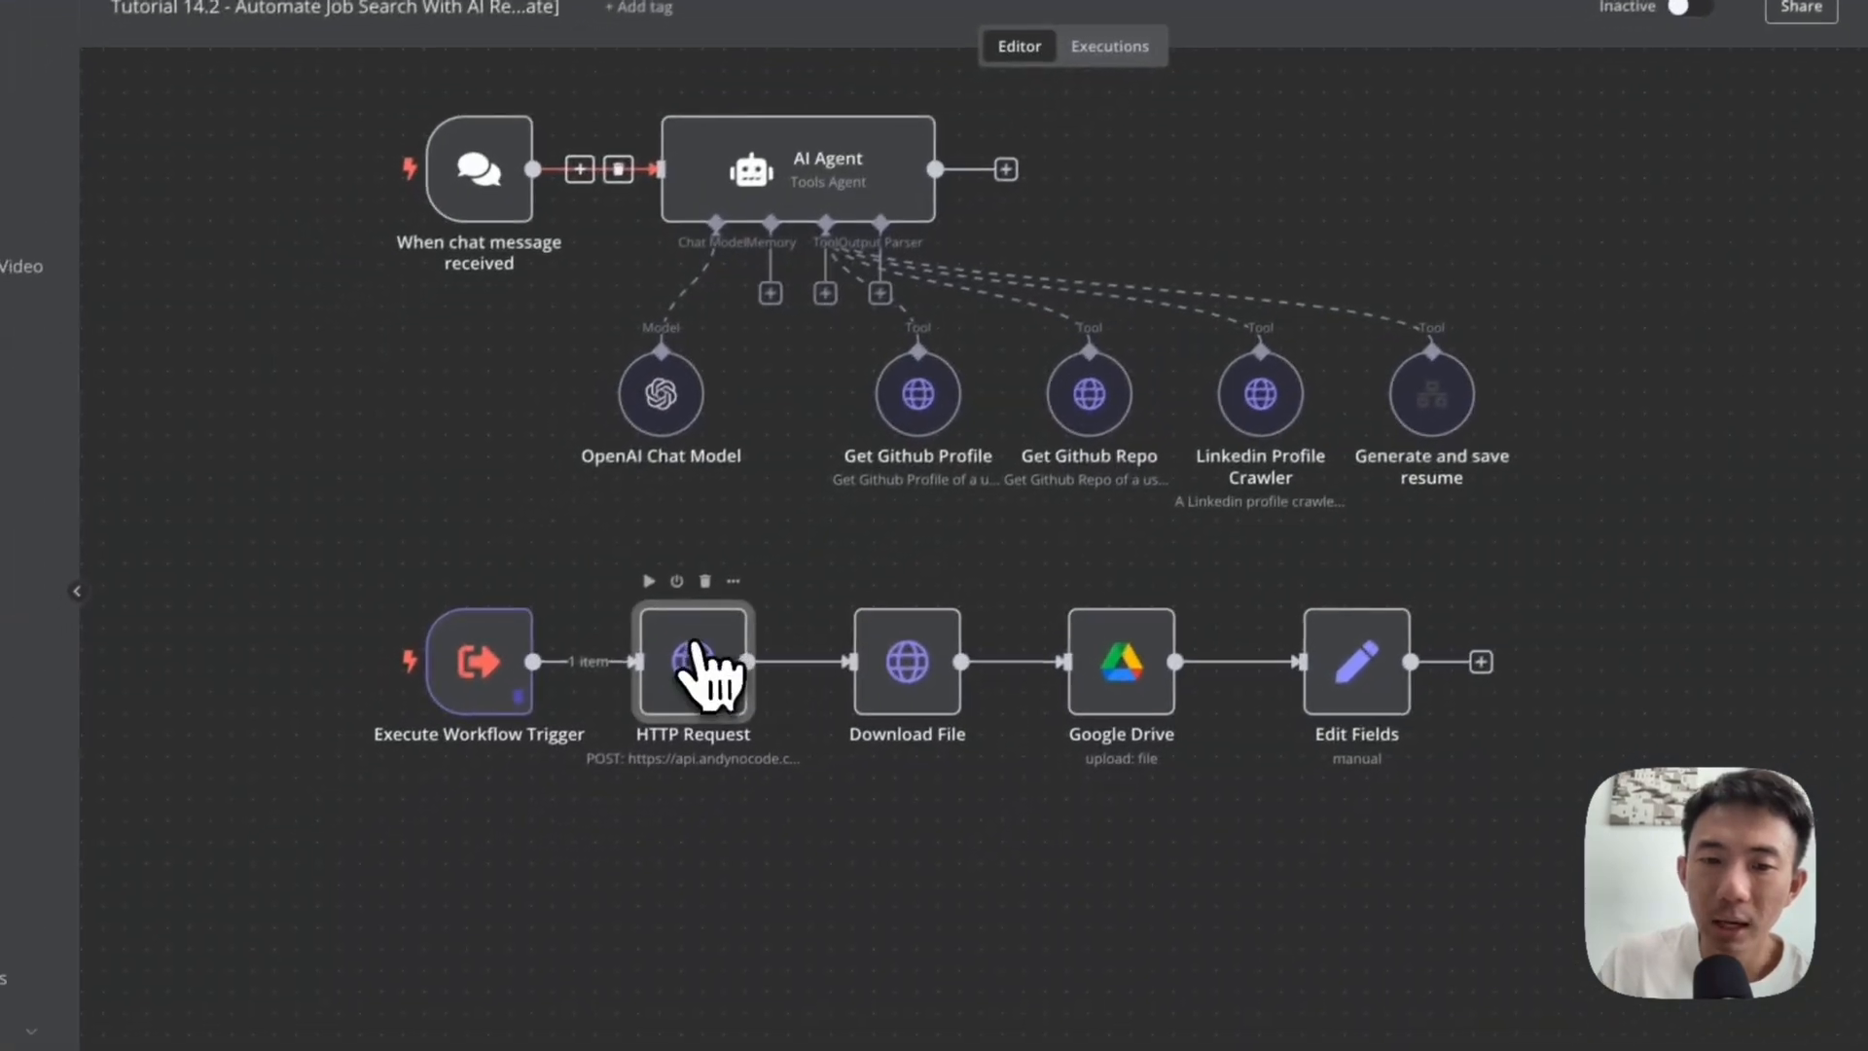
pyautogui.doubleClick(692, 662)
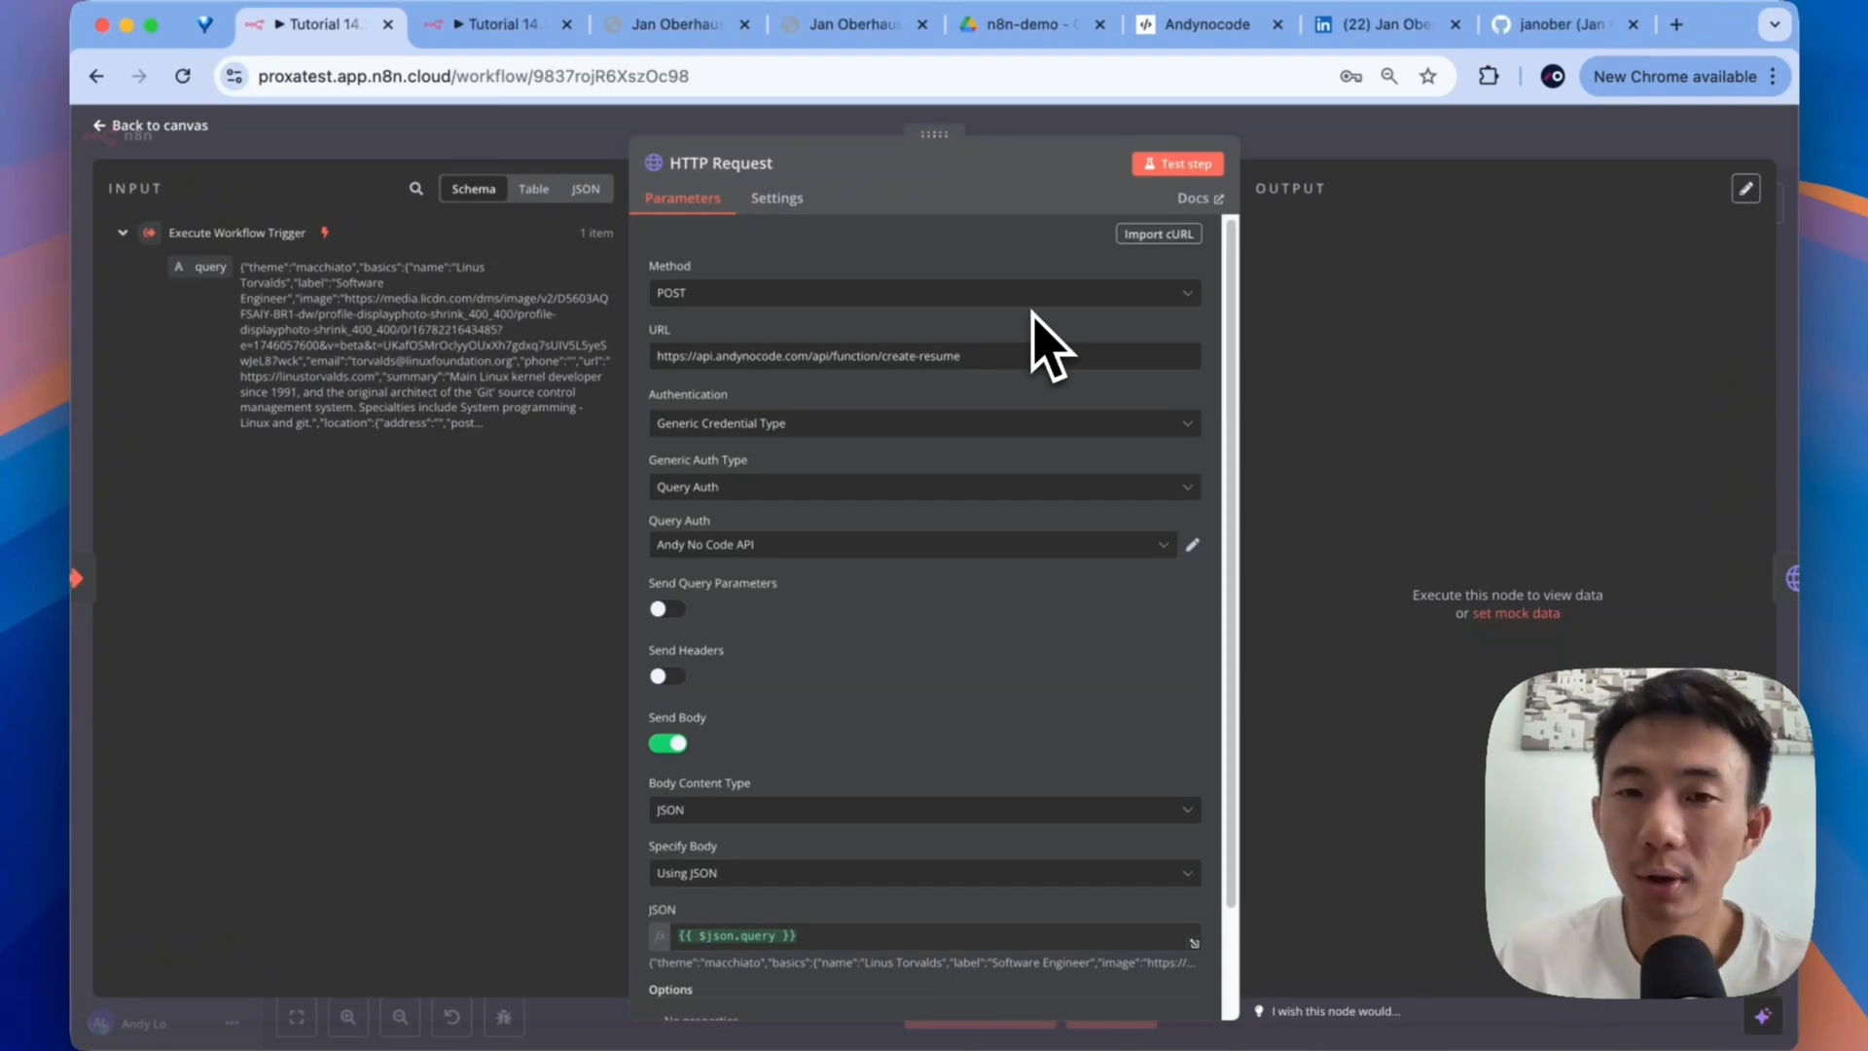
pyautogui.click(1203, 23)
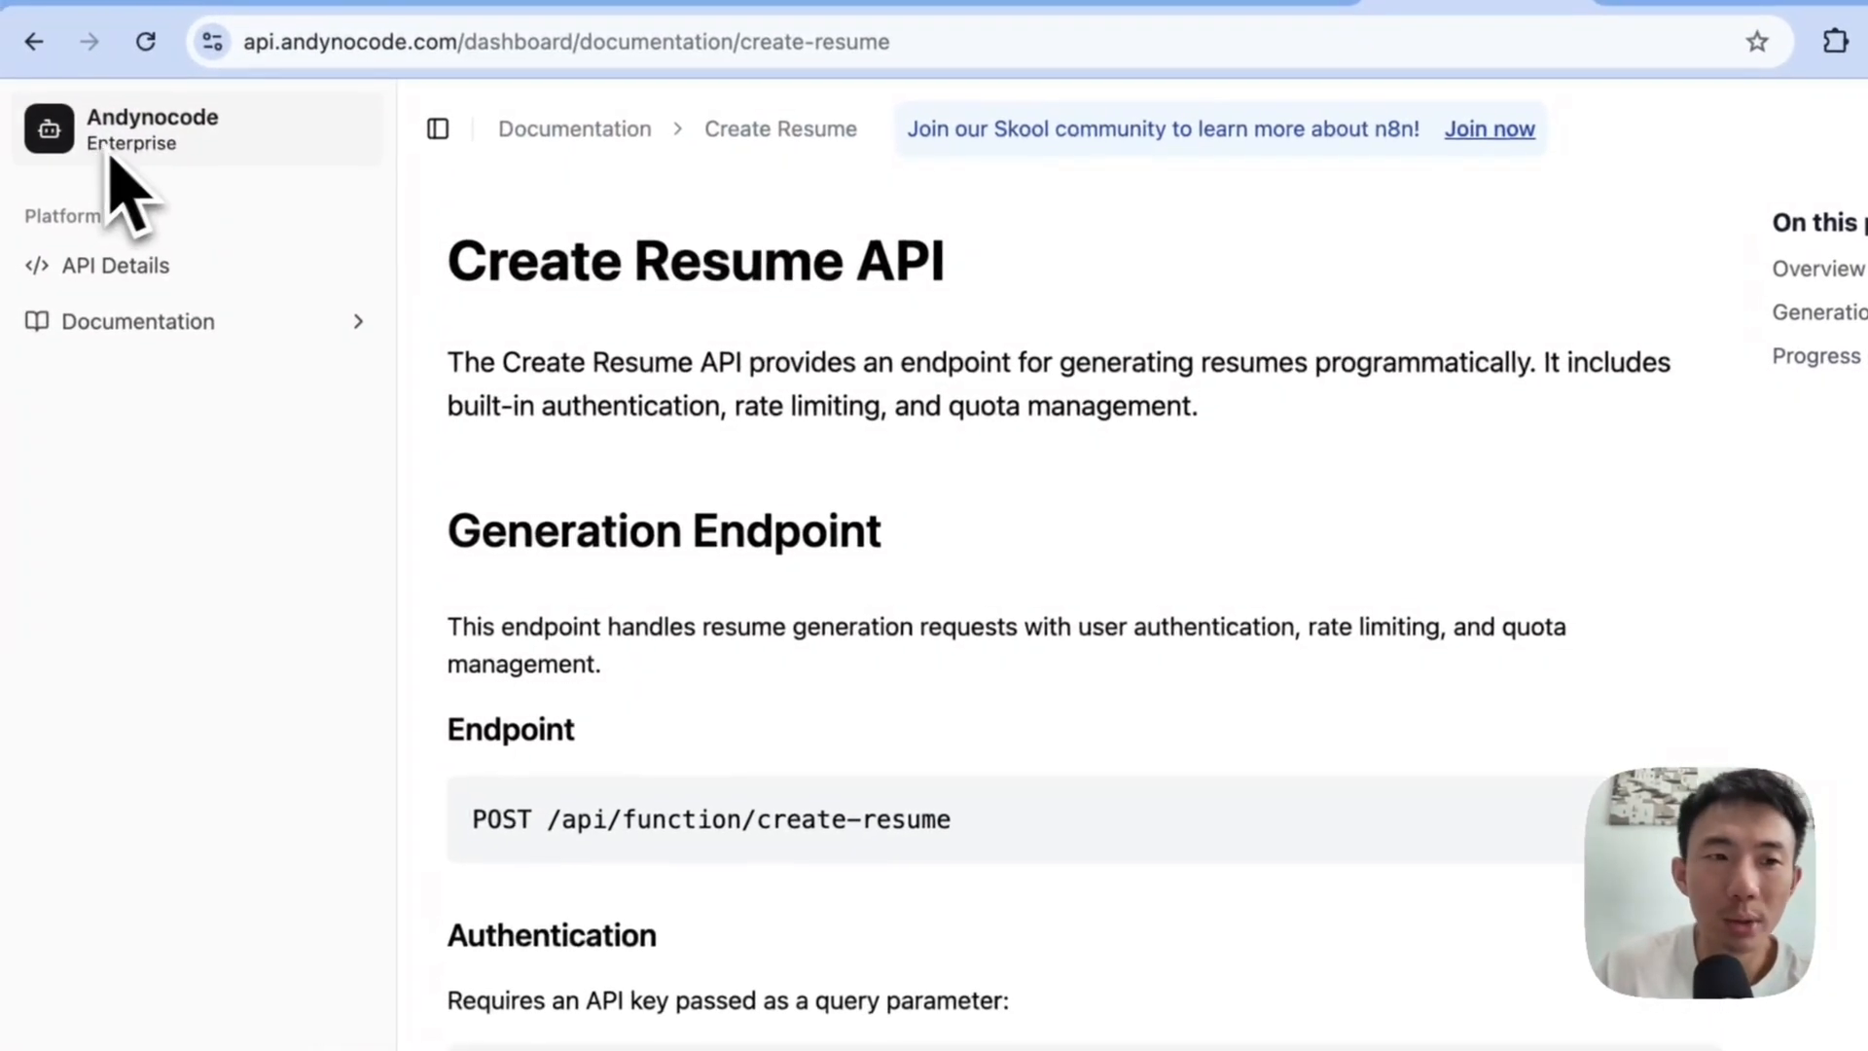
# - Read the Create Resume API's endpoint, authentication and Request Body schema in Andynocode
pyautogui.click(137, 320)
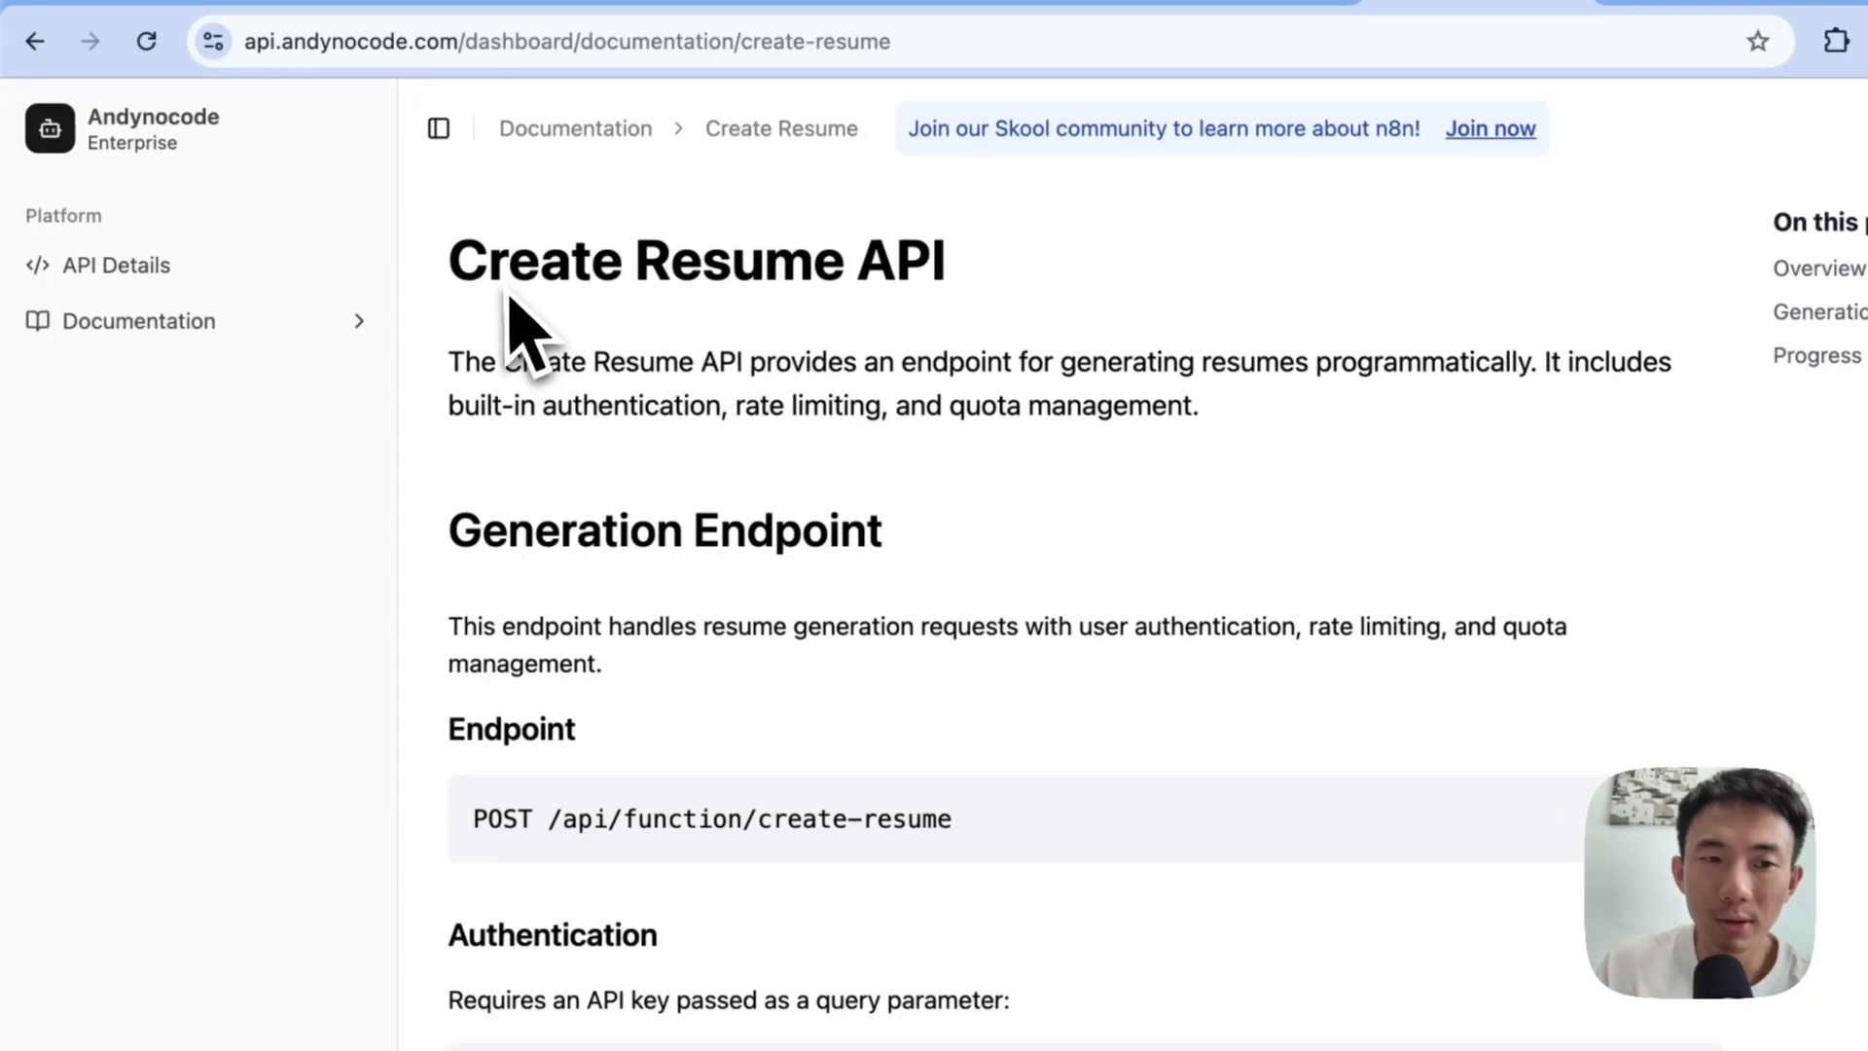
pyautogui.click(137, 320)
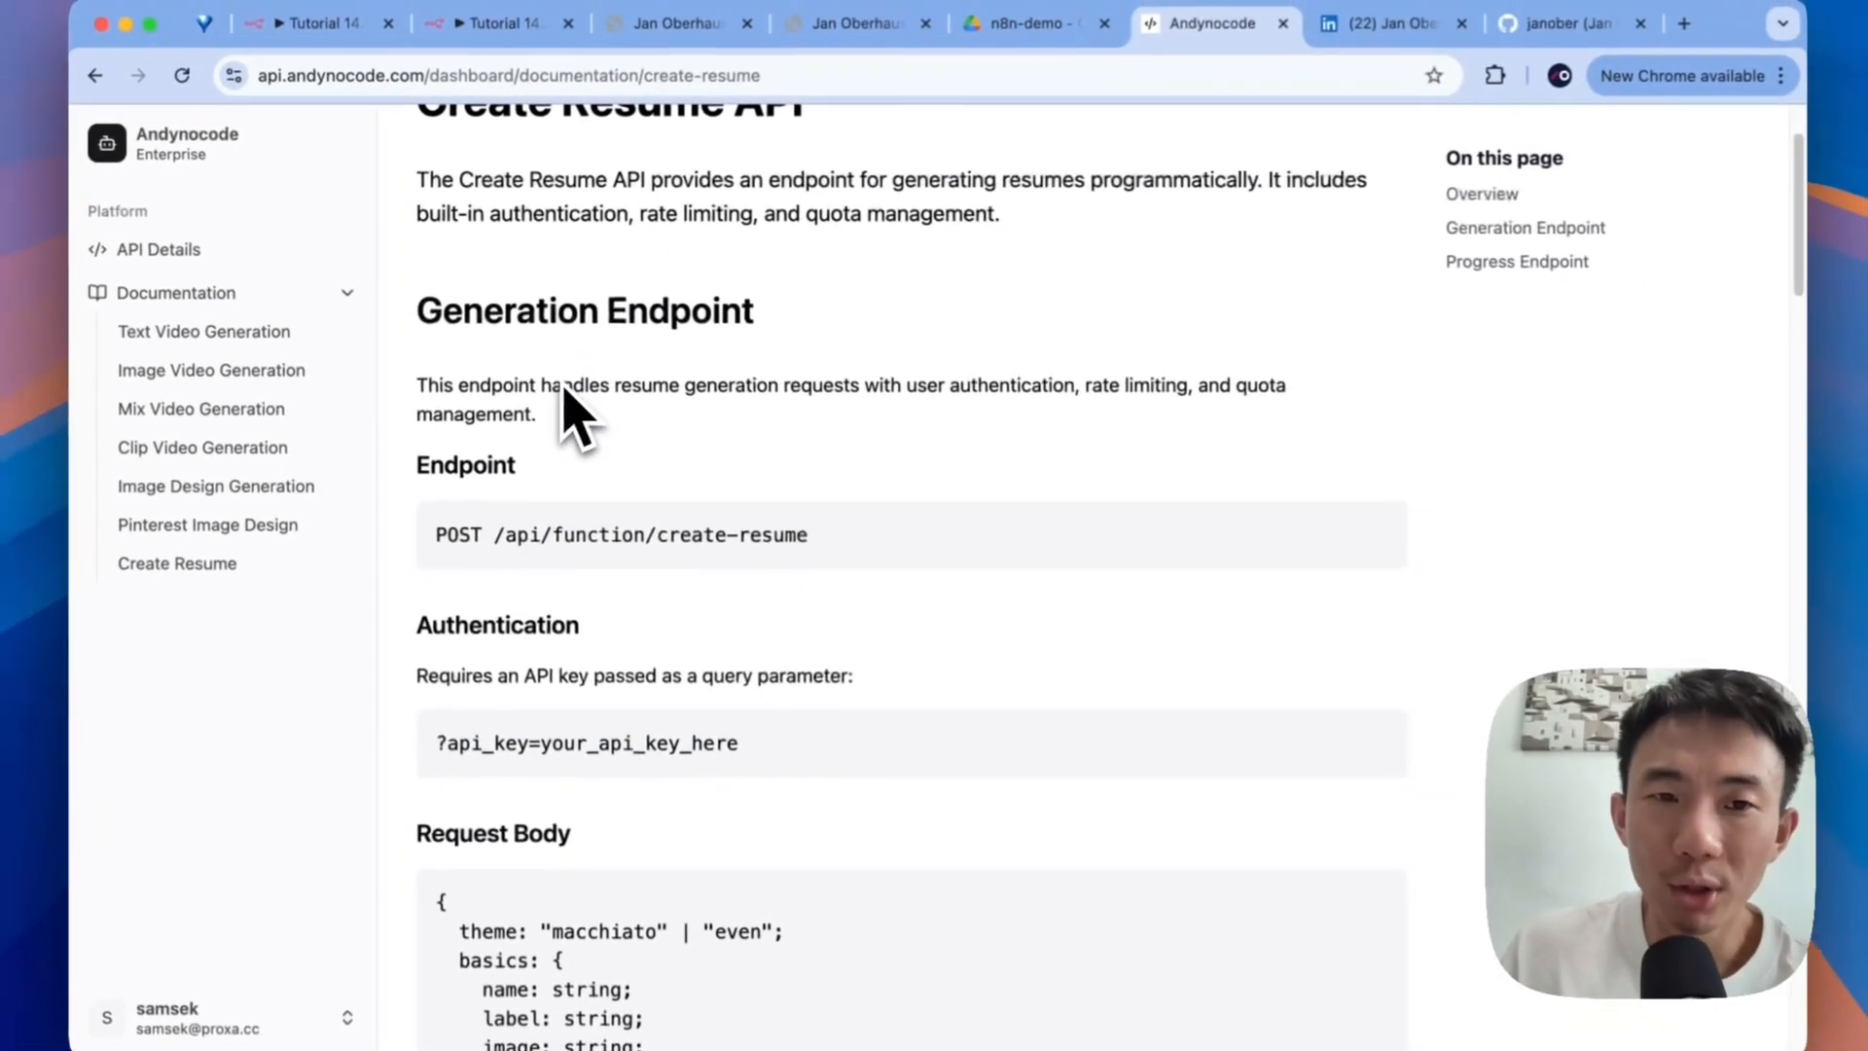
pyautogui.scroll(-3)
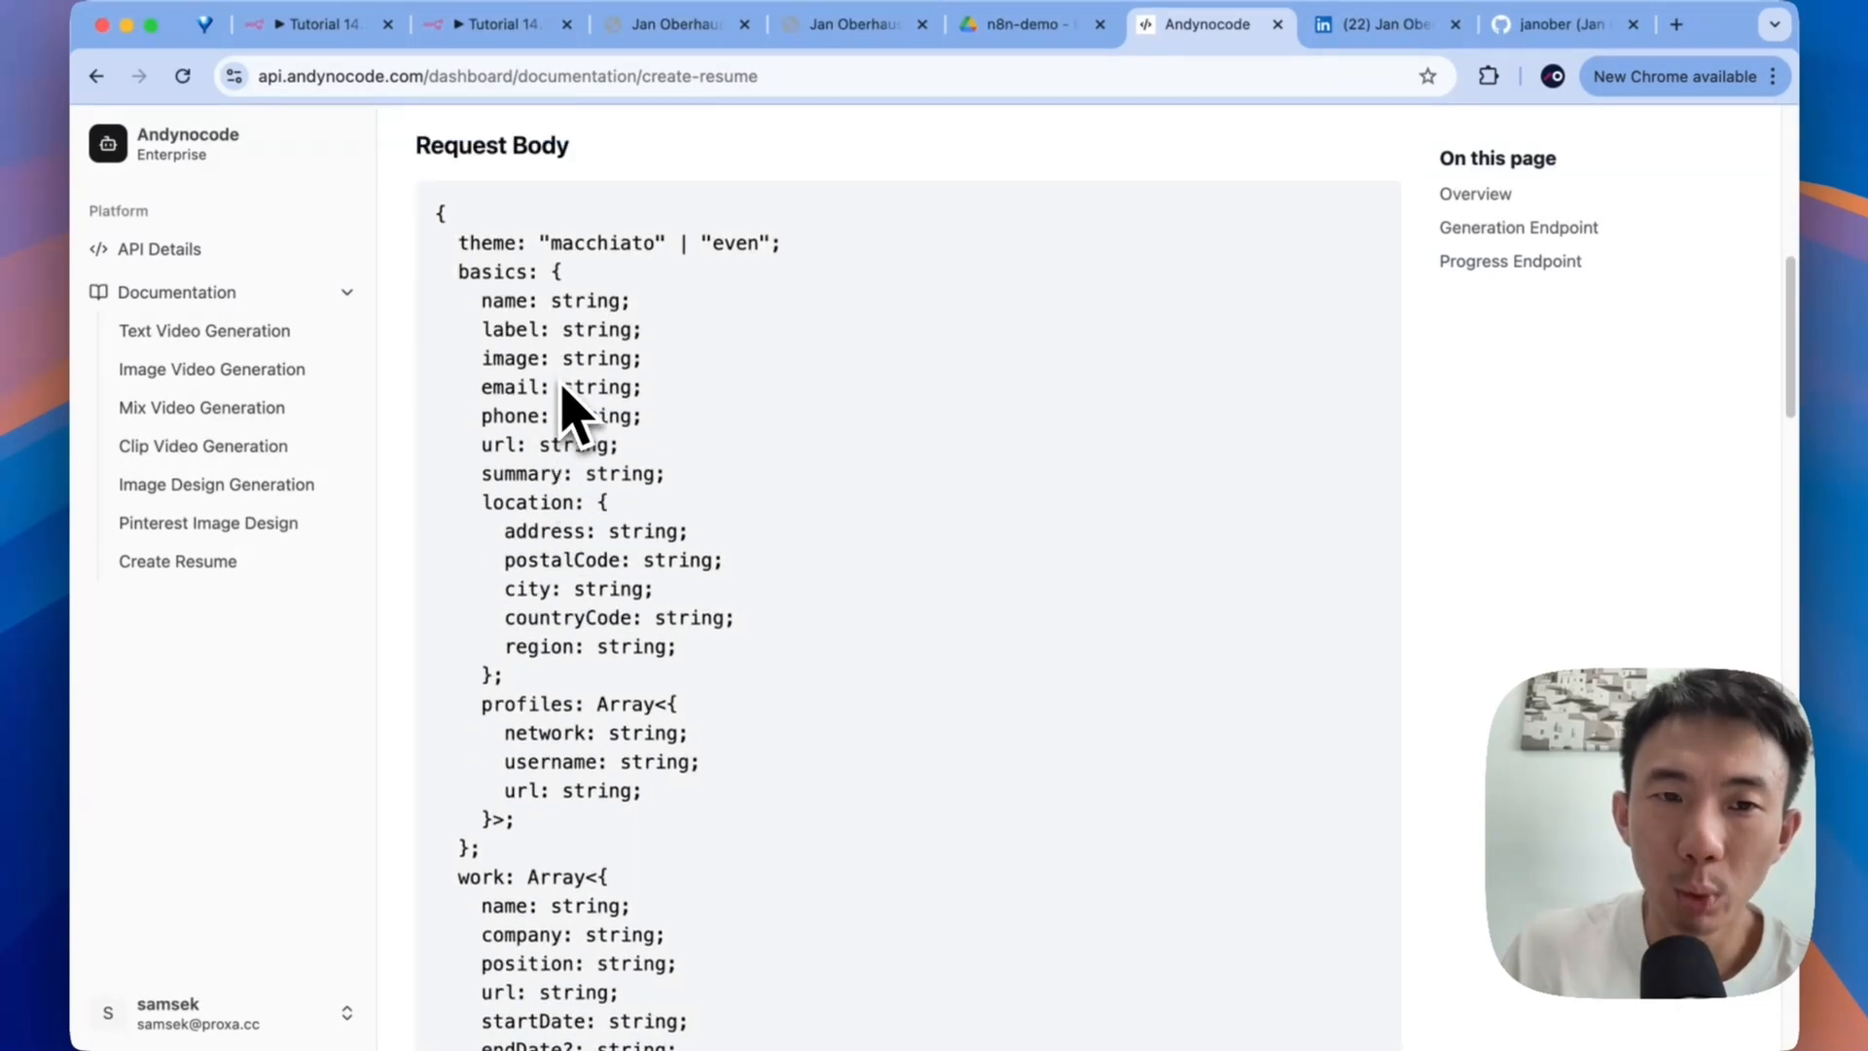
pyautogui.scroll(-3)
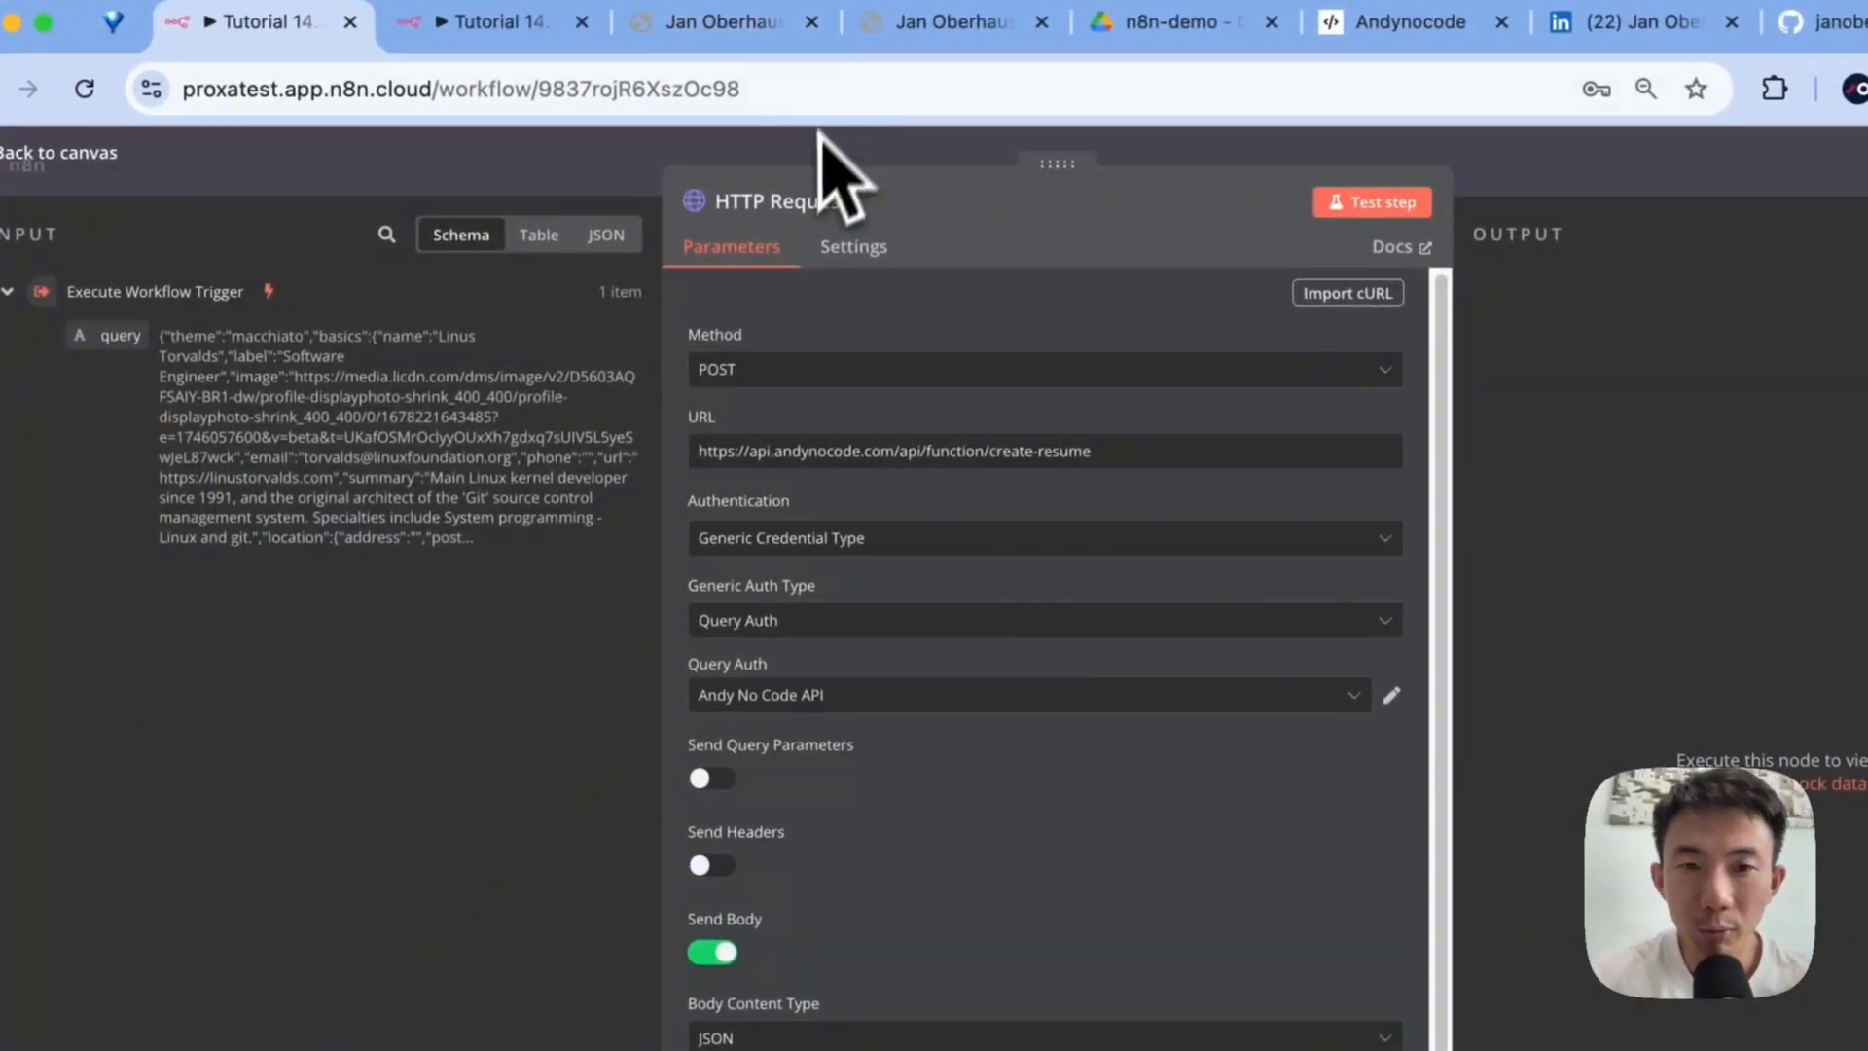
# - Rename the HTTP Request node to 'andynocode API' and check its Andy No Code API api_key credential
pyautogui.write('andynocode API')
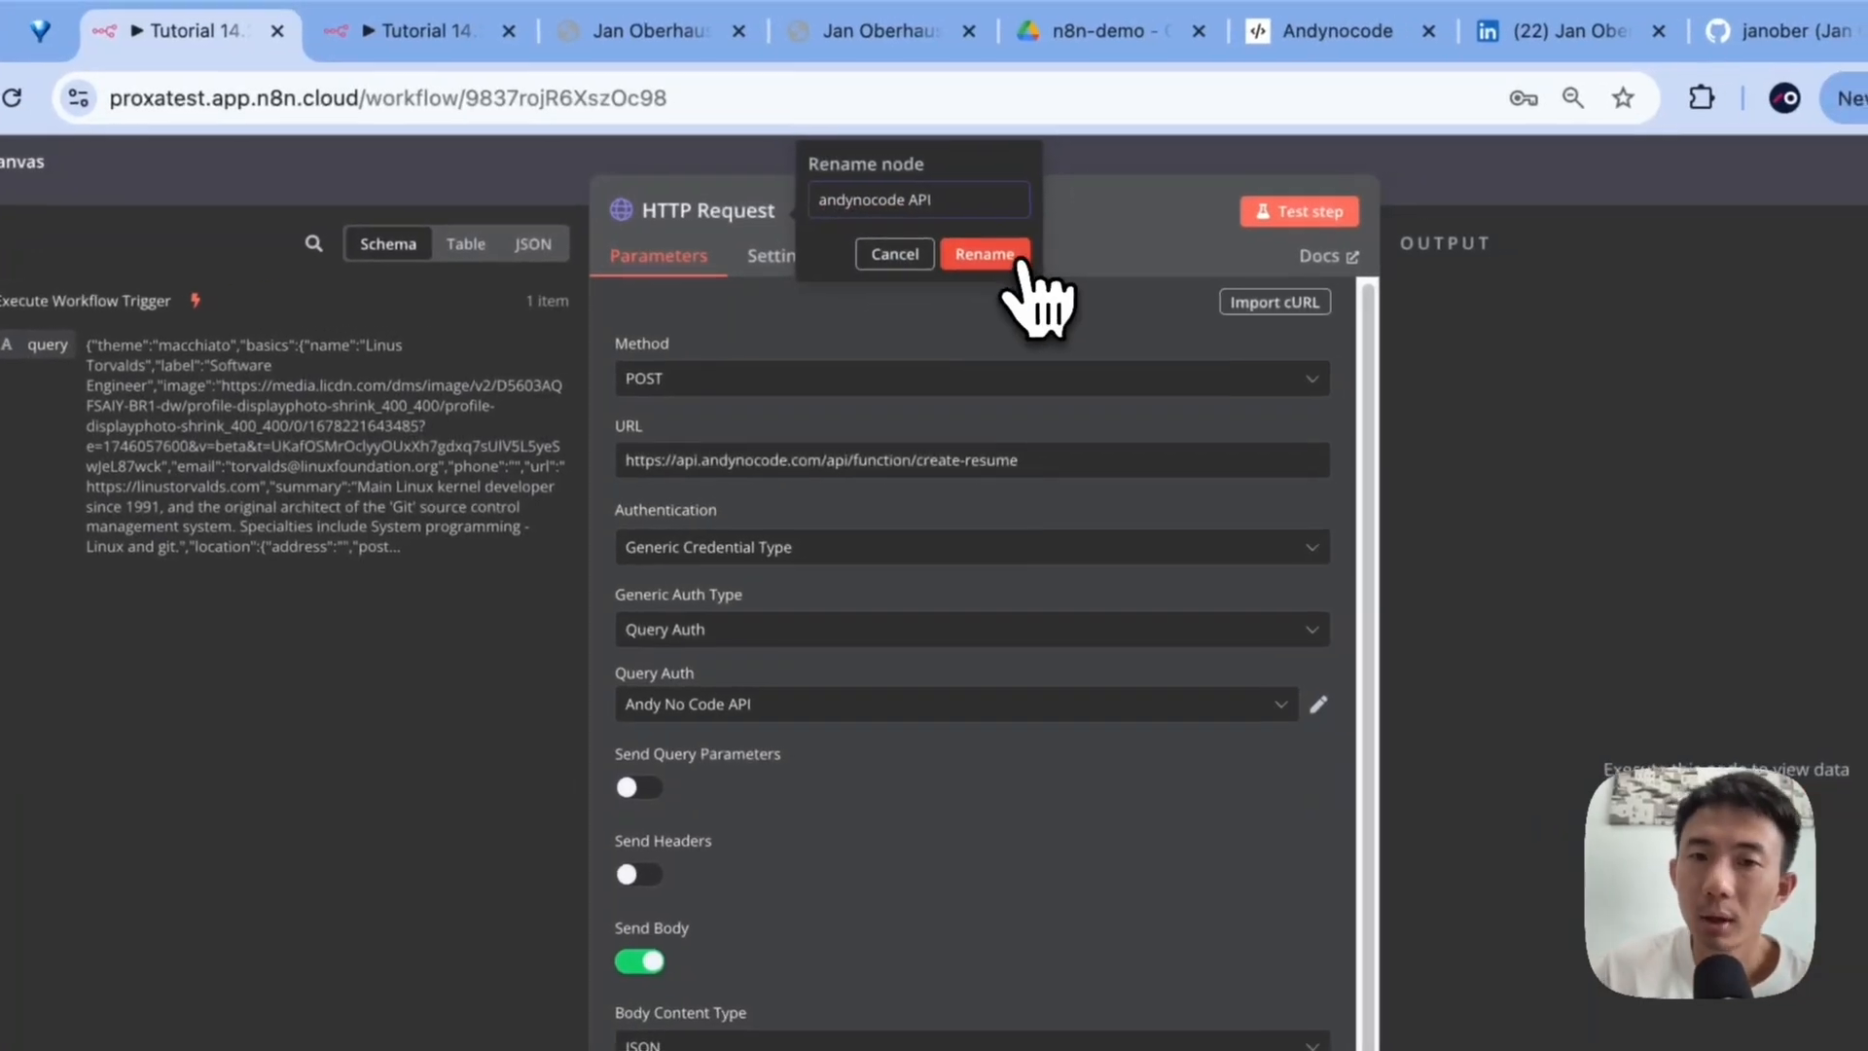
pyautogui.click(986, 254)
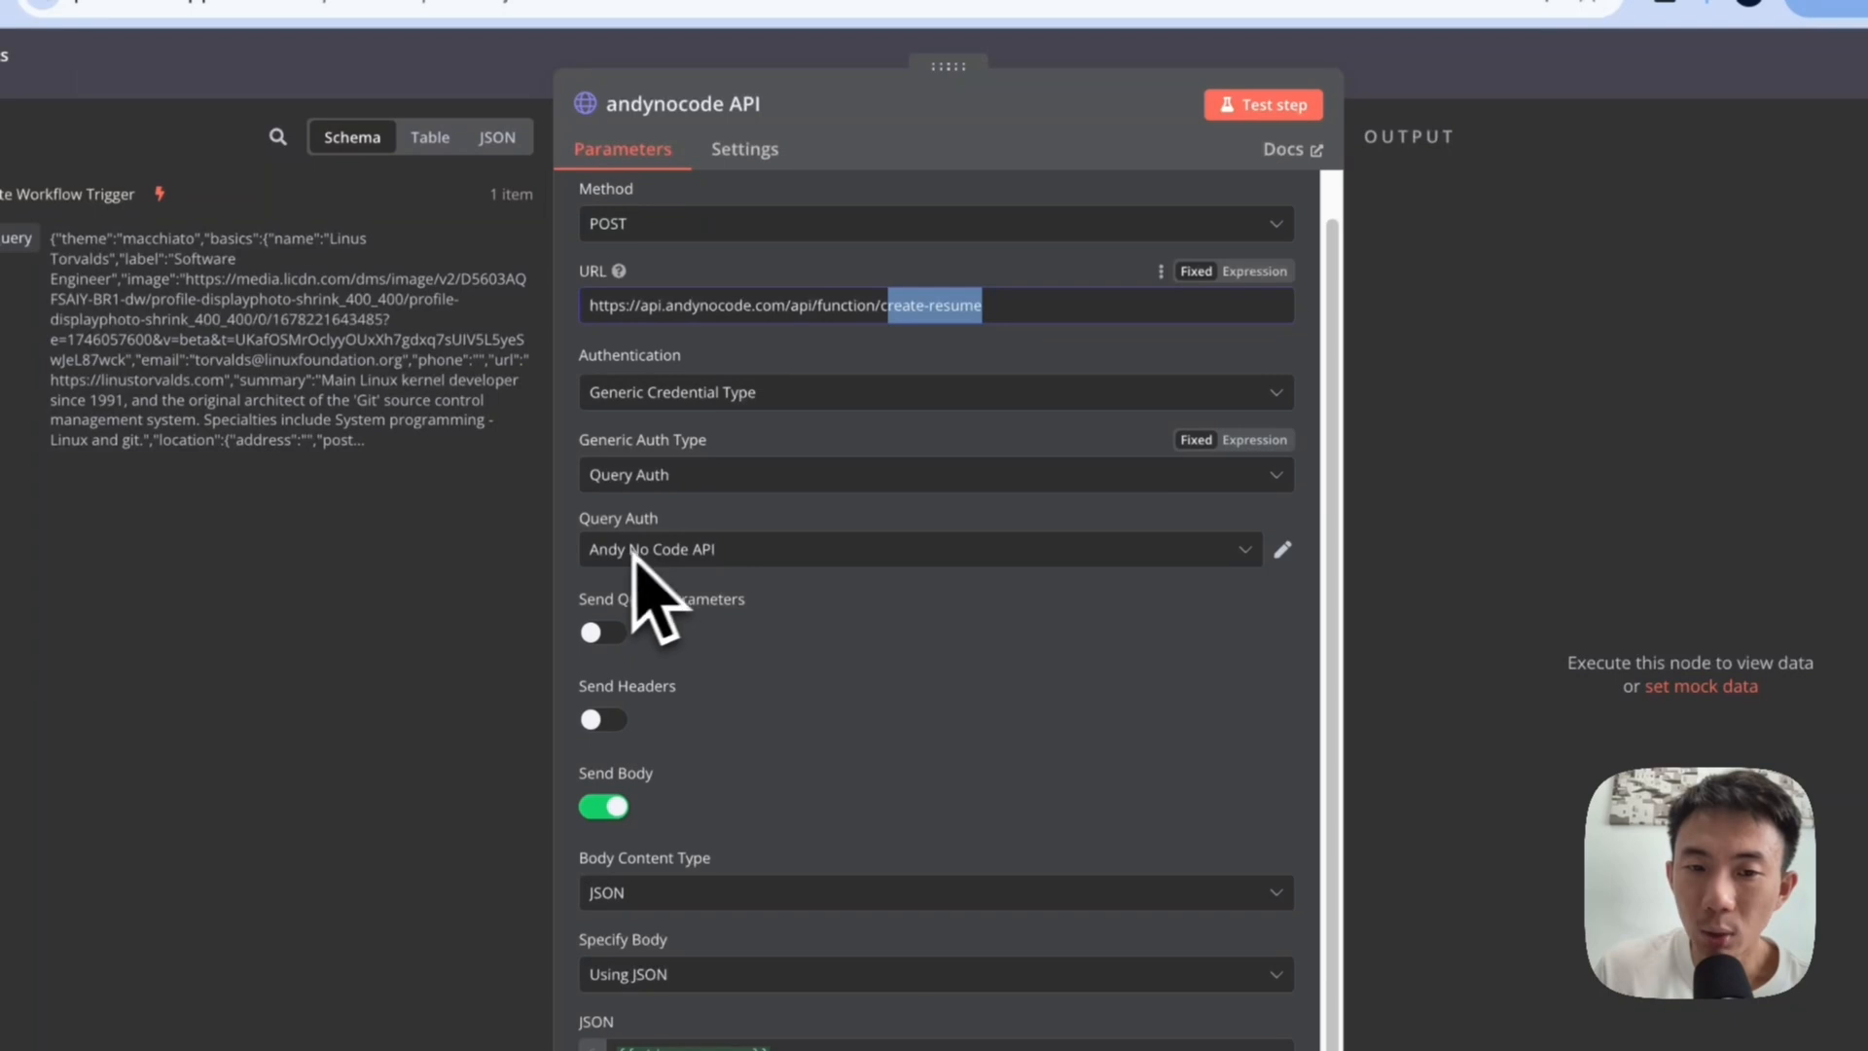
pyautogui.click(1283, 549)
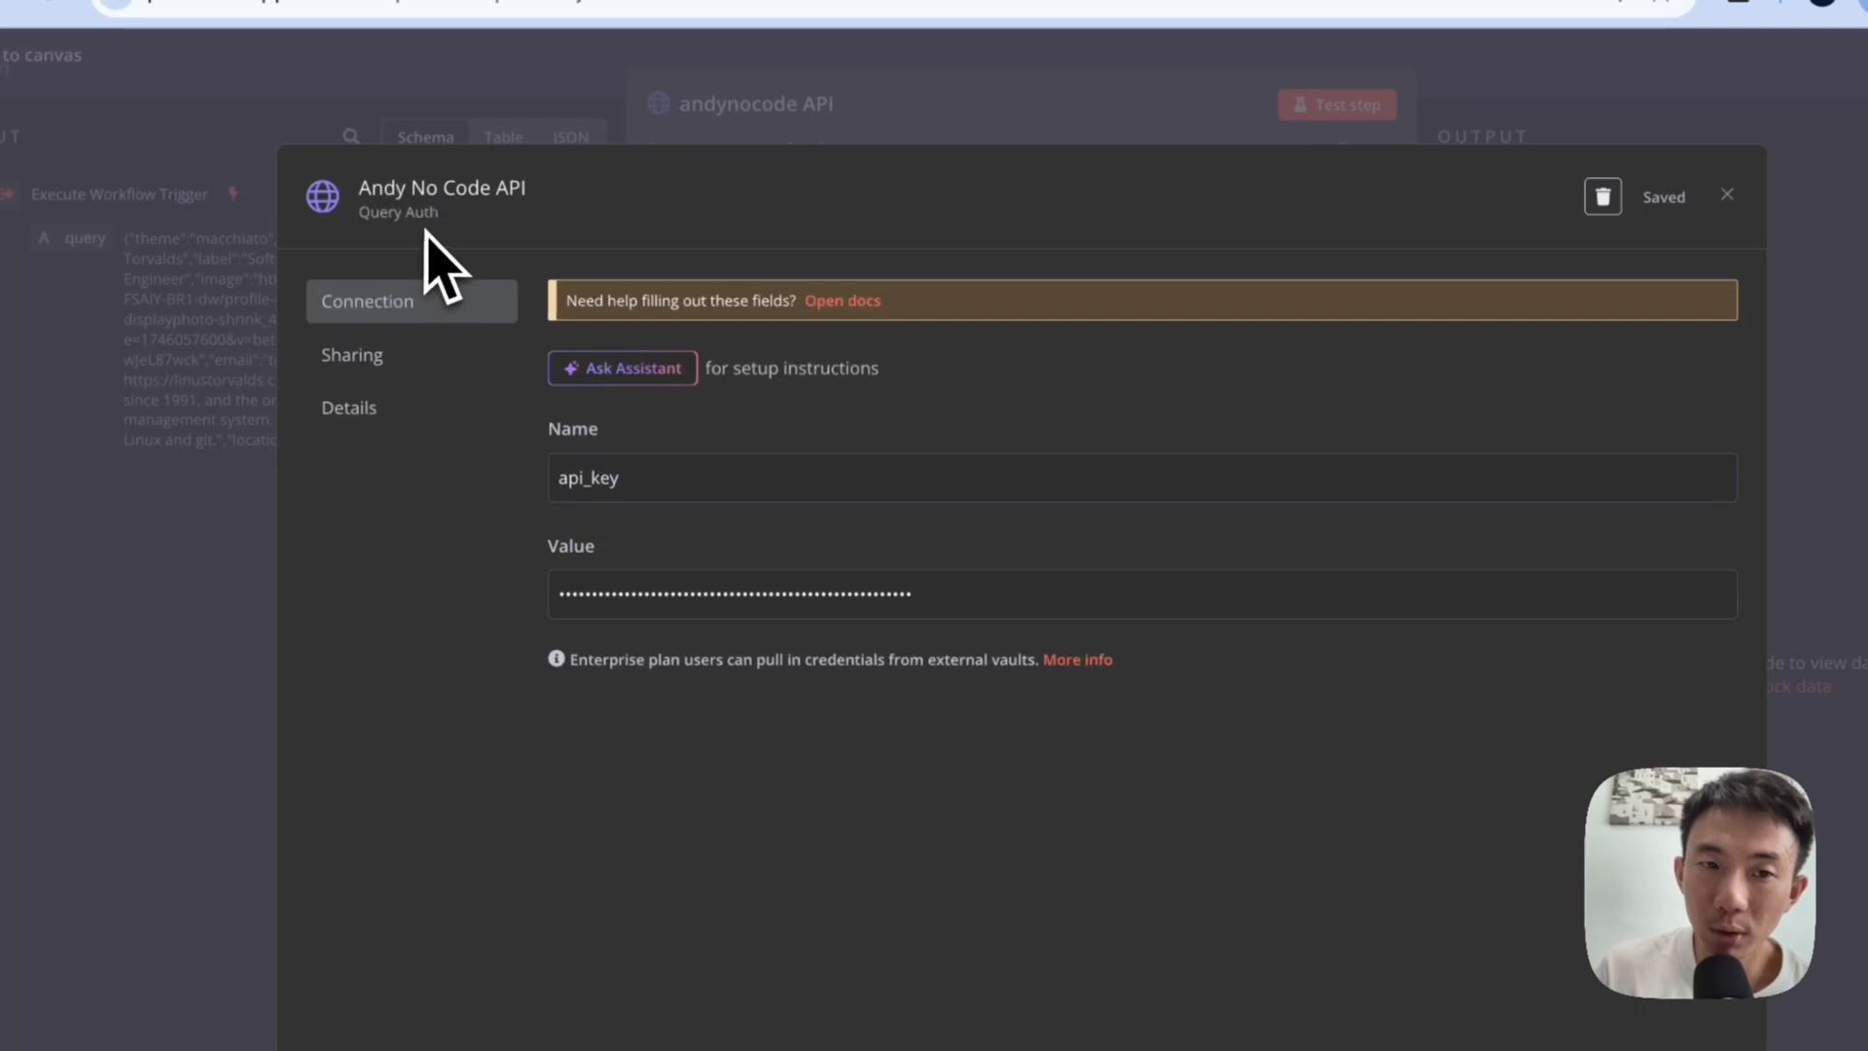
pyautogui.click(1726, 195)
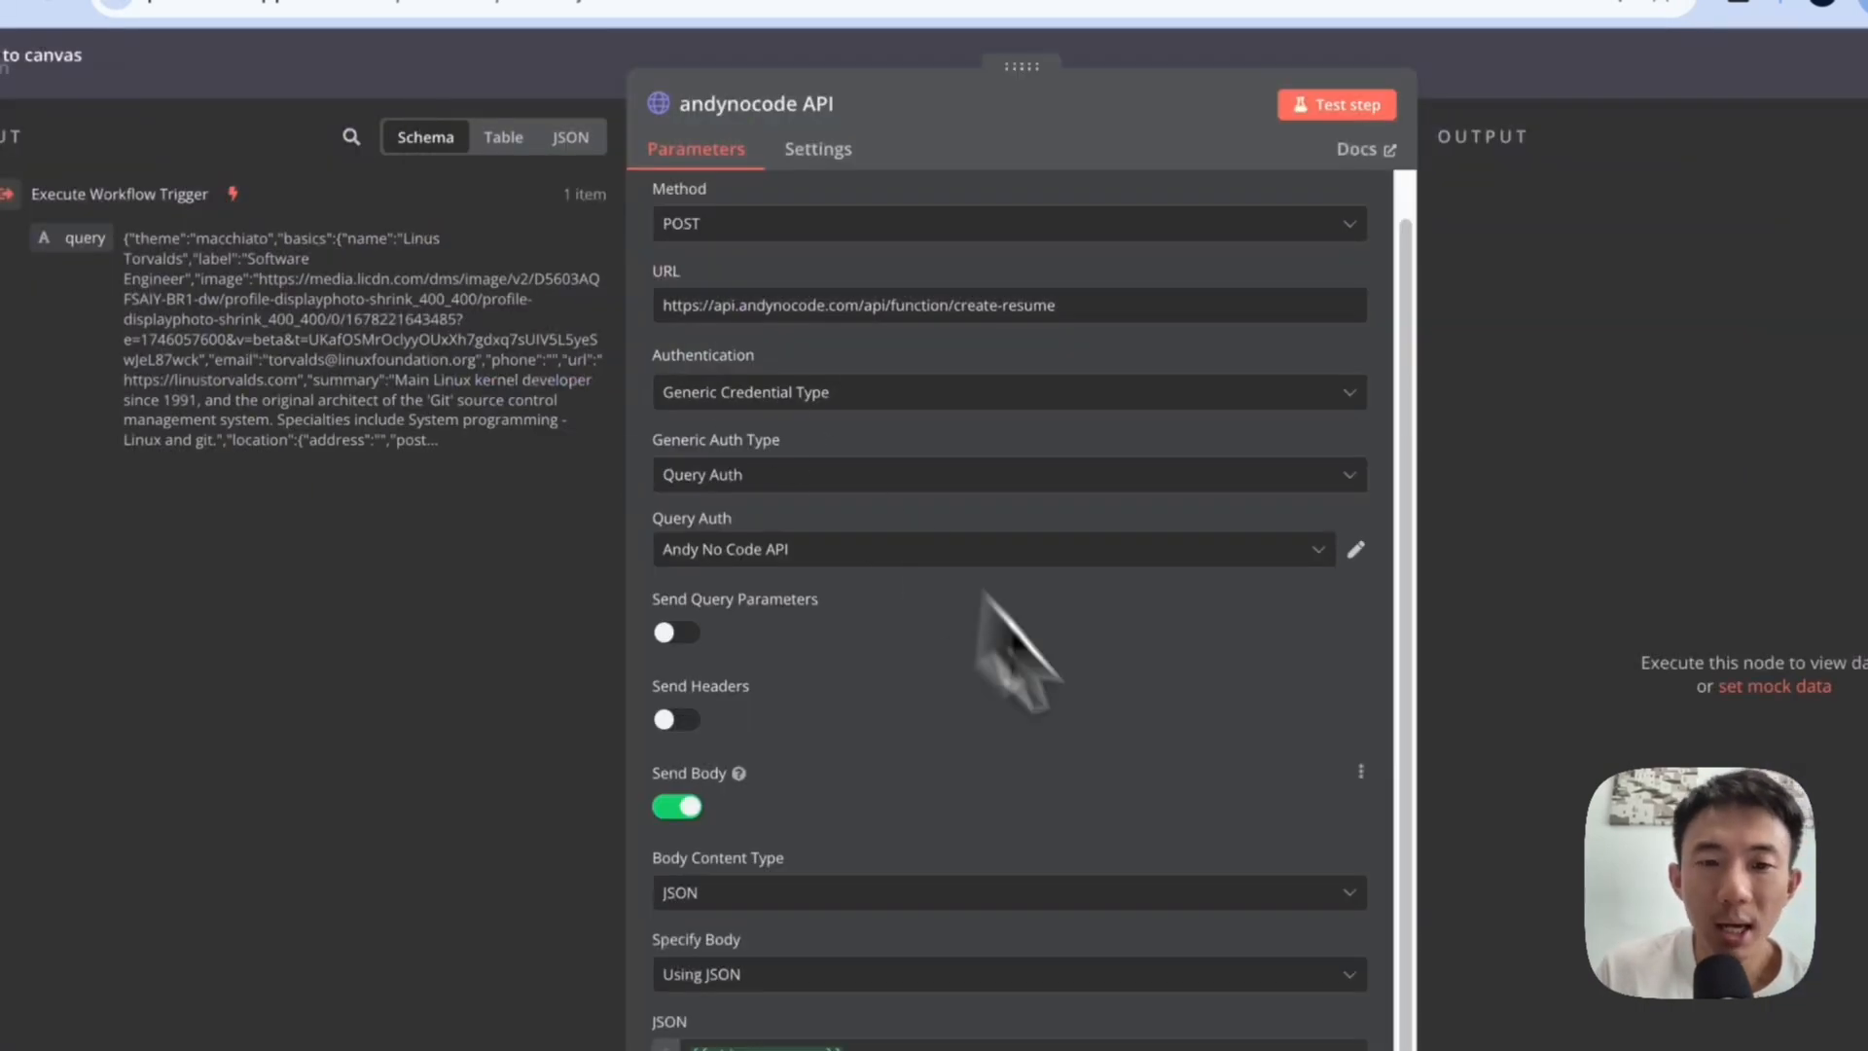
pyautogui.scroll(-3)
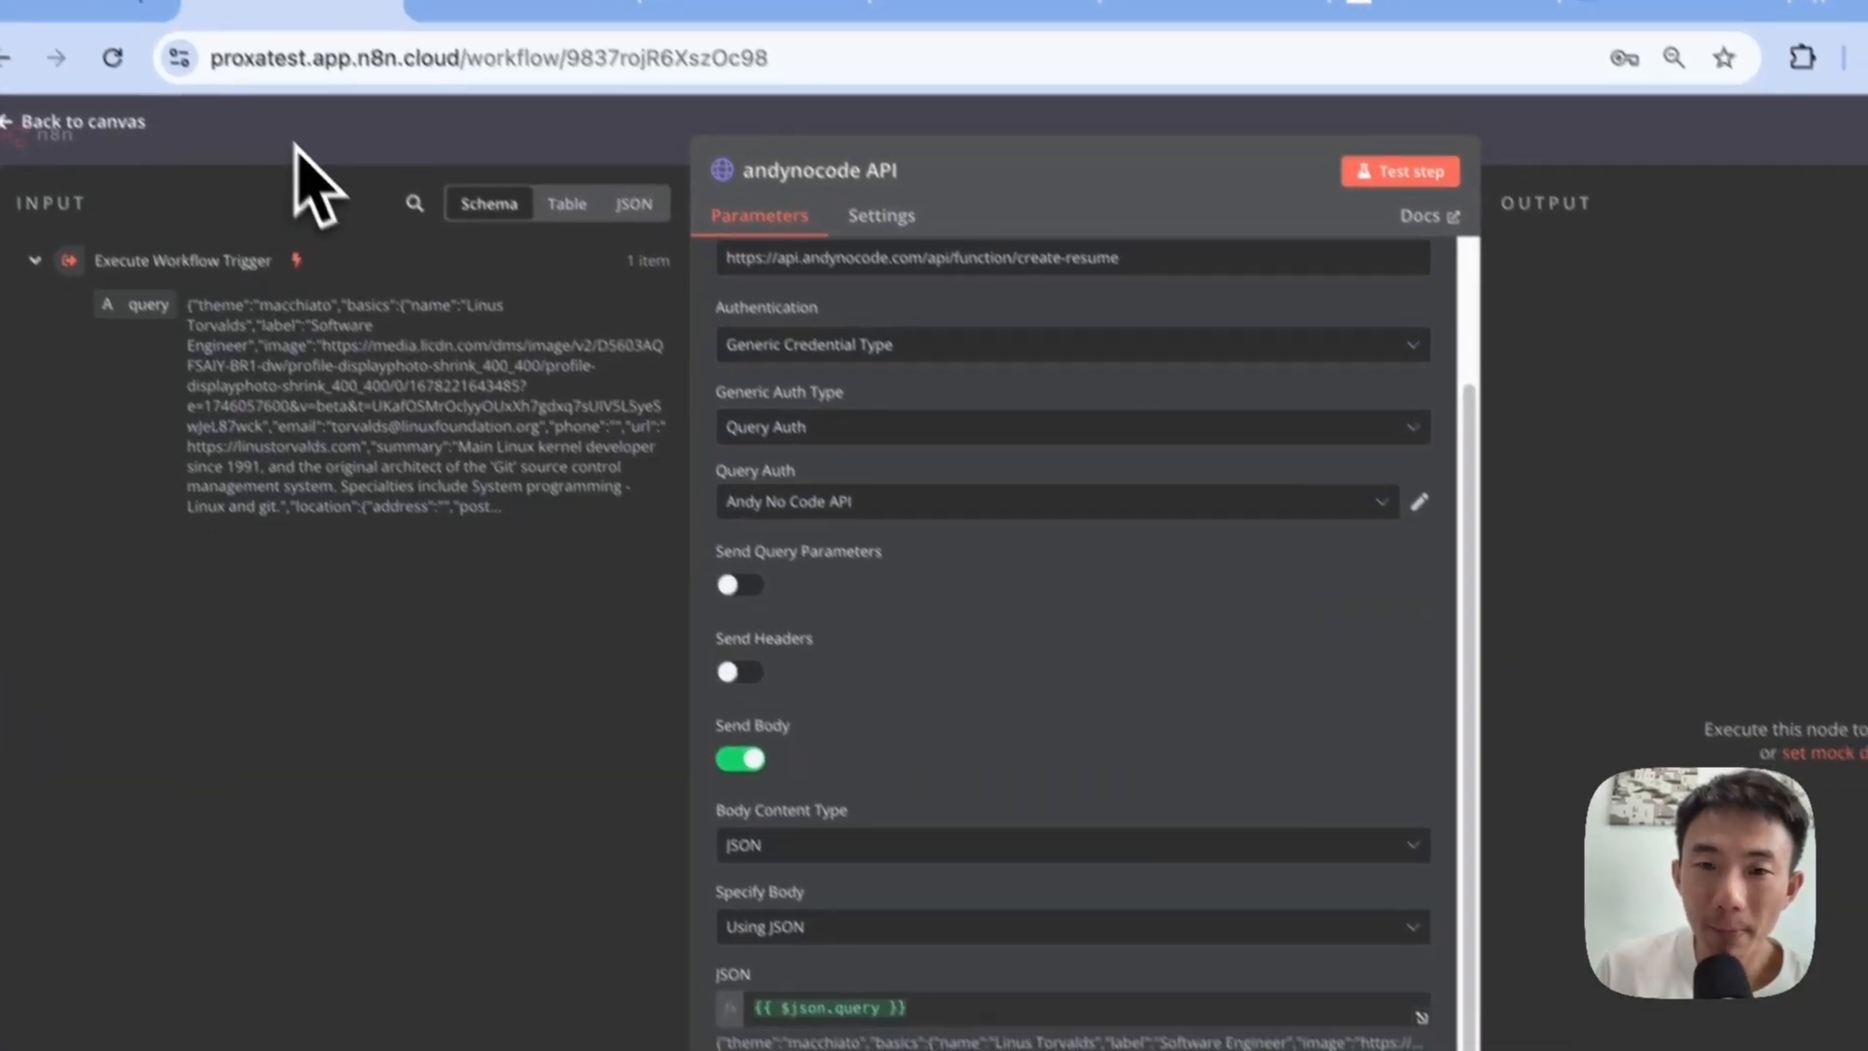
# - View the two generated resume PDFs and reopen the andynocode API node settings
pyautogui.click(83, 120)
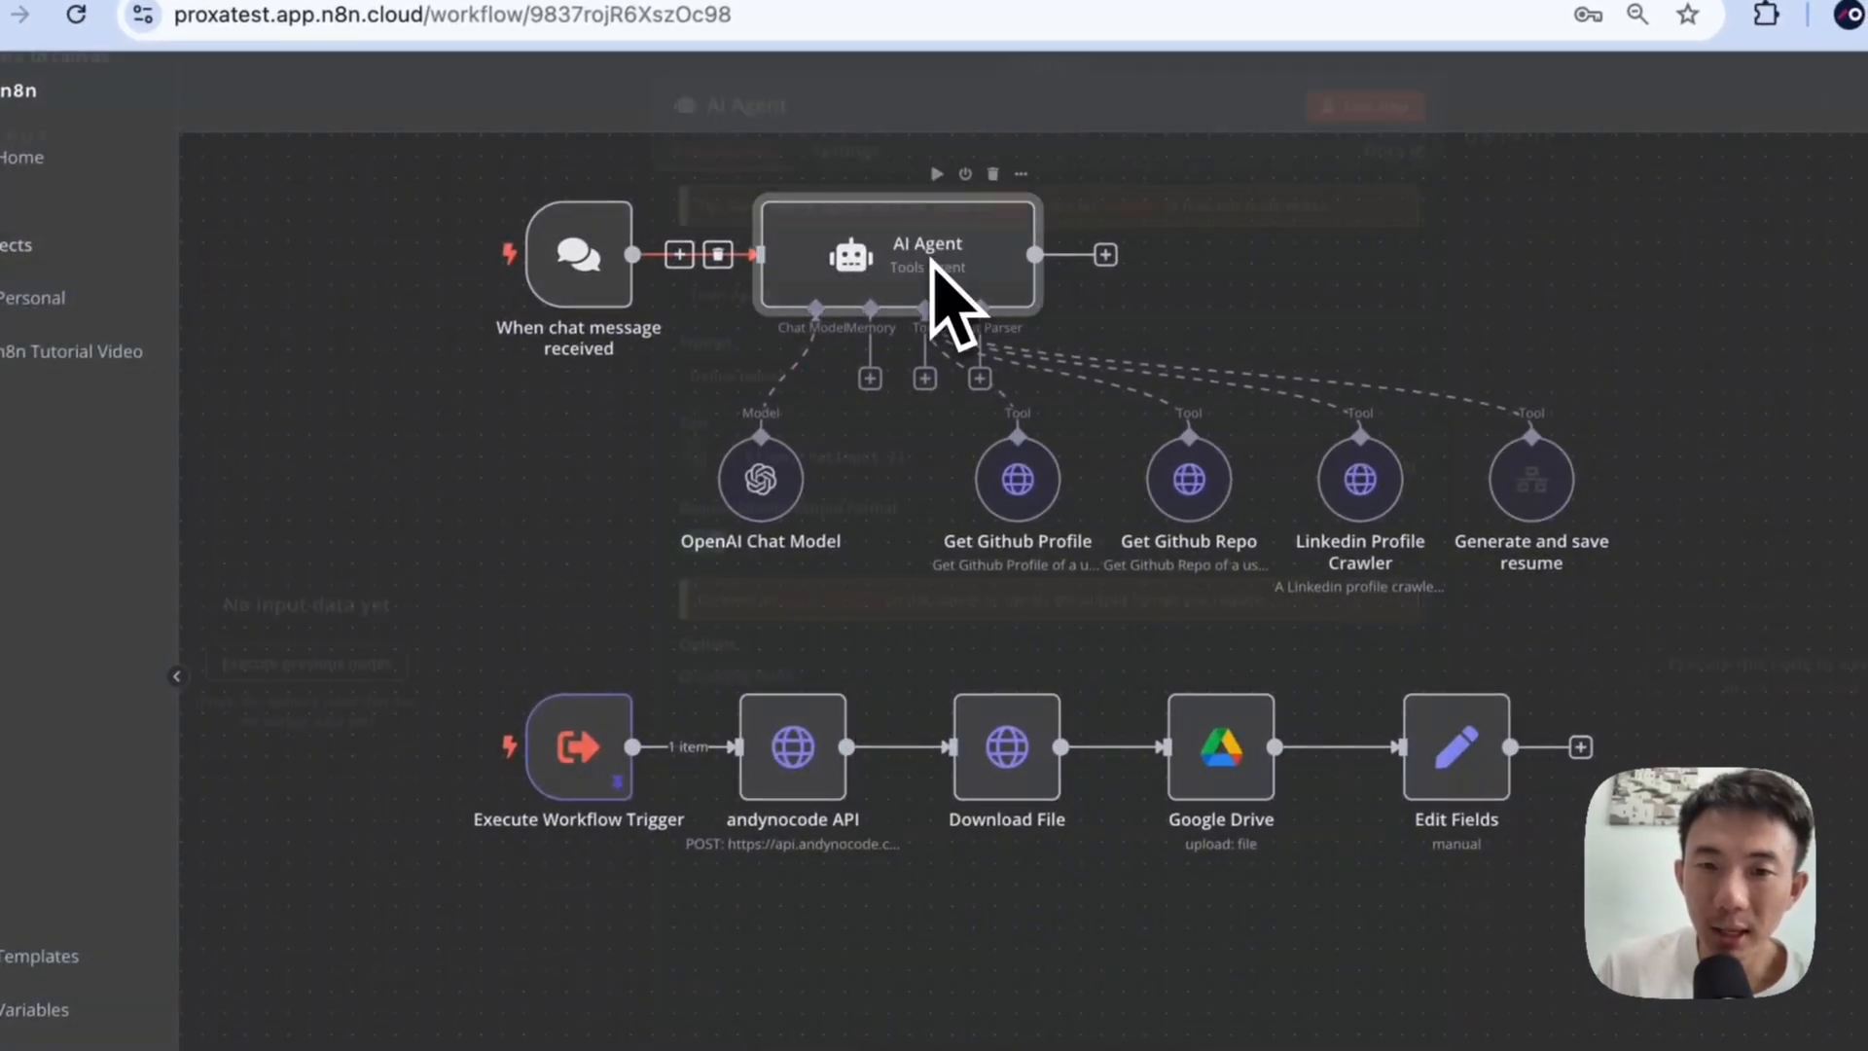
pyautogui.doubleClick(926, 256)
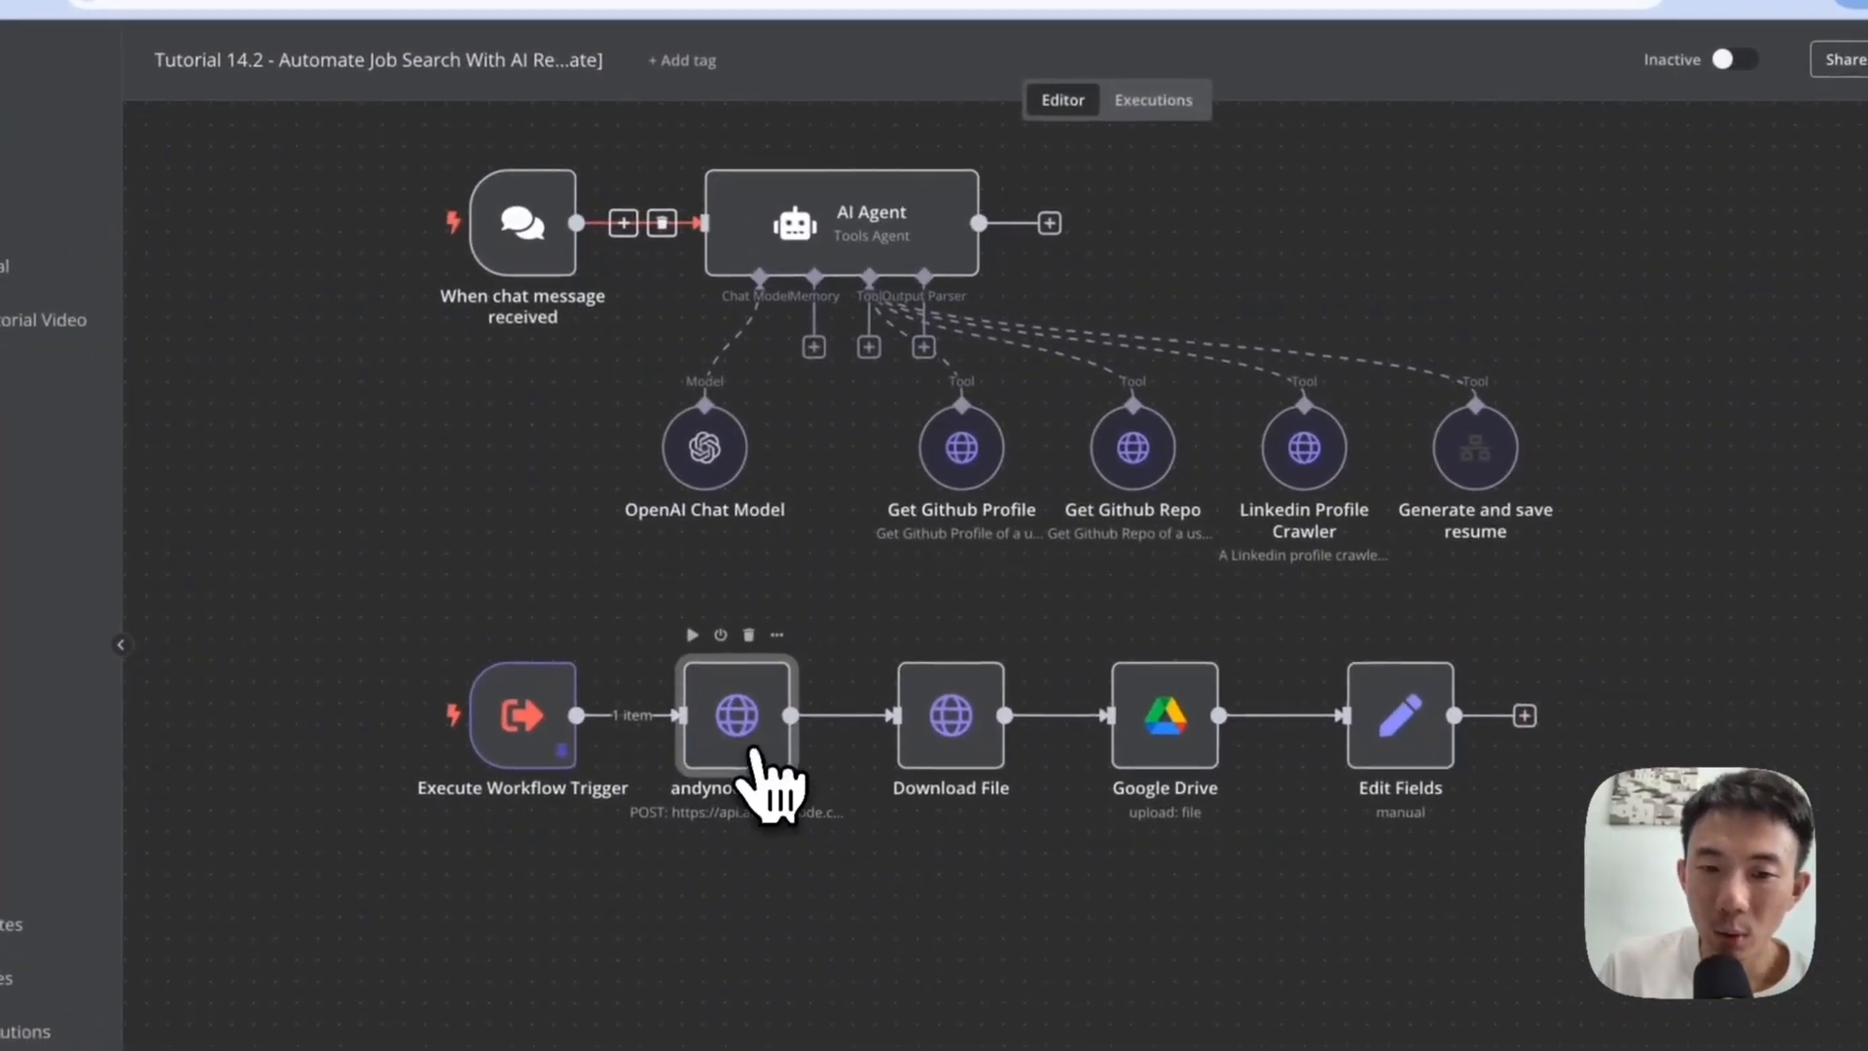
pyautogui.doubleClick(736, 715)
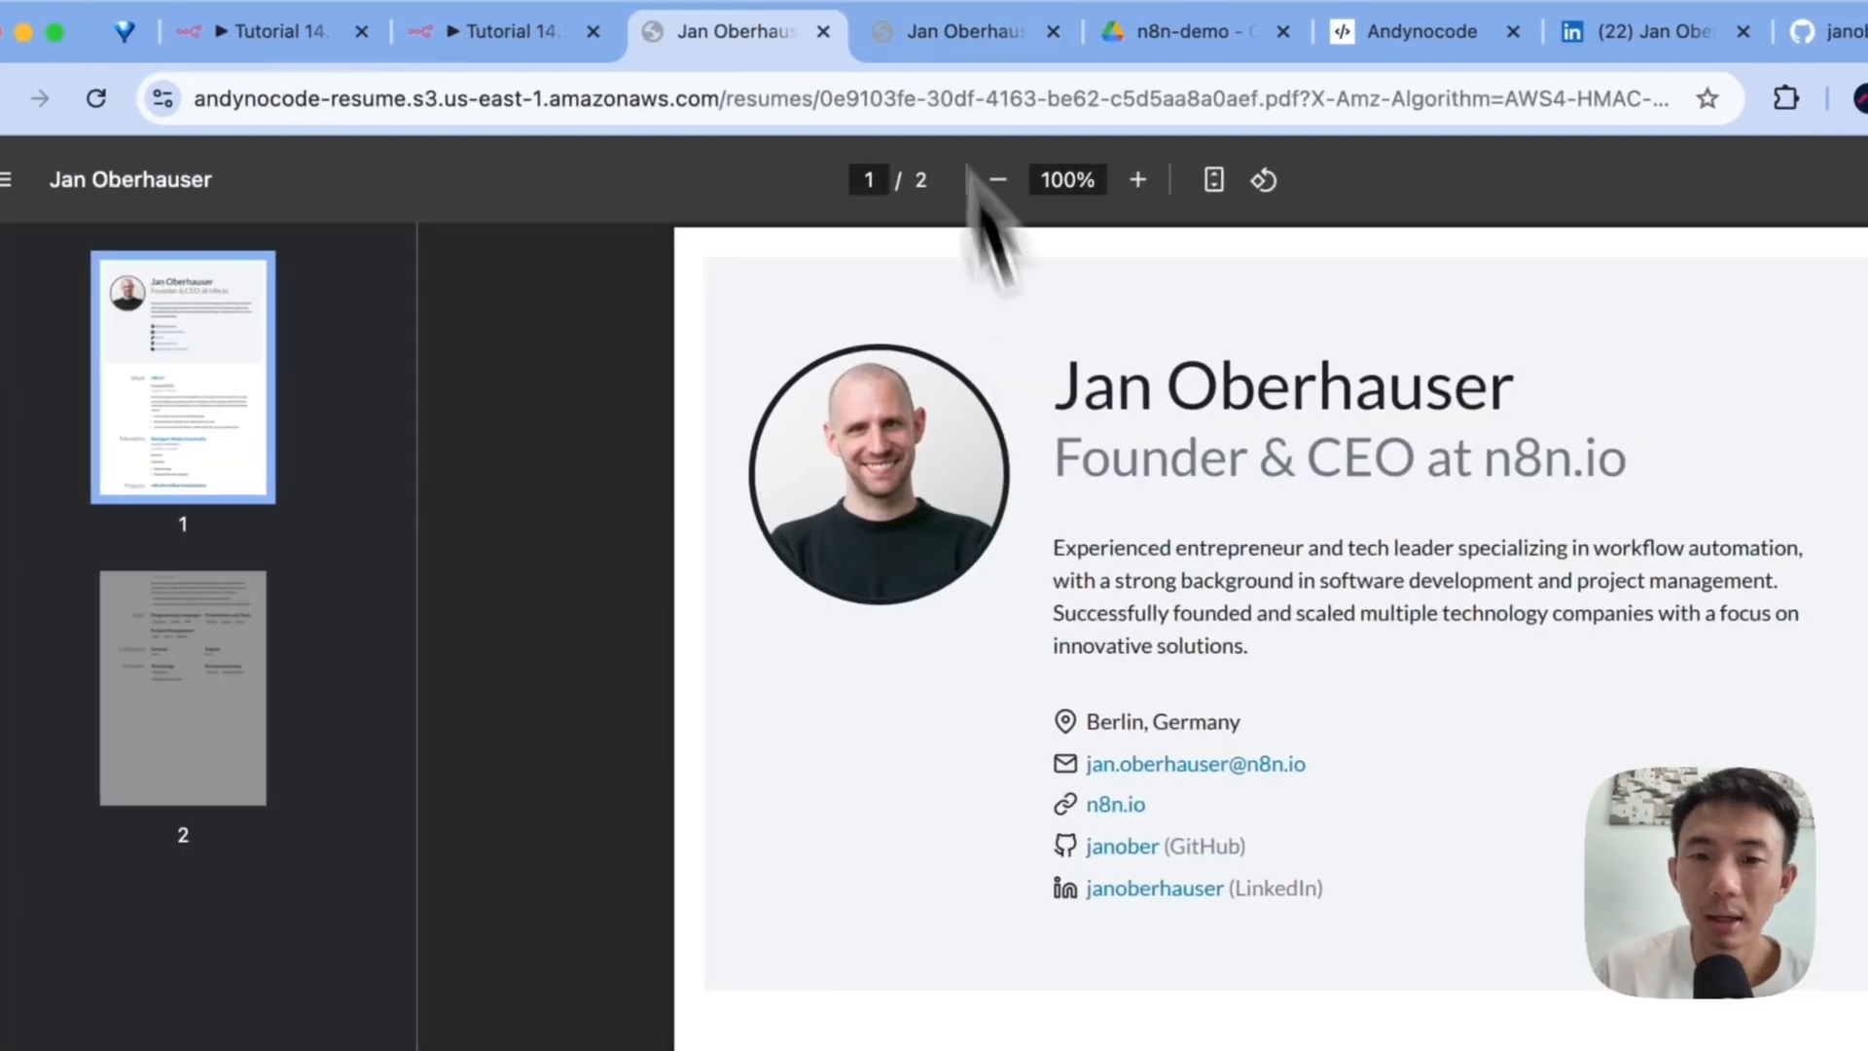
pyautogui.click(965, 31)
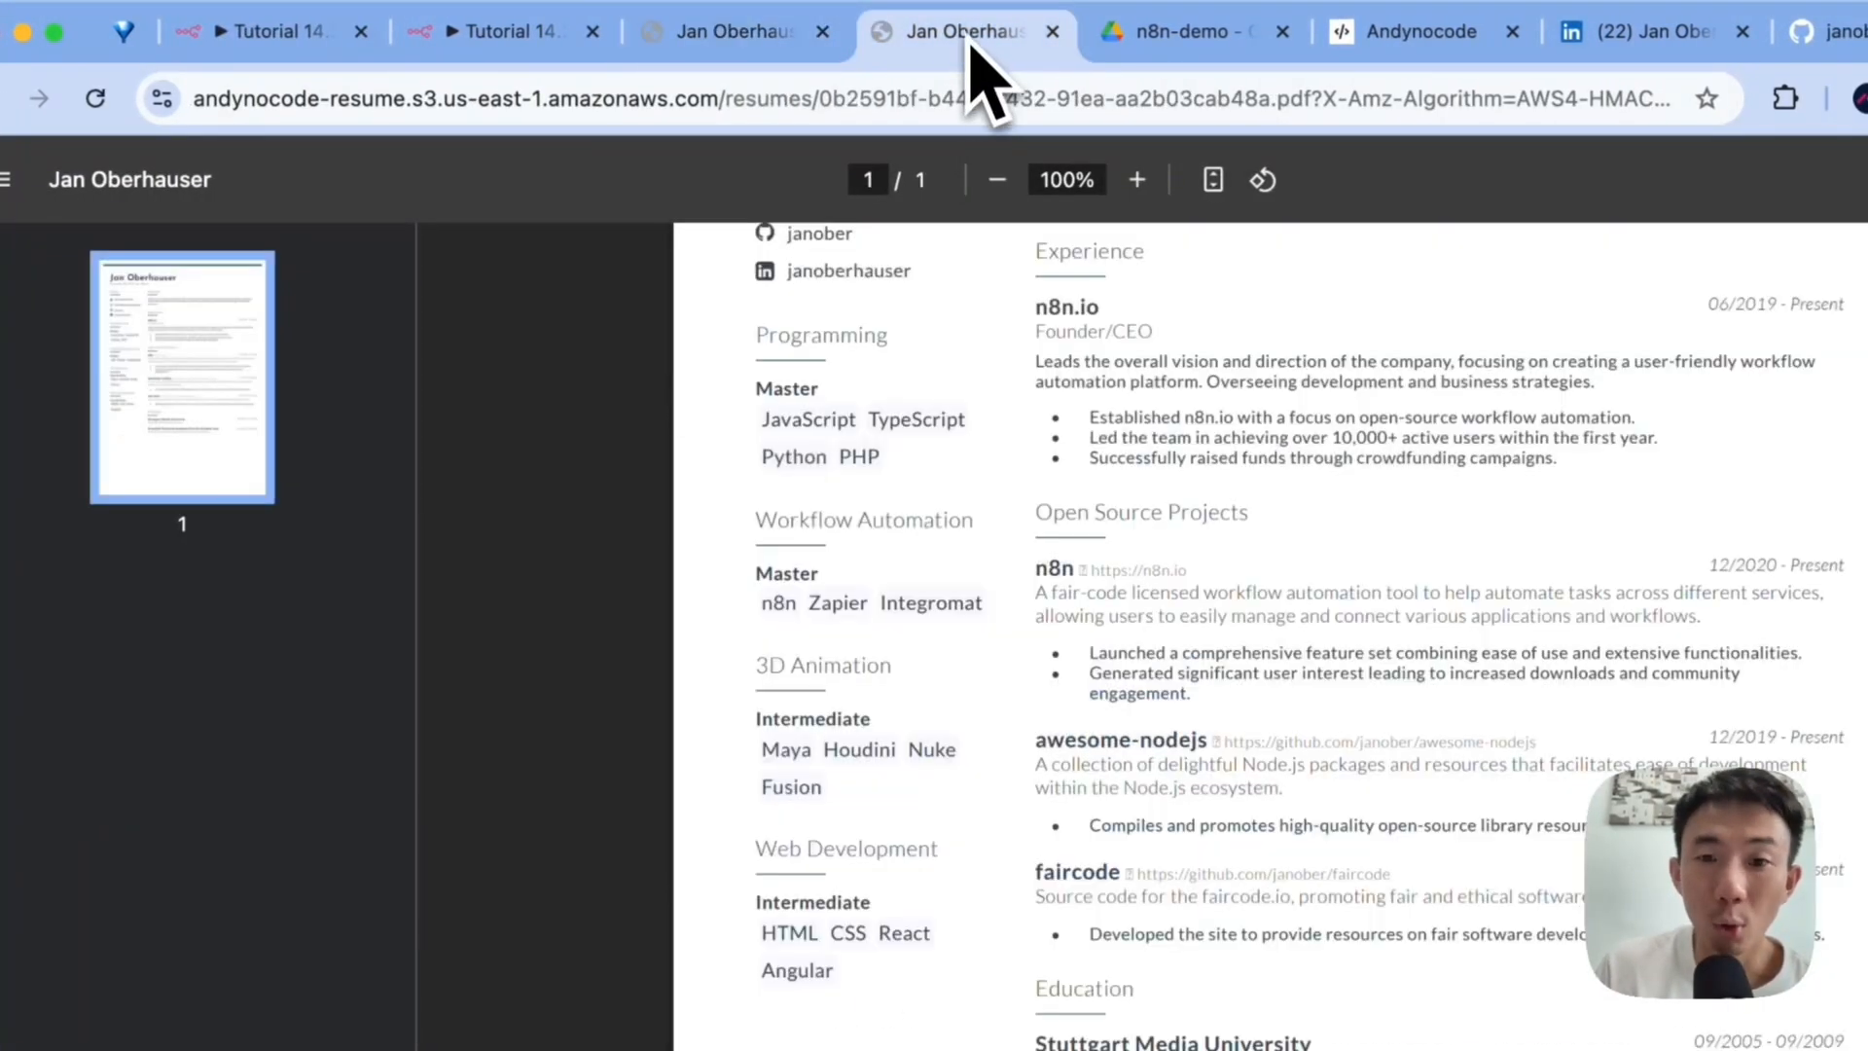
pyautogui.click(261, 31)
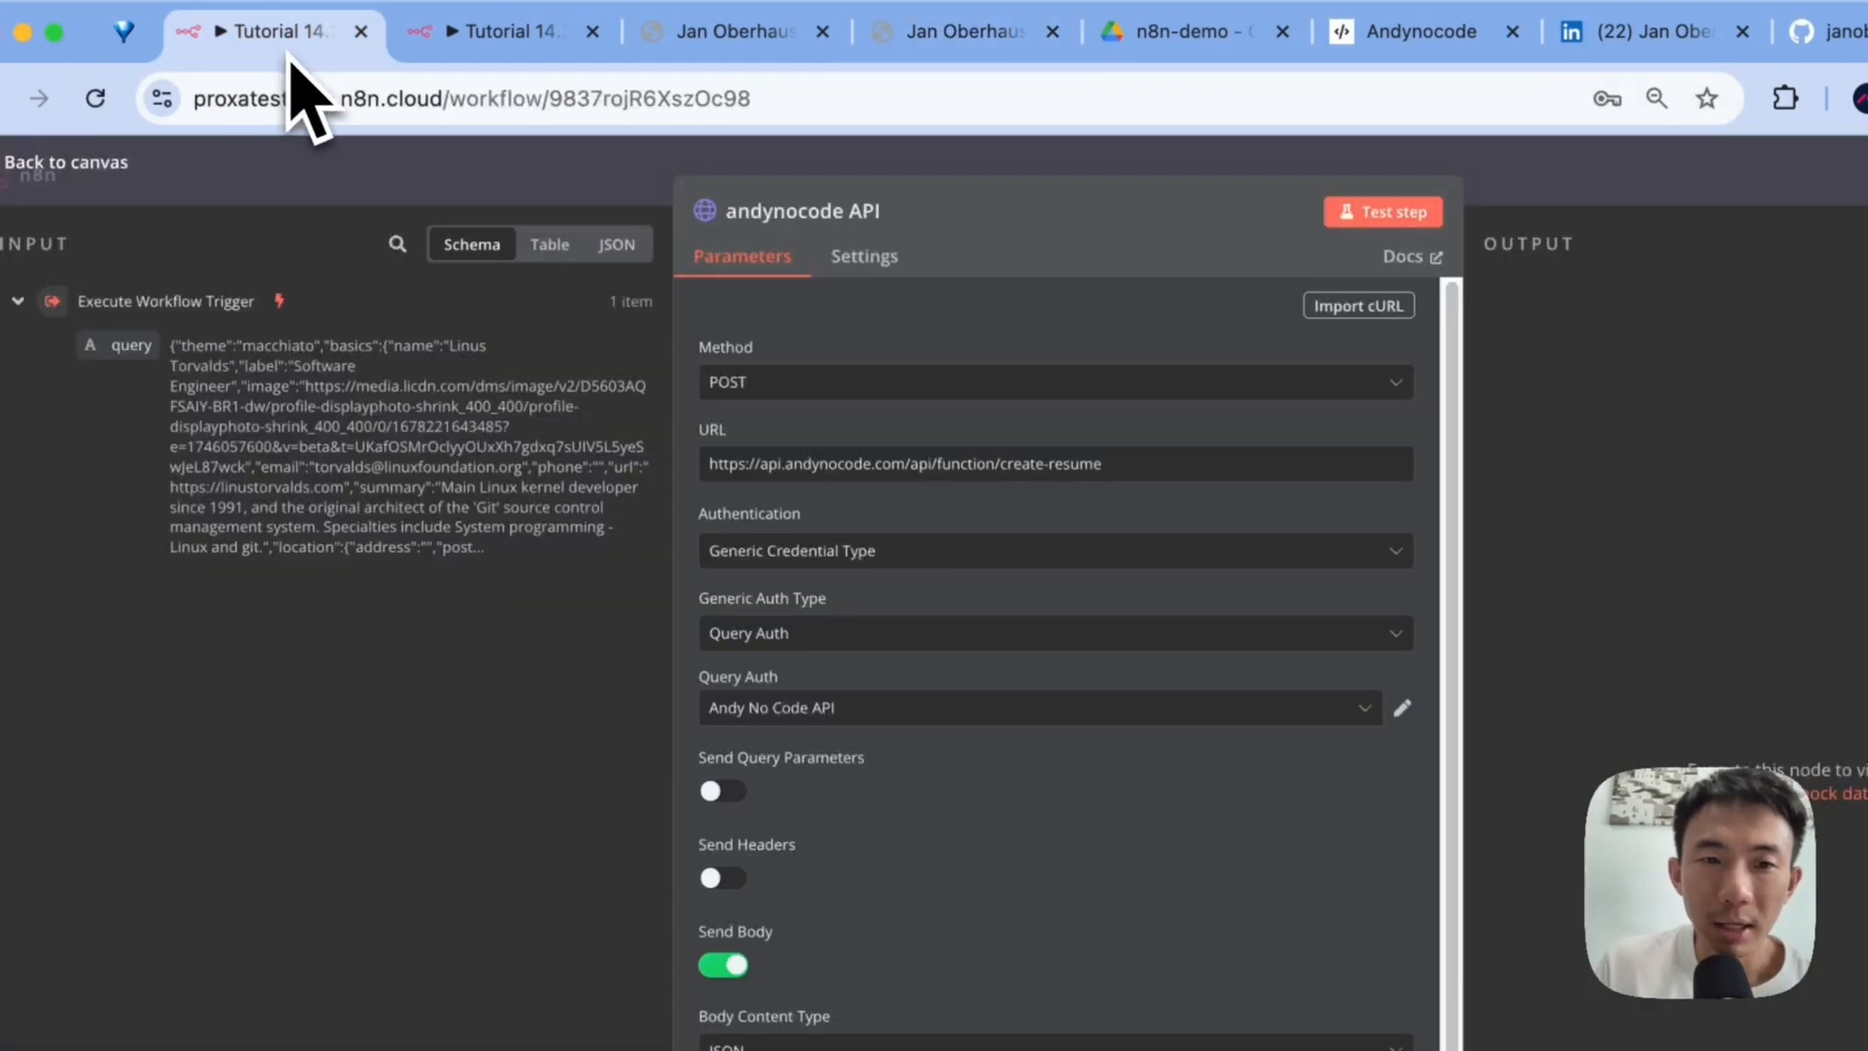
# - Search the node catalogue for 'http' and 'goog' from the workflow canvas
pyautogui.click(65, 162)
pyautogui.write('h')
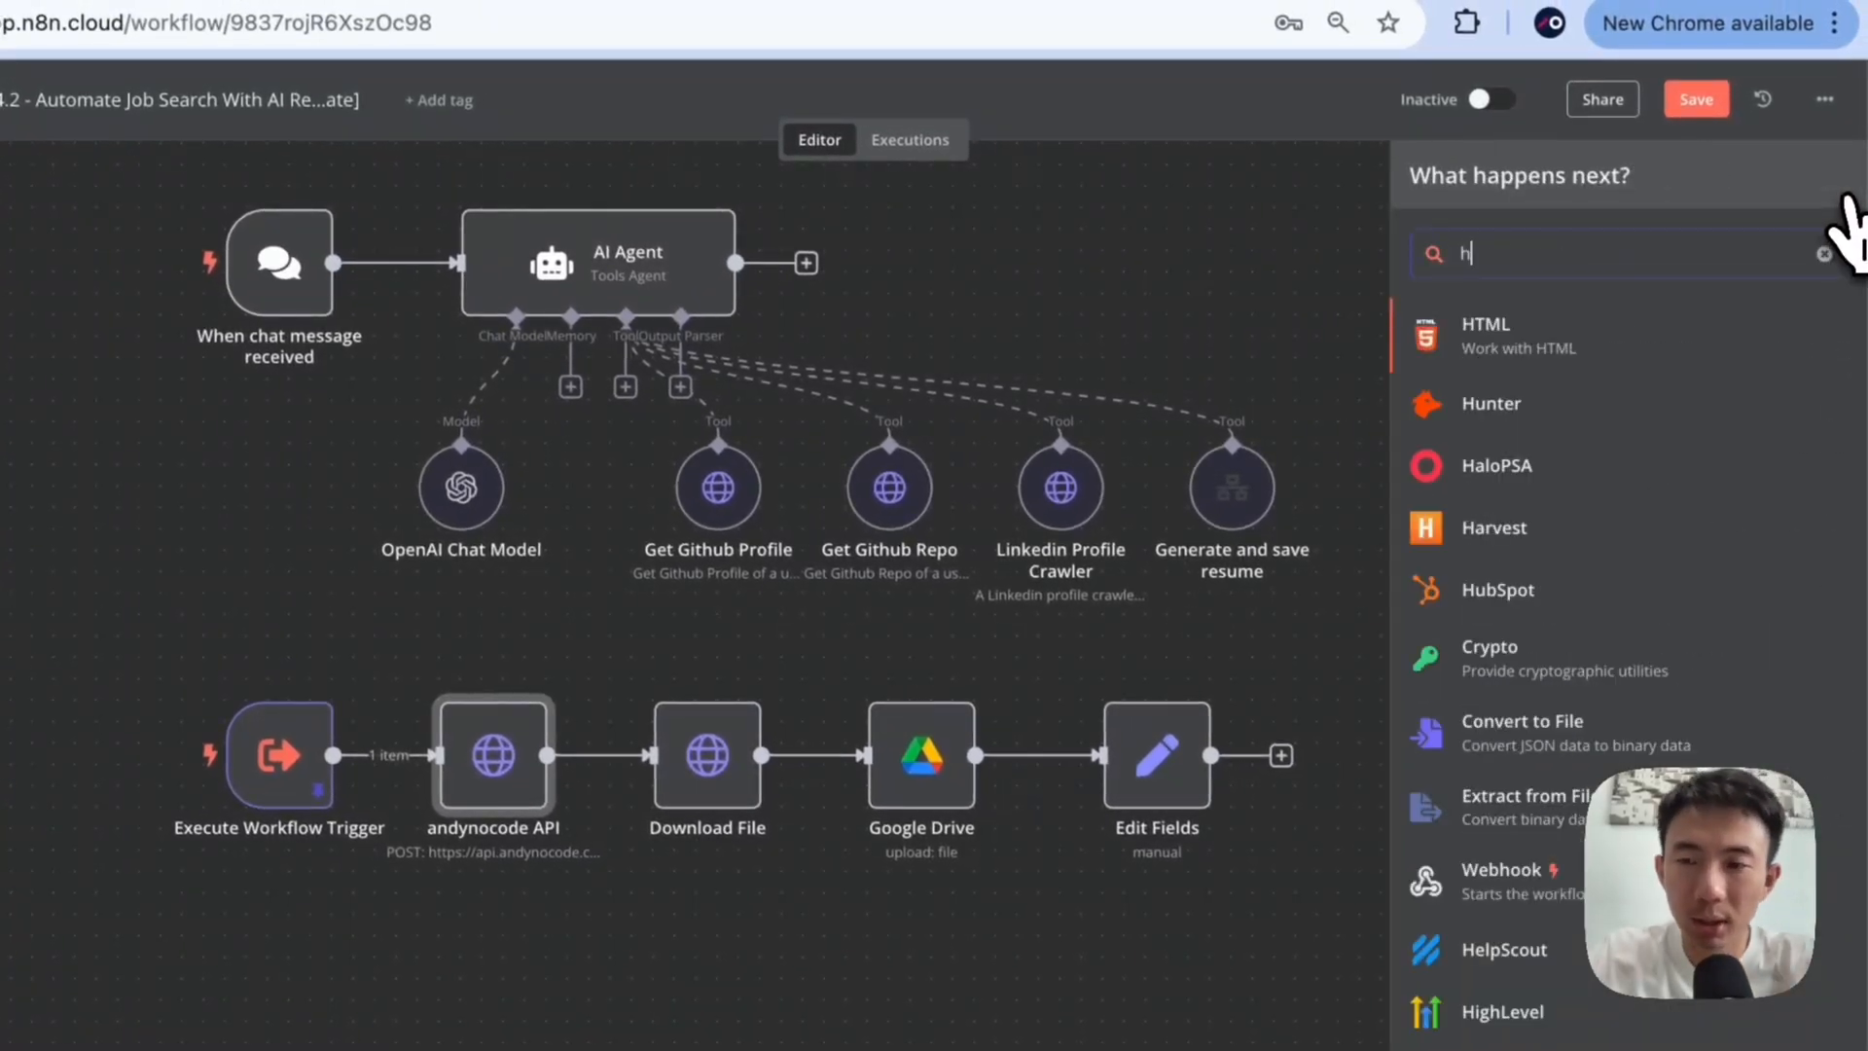
pyautogui.write('ttp')
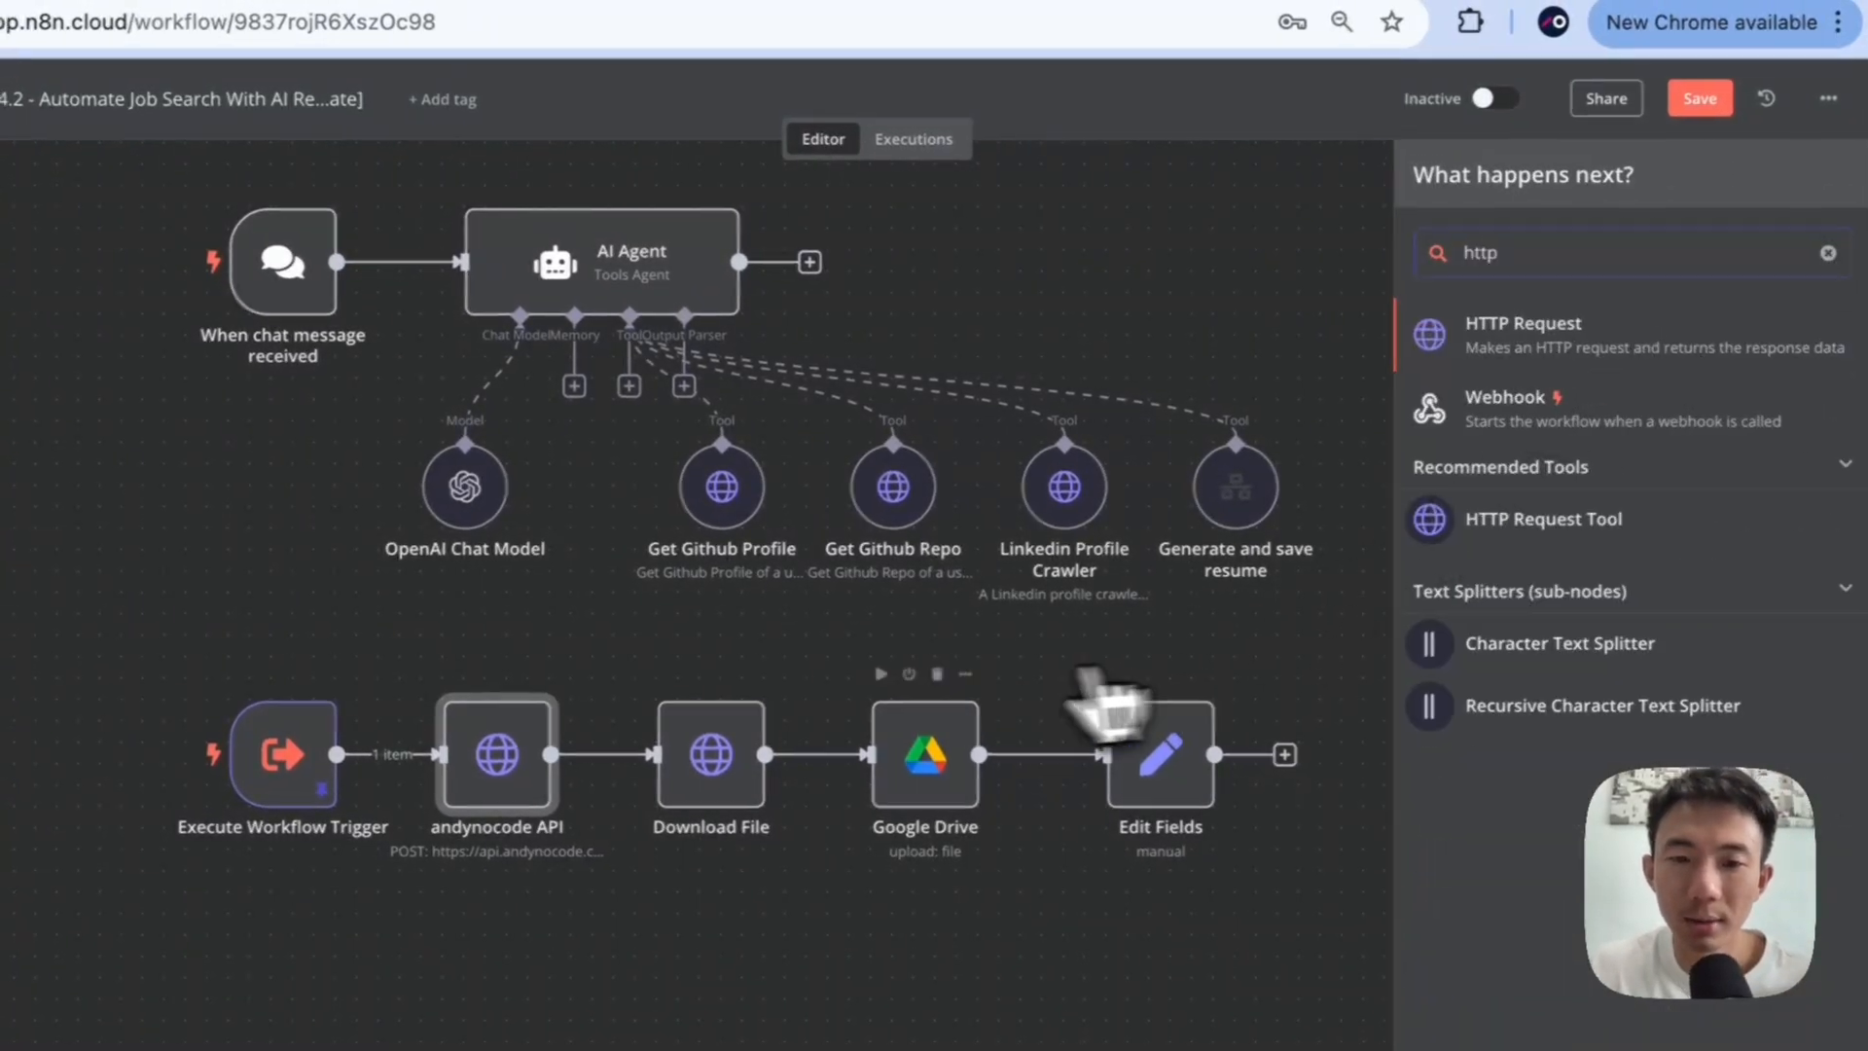
pyautogui.doubleClick(711, 754)
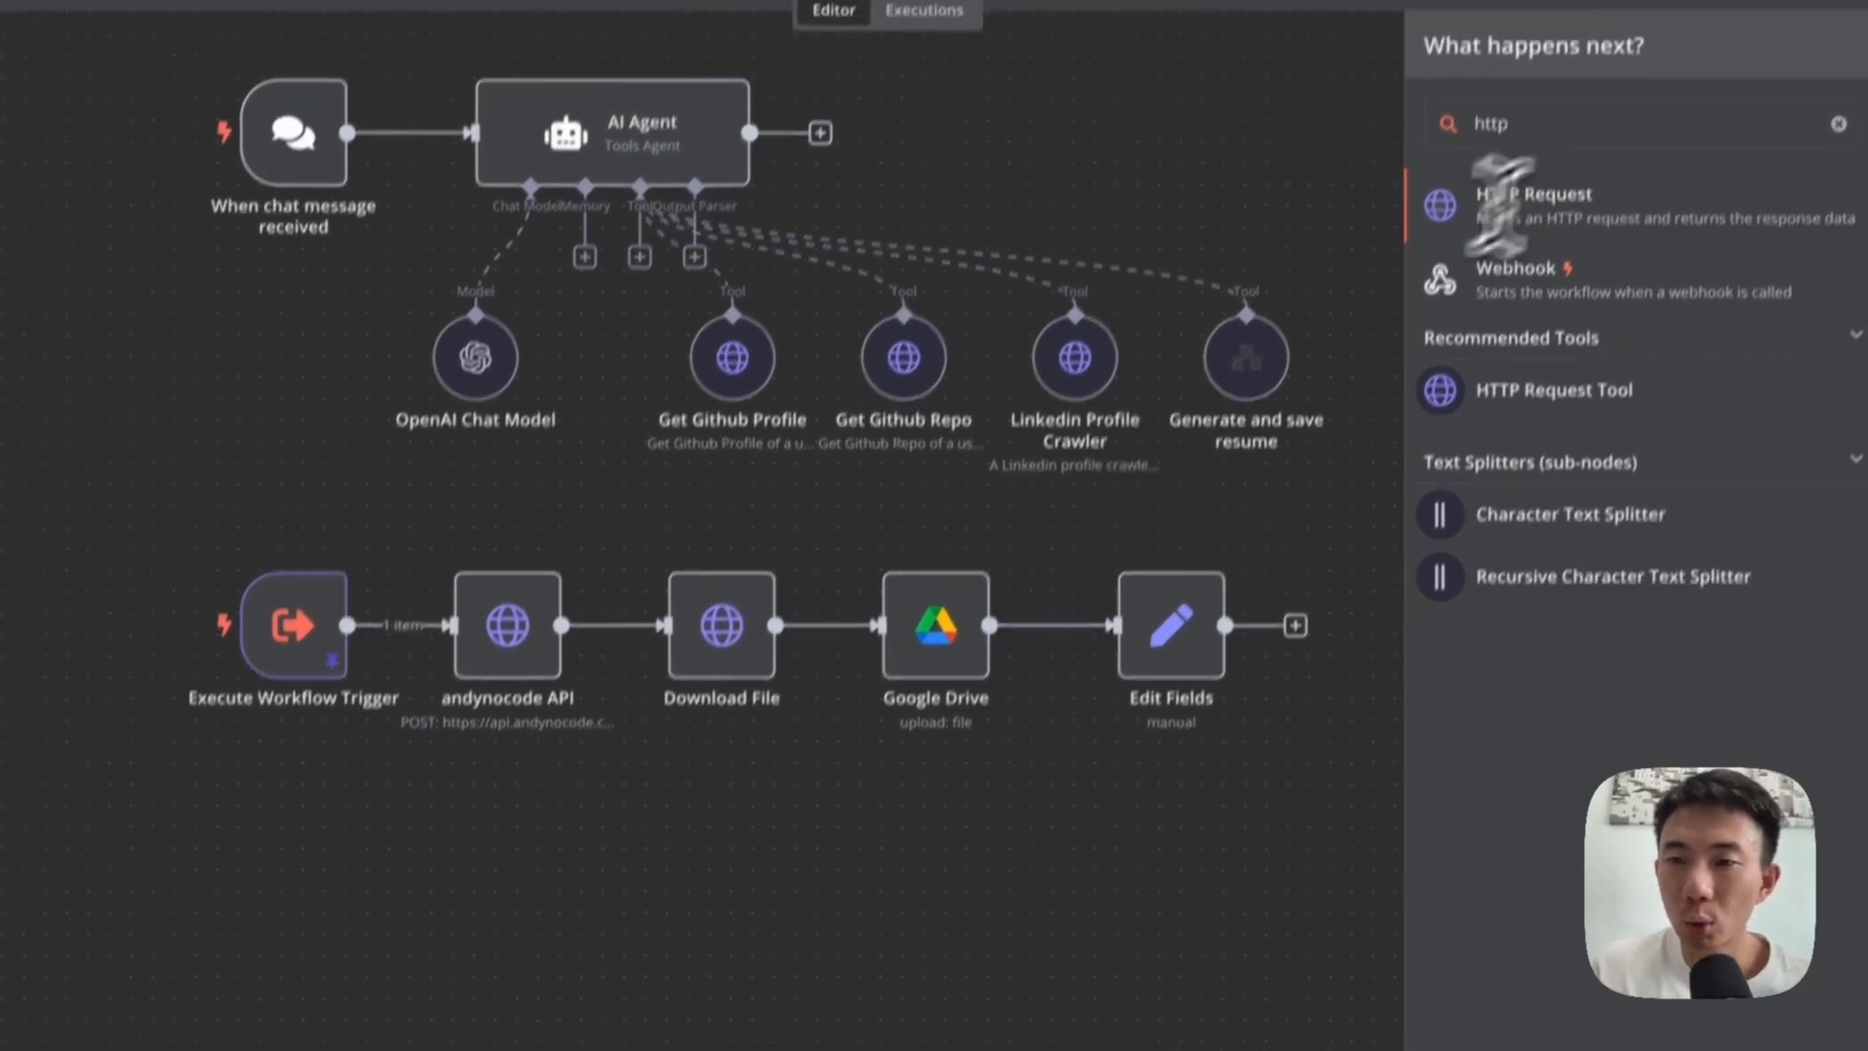
pyautogui.write('goog')
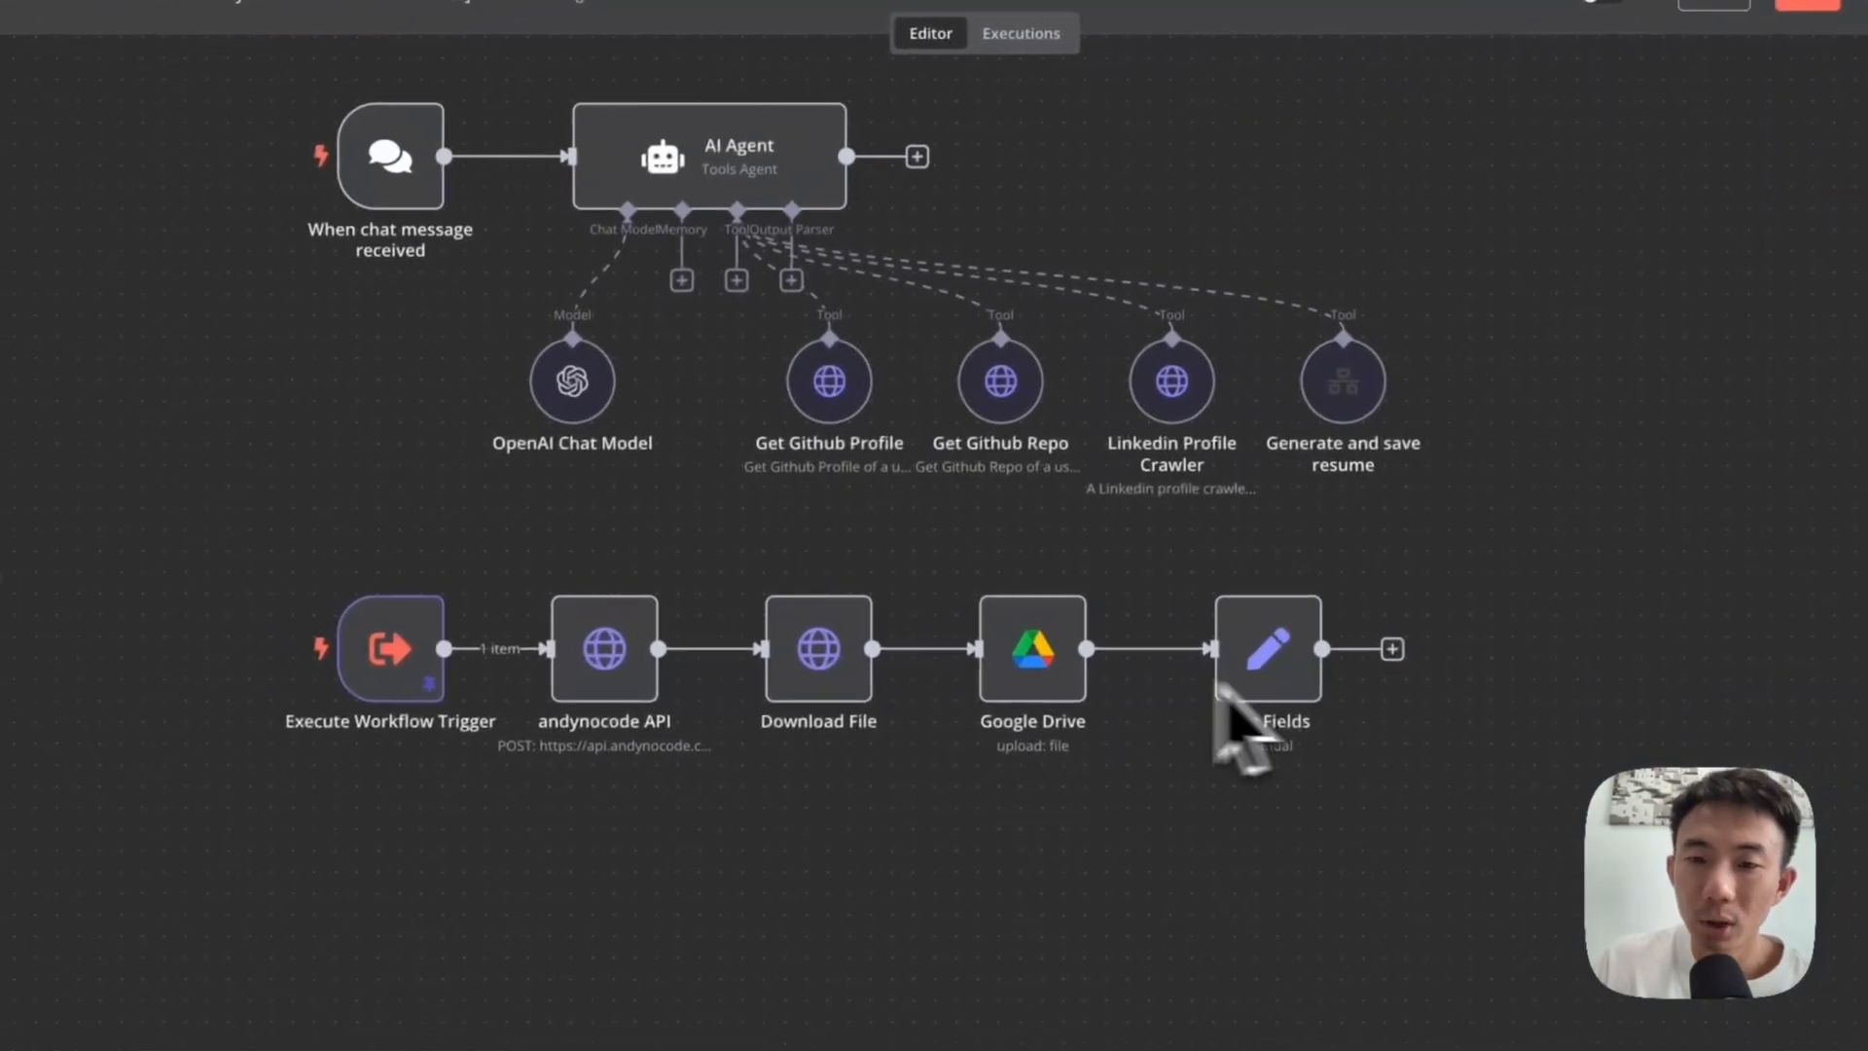
pyautogui.doubleClick(1031, 648)
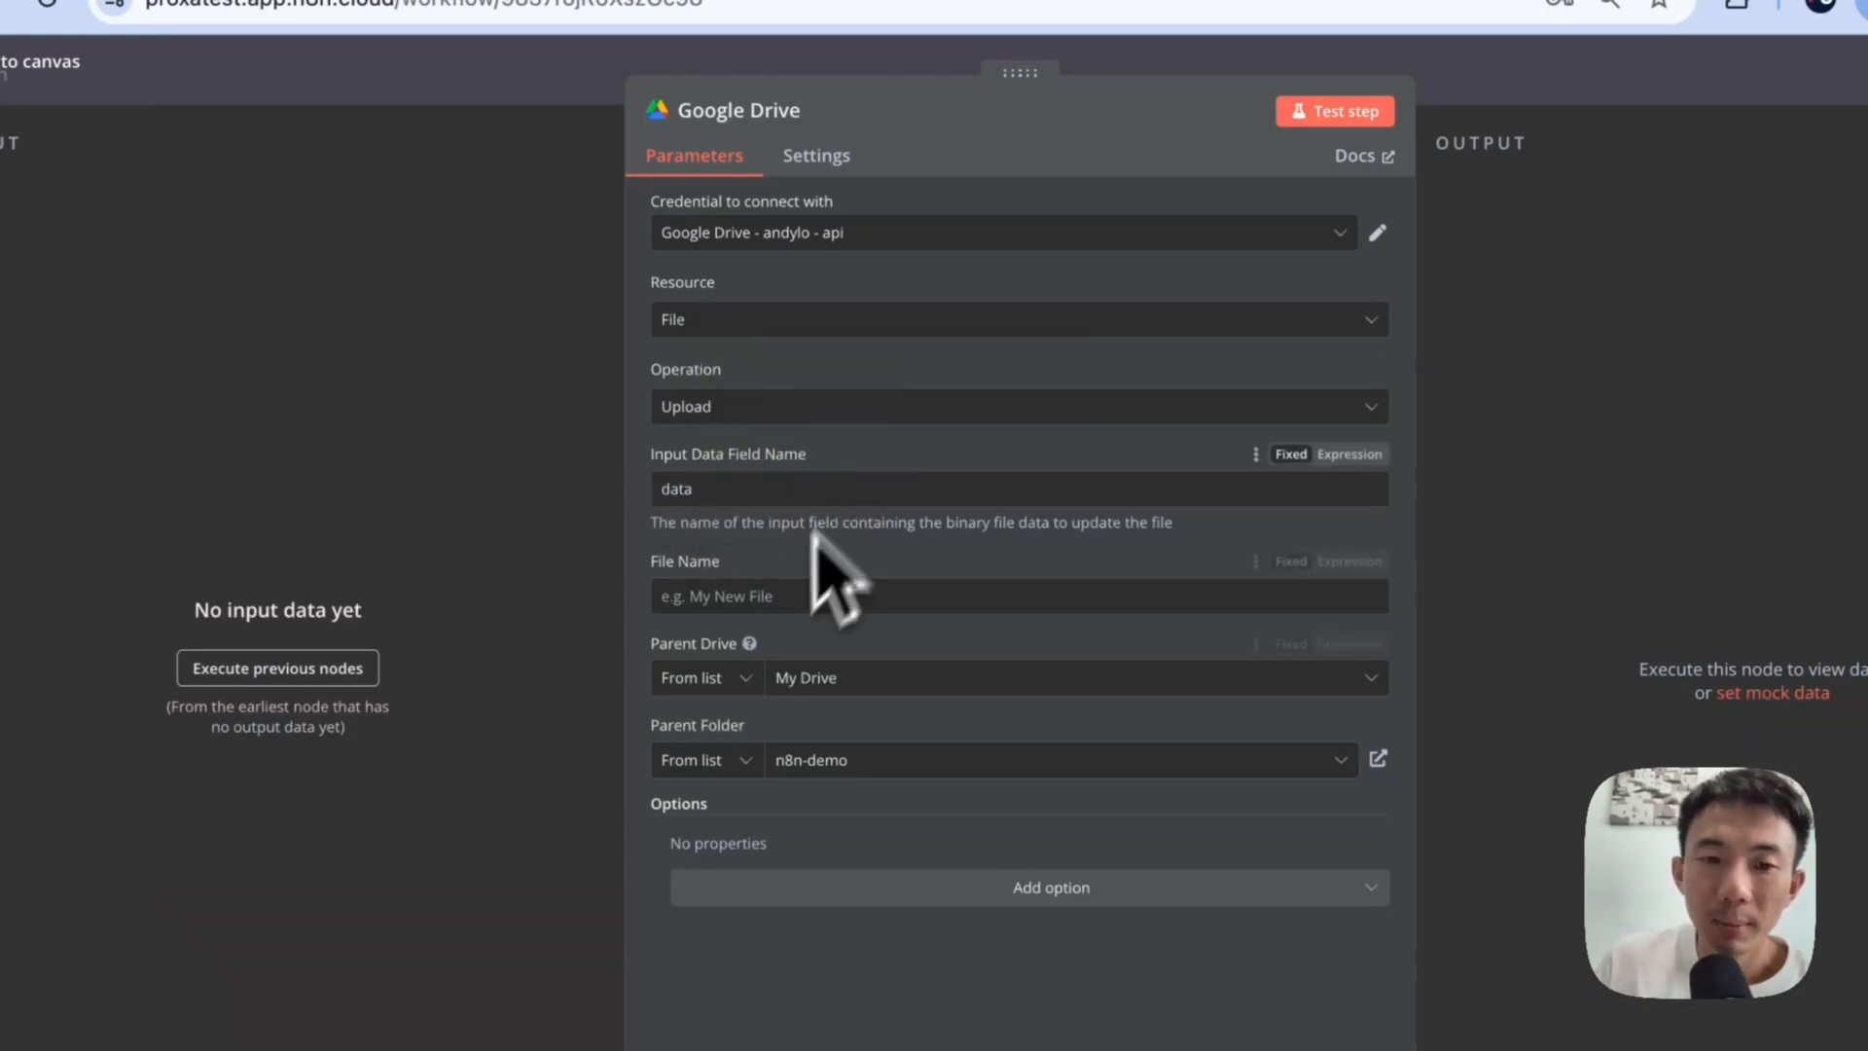
pyautogui.moveTo(816, 787)
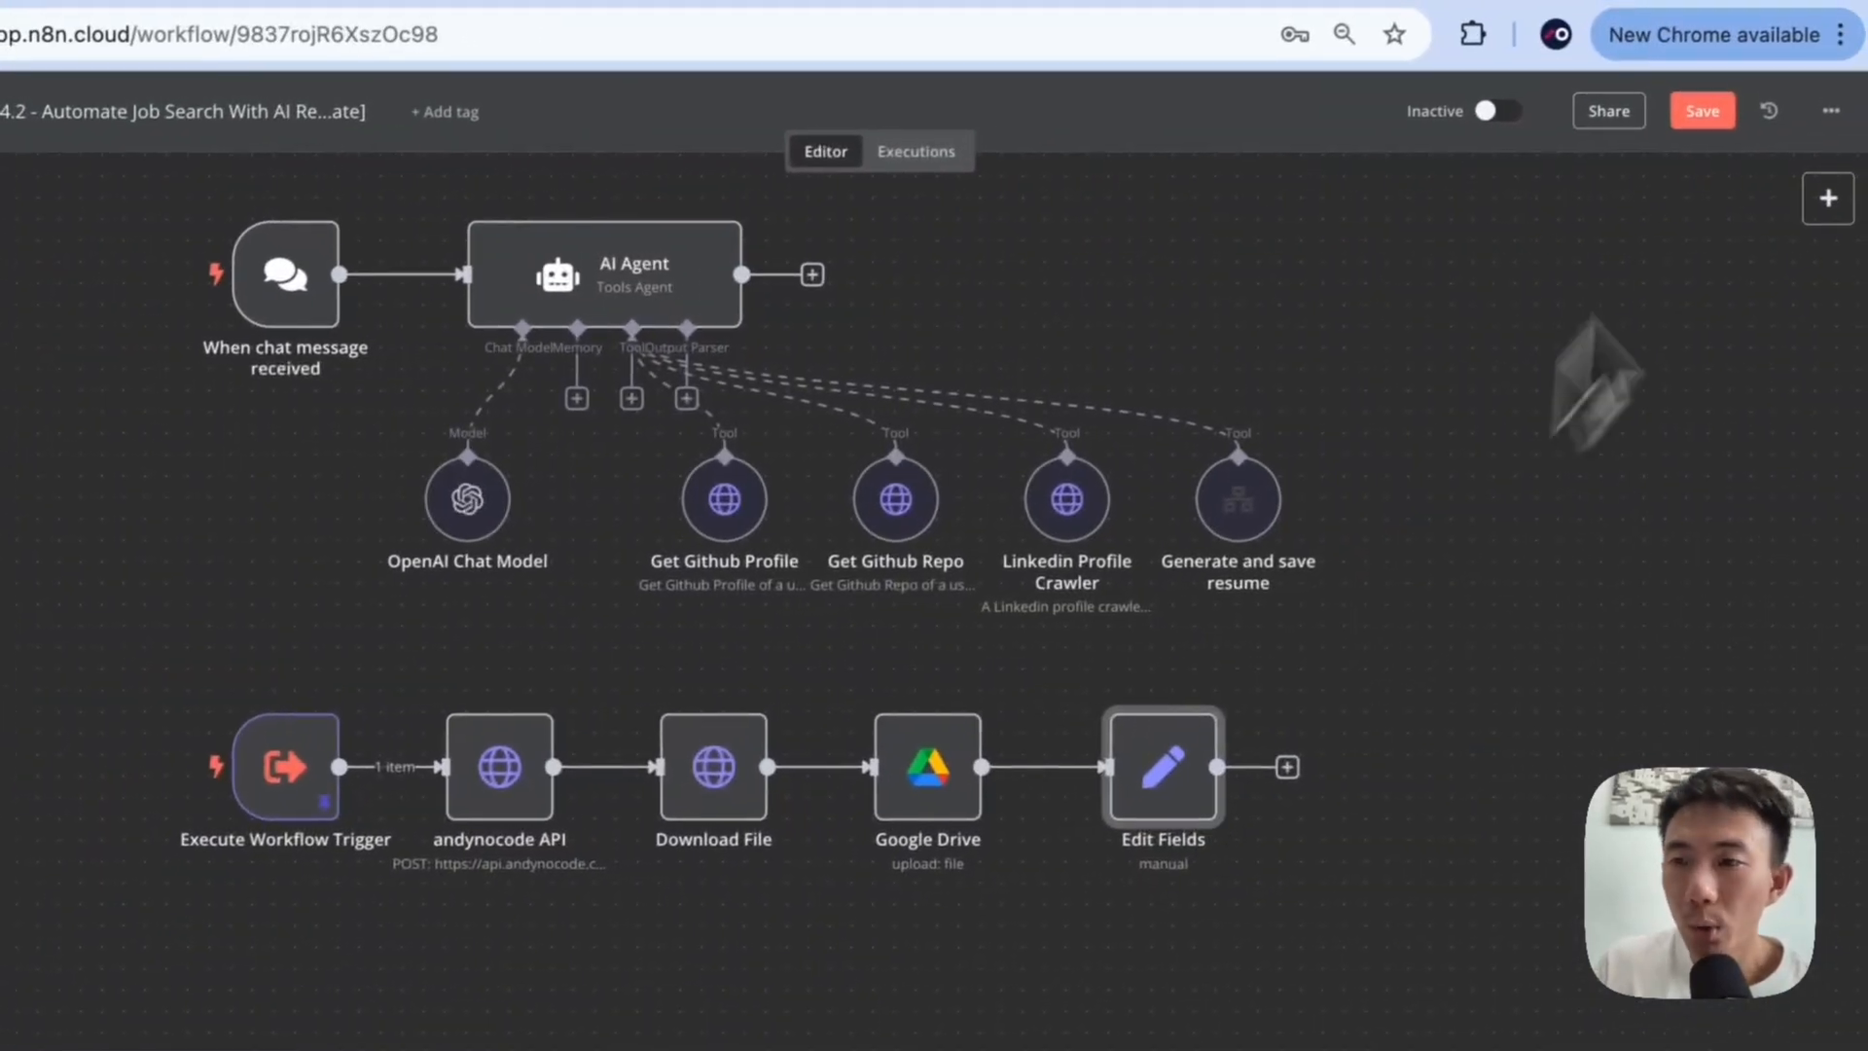
# - Rename the Edit Fields node to 'Response', keeping its response field set to the returned URL
pyautogui.write('ed')
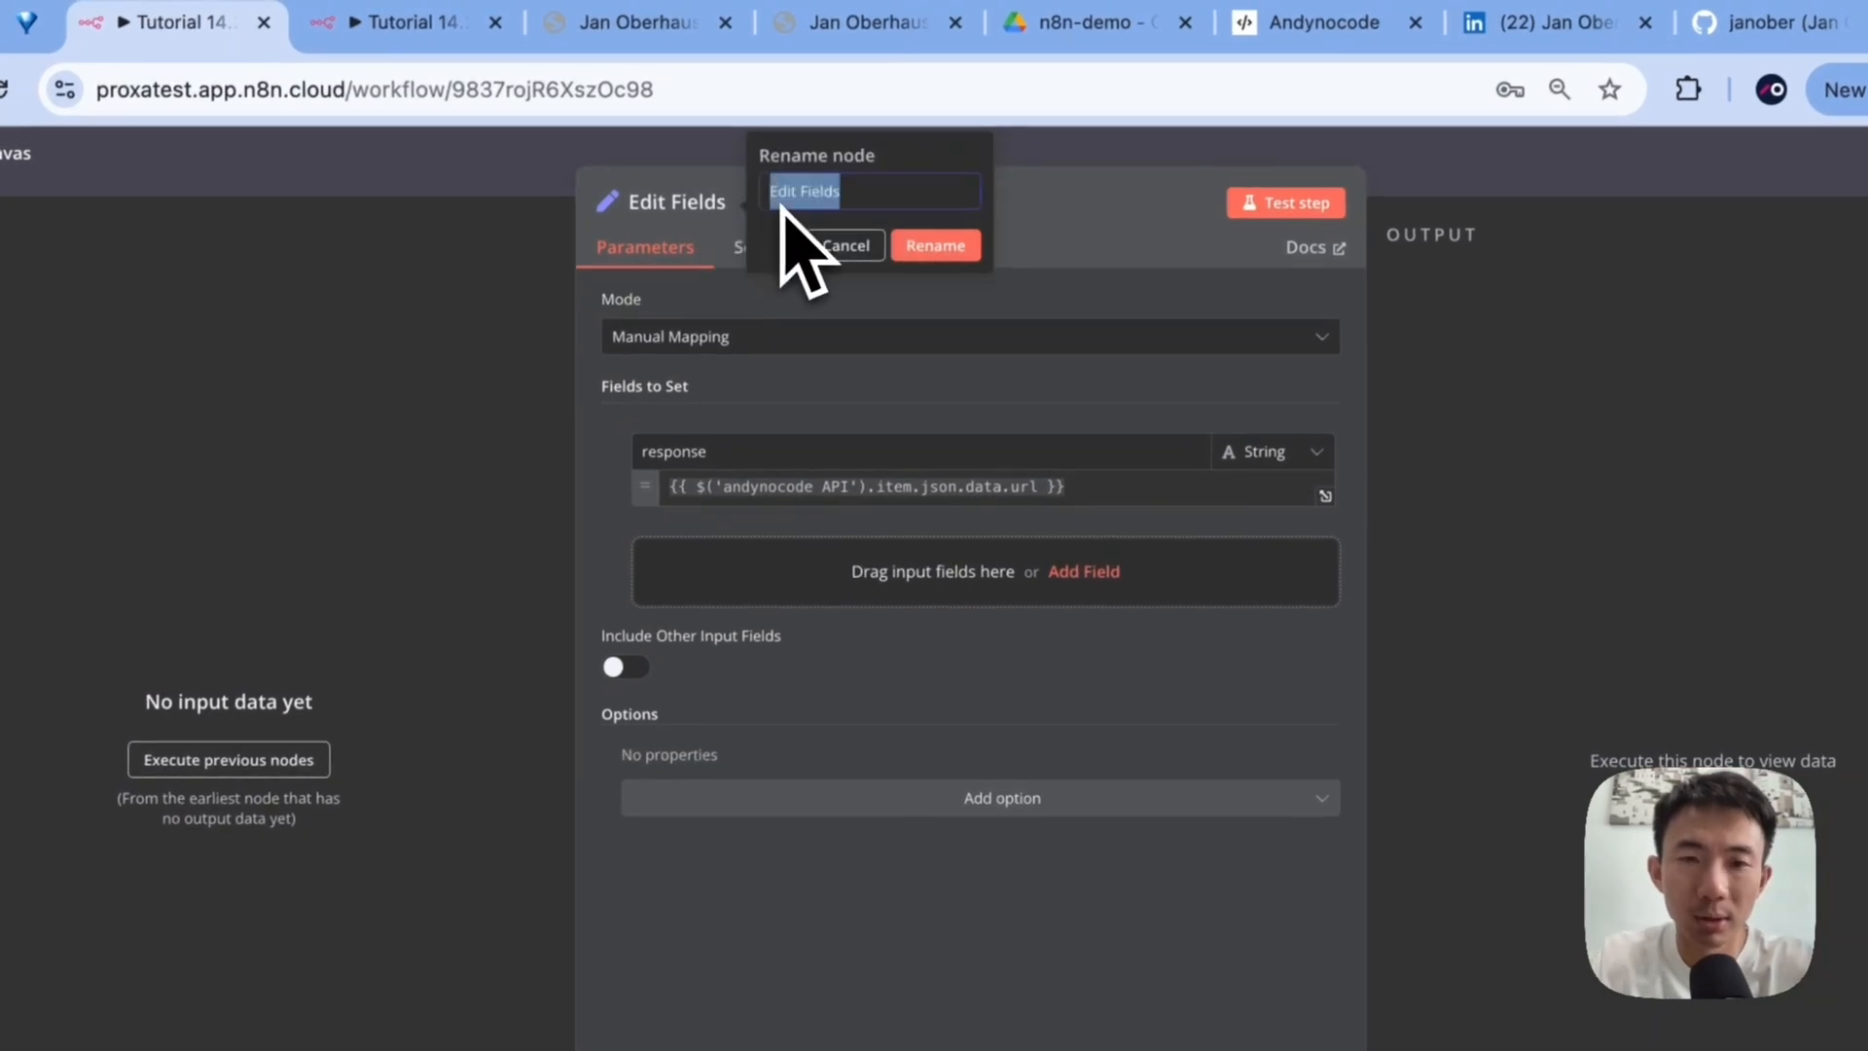
pyautogui.write('Reponse')
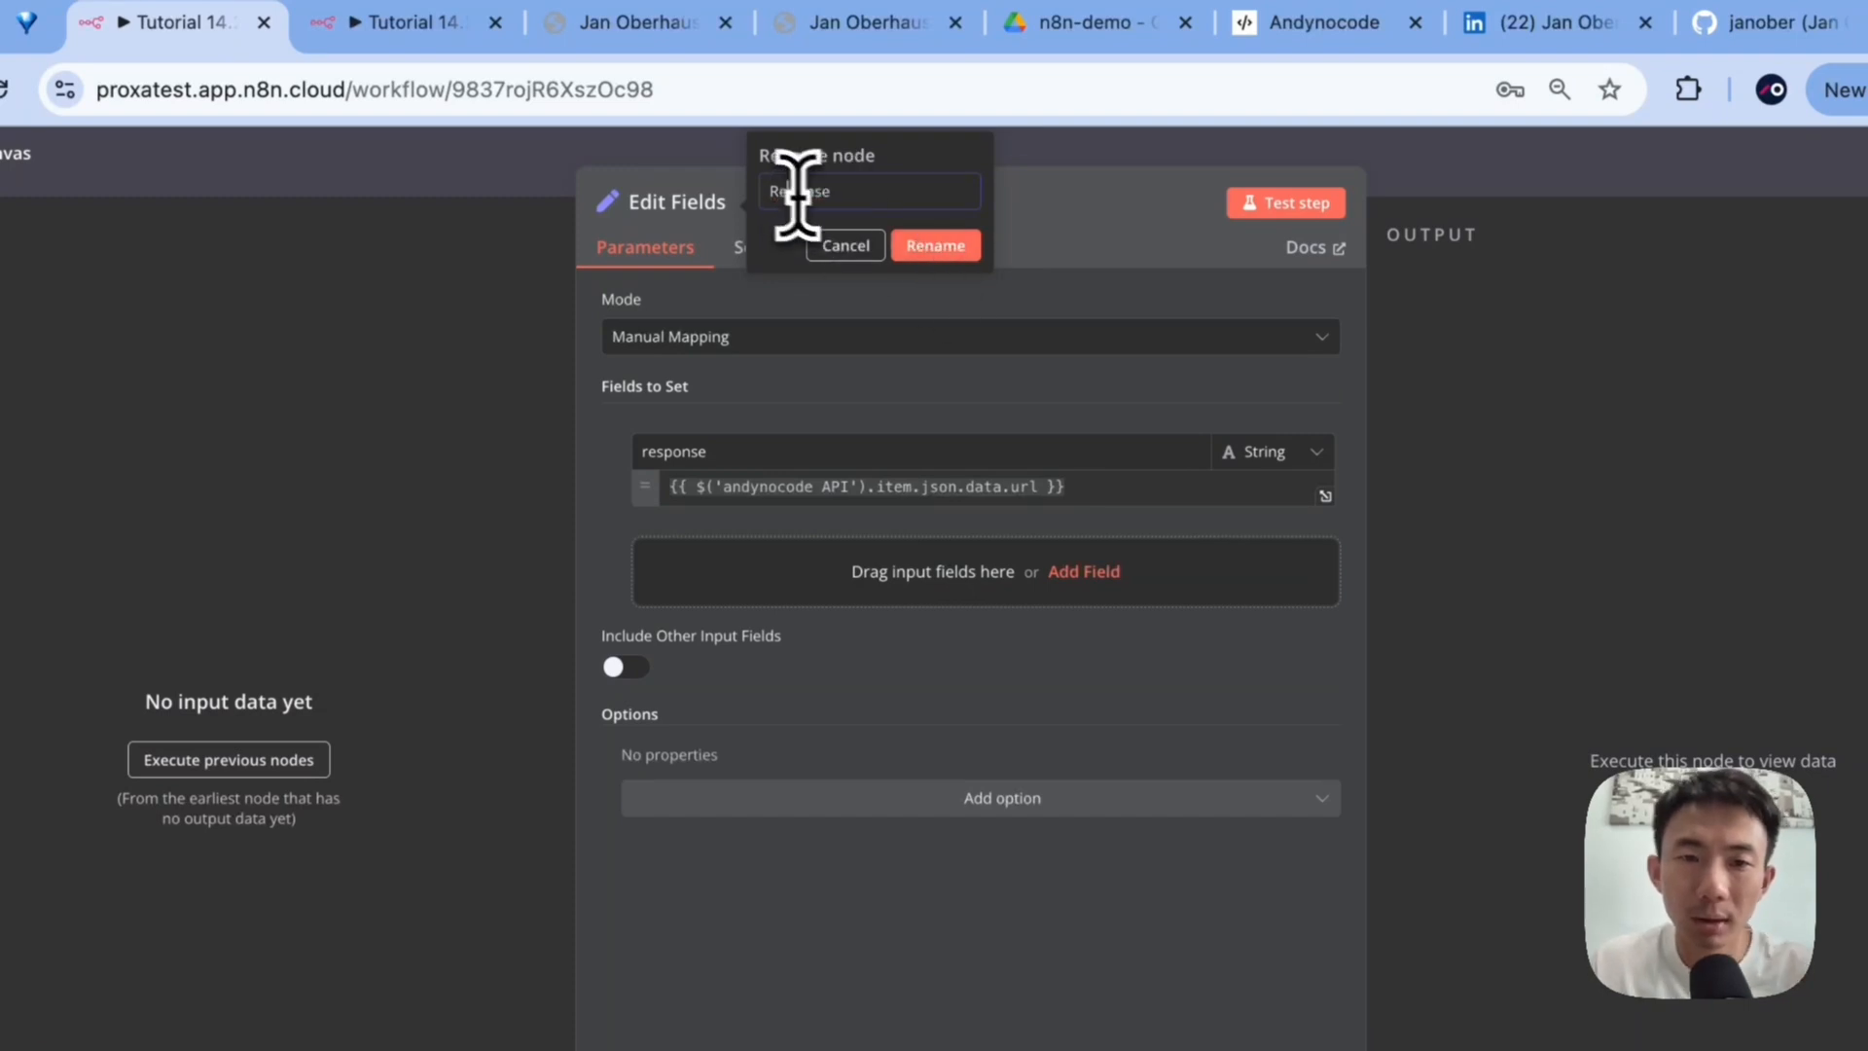
pyautogui.click(935, 245)
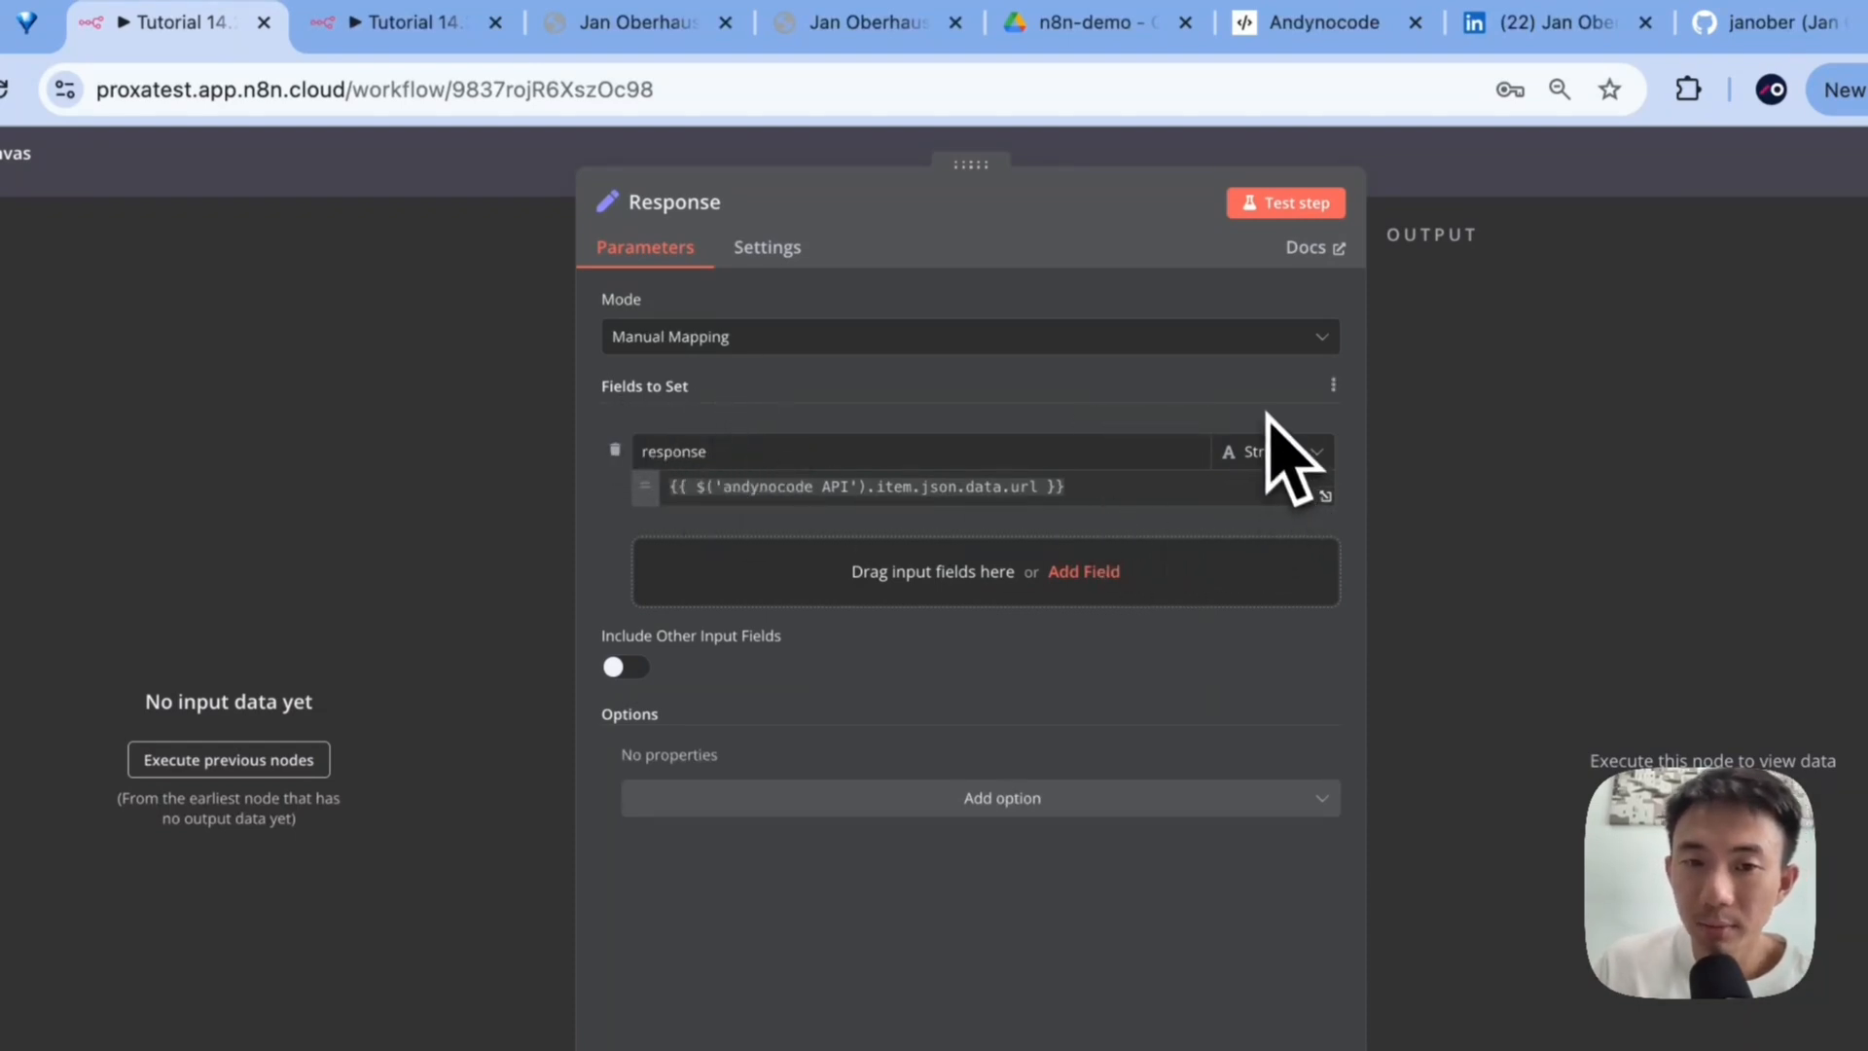
pyautogui.moveTo(941, 536)
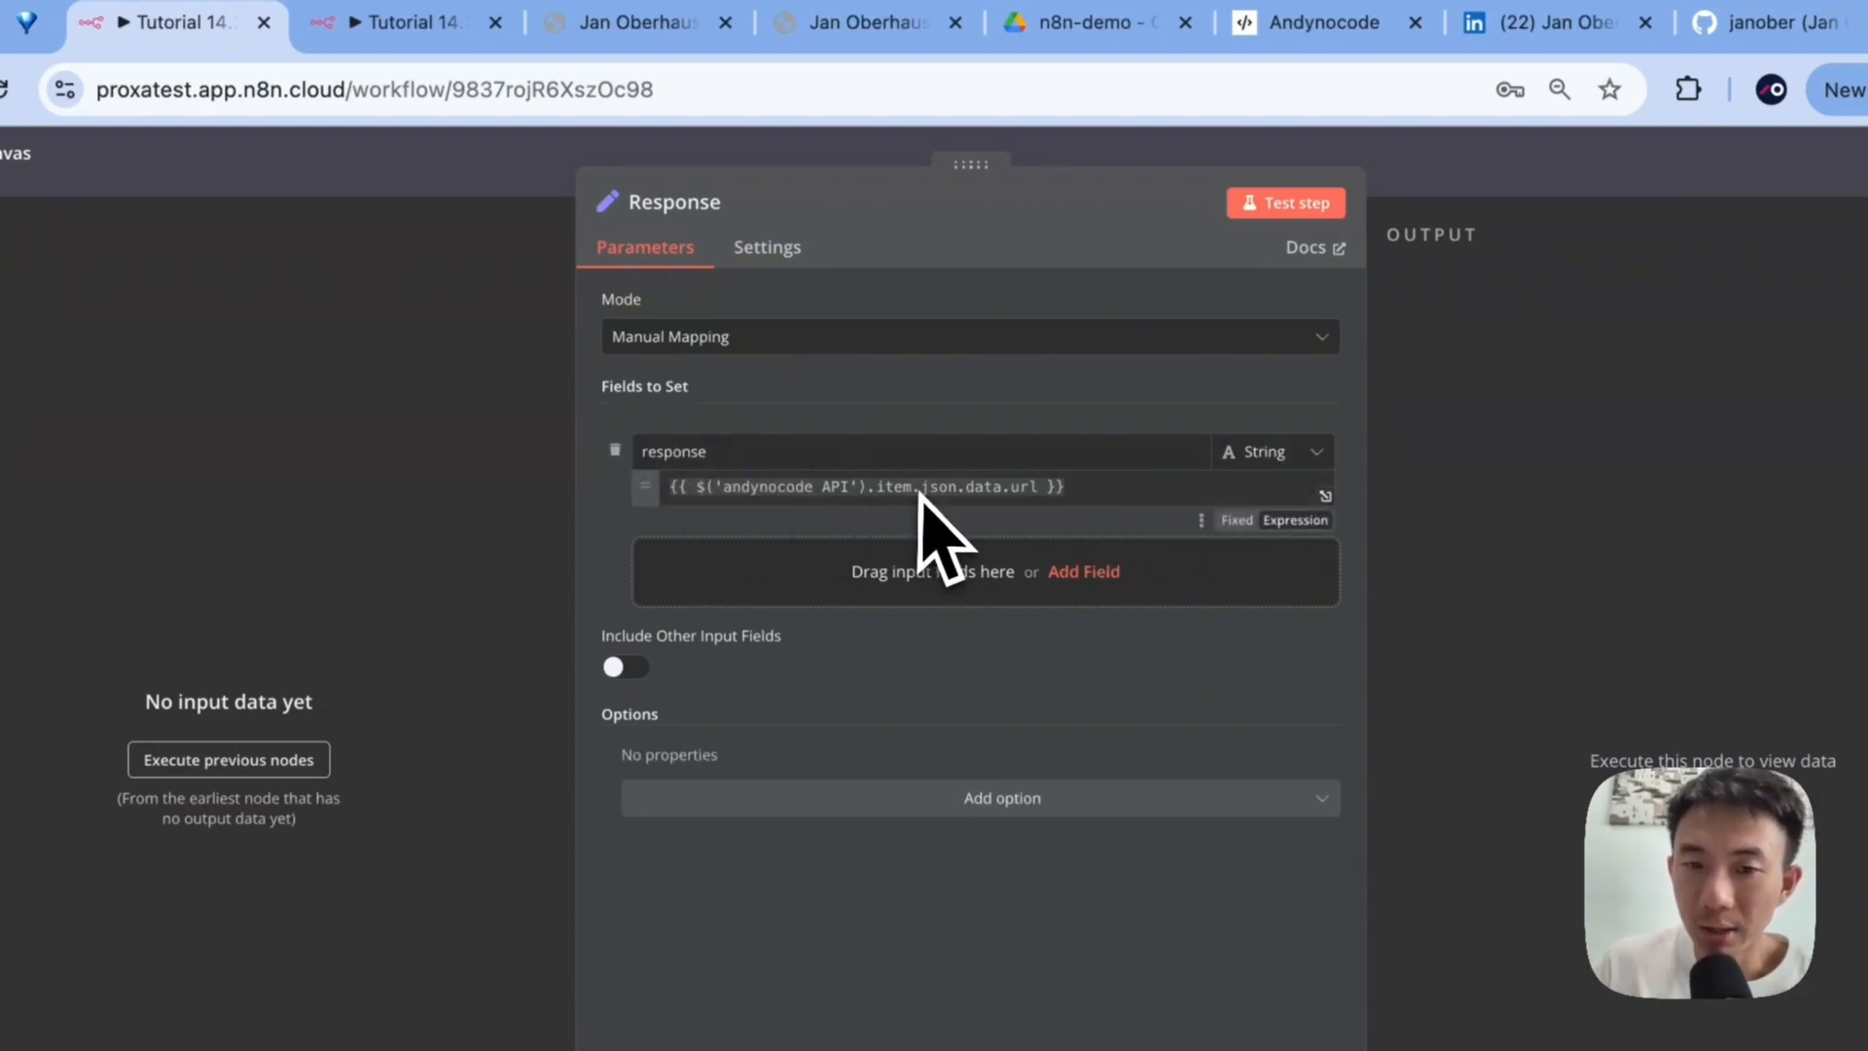